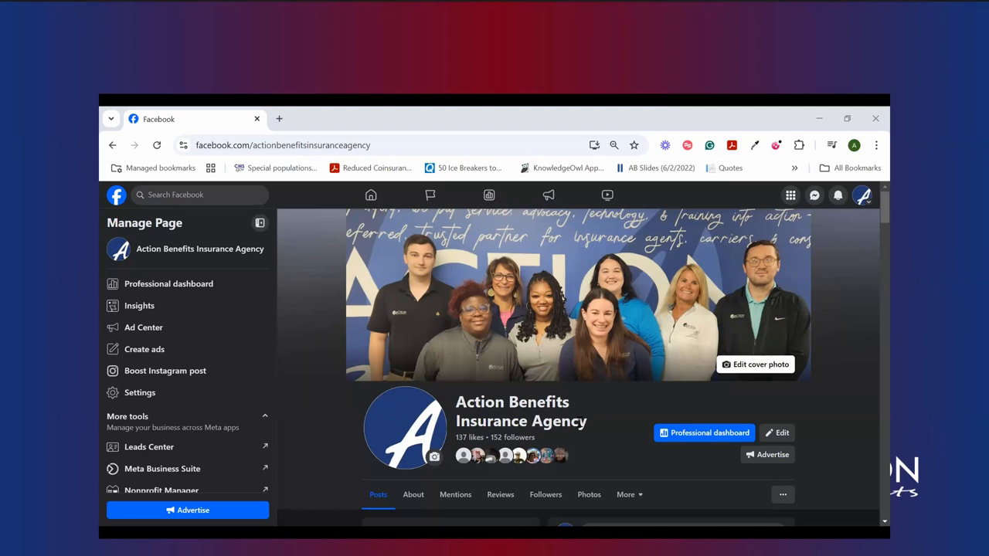
pyautogui.moveTo(478, 269)
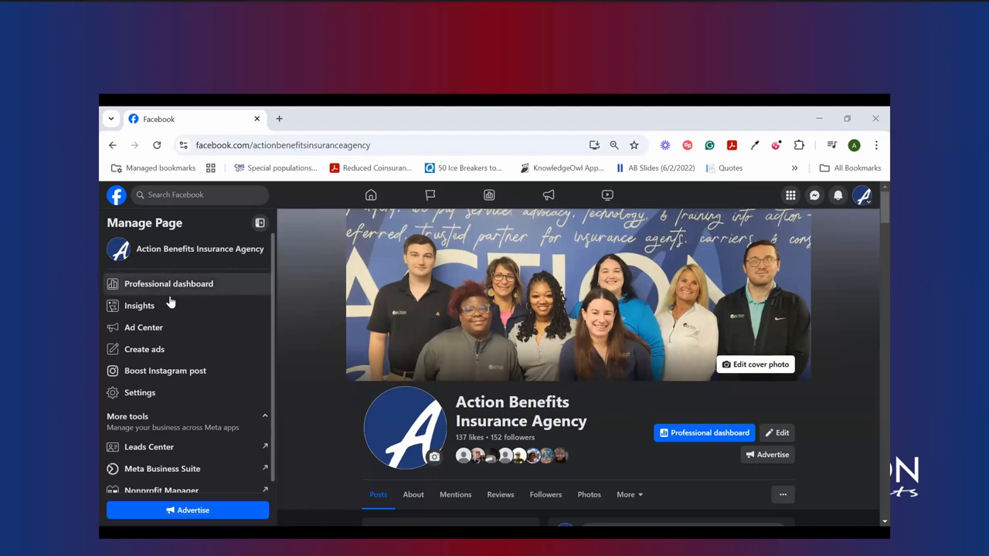
pyautogui.moveTo(169, 284)
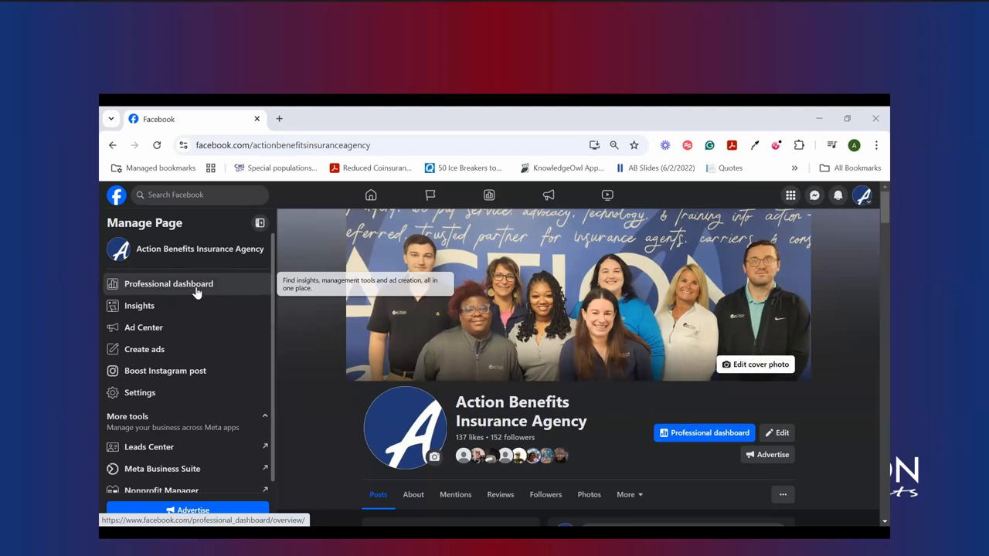
pyautogui.moveTo(231, 280)
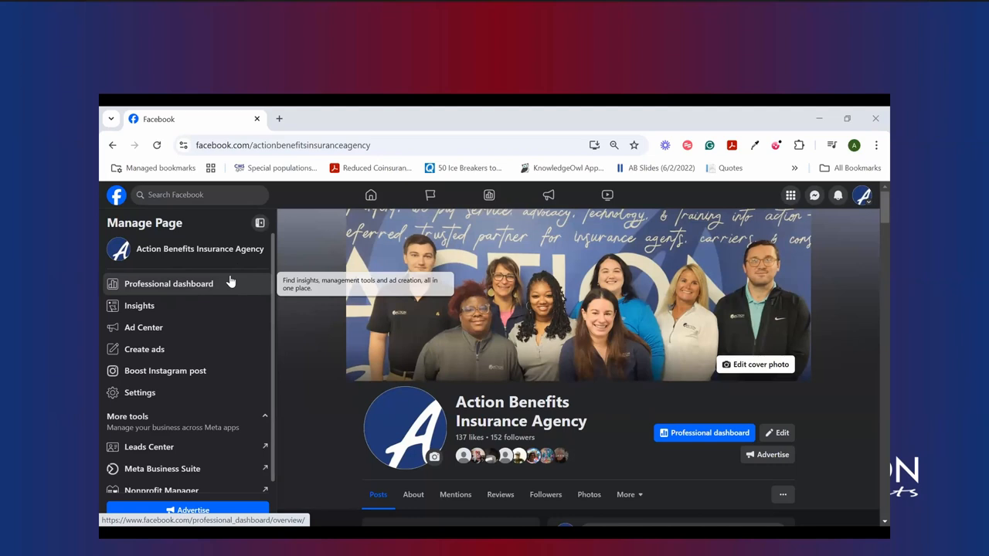
pyautogui.moveTo(181, 301)
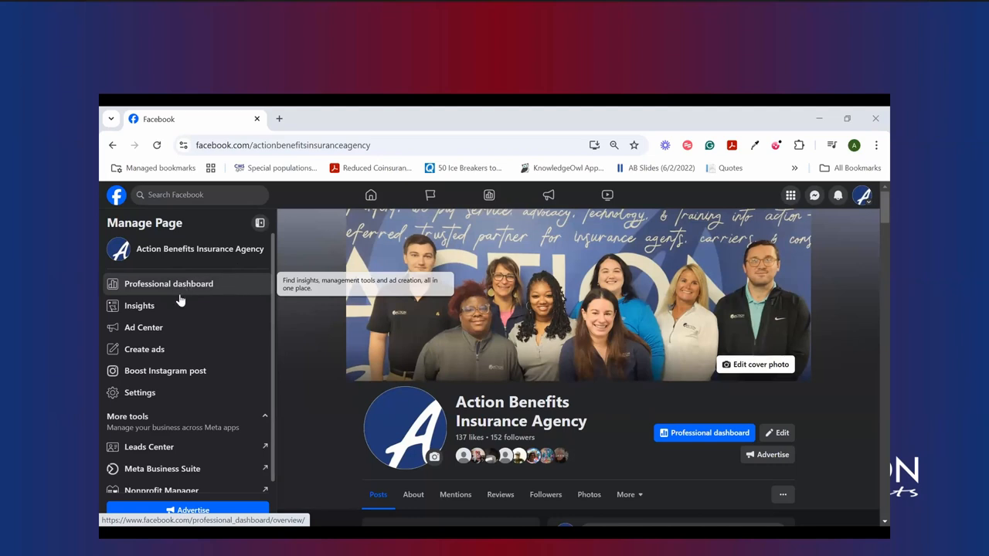
pyautogui.moveTo(176, 317)
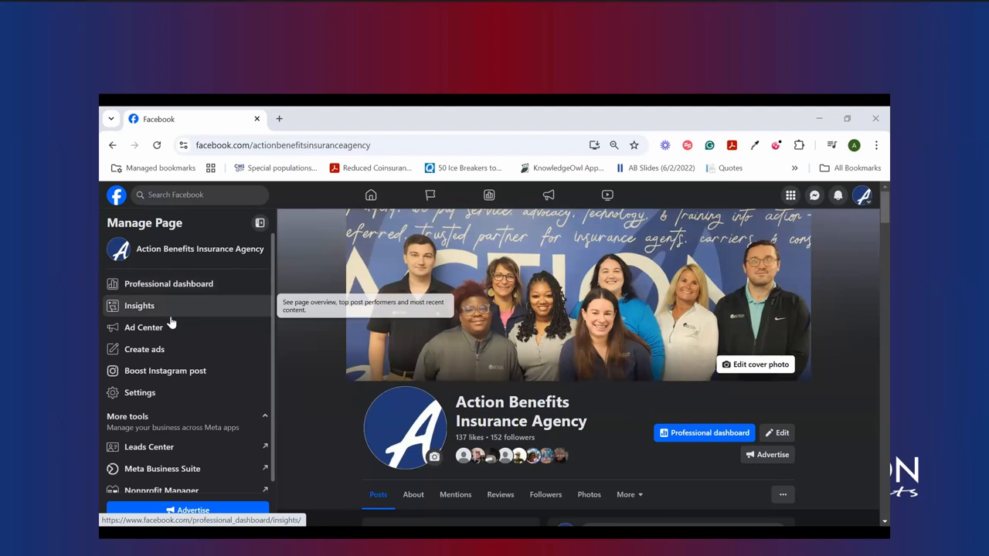
pyautogui.moveTo(168, 328)
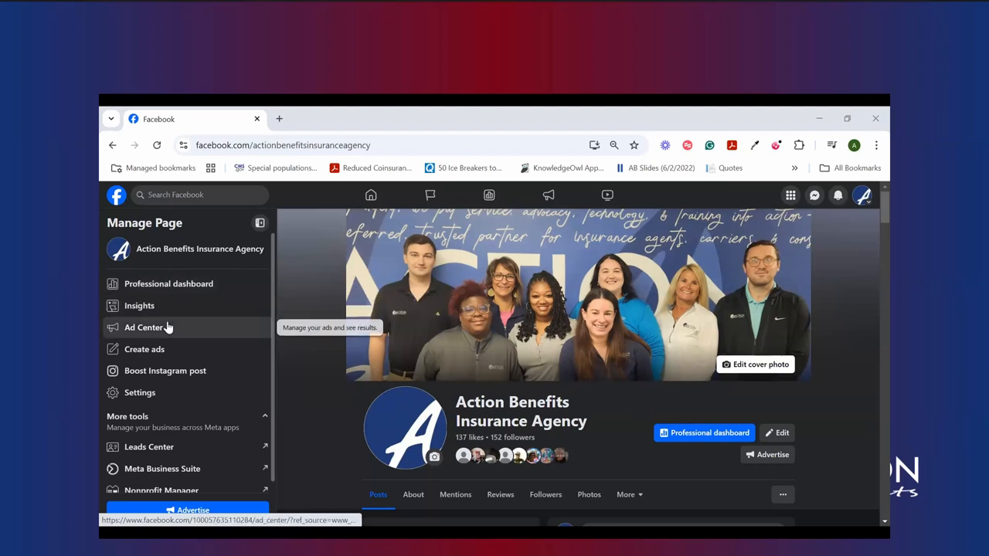
pyautogui.moveTo(145, 349)
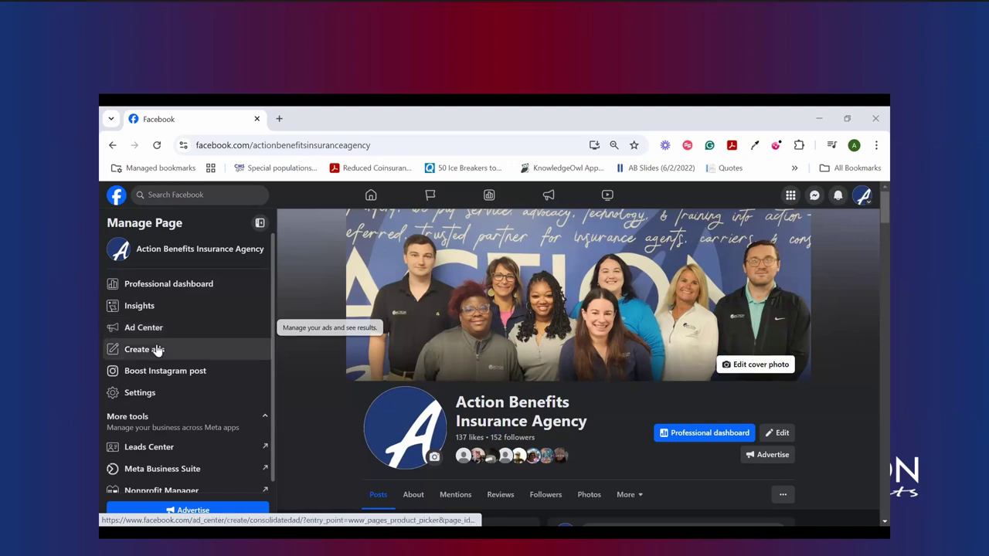
pyautogui.moveTo(155, 353)
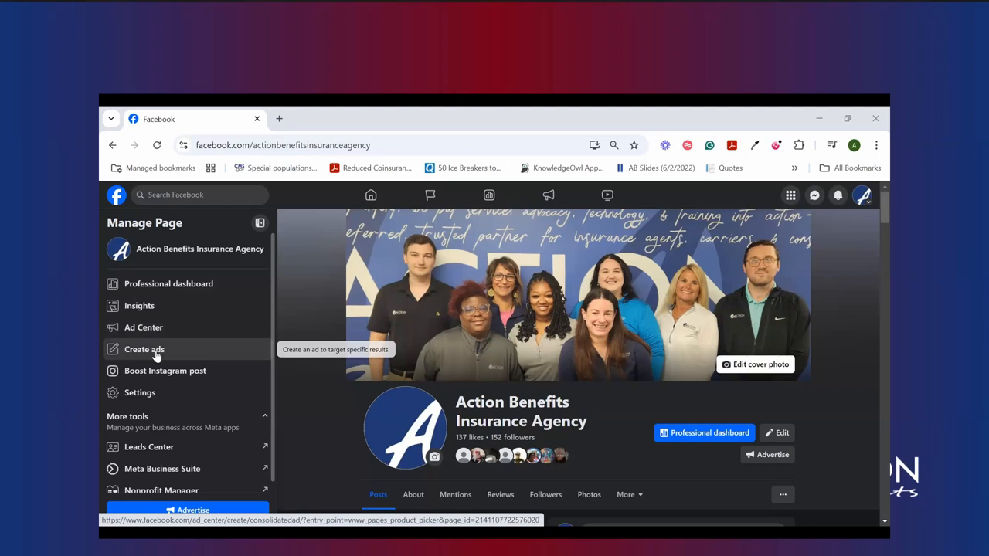
pyautogui.moveTo(164, 371)
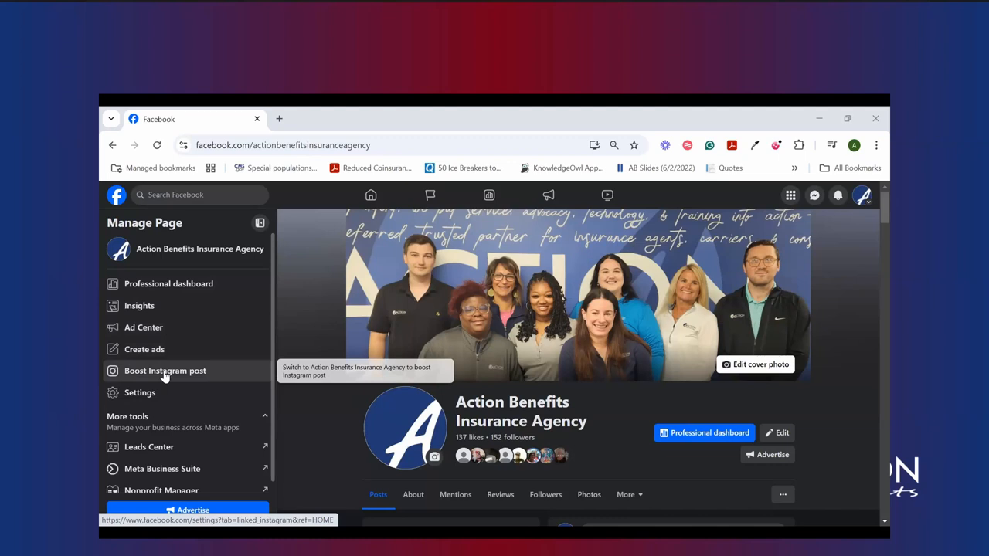
pyautogui.moveTo(162, 391)
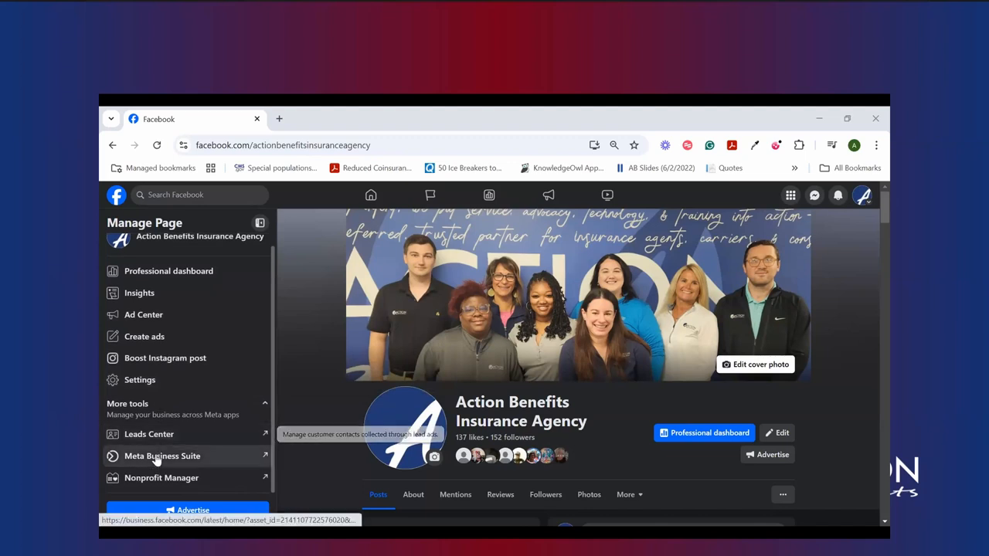
pyautogui.moveTo(150, 433)
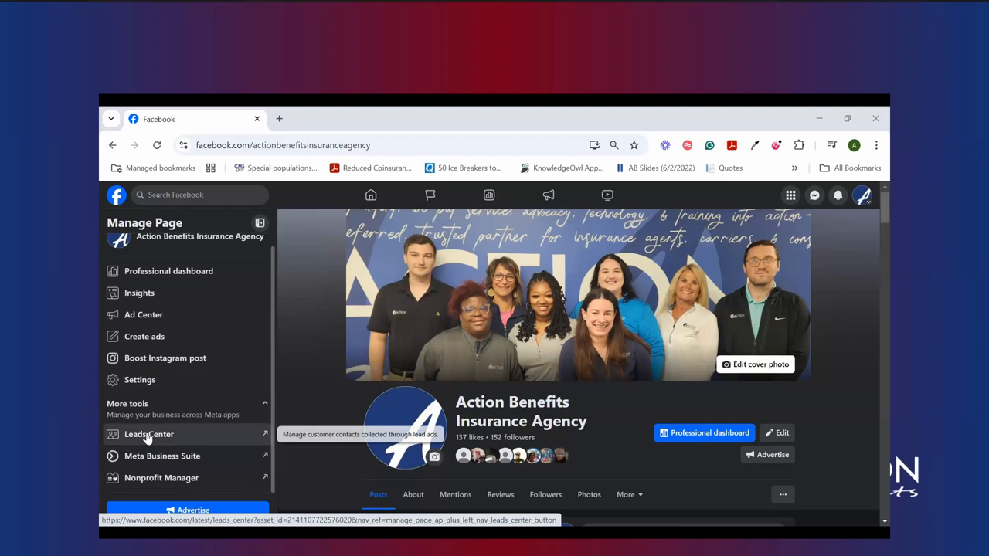
pyautogui.moveTo(136, 456)
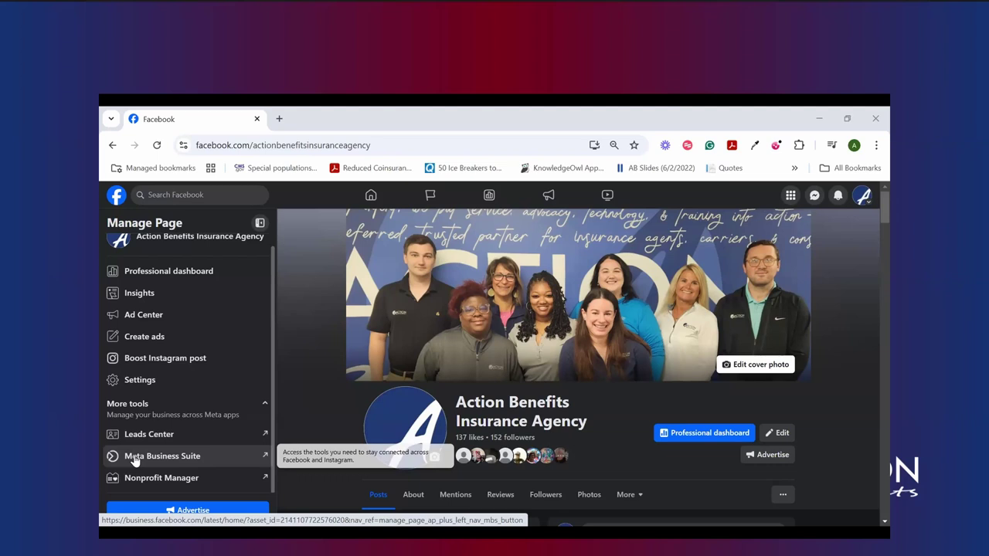
pyautogui.moveTo(143, 479)
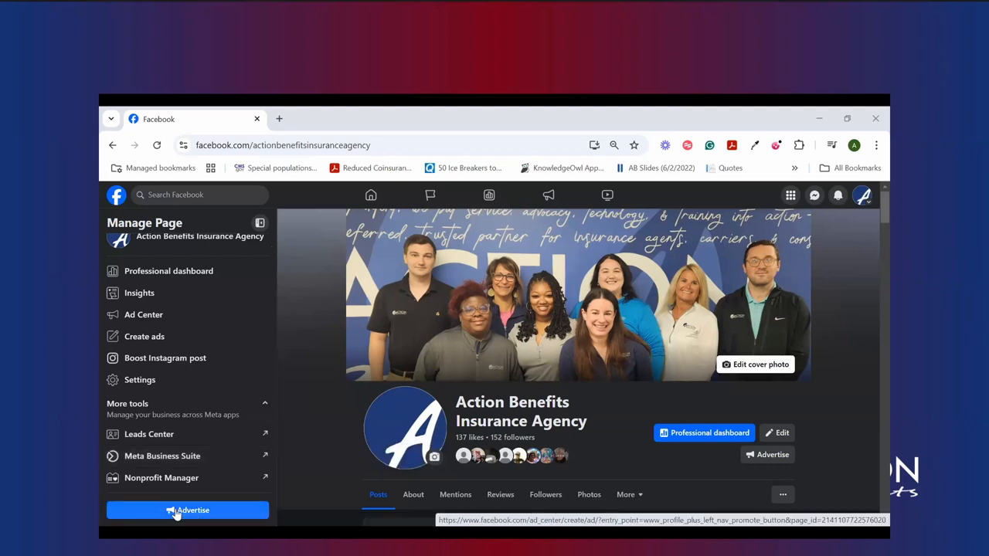
pyautogui.moveTo(151, 343)
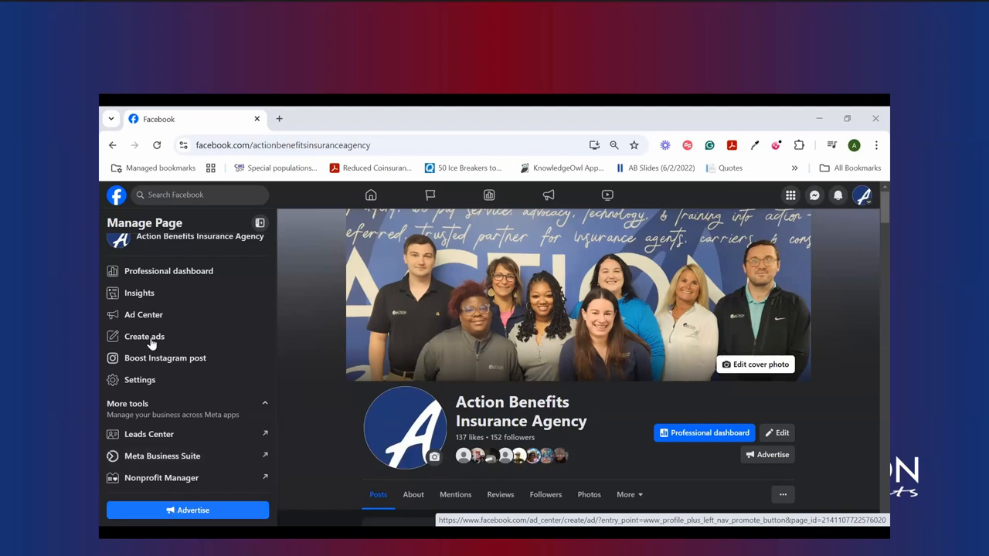
pyautogui.moveTo(143, 314)
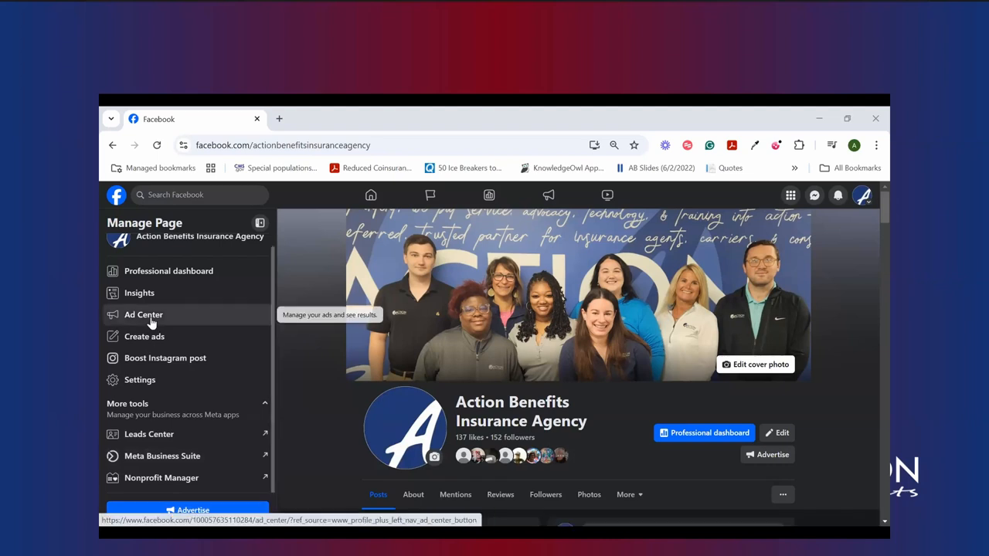
pyautogui.moveTo(159, 310)
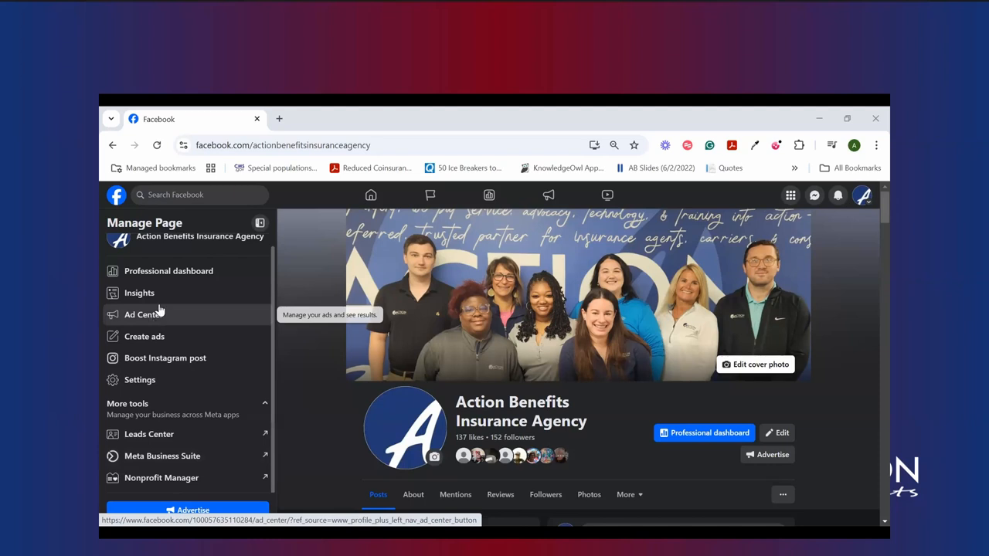
pyautogui.moveTo(144, 336)
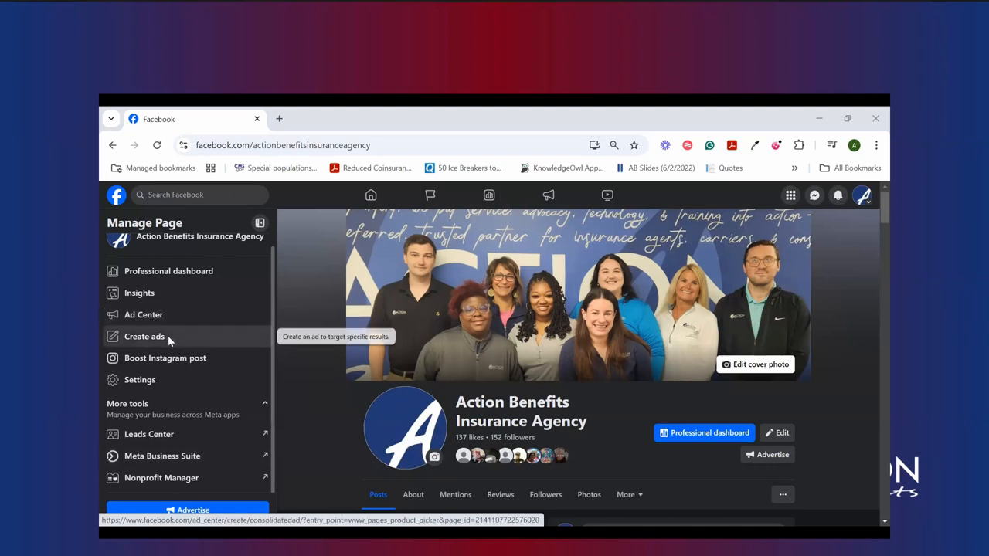
# - Start a new ad for Action Benefits Insurance Agency from the Manage Page sidebar
pyautogui.click(144, 336)
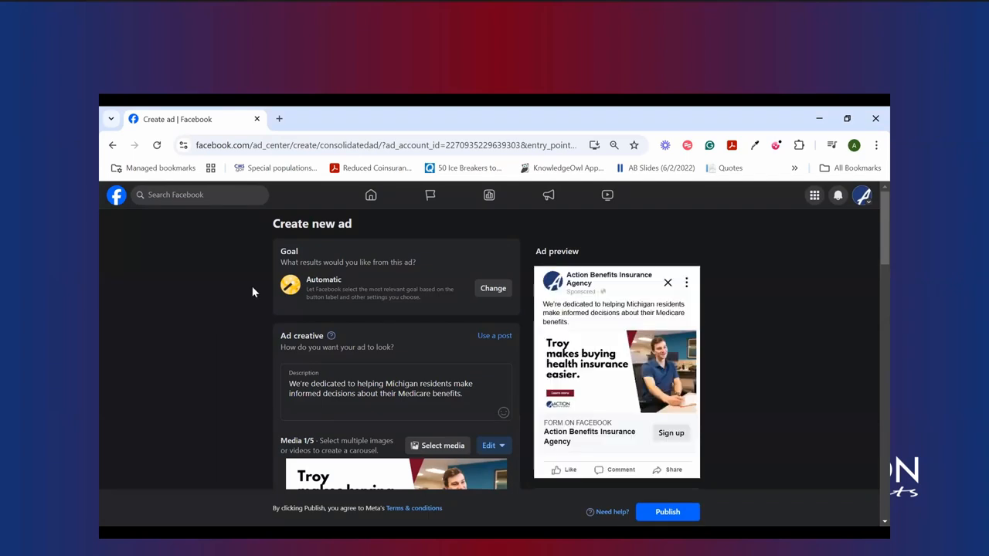
pyautogui.moveTo(303, 283)
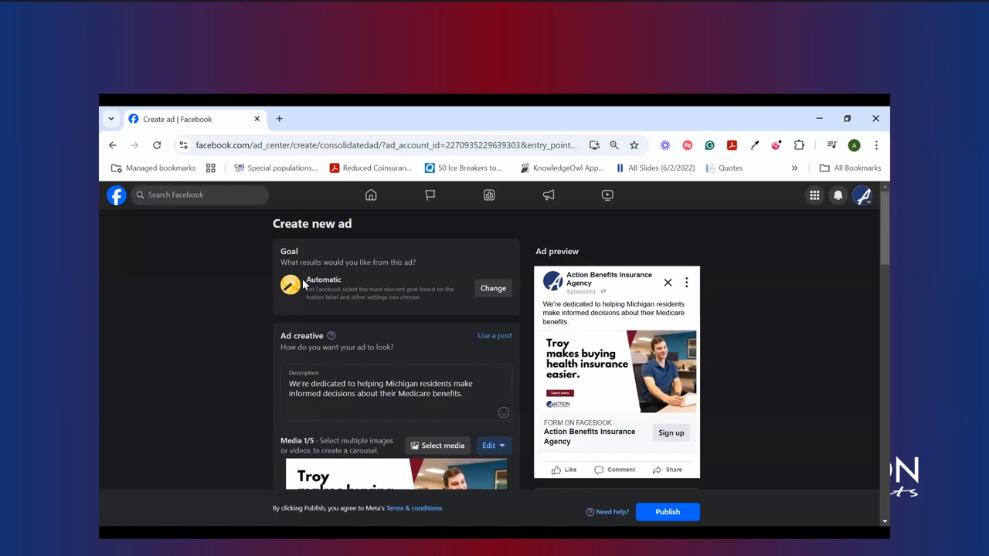
pyautogui.moveTo(379, 321)
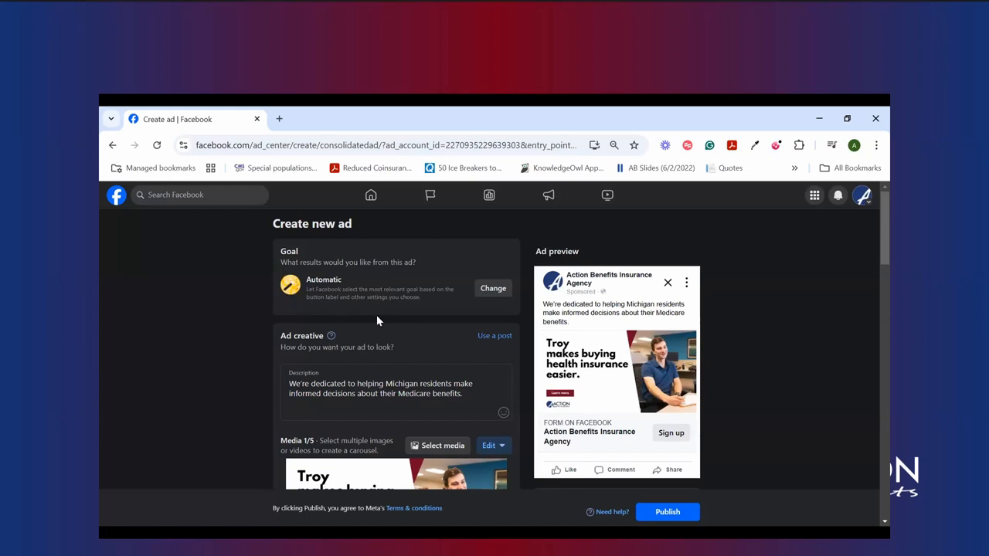
pyautogui.moveTo(420, 310)
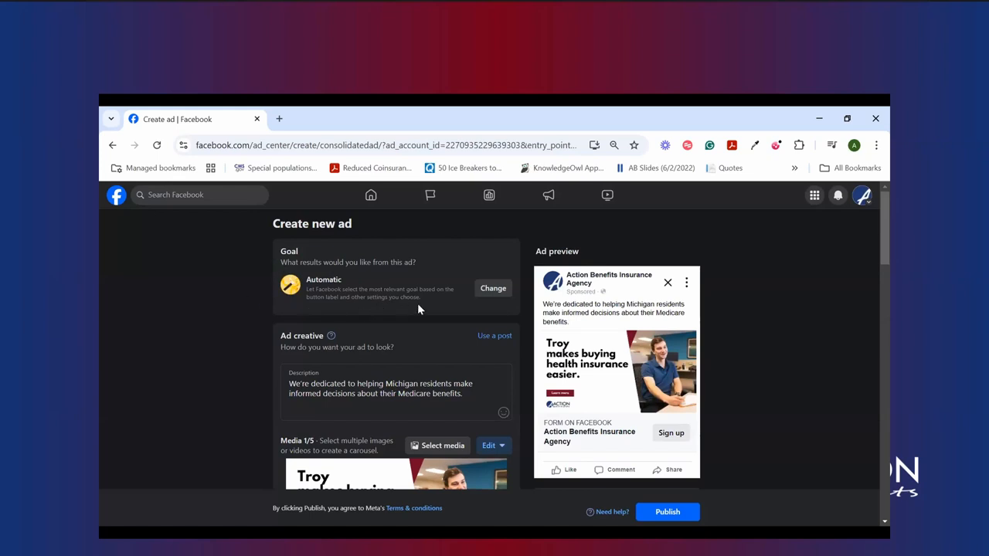
pyautogui.moveTo(424, 306)
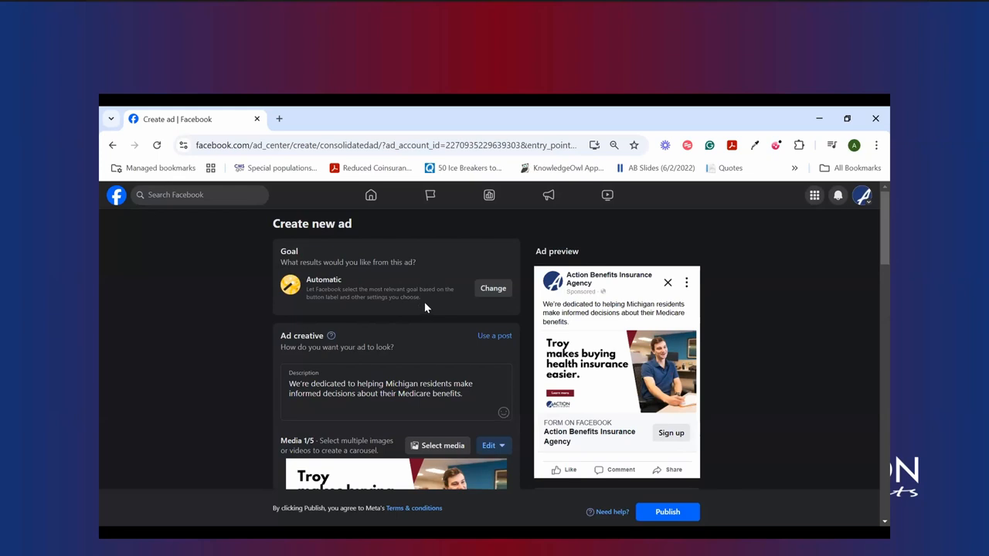
pyautogui.moveTo(460, 295)
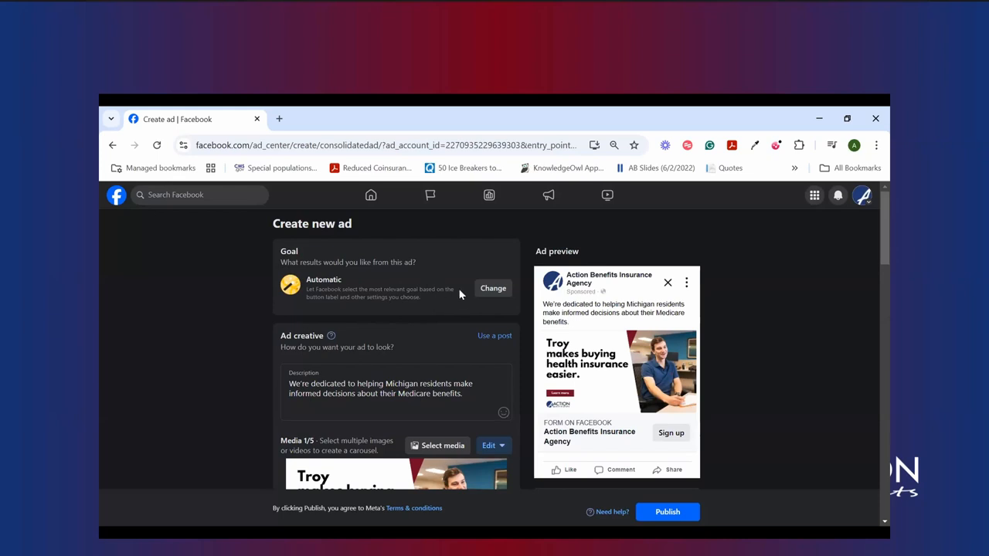
# - List the goal options, from calls and website visitors to leads and visits, with Automatic still chosen
pyautogui.click(493, 287)
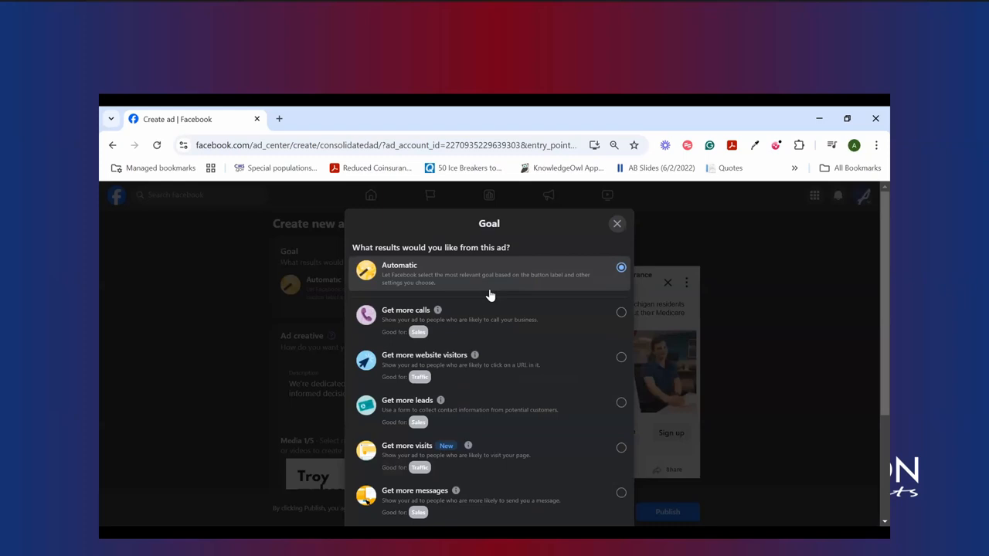
pyautogui.scroll(-3)
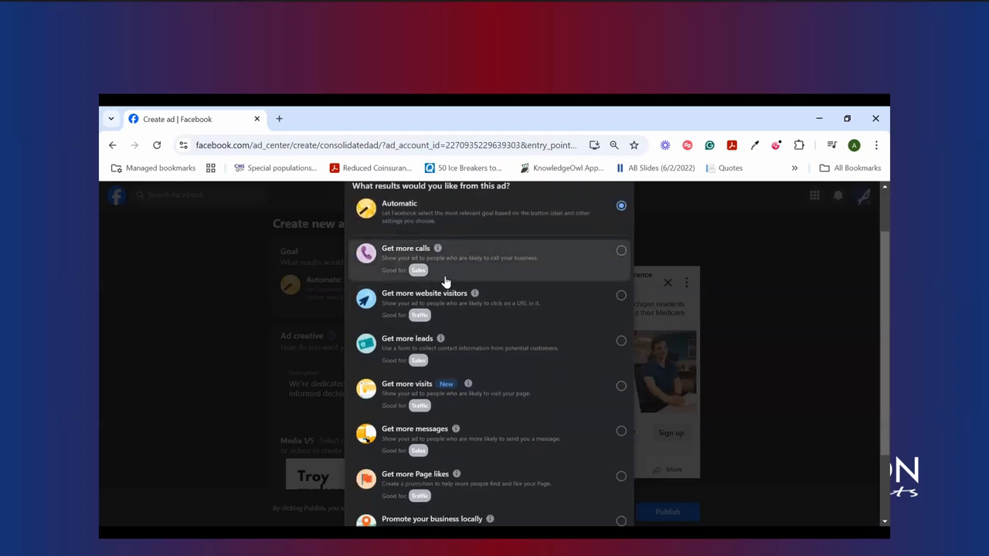
pyautogui.moveTo(499, 282)
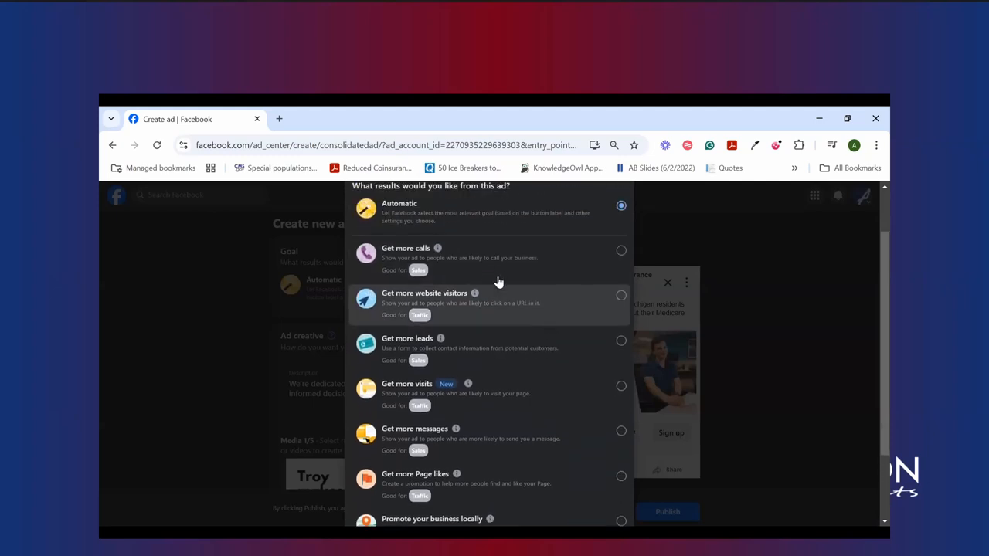
pyautogui.moveTo(452, 273)
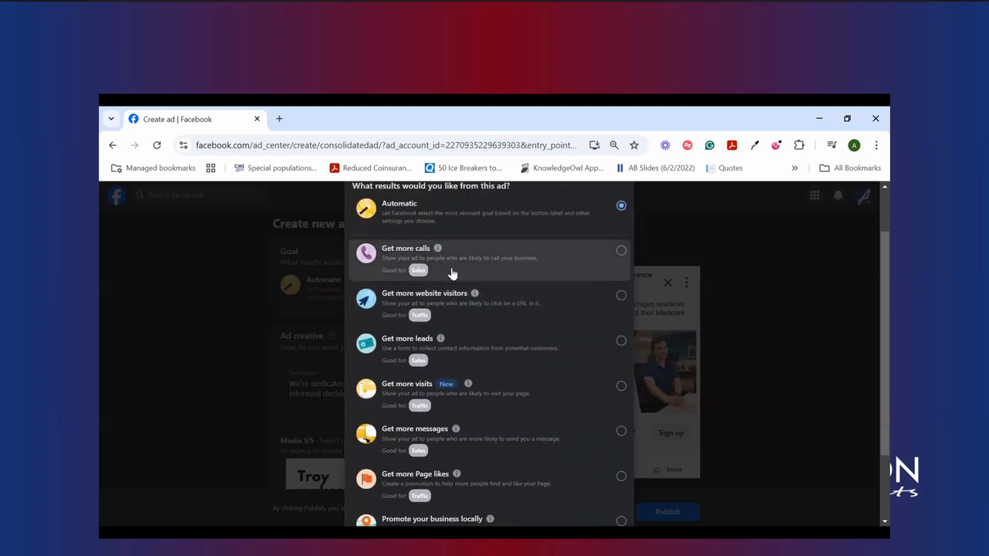
pyautogui.moveTo(439, 268)
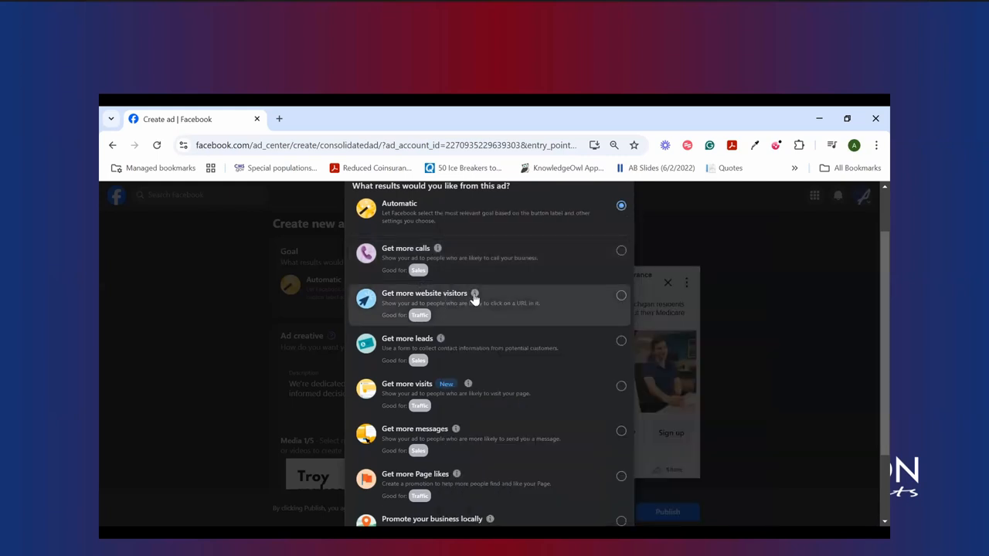
pyautogui.click(475, 295)
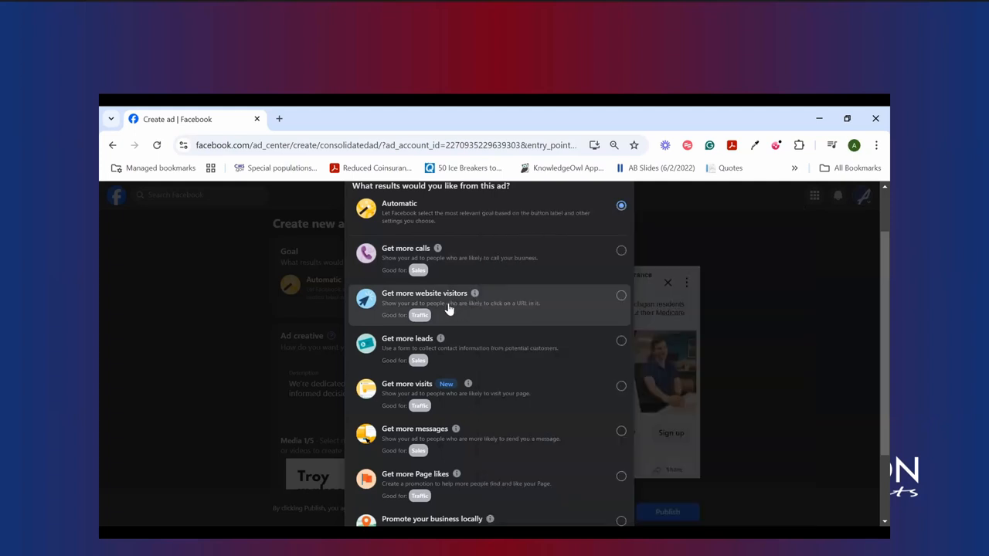
pyautogui.moveTo(432, 410)
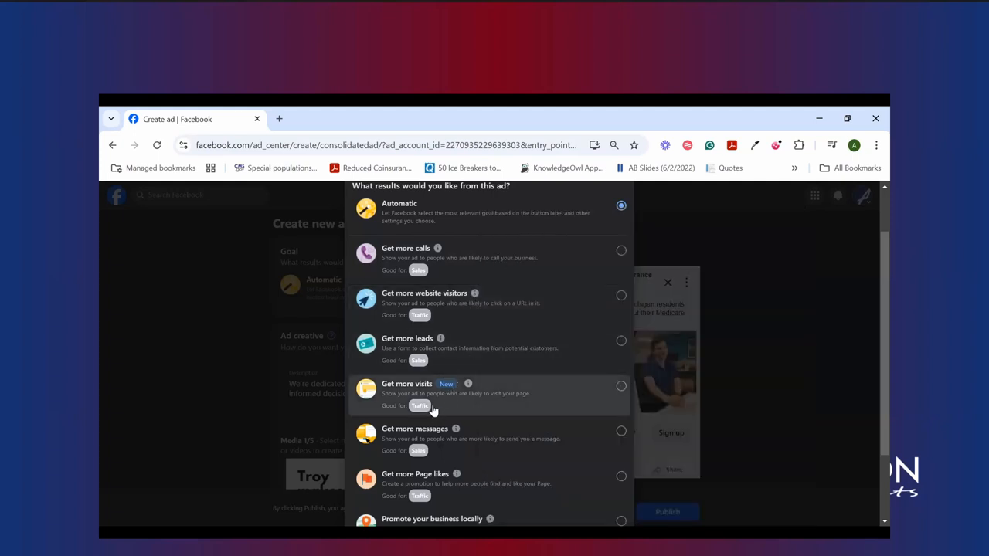
pyautogui.scroll(-3)
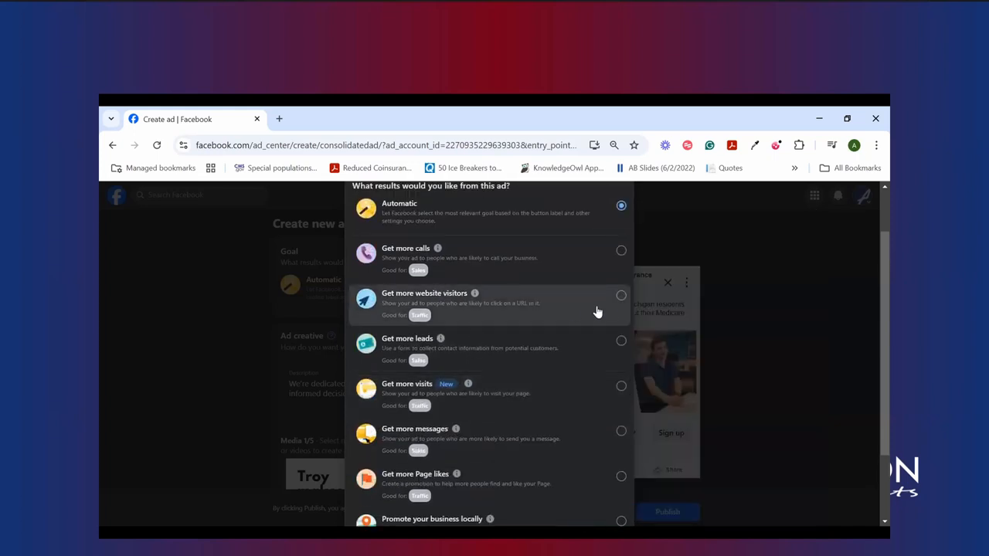
# - Choose 'Get more website visitors' as the ad's goal and scroll to the local promotion option
pyautogui.click(621, 295)
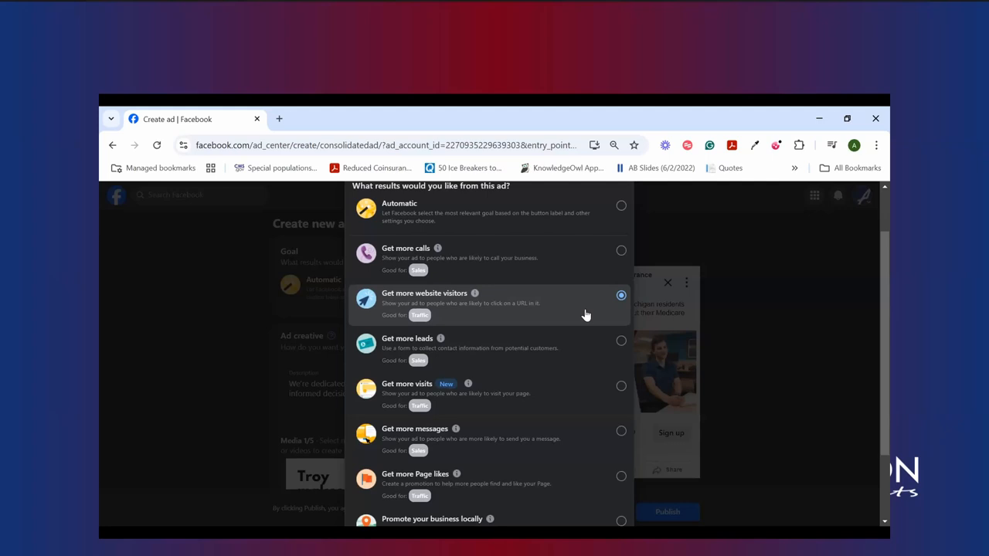
pyautogui.moveTo(427, 357)
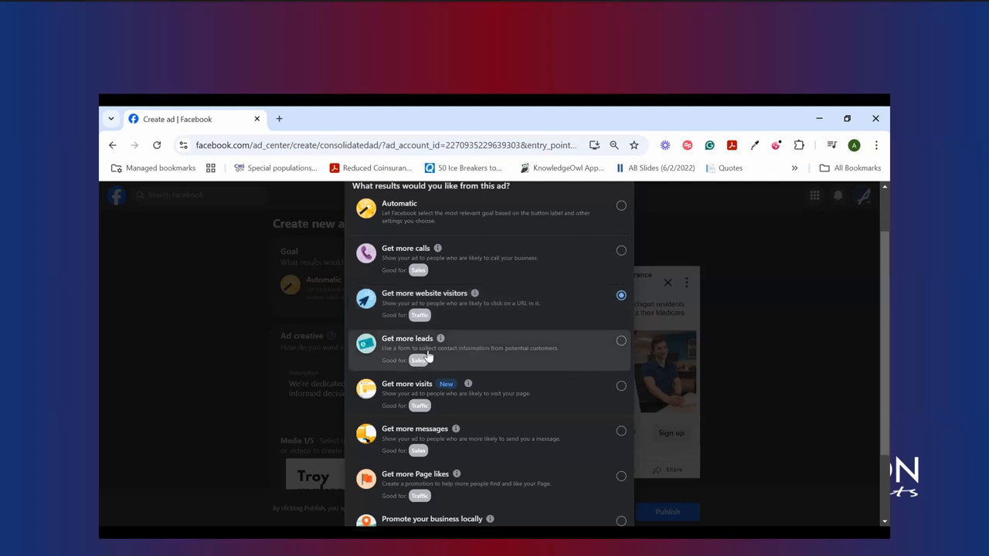
pyautogui.moveTo(429, 358)
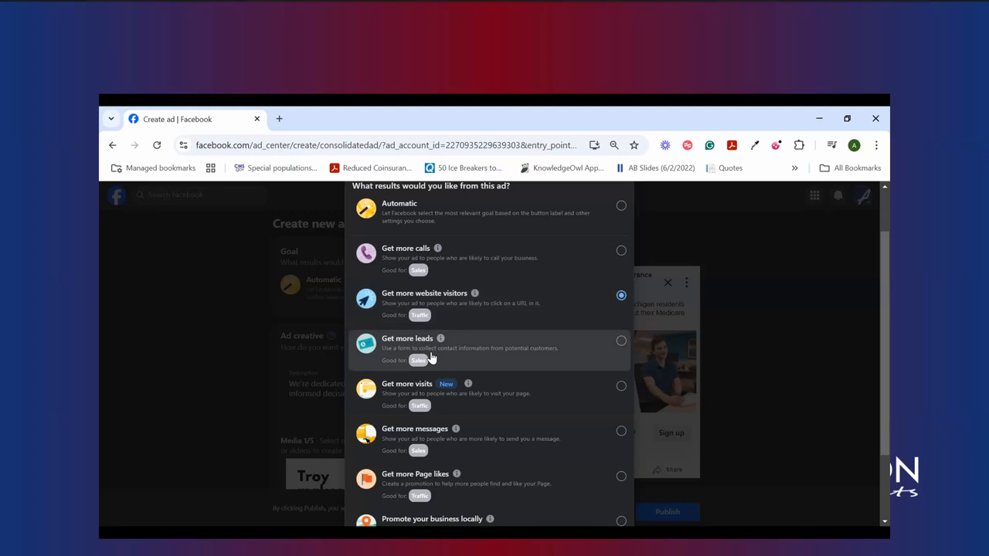
pyautogui.moveTo(487, 311)
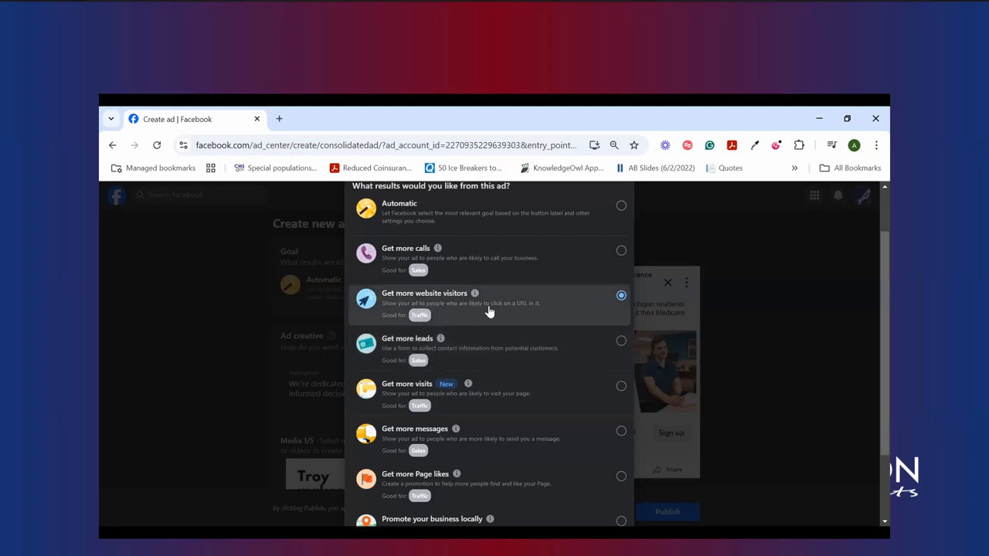
pyautogui.moveTo(605, 300)
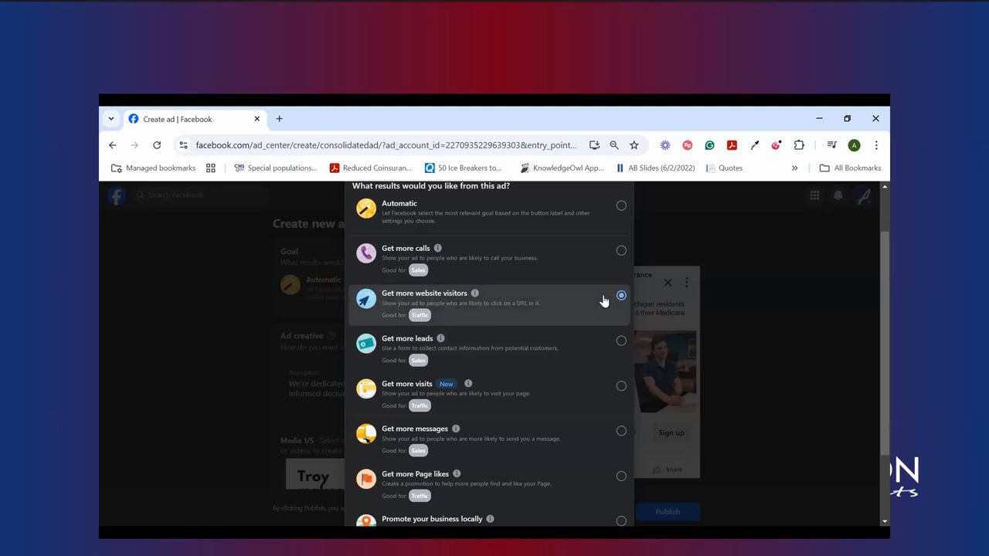
pyautogui.click(621, 295)
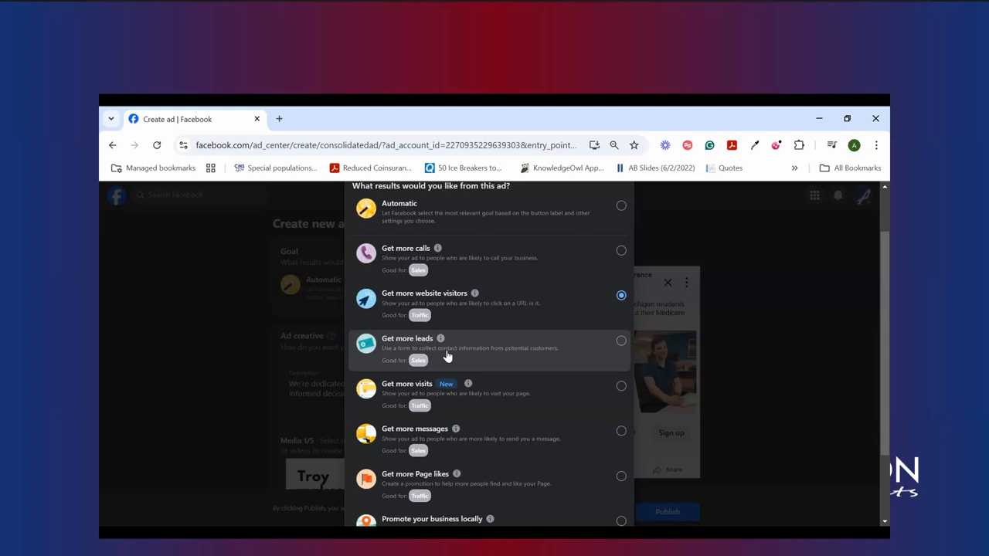
pyautogui.moveTo(504, 336)
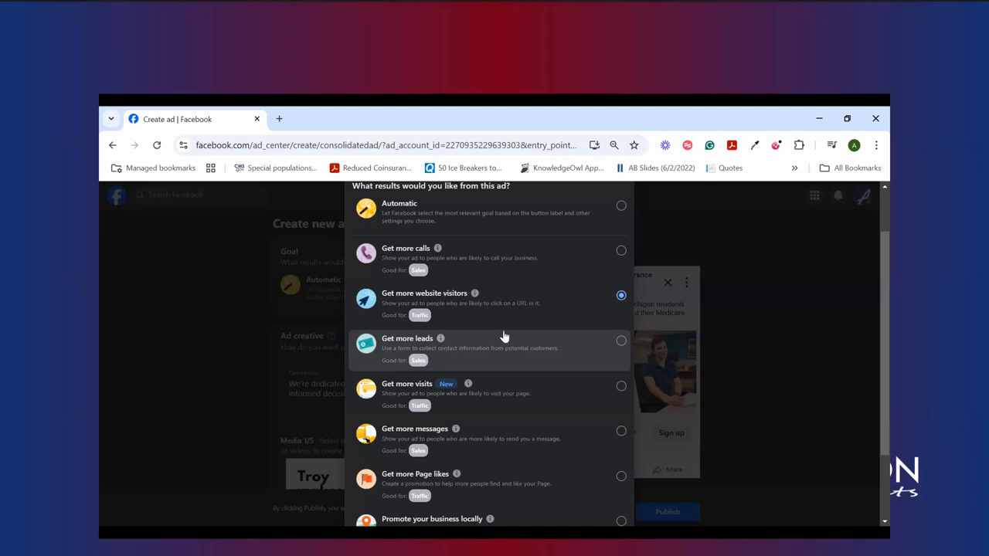
pyautogui.scroll(-3)
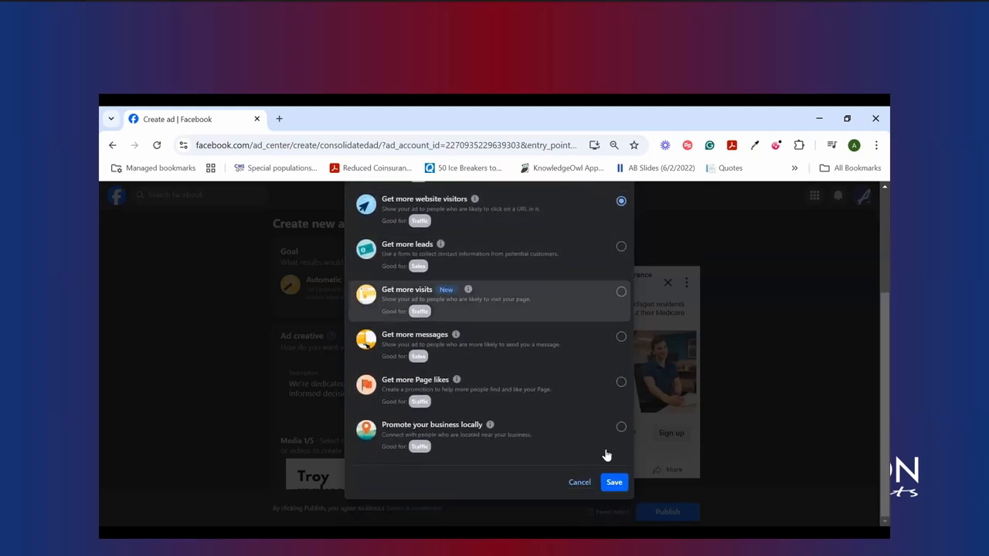
# - Save the website-visitors goal and browse the media library showing Troy's chosen image
pyautogui.click(615, 482)
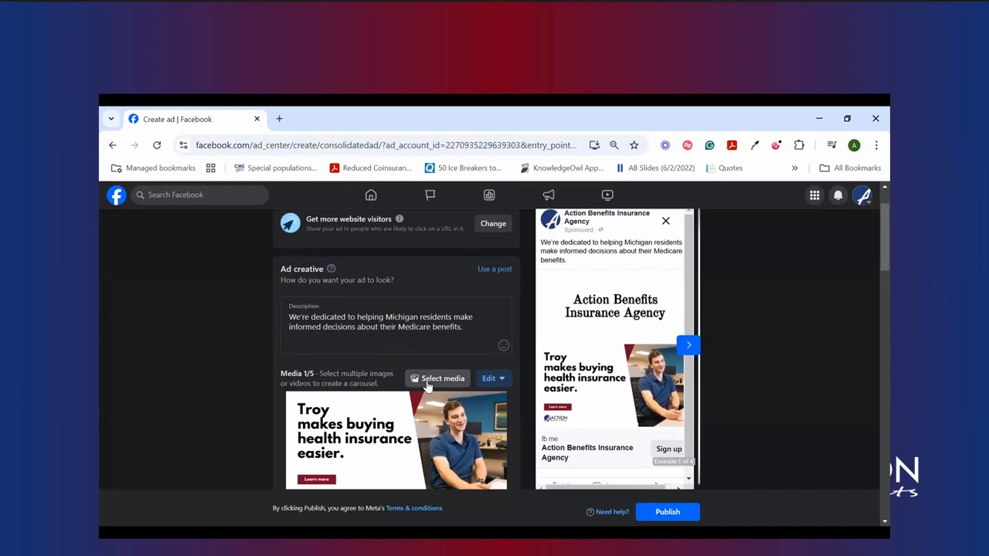
pyautogui.click(443, 378)
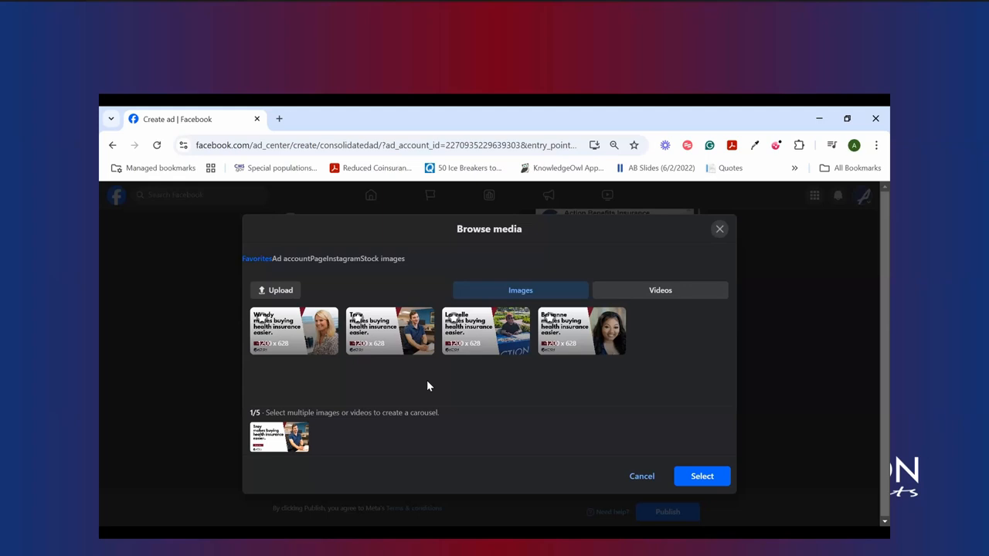
# - Use the Medicare Annual Enrollment Period video as the ad's media instead of Troy's image
pyautogui.click(660, 290)
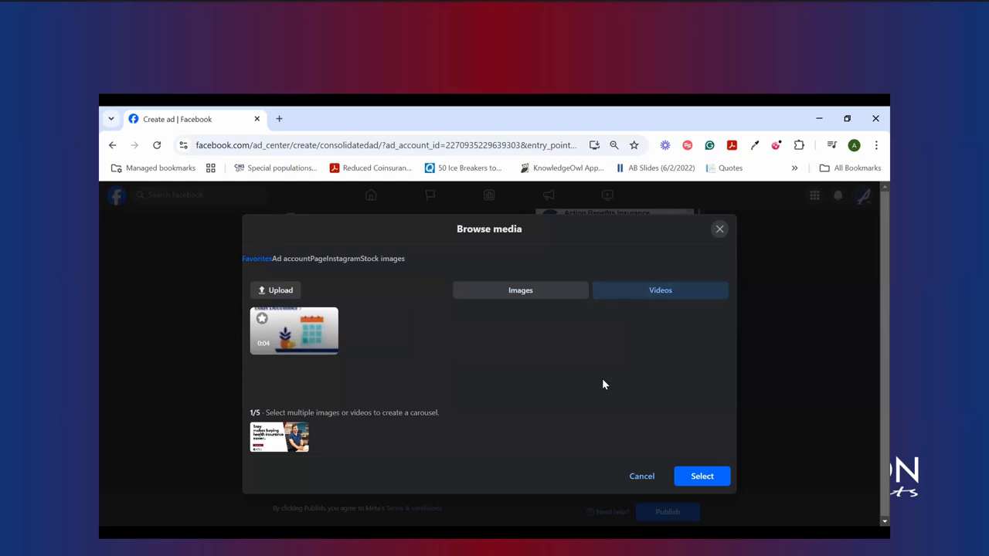
pyautogui.moveTo(395, 378)
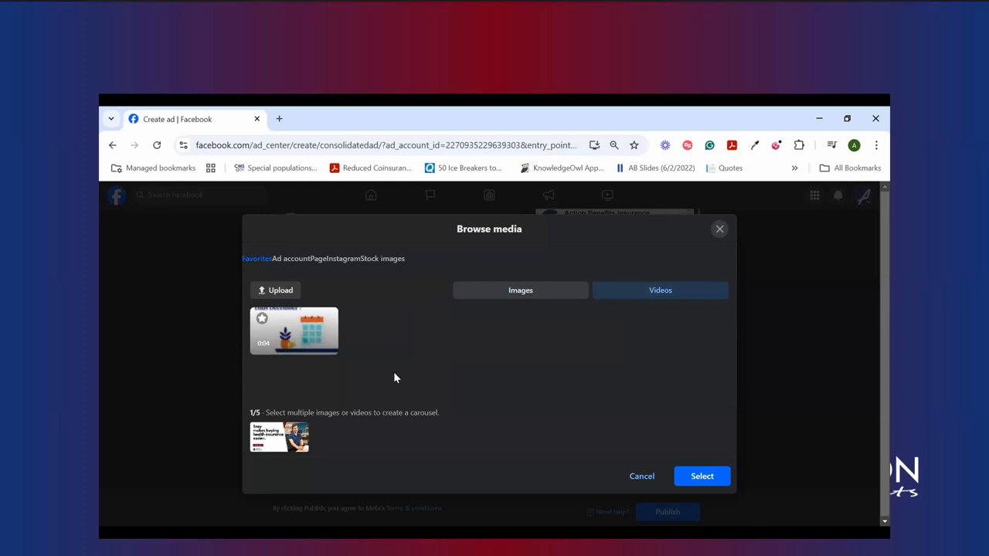
pyautogui.moveTo(293, 332)
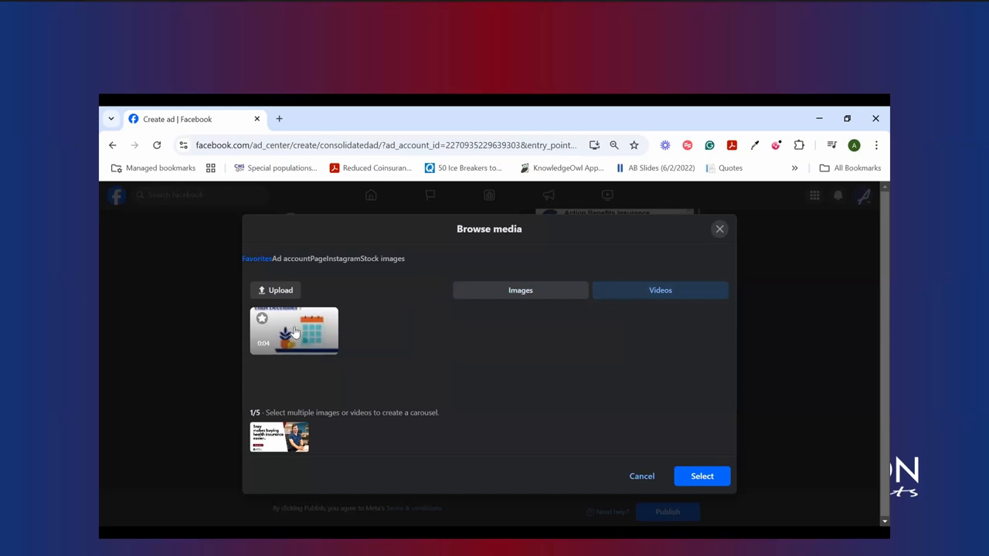
pyautogui.click(294, 331)
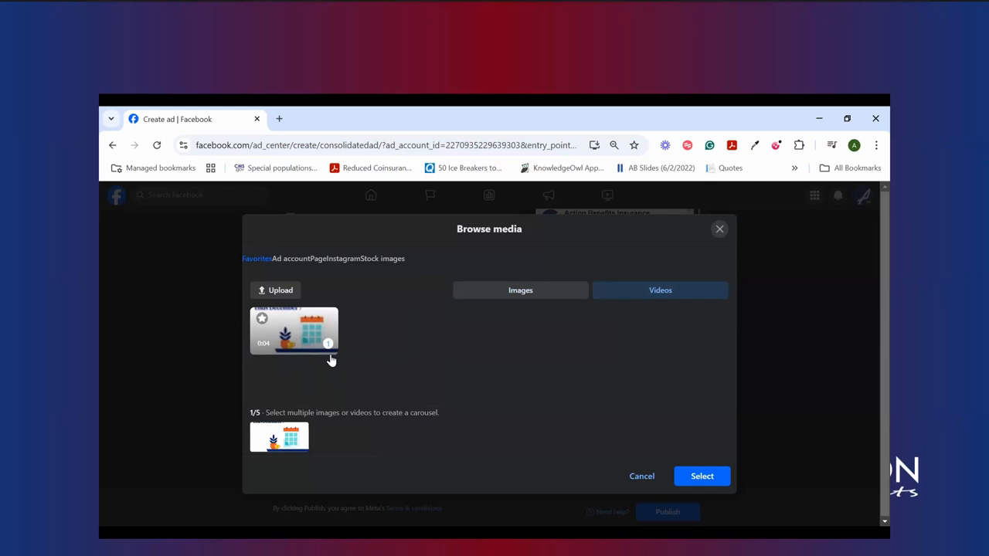
pyautogui.moveTo(745, 471)
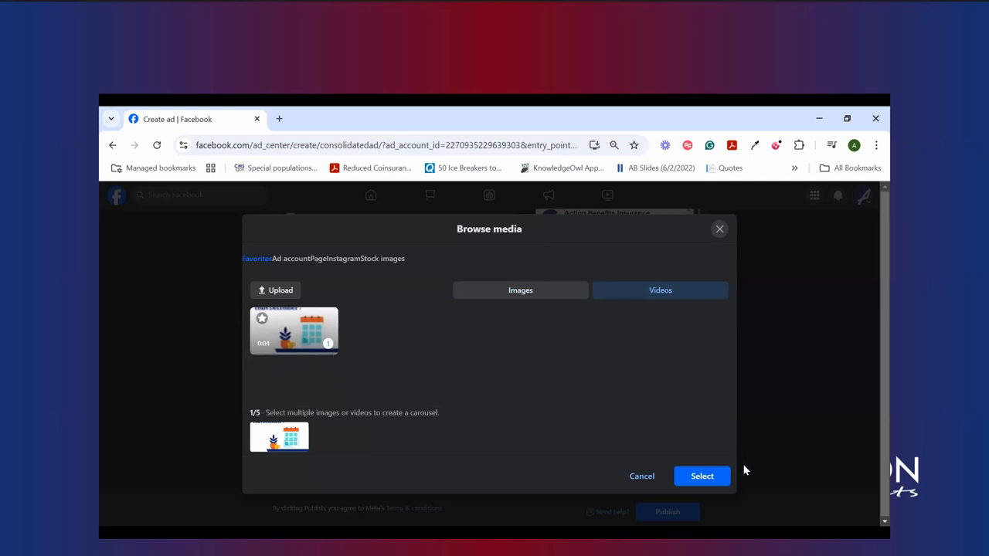
pyautogui.click(701, 476)
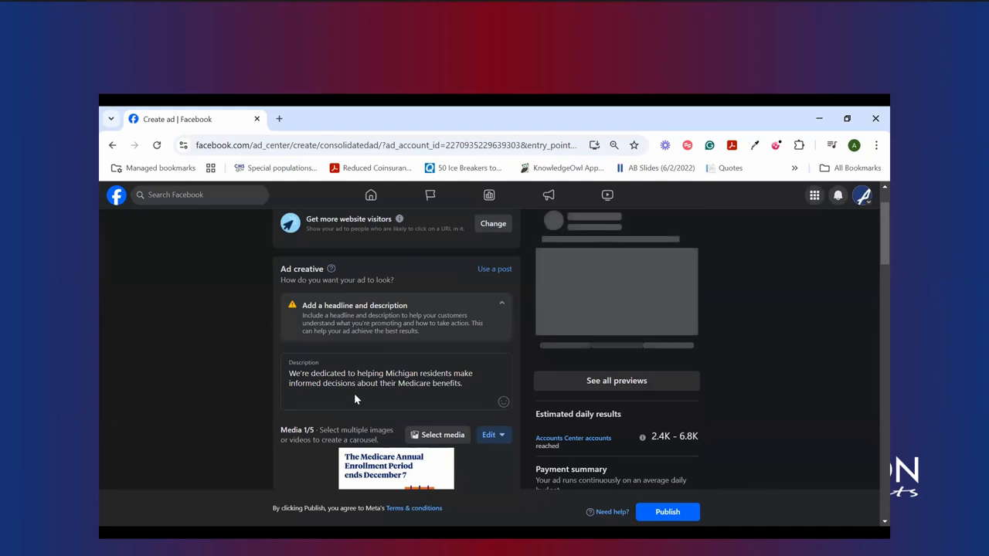
pyautogui.click(615, 380)
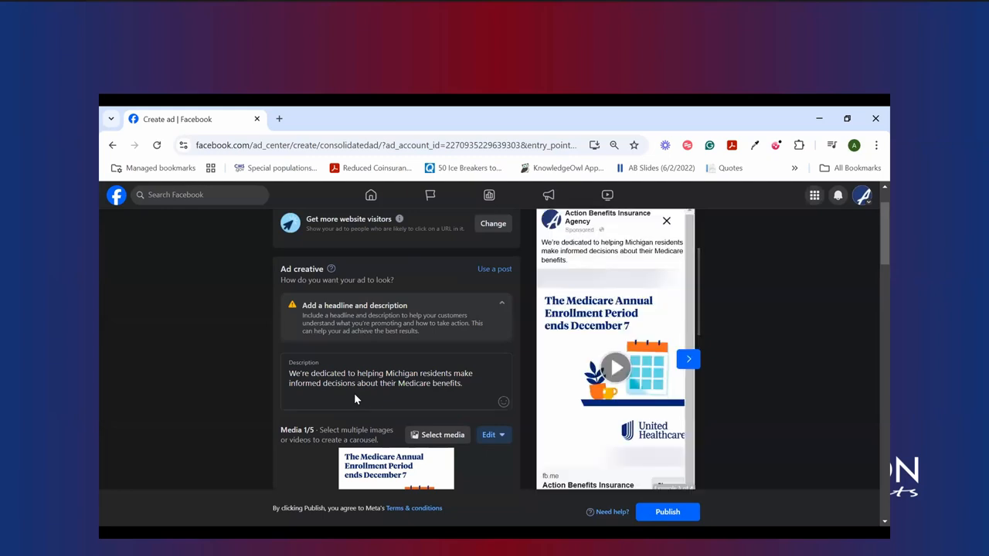
pyautogui.moveTo(610, 326)
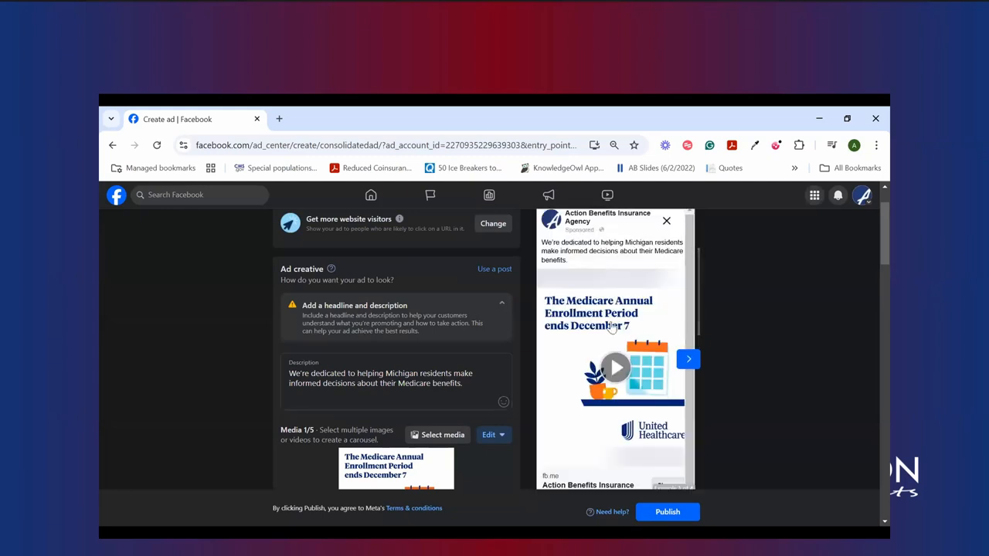
pyautogui.moveTo(626, 337)
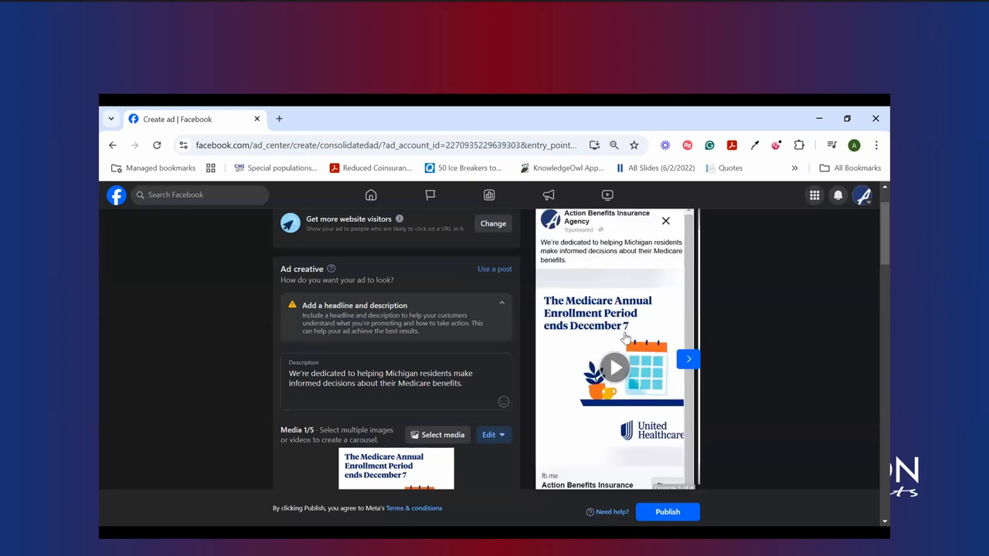
pyautogui.moveTo(614, 367)
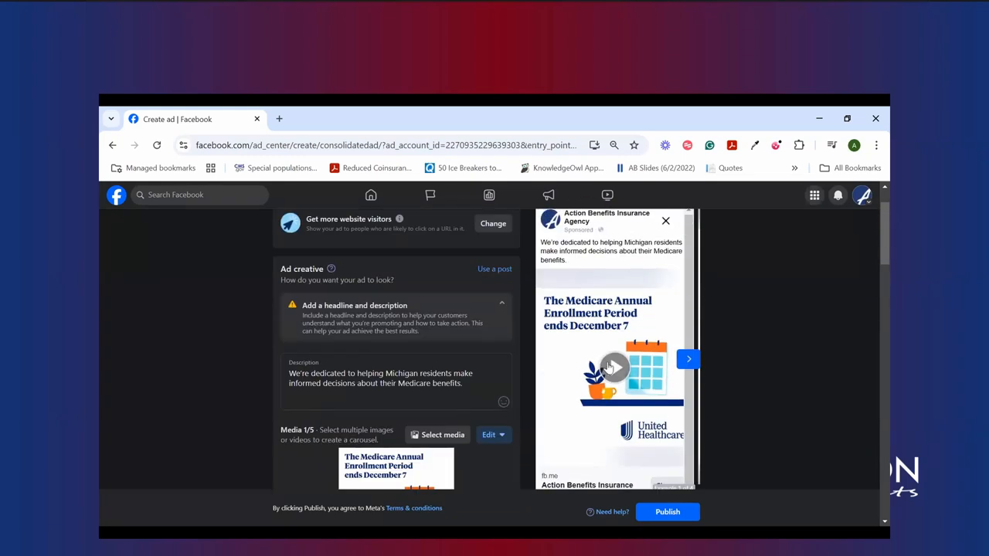
pyautogui.moveTo(613, 348)
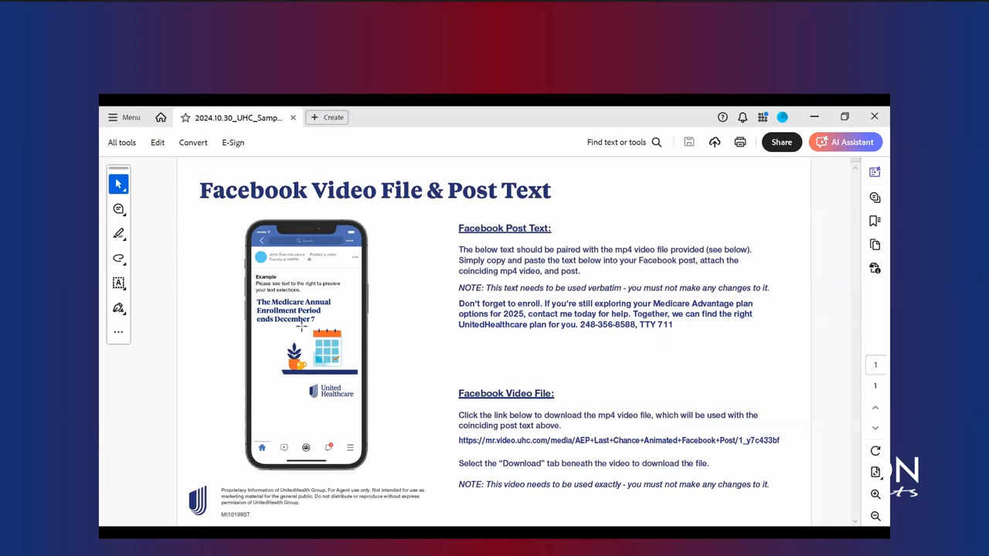
pyautogui.moveTo(525, 430)
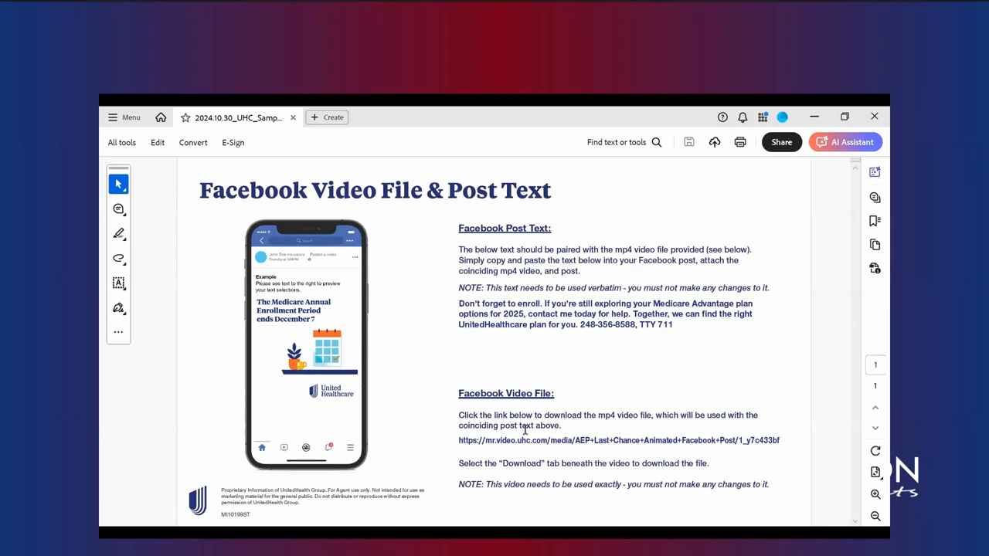
pyautogui.moveTo(565, 441)
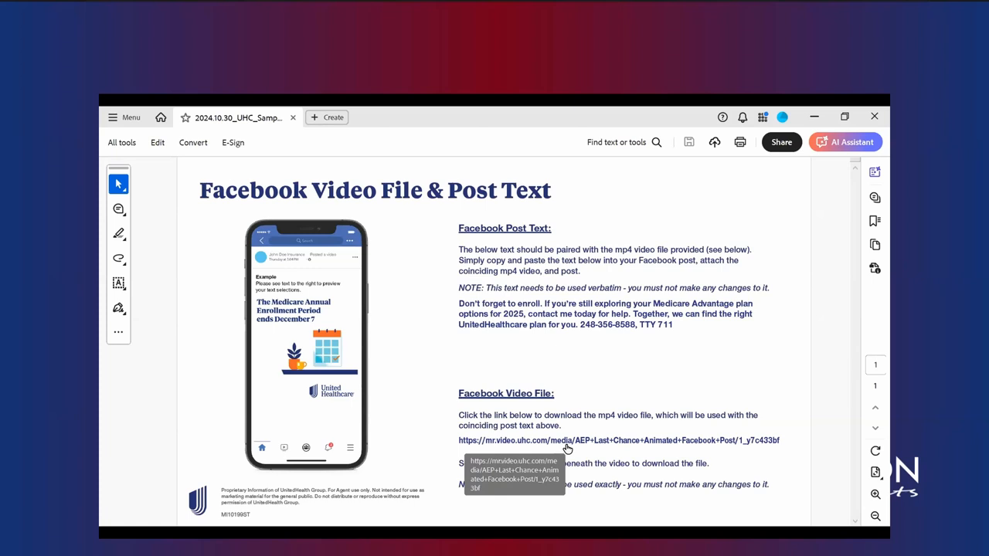
pyautogui.moveTo(550, 349)
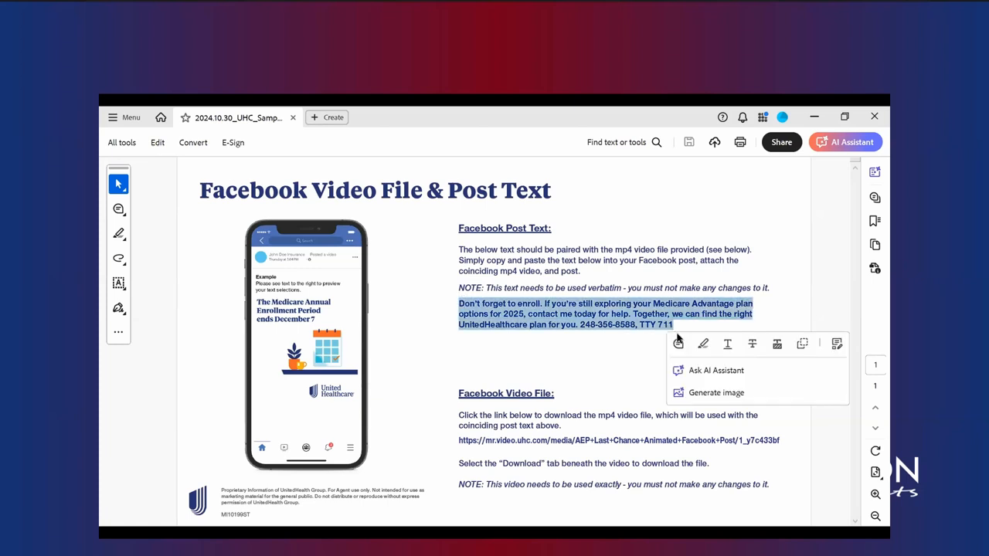
pyautogui.moveTo(677, 343)
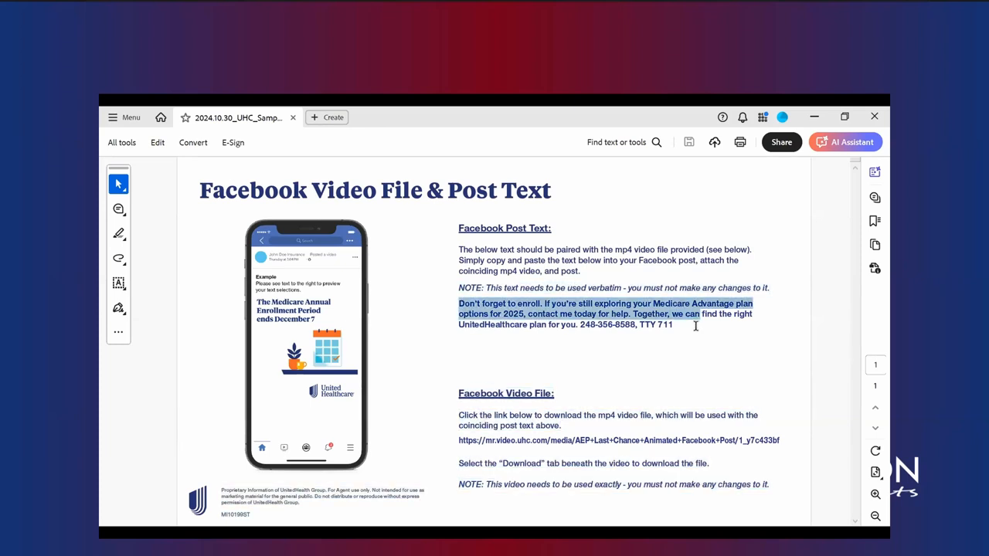
# - Select and copy the UnitedHealthcare post text paragraph ending with TTY 711 from Acrobat
pyautogui.click(673, 324)
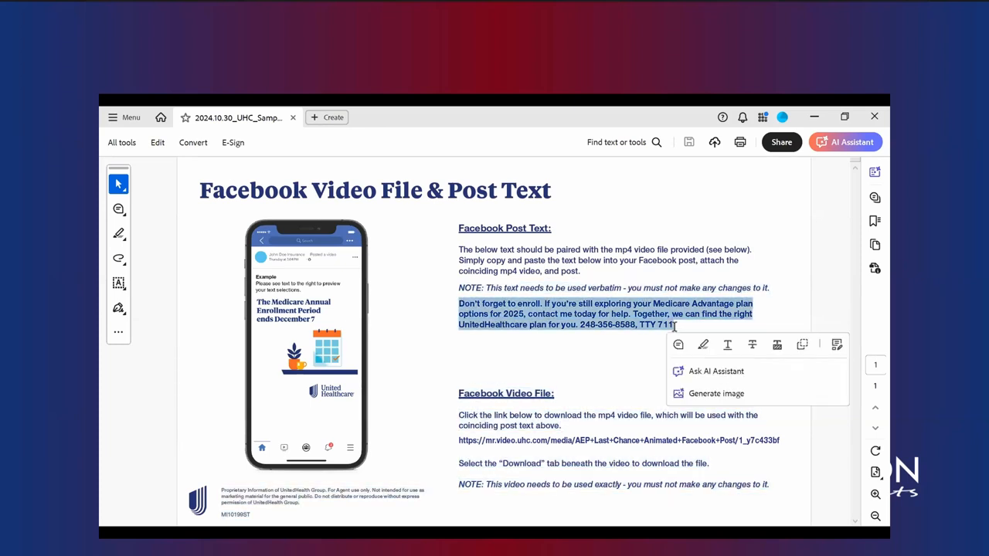
pyautogui.moveTo(392, 407)
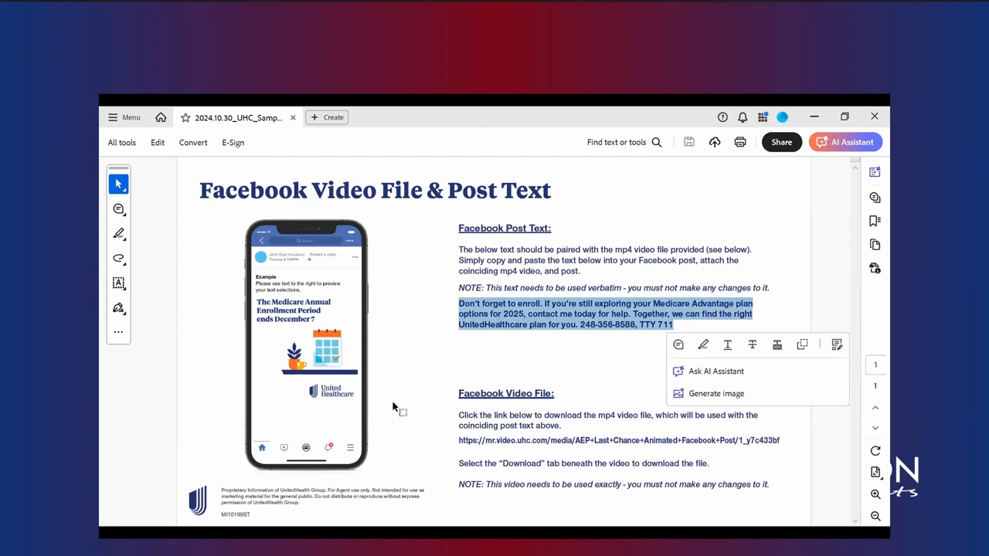
pyautogui.click(394, 406)
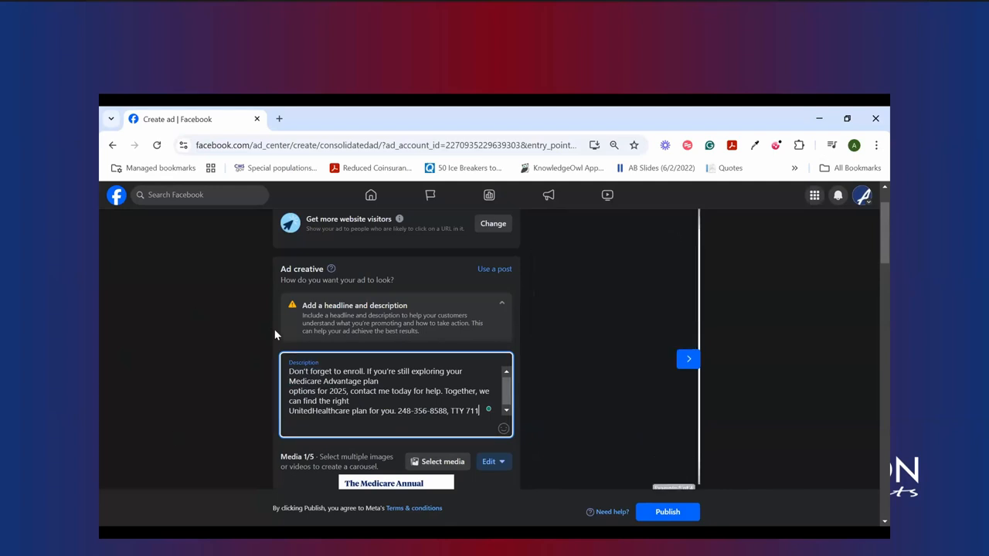
# - Remove stray line breaks so the enrollment description reads as one paragraph
pyautogui.click(687, 359)
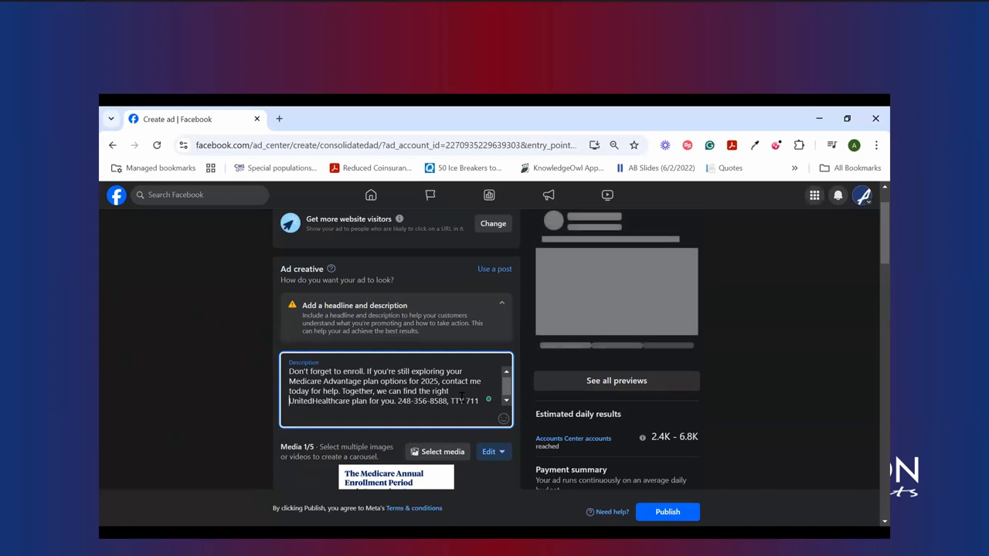
pyautogui.moveTo(462, 401)
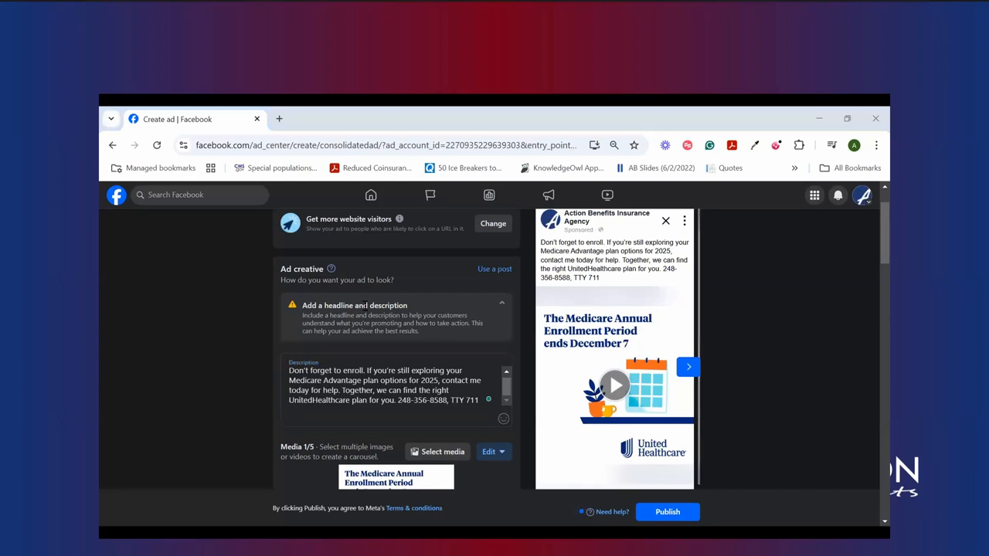
pyautogui.scroll(-3)
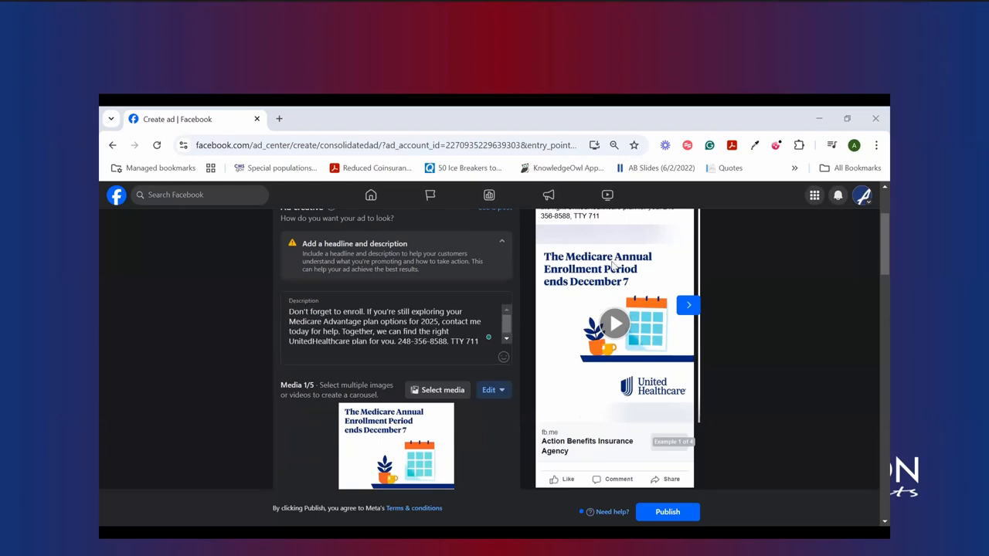
pyautogui.scroll(3)
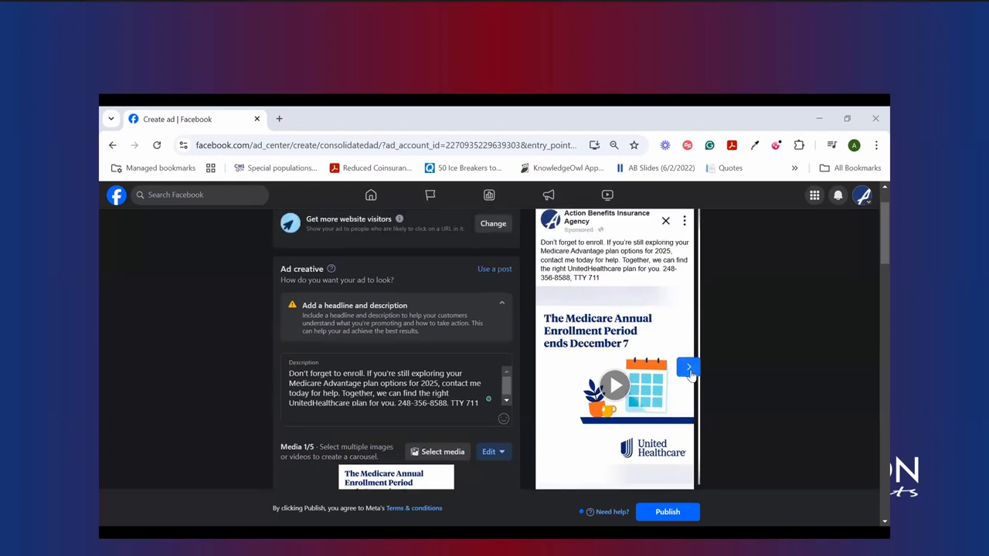
pyautogui.click(687, 367)
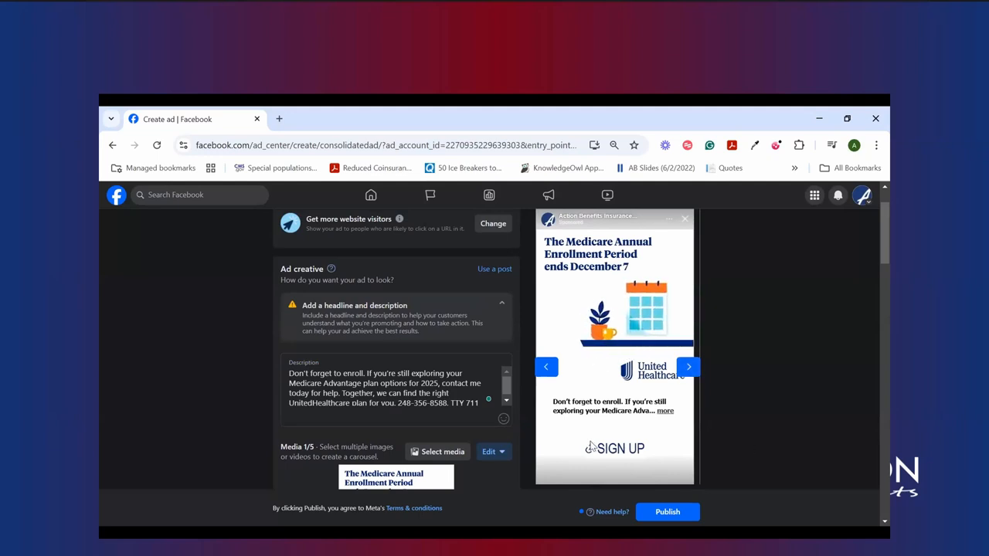
pyautogui.scroll(-3)
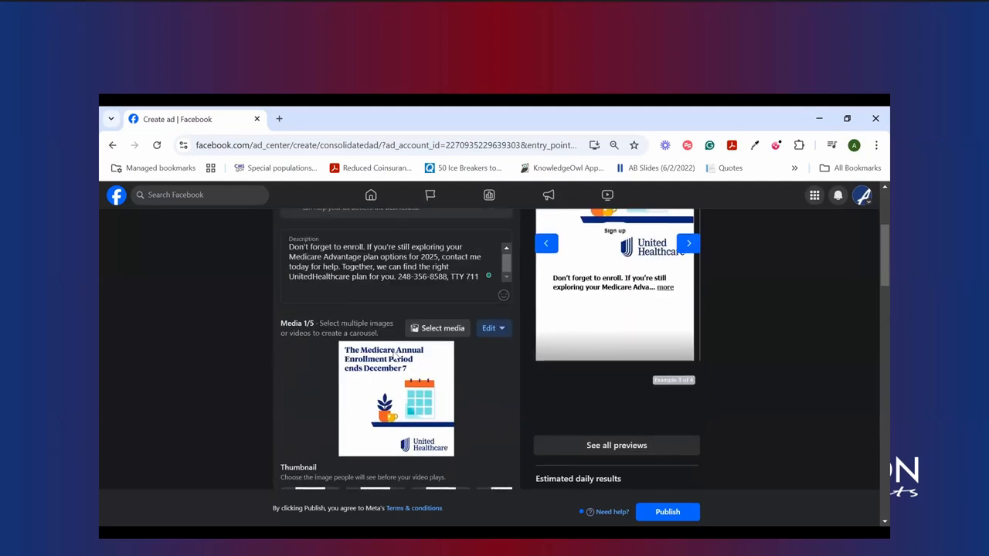
pyautogui.scroll(-3)
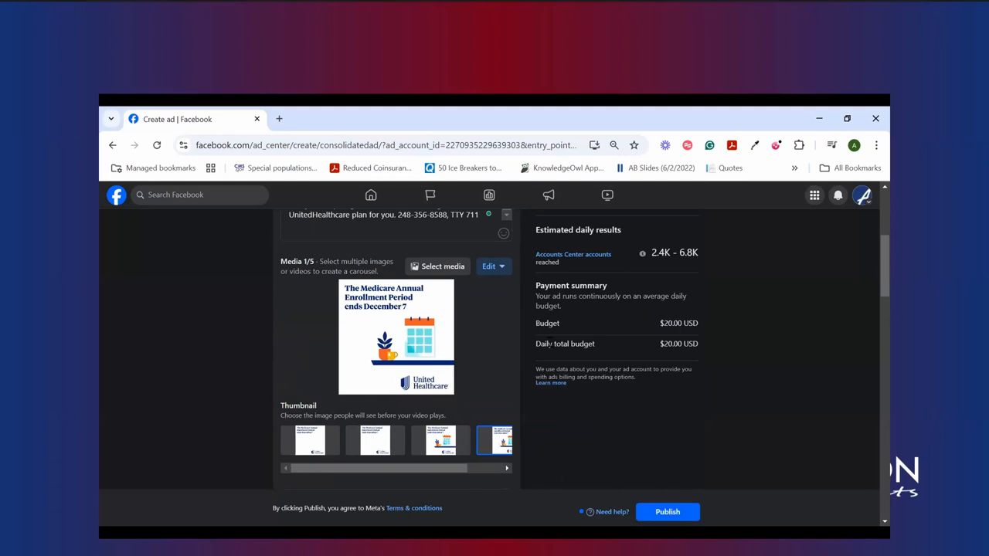
pyautogui.moveTo(463, 365)
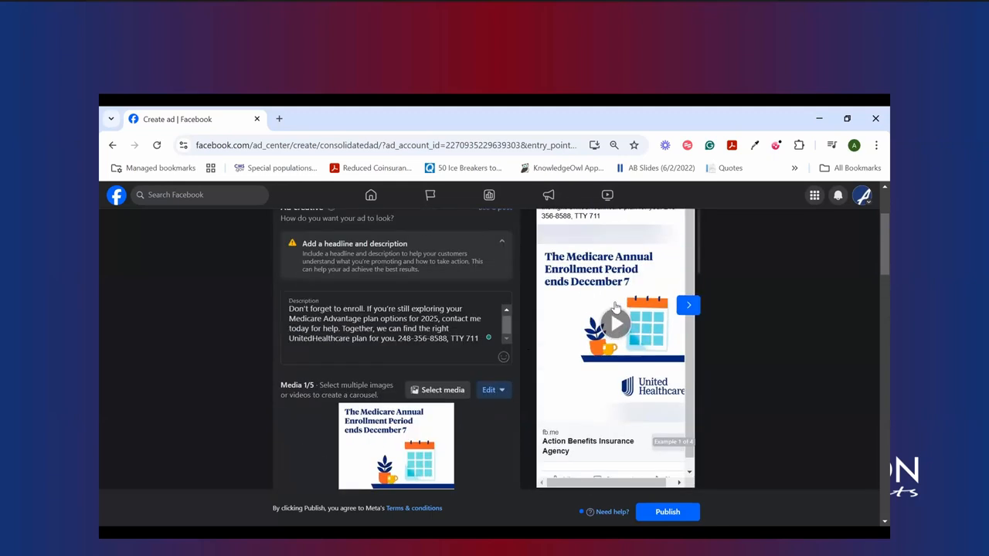
pyautogui.scroll(-3)
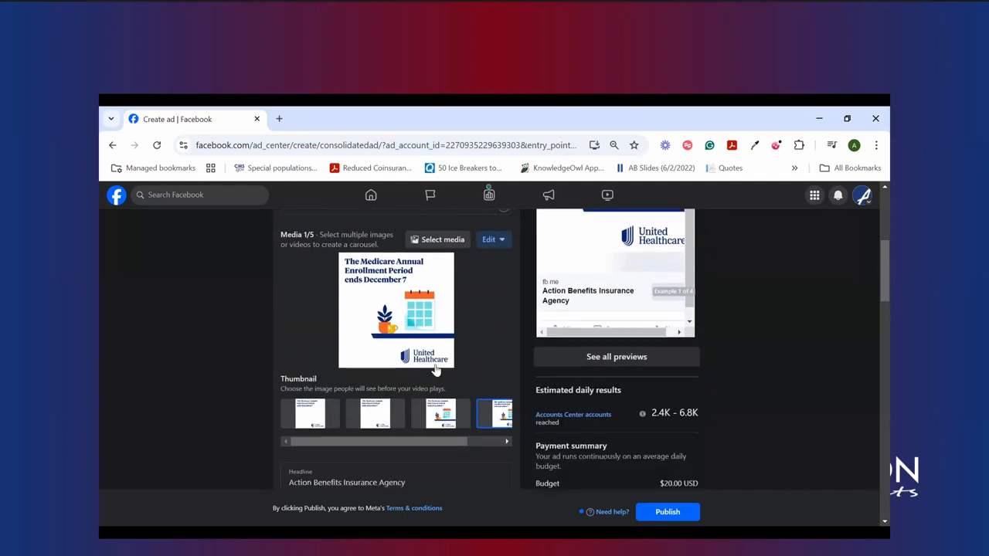
# - Set the button label to 'Learn more' instead of 'Sign up'
pyautogui.scroll(-3)
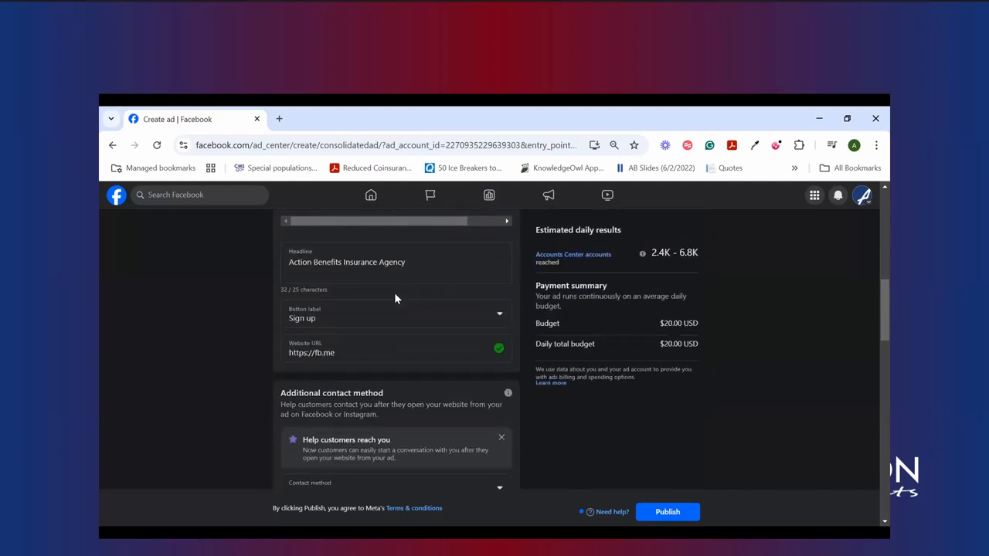
pyautogui.click(395, 263)
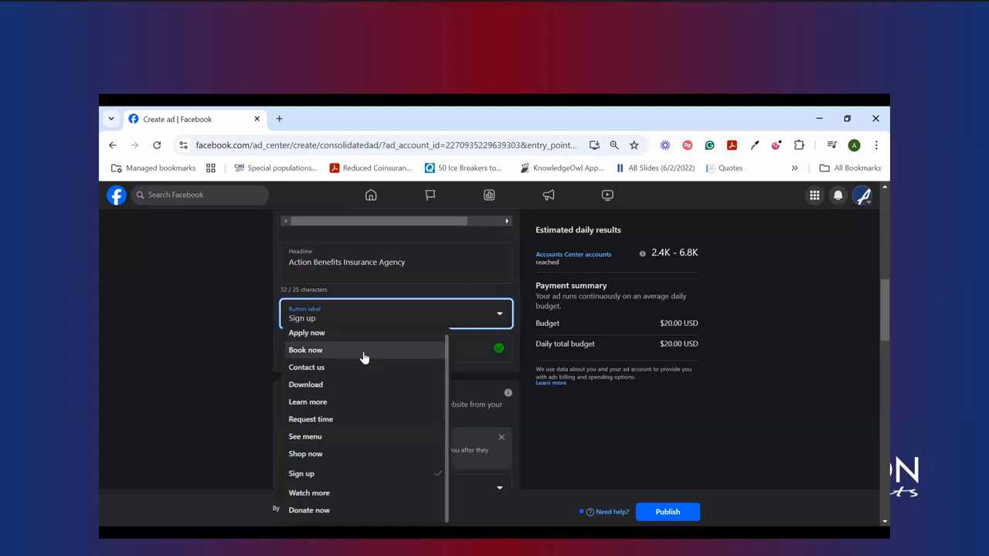
pyautogui.moveTo(363, 375)
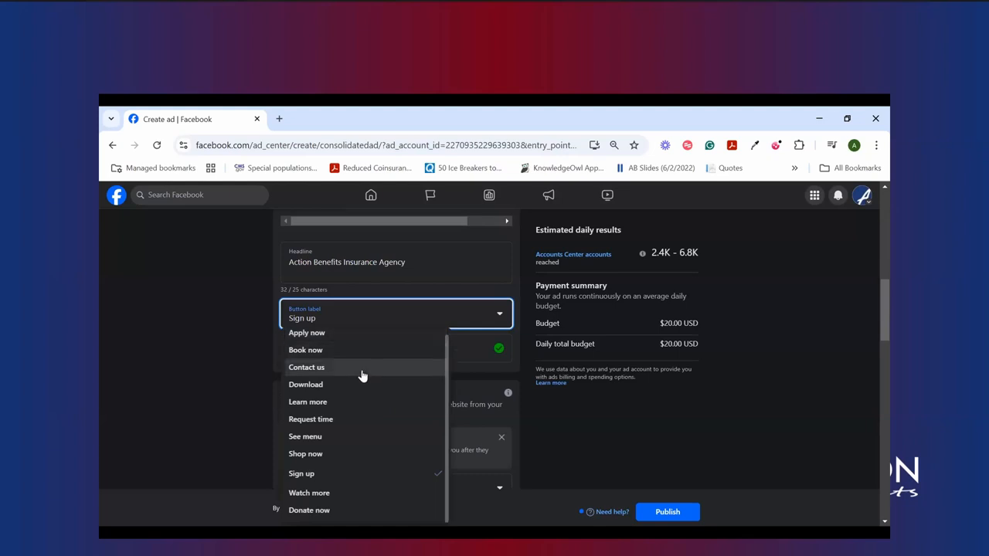
pyautogui.moveTo(357, 342)
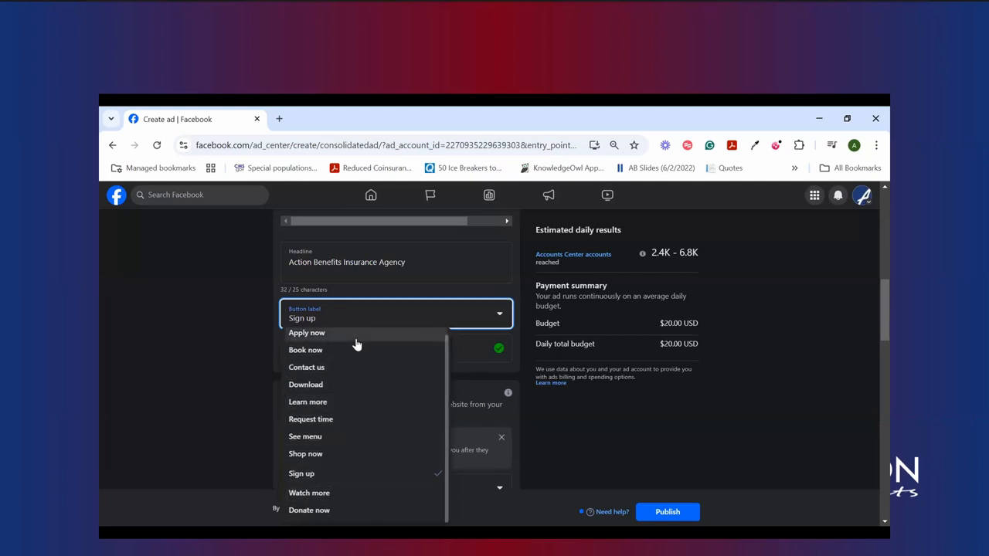
pyautogui.moveTo(350, 370)
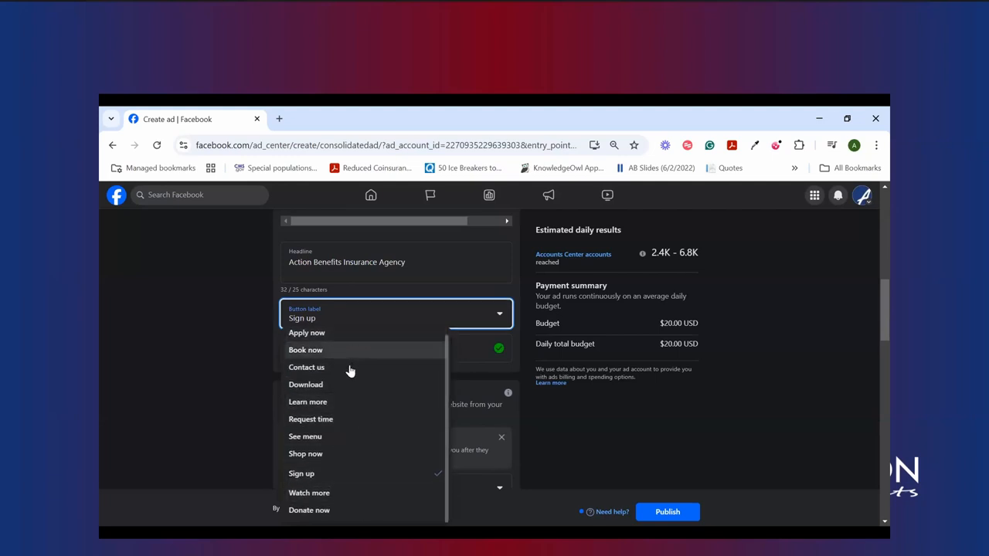
pyautogui.moveTo(344, 429)
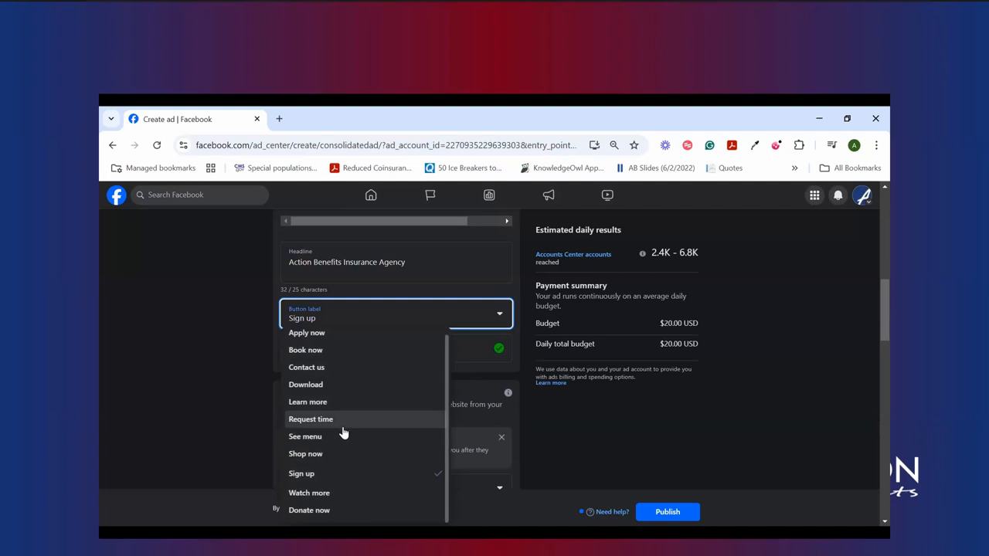
pyautogui.moveTo(347, 378)
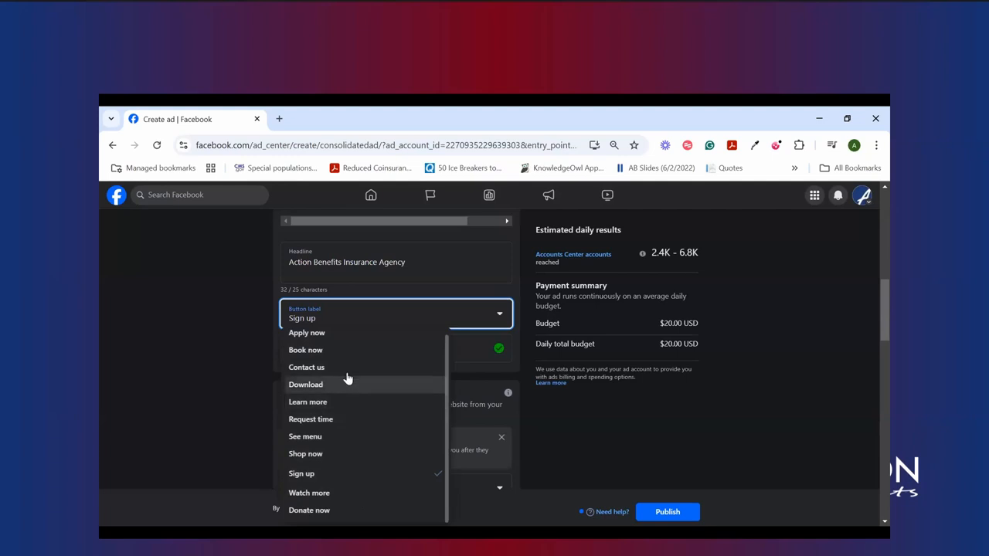
pyautogui.moveTo(356, 408)
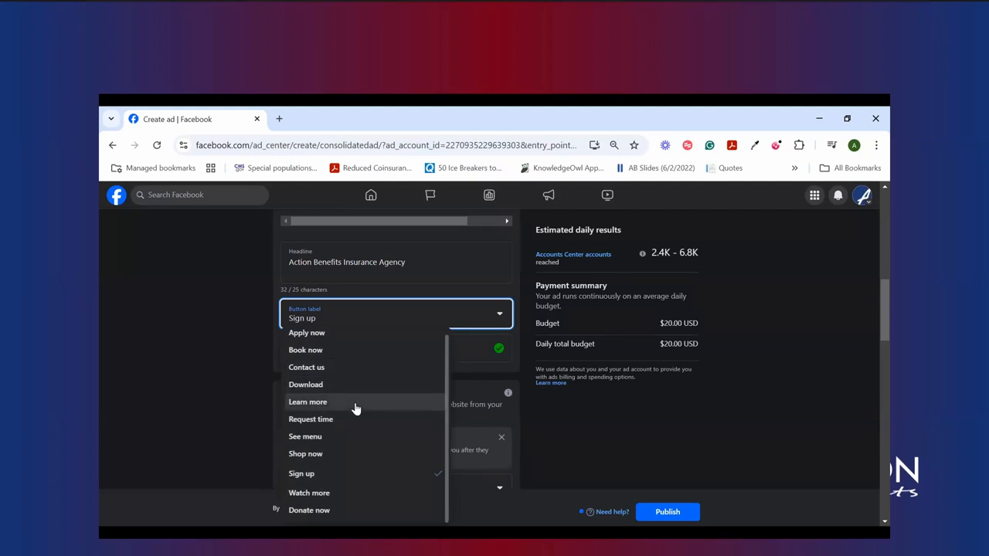
pyautogui.click(308, 401)
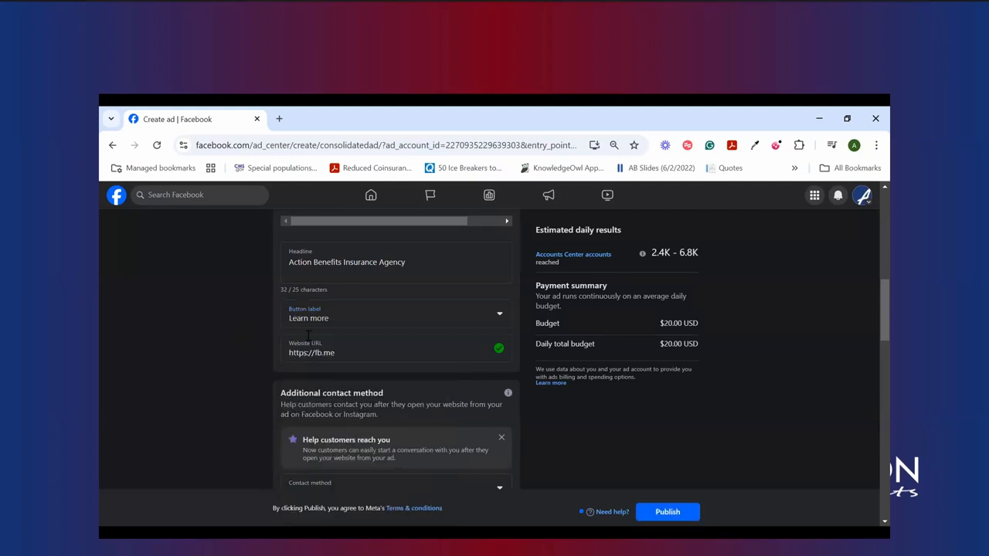
pyautogui.tripleClick(312, 352)
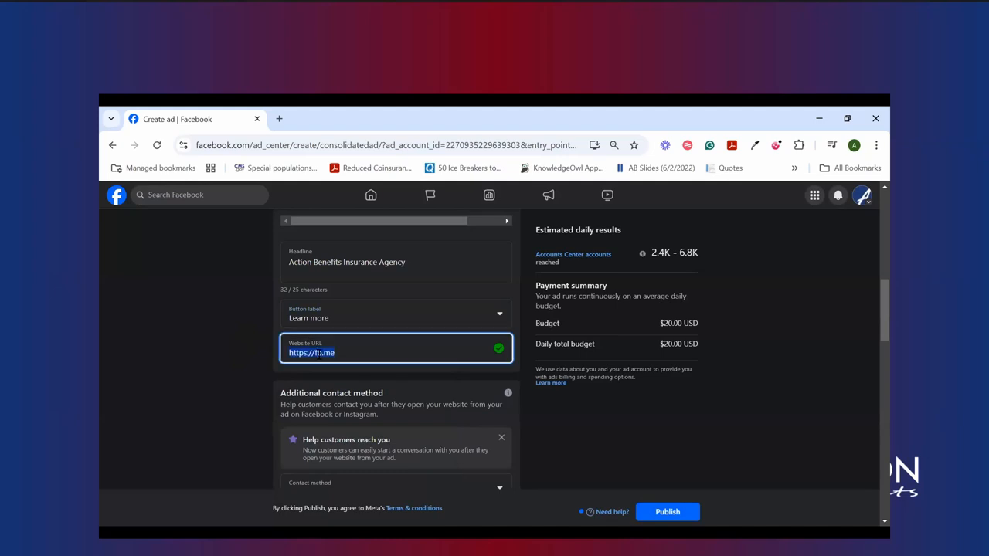
pyautogui.write('actionbenefits')
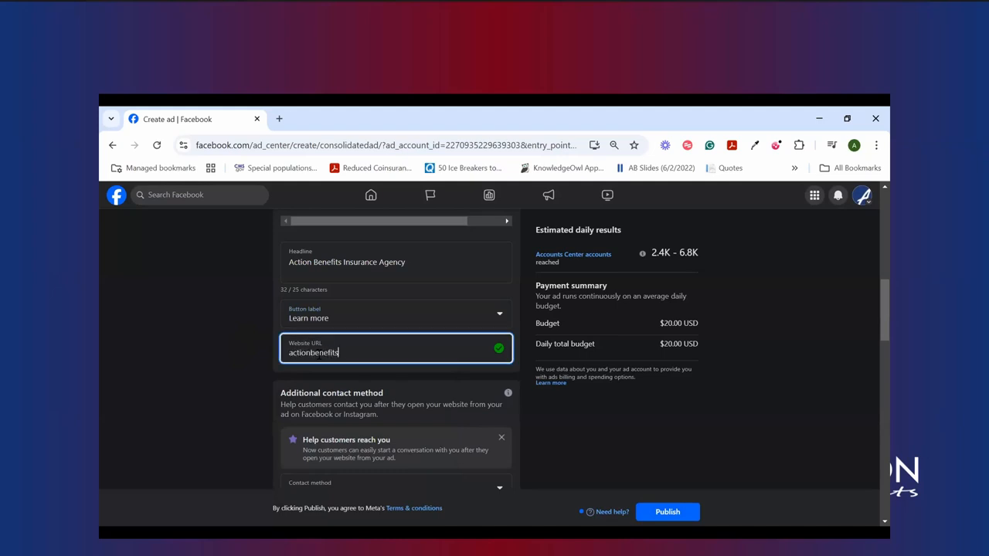
pyautogui.write('insurance')
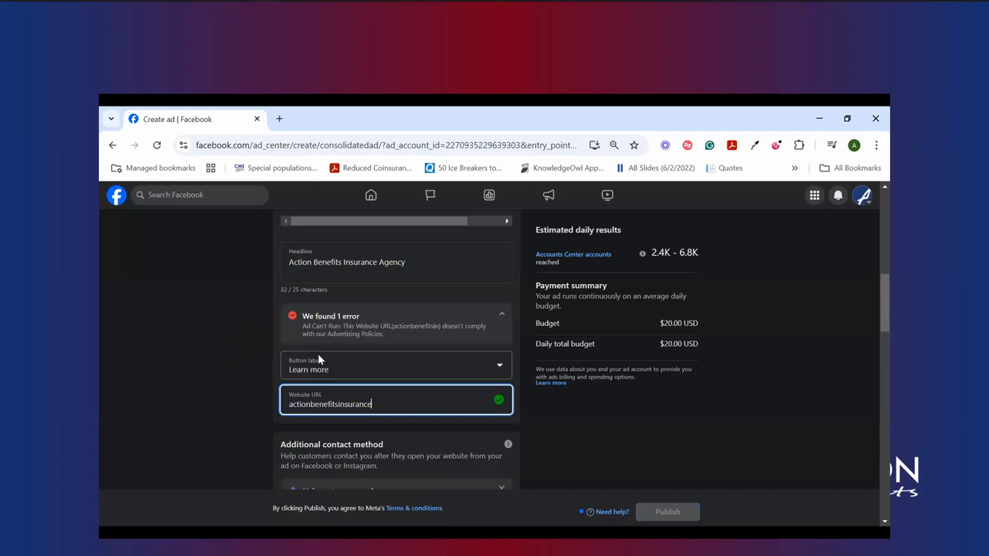
pyautogui.write('agency.com')
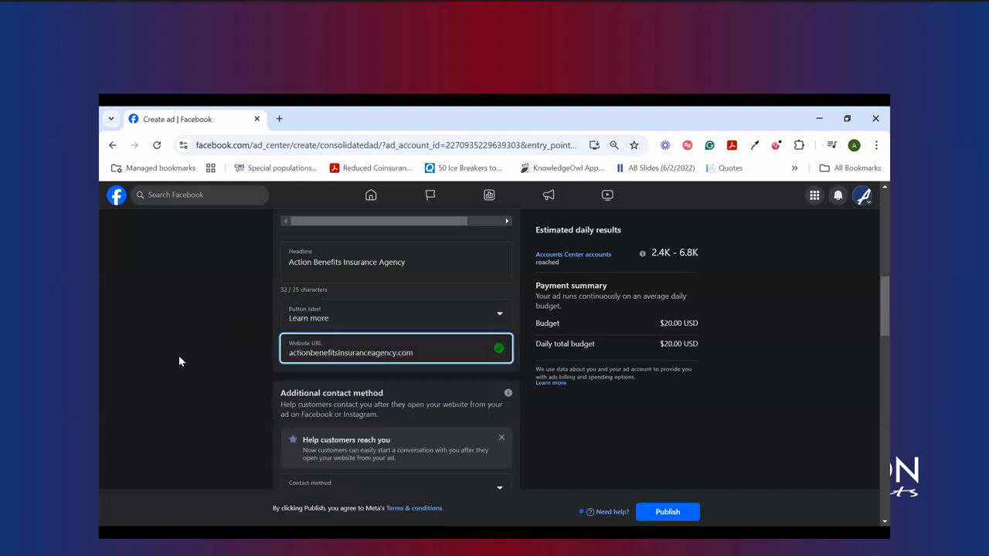
pyautogui.scroll(-3)
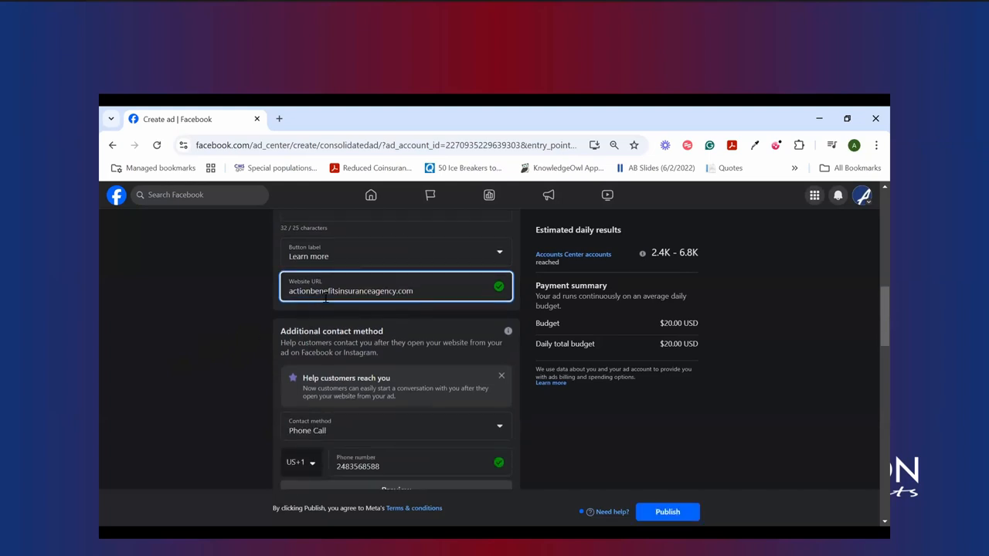
pyautogui.scroll(-3)
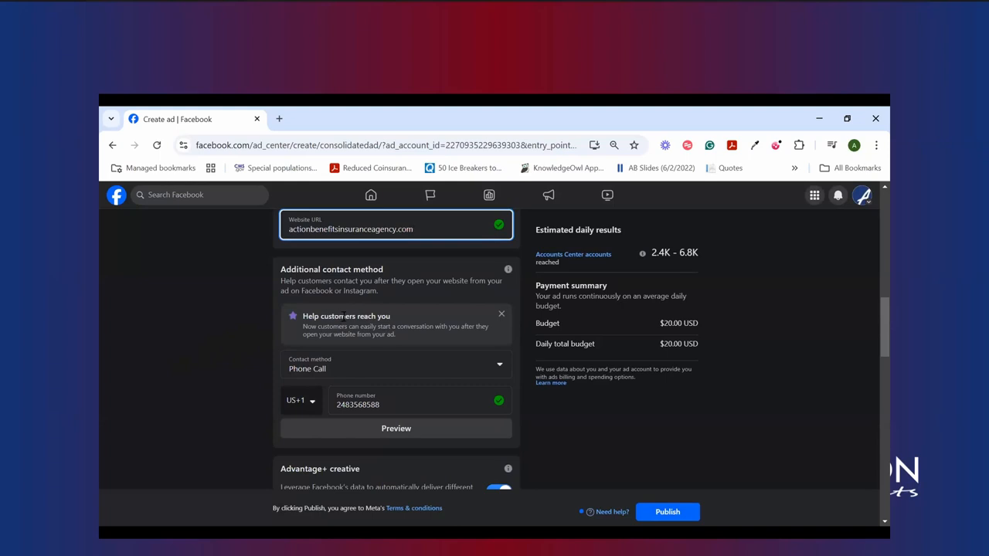
pyautogui.click(220, 375)
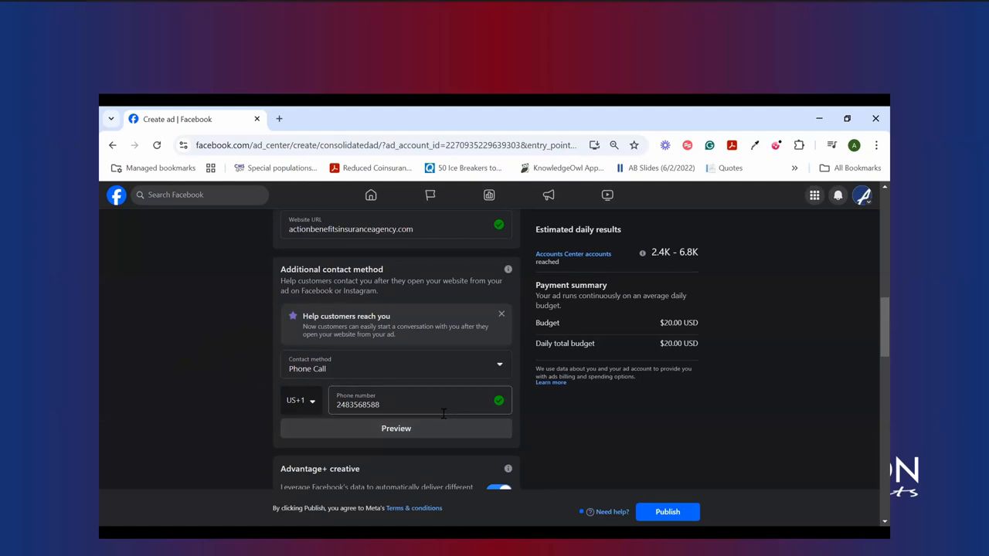
# - Turn off Advantage+ creative and scroll to the Southfield, Michigan audience settings
pyautogui.scroll(-3)
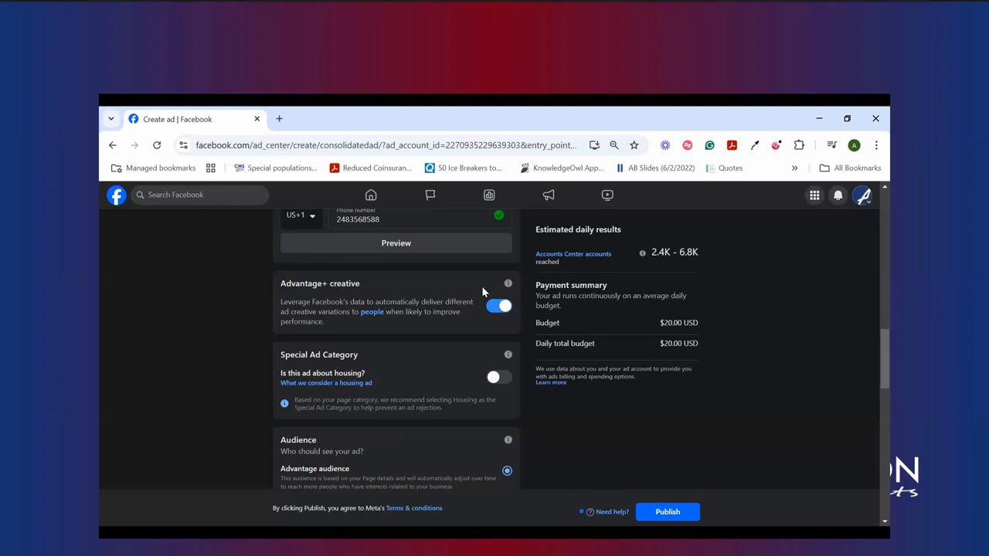
pyautogui.moveTo(333, 292)
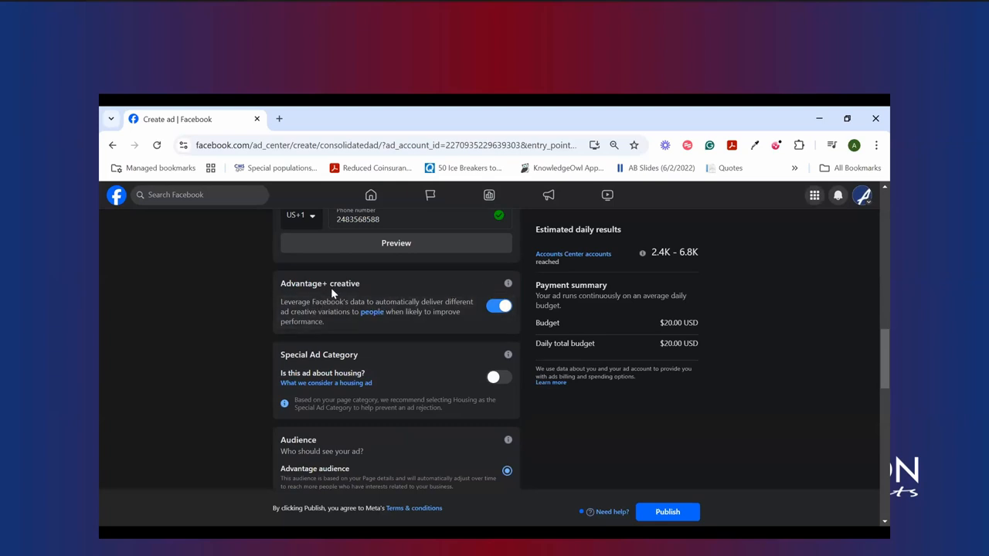
pyautogui.moveTo(417, 281)
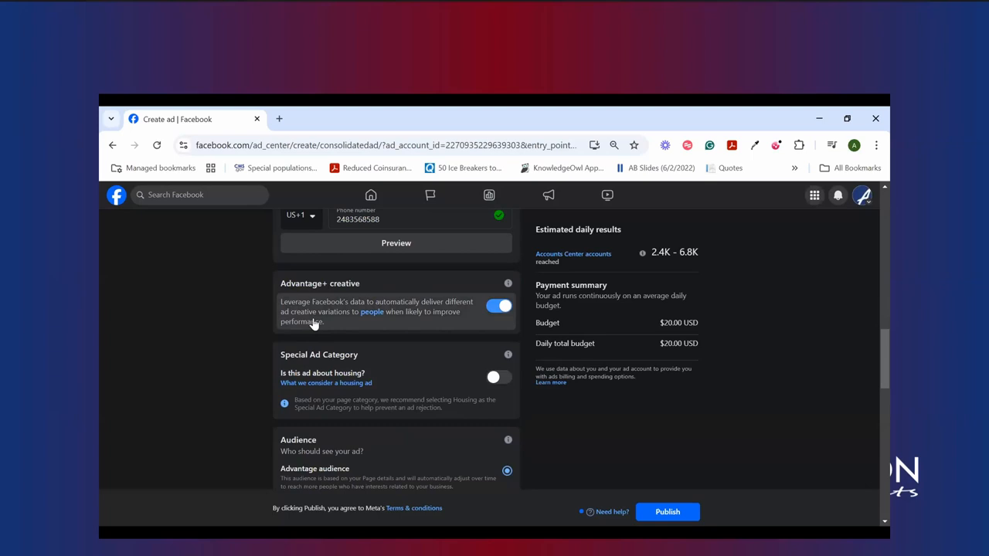
pyautogui.moveTo(346, 313)
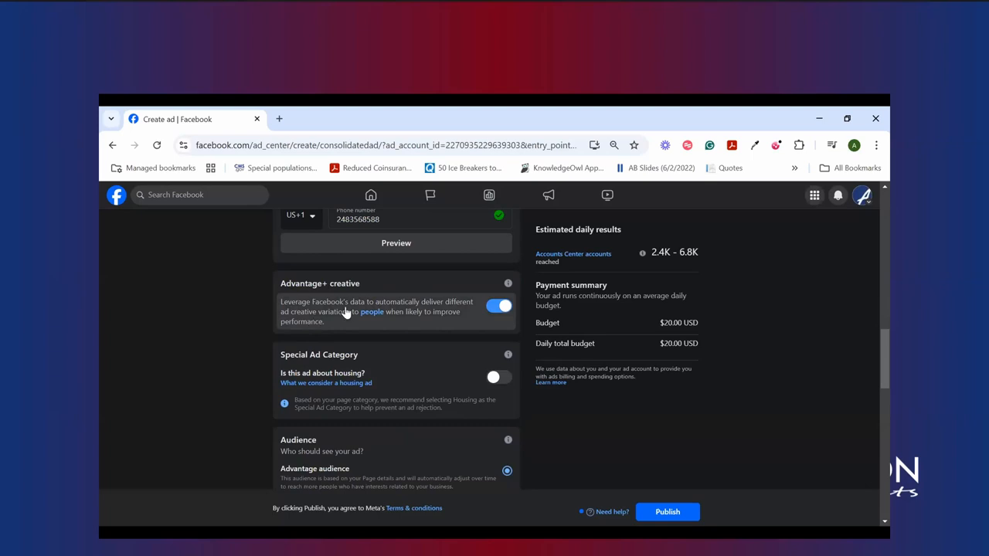
pyautogui.moveTo(467, 319)
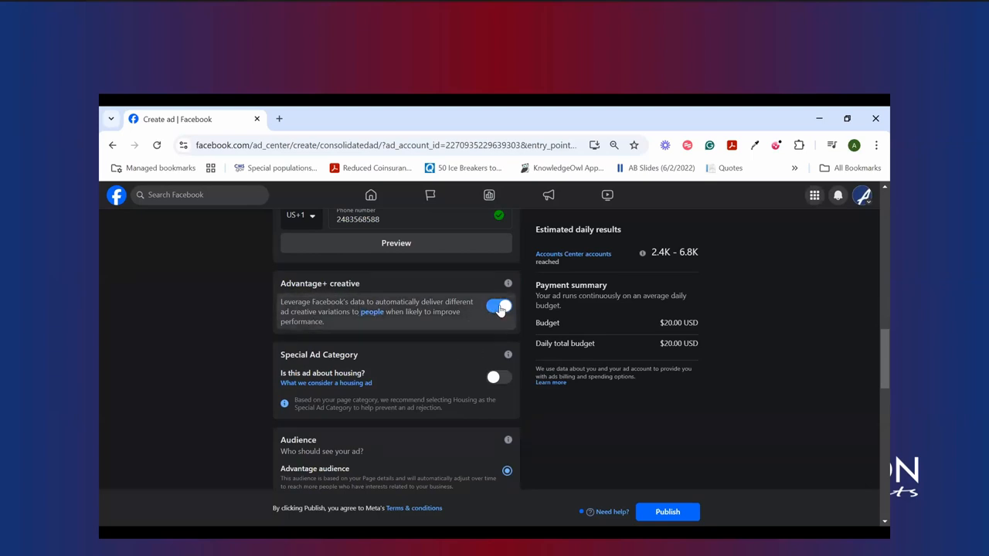
pyautogui.click(498, 309)
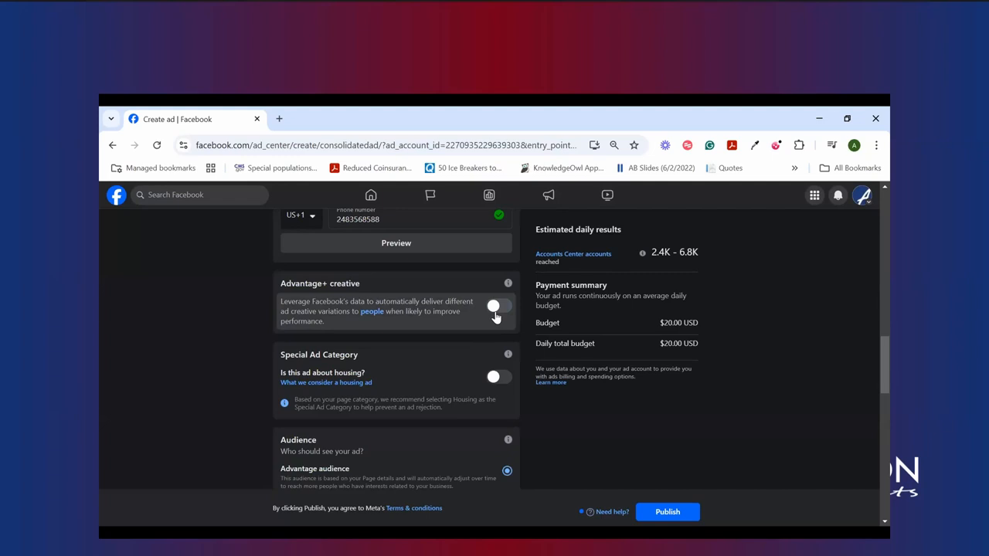
pyautogui.scroll(-3)
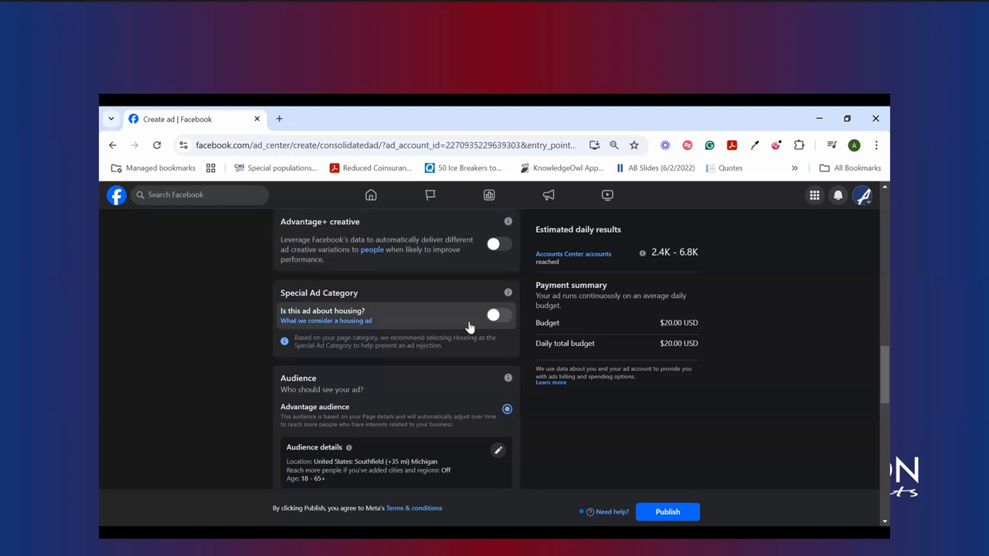
pyautogui.moveTo(448, 315)
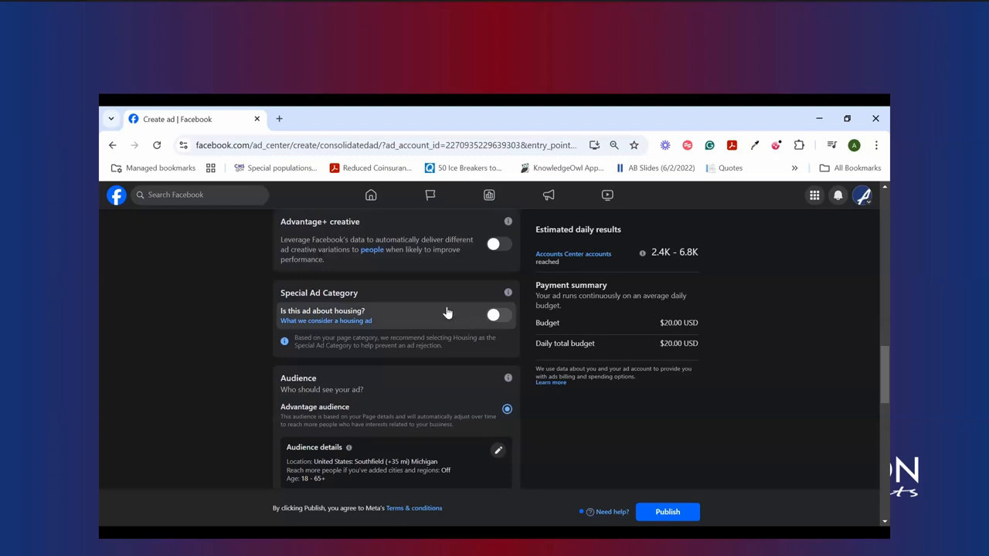
pyautogui.moveTo(464, 322)
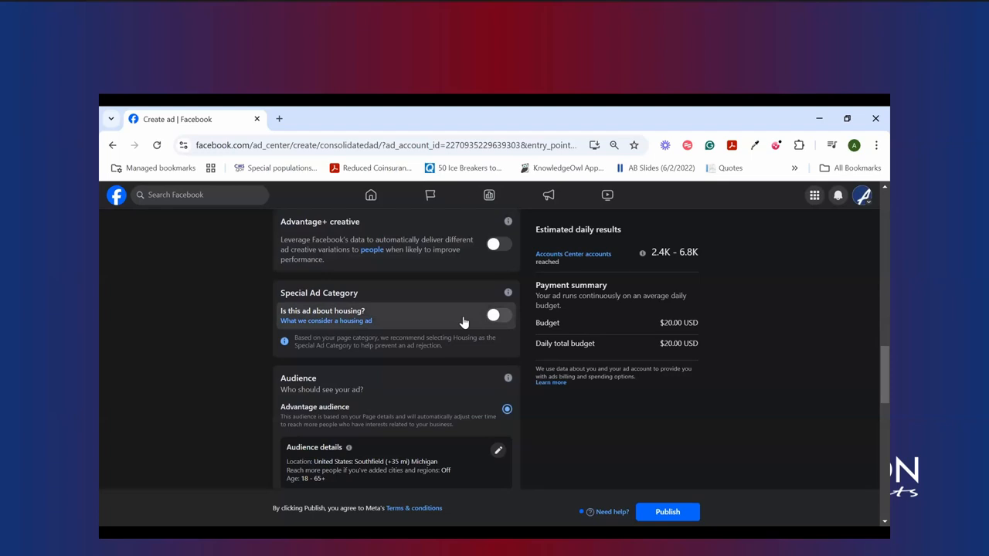
pyautogui.scroll(-3)
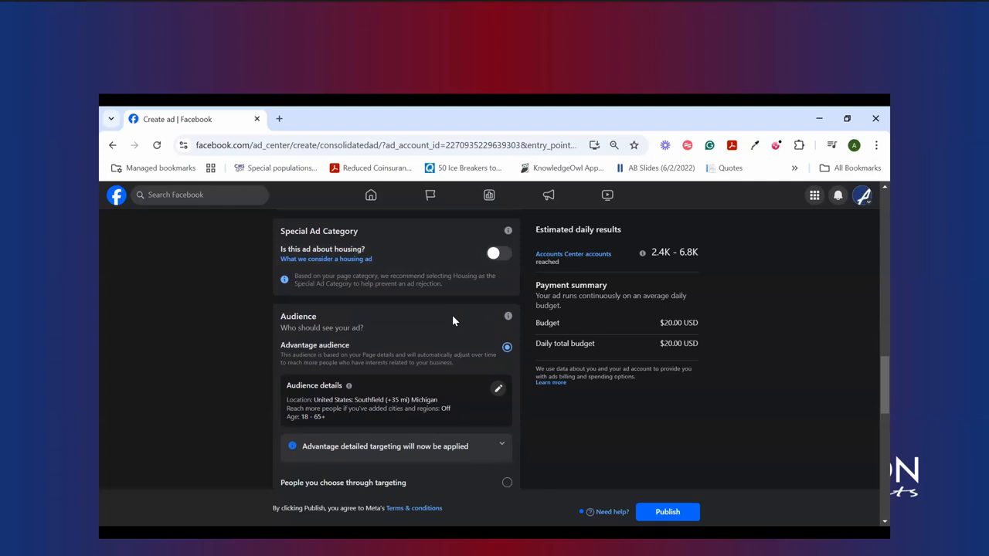
pyautogui.scroll(-3)
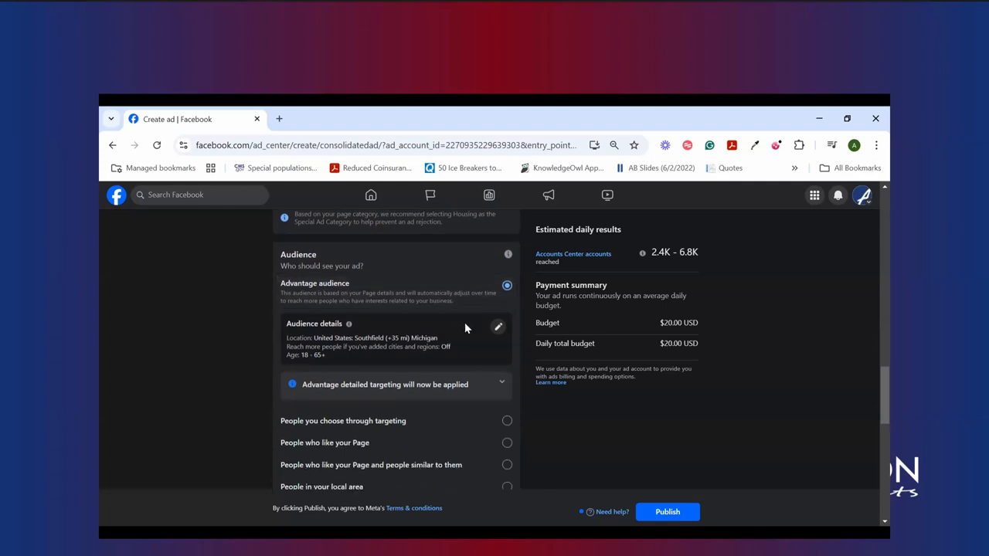
pyautogui.moveTo(466, 328)
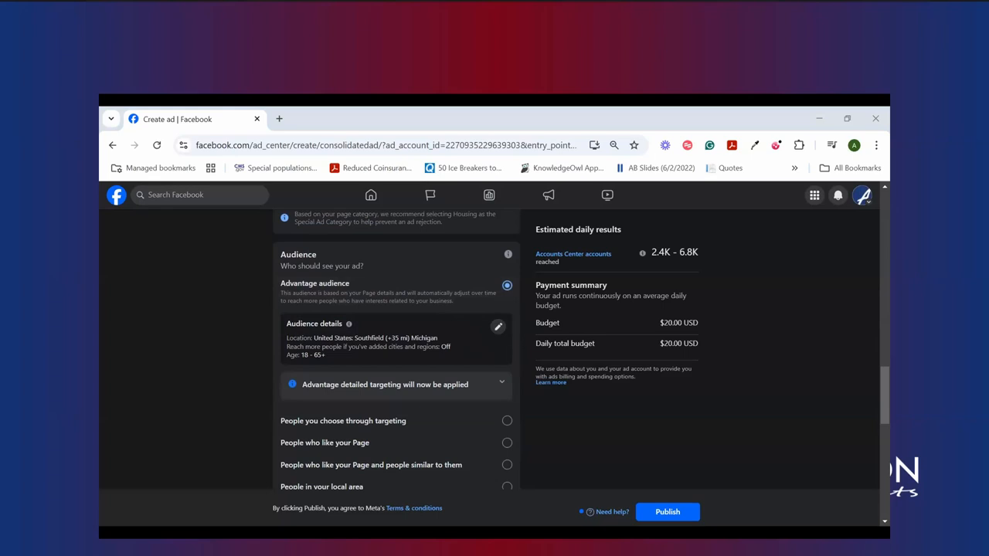
pyautogui.moveTo(467, 454)
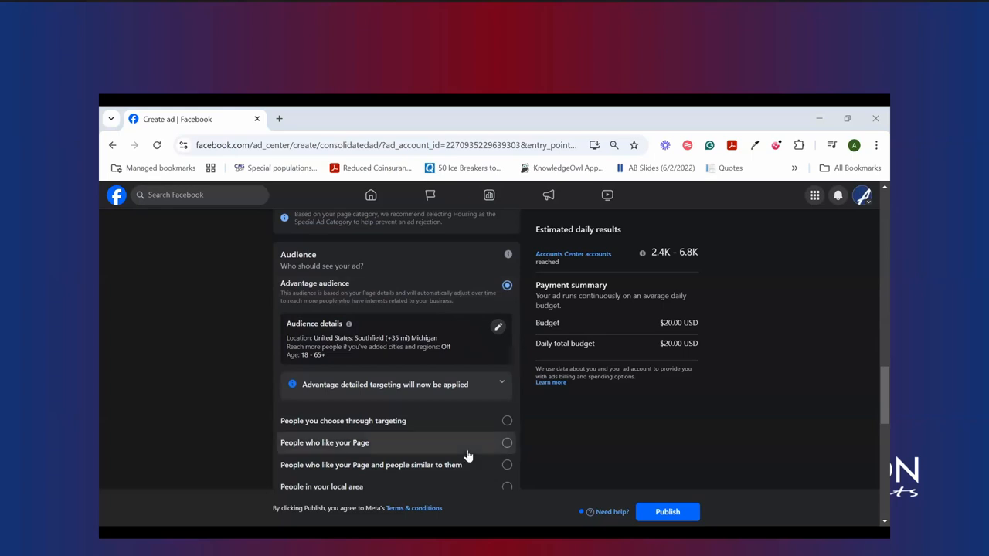
pyautogui.moveTo(813, 301)
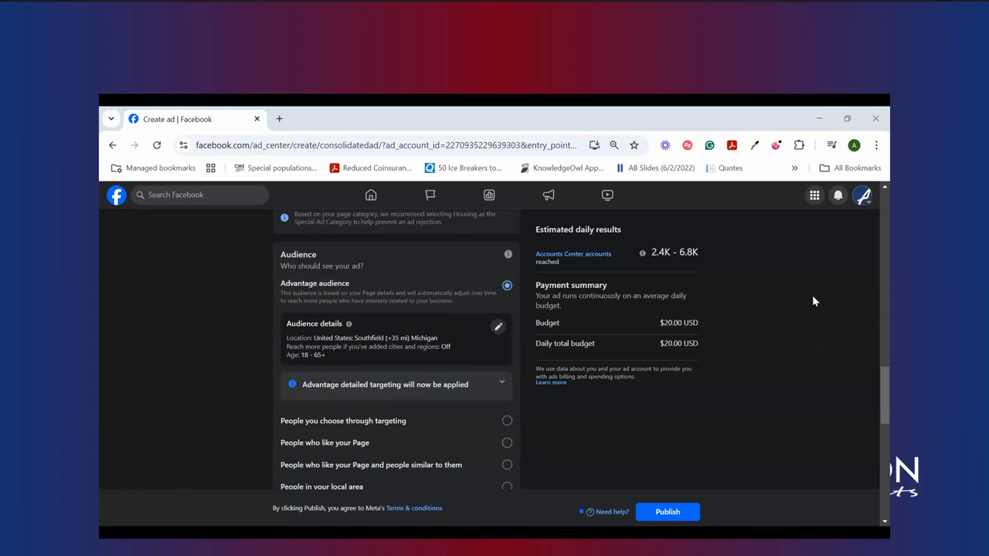
pyautogui.moveTo(285, 302)
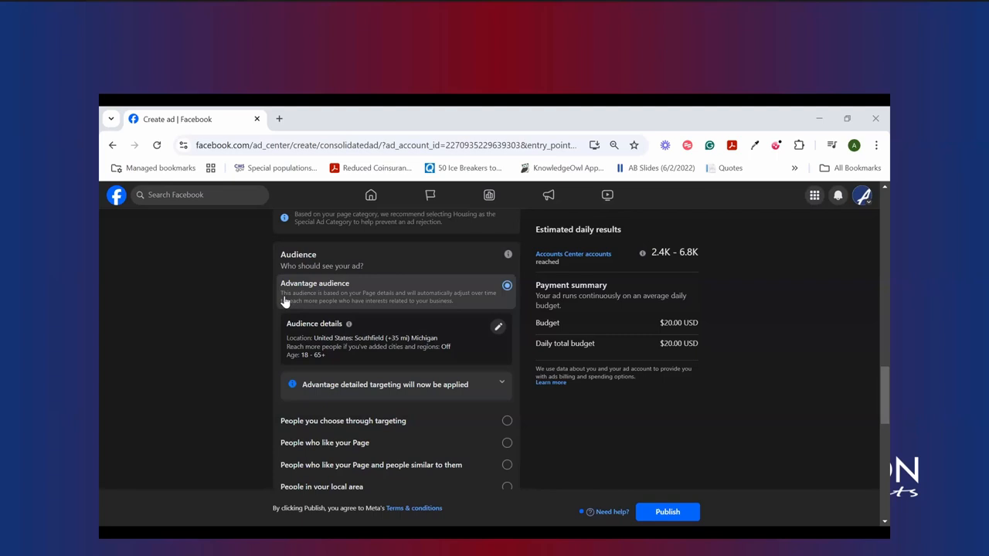
pyautogui.moveTo(381, 299)
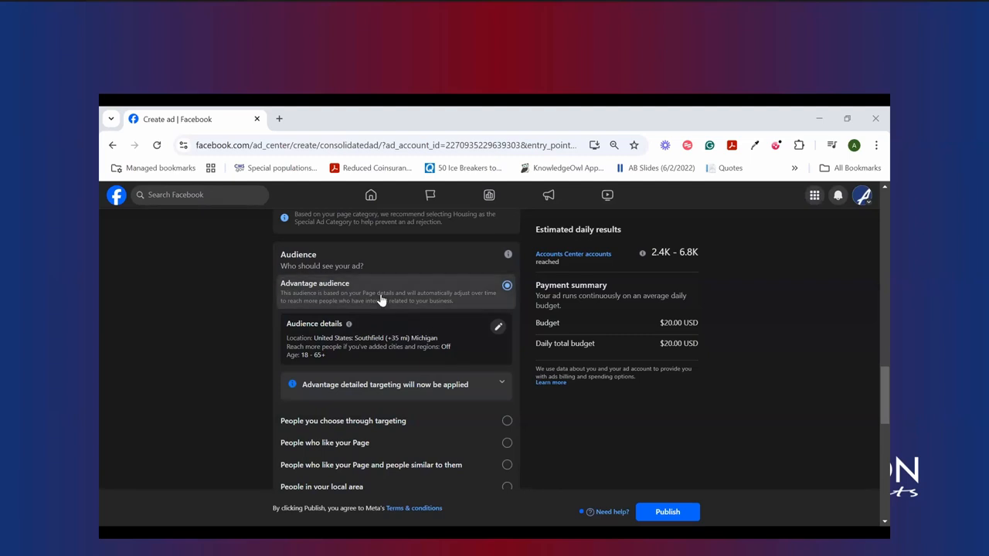
pyautogui.moveTo(390, 335)
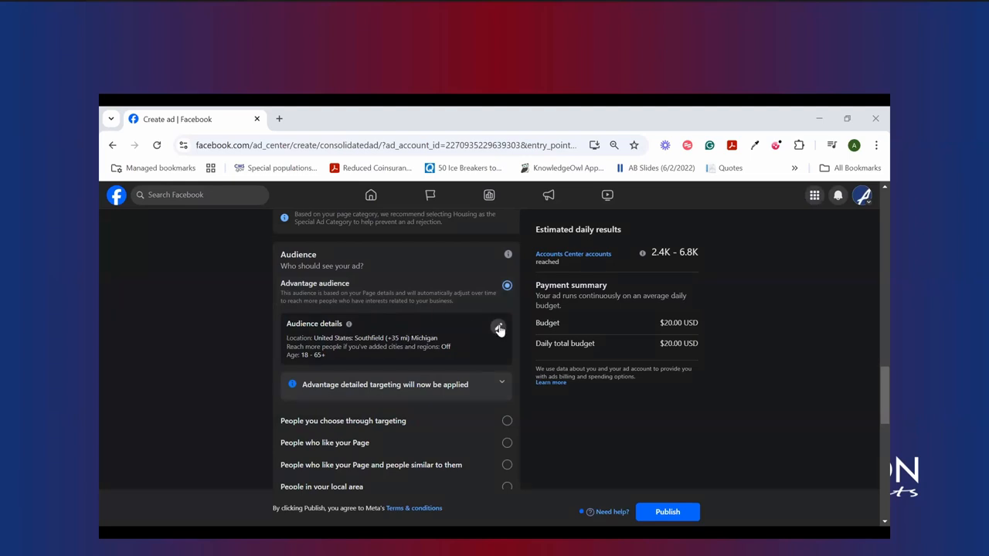
pyautogui.click(499, 330)
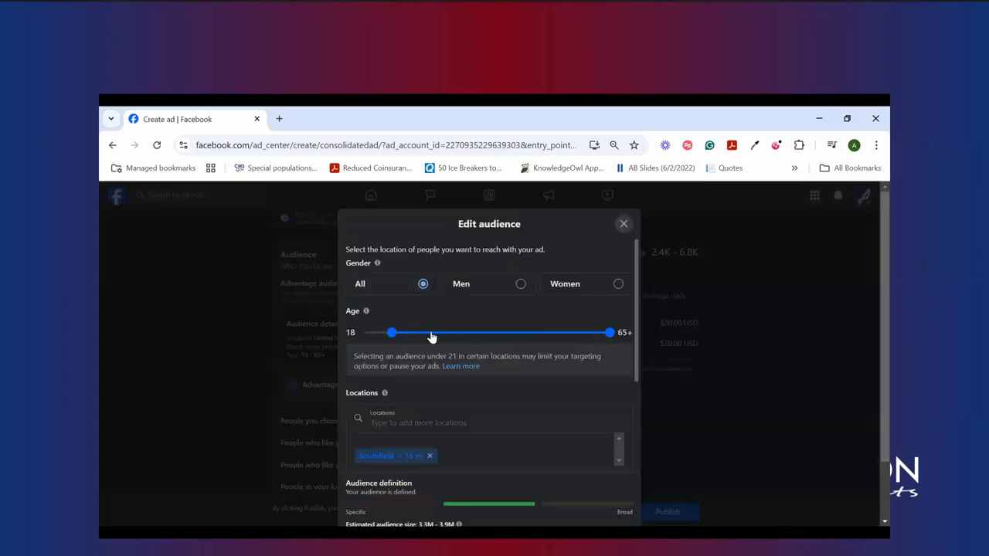
pyautogui.moveTo(386, 300)
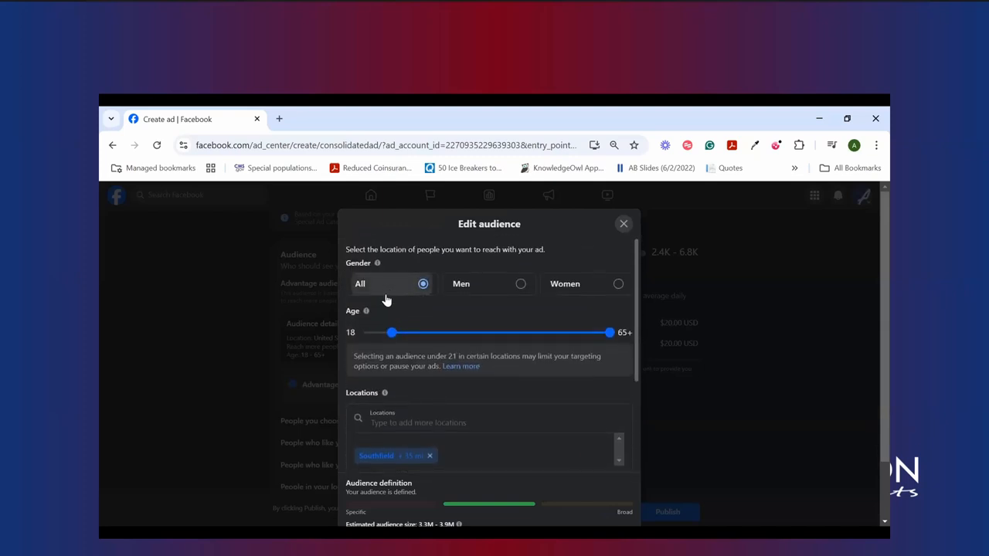
pyautogui.moveTo(510, 309)
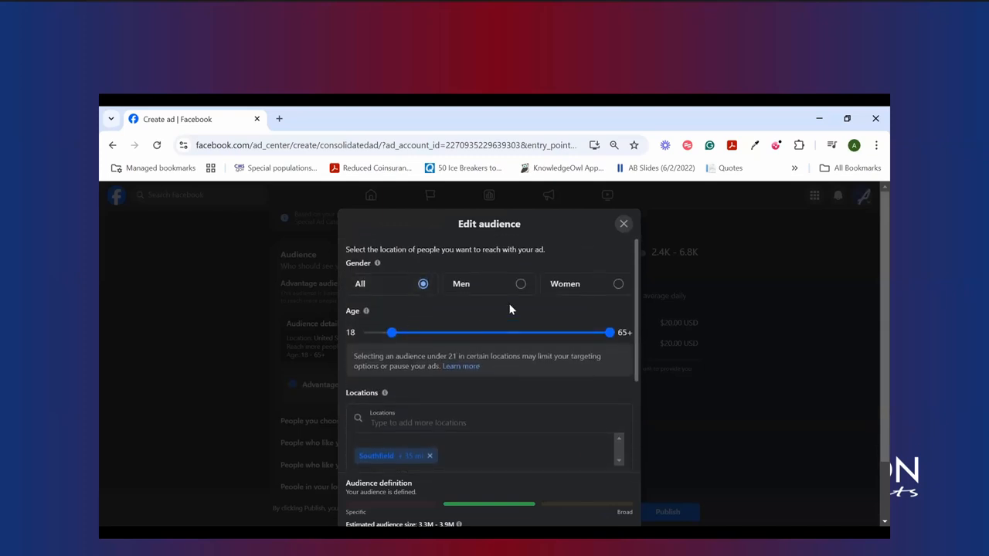
pyautogui.moveTo(623, 225)
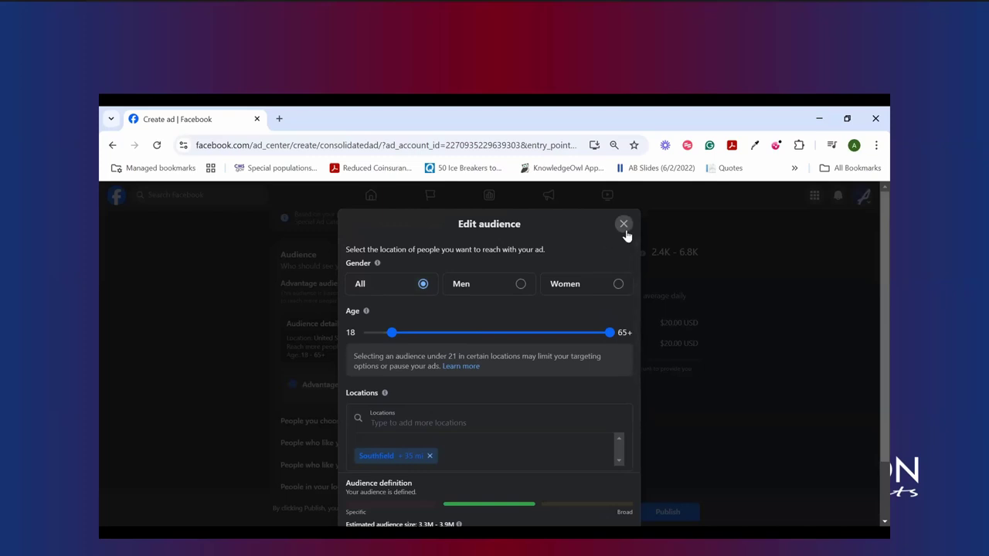
pyautogui.click(623, 224)
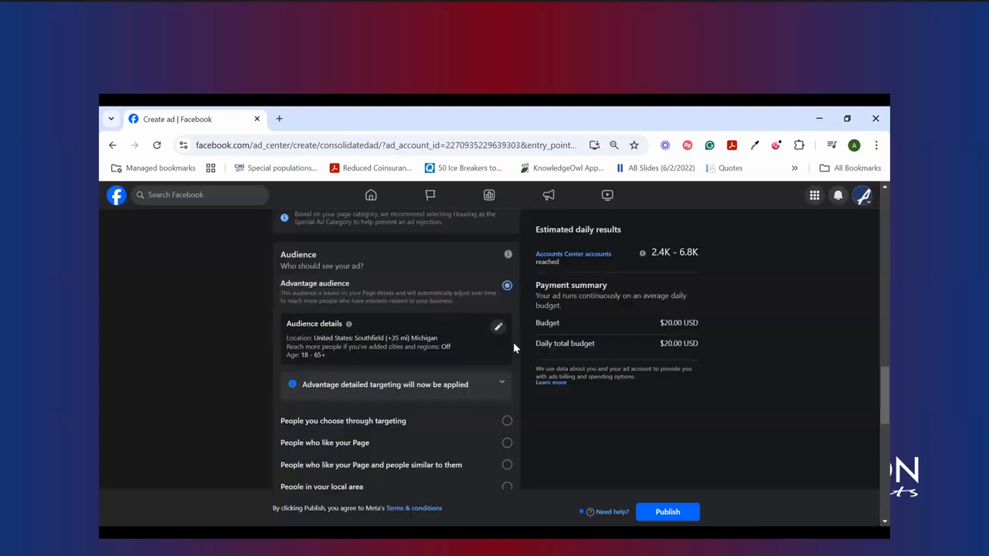
# - Set the audience to people chosen through targeting, around Southfield +10 mi
pyautogui.click(506, 421)
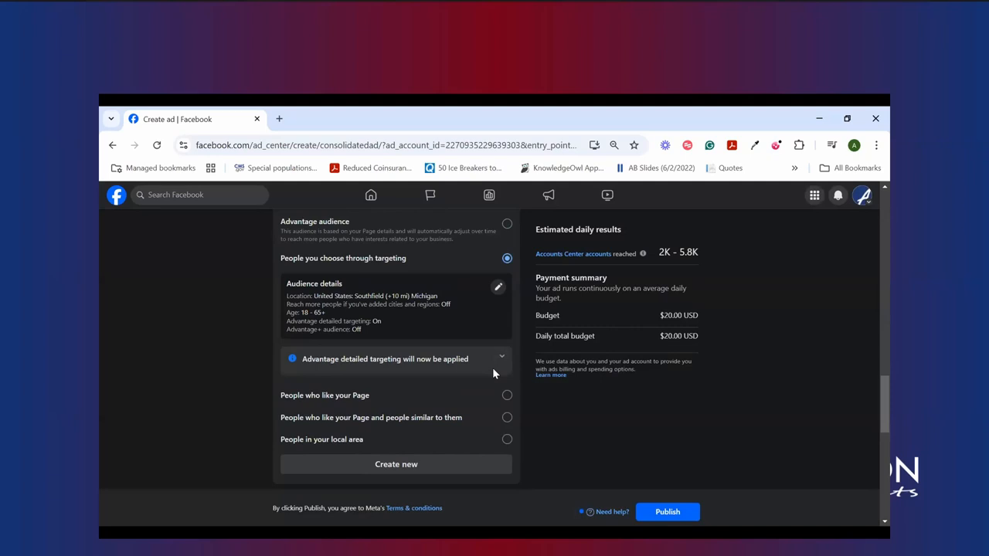
pyautogui.moveTo(498, 293)
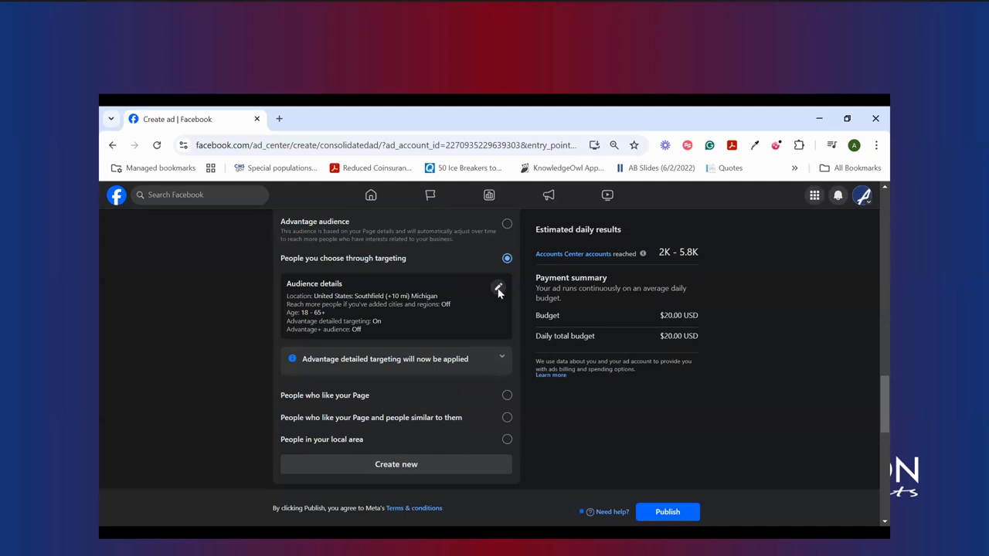
pyautogui.moveTo(485, 297)
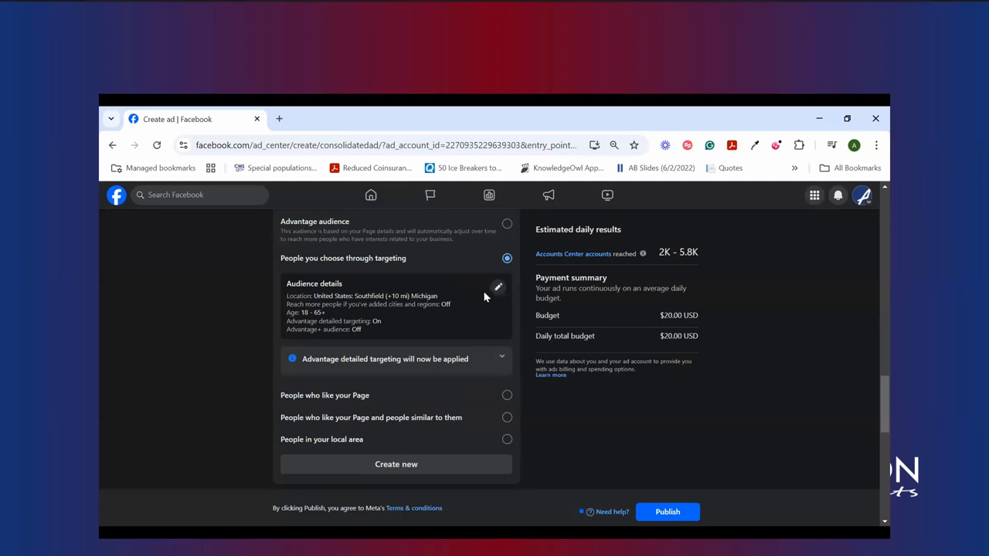
# - Edit the audience details and drag the minimum age up to 65+
pyautogui.click(498, 287)
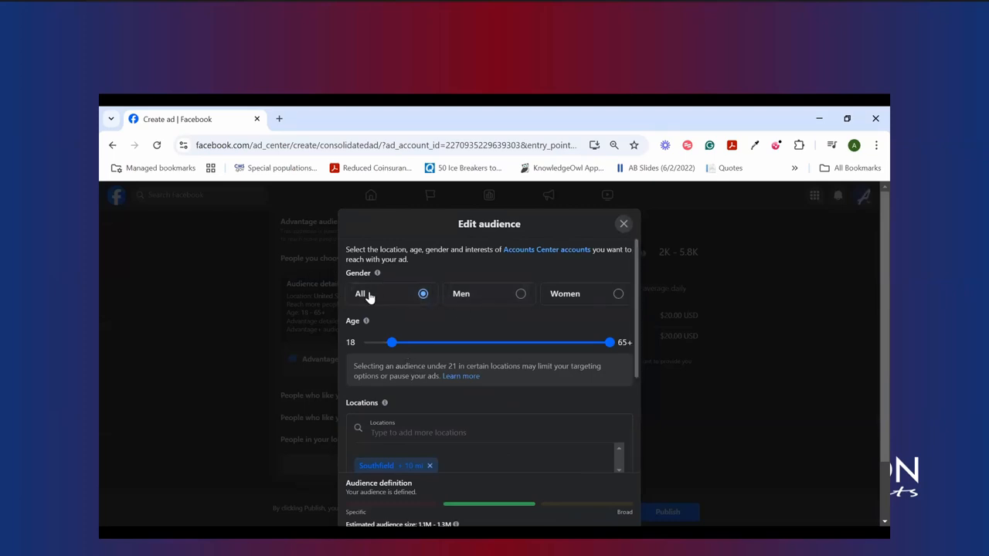
pyautogui.moveTo(486, 323)
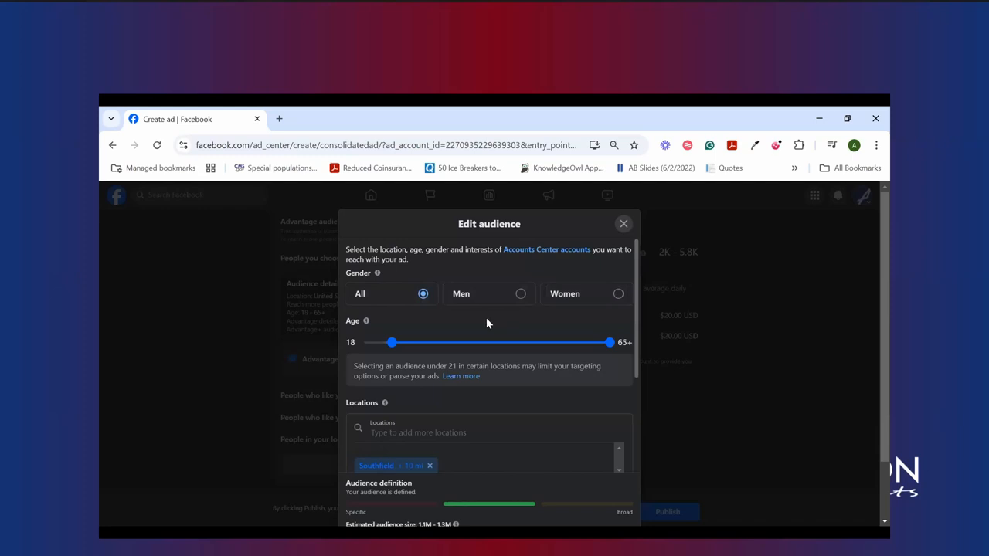
pyautogui.moveTo(396, 343)
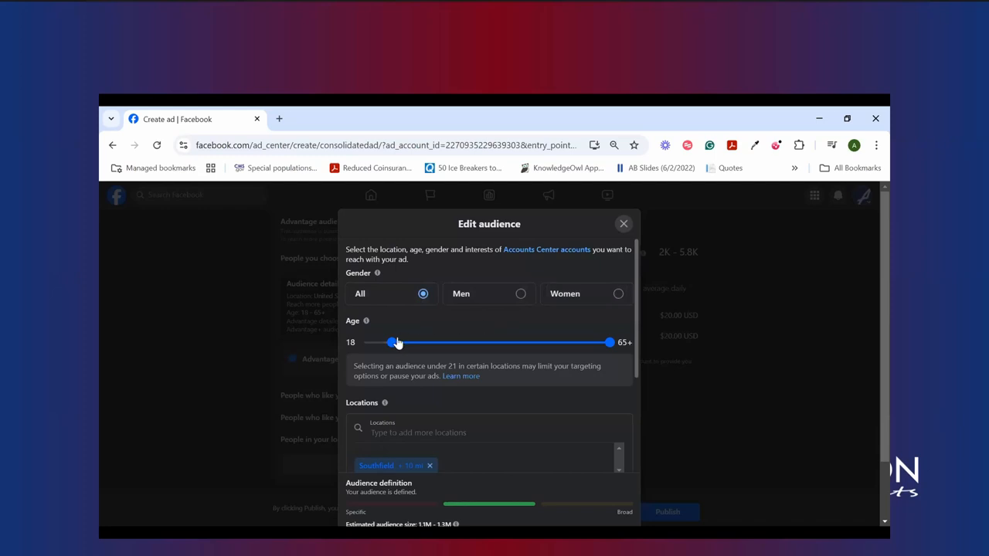
pyautogui.moveTo(394, 342); pyautogui.dragTo(525, 343)
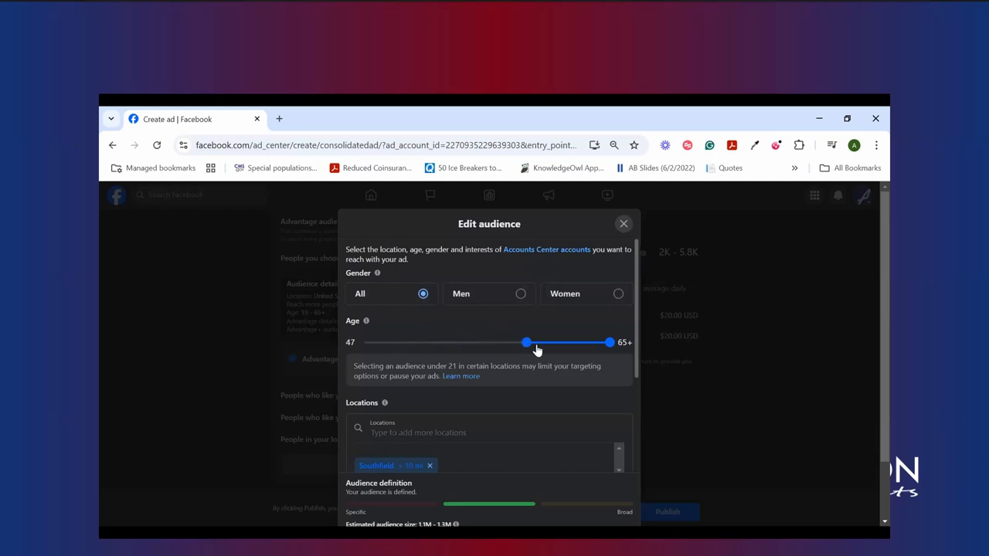
pyautogui.moveTo(526, 342); pyautogui.dragTo(609, 342)
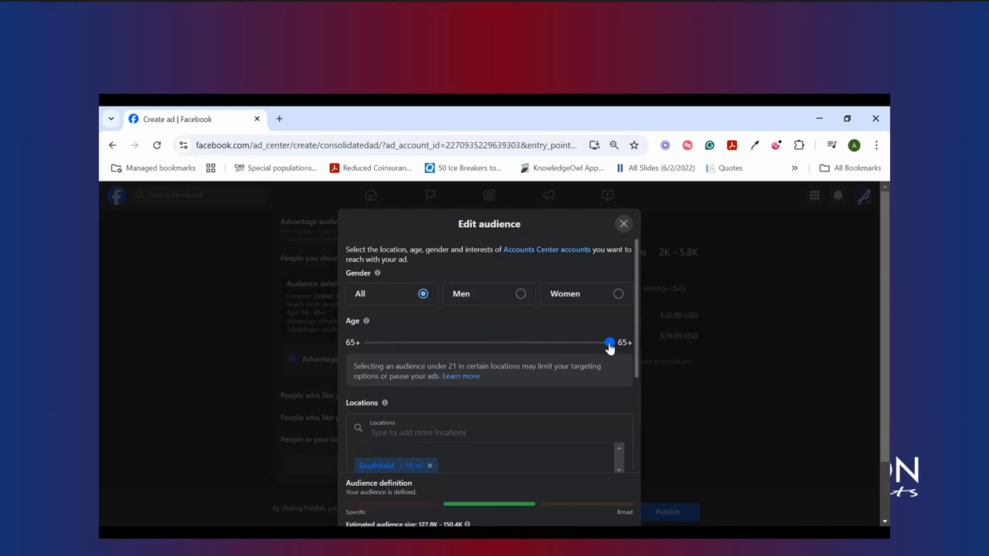
pyautogui.moveTo(611, 342); pyautogui.dragTo(608, 342)
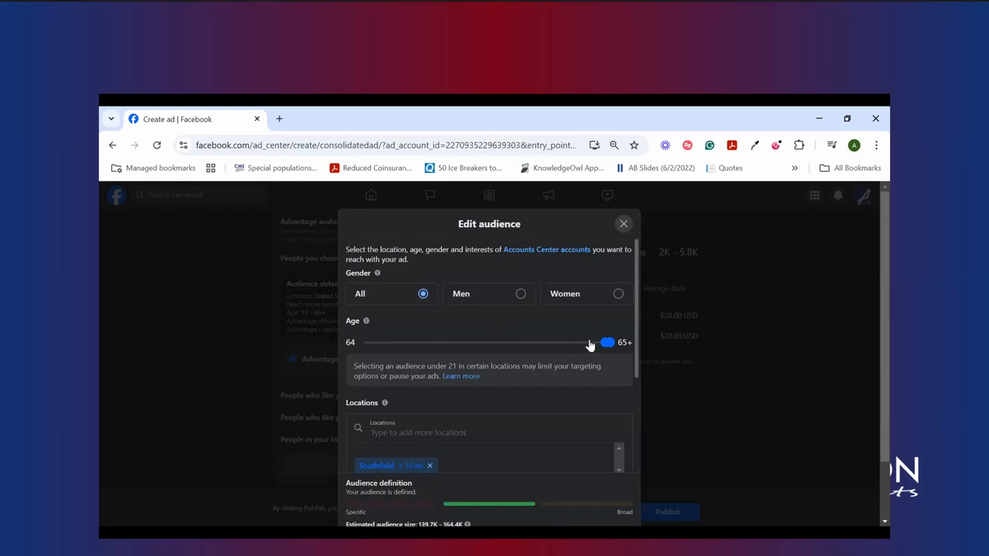
pyautogui.moveTo(601, 353)
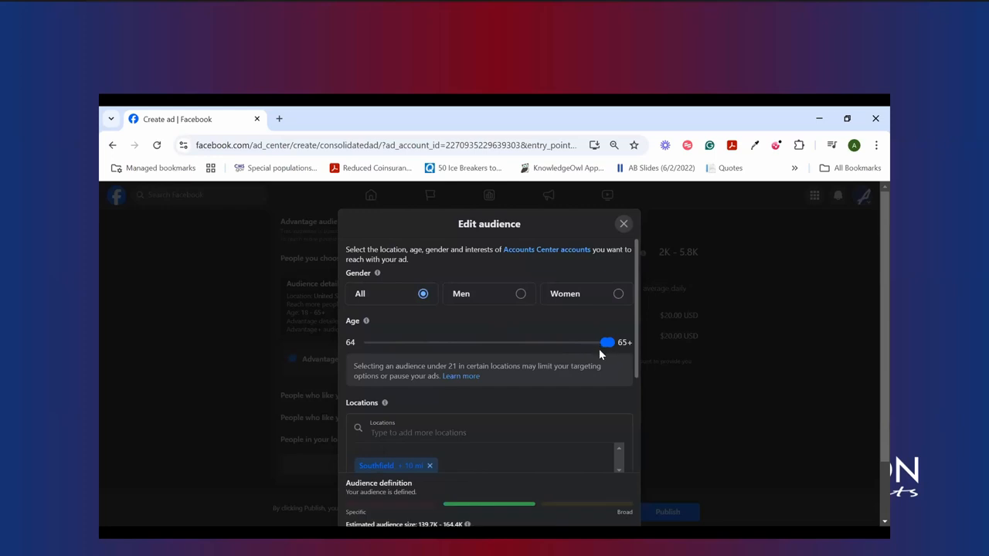
pyautogui.scroll(-3)
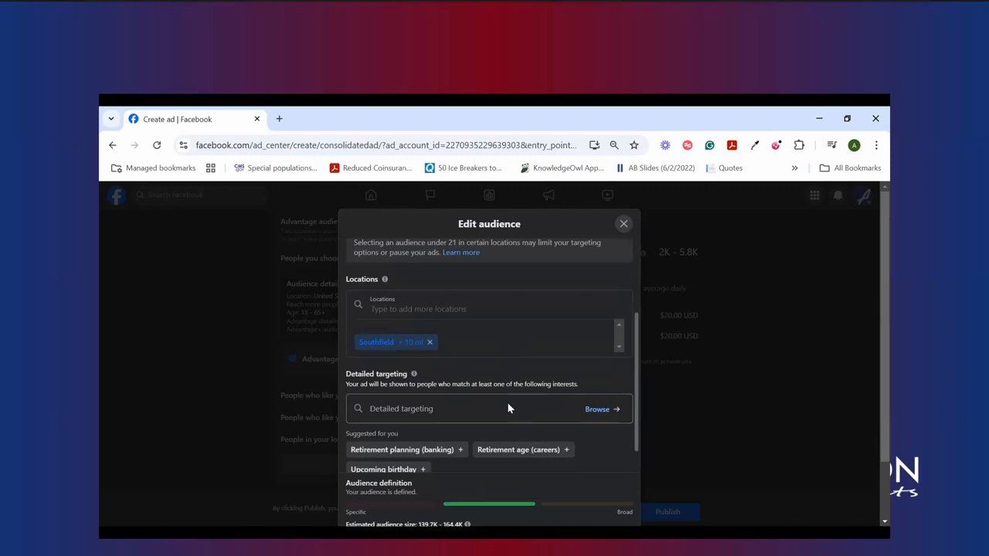
pyautogui.moveTo(498, 388)
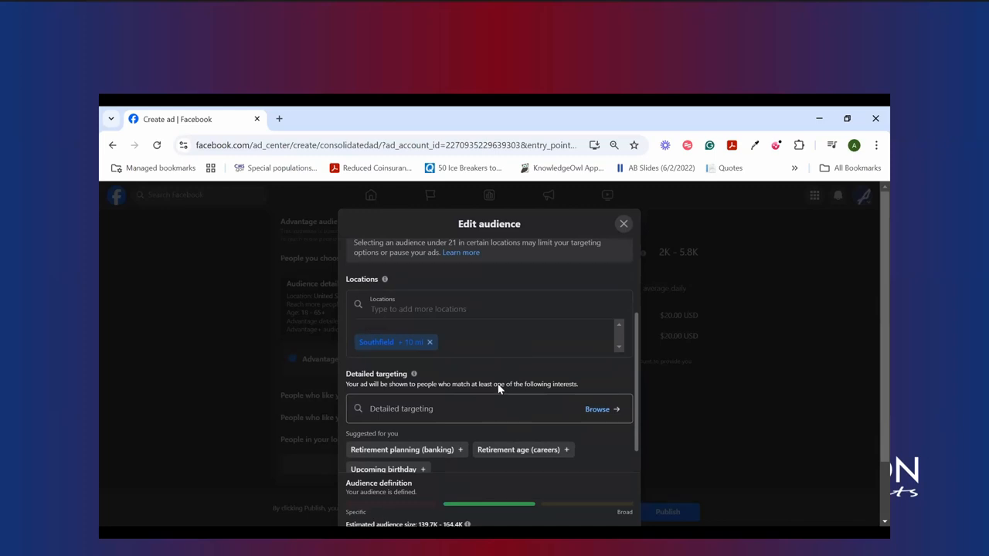
pyautogui.scroll(3)
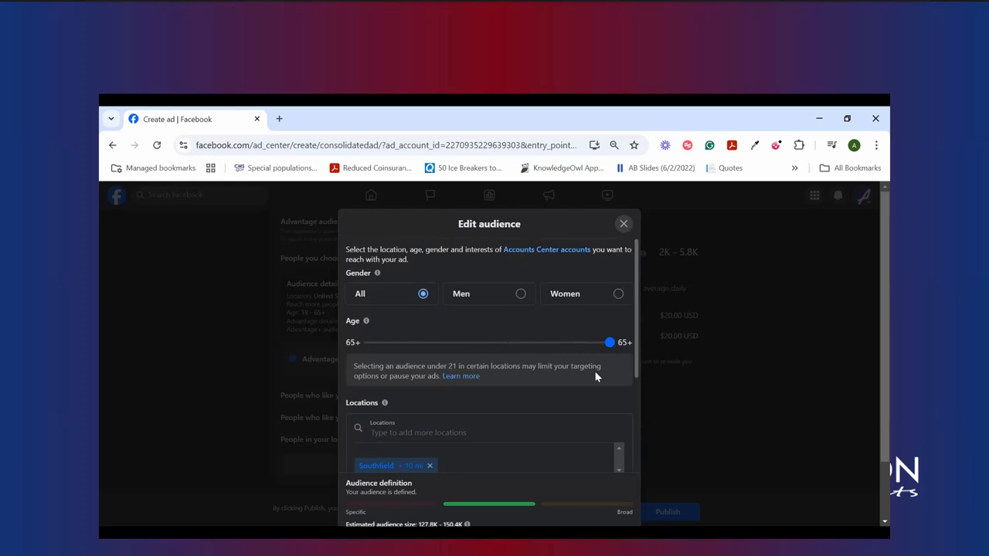
pyautogui.moveTo(639, 357)
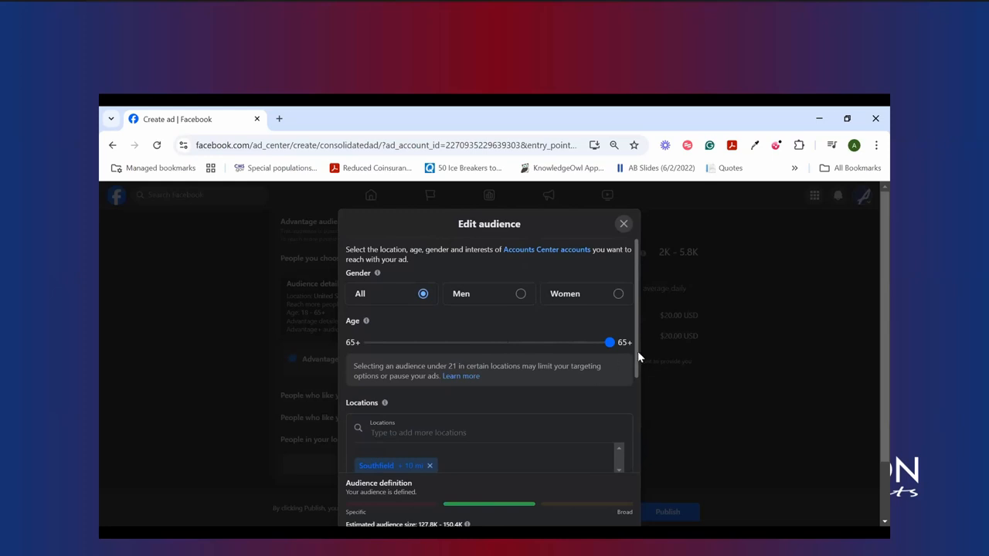
pyautogui.scroll(-3)
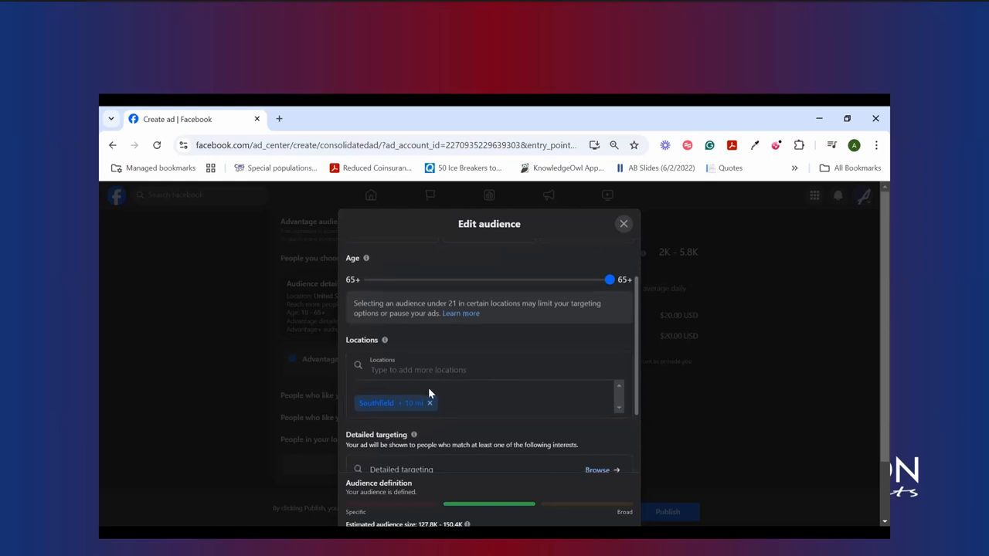
# - Try adding Orlando and Traverse City-Cadillac as locations, then remove both
pyautogui.scroll(-3)
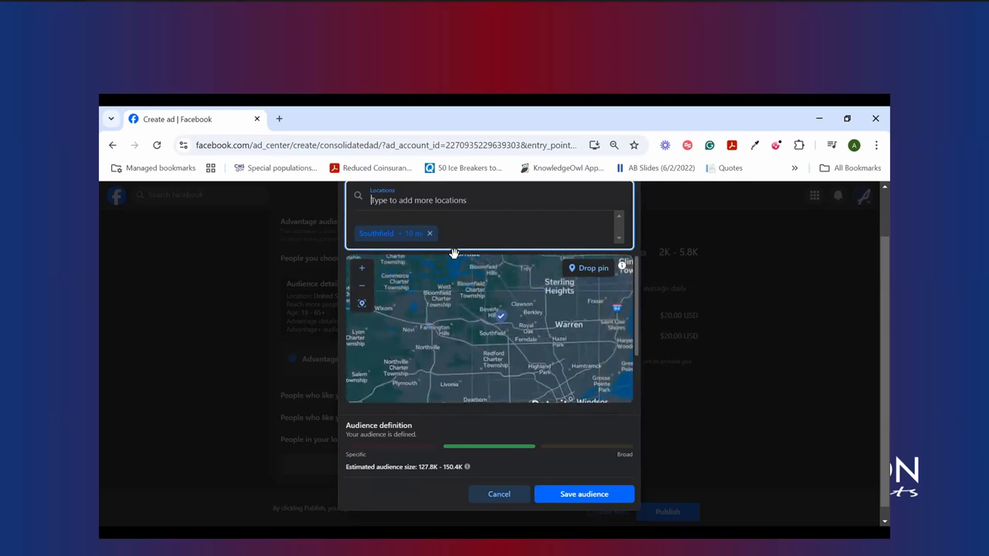
pyautogui.write('Orlando')
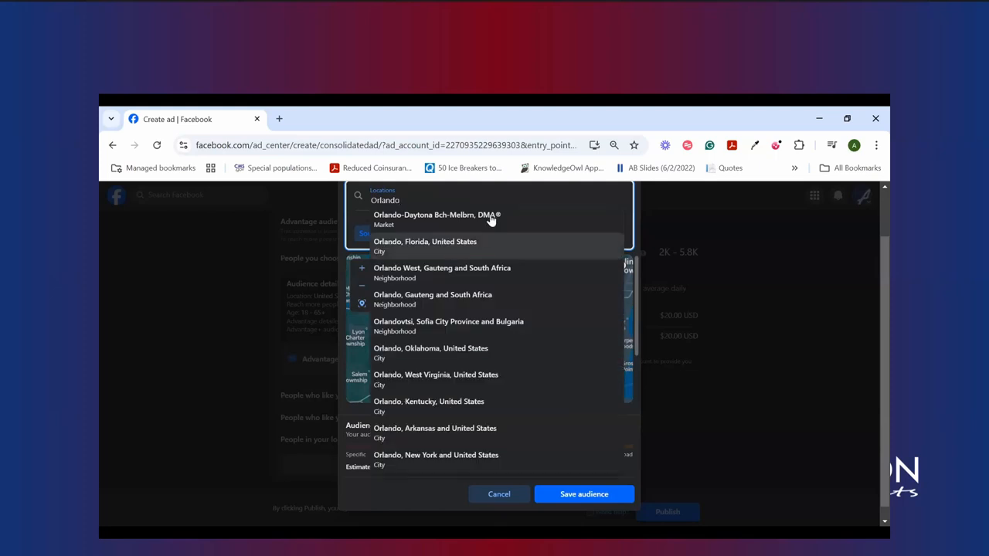
pyautogui.click(425, 245)
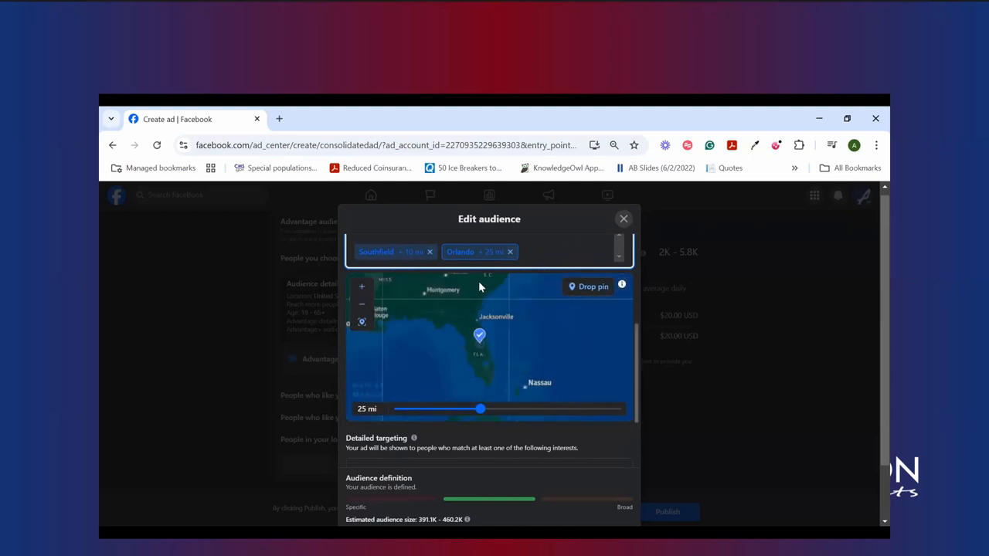
pyautogui.click(510, 252)
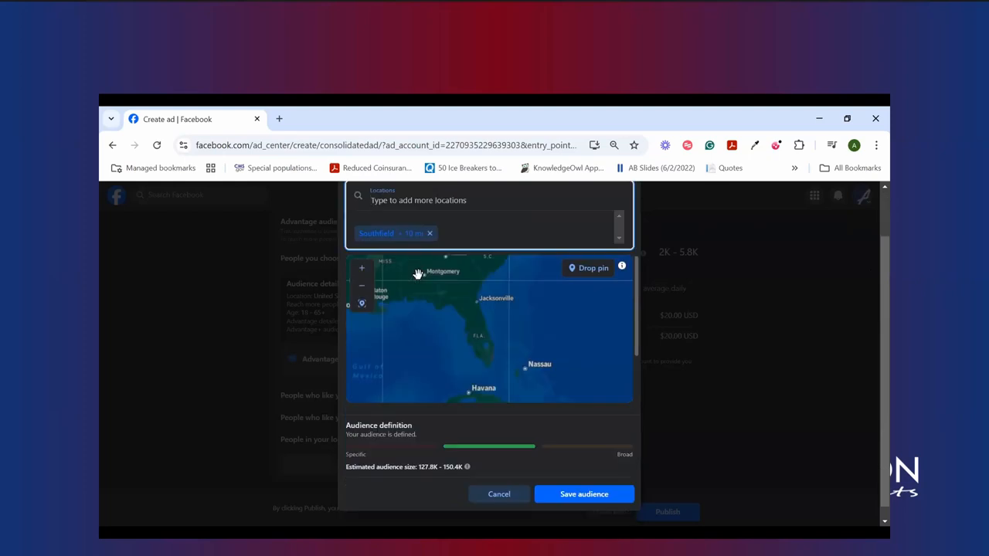
pyautogui.write('traverse')
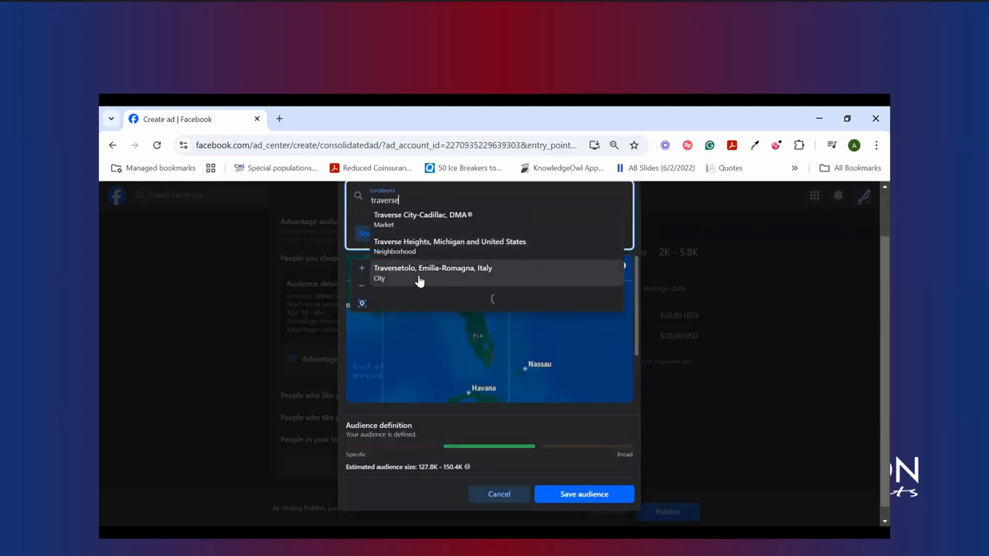
pyautogui.click(422, 219)
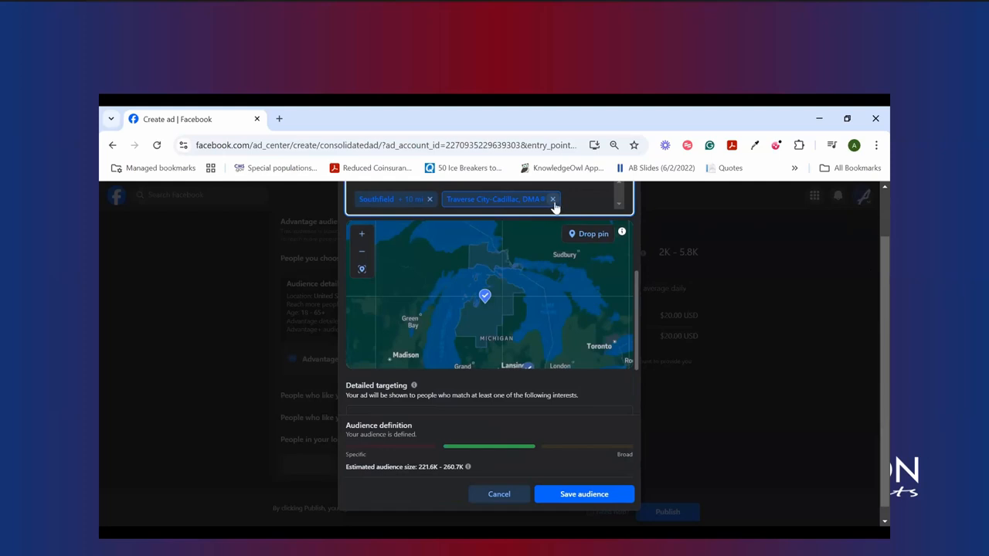
pyautogui.click(554, 199)
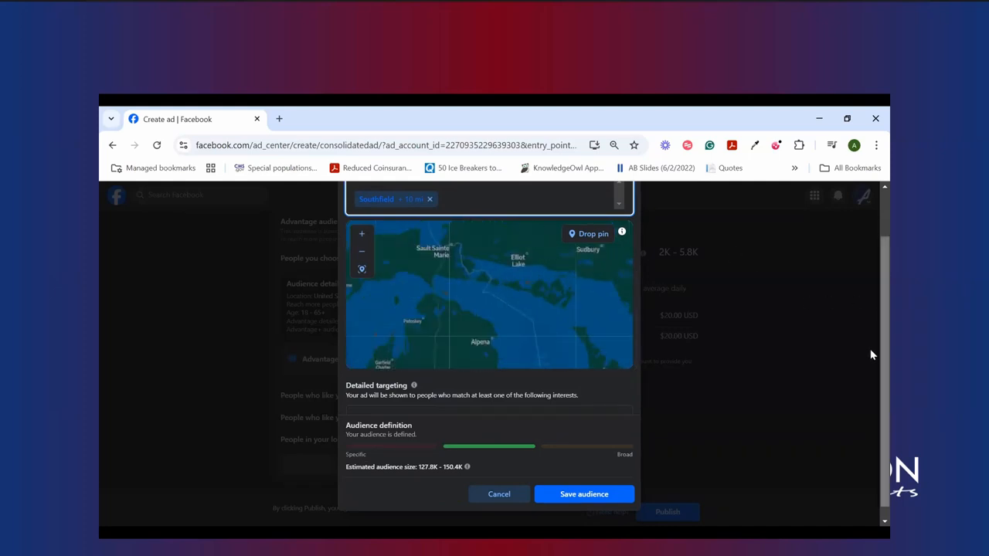
pyautogui.scroll(3)
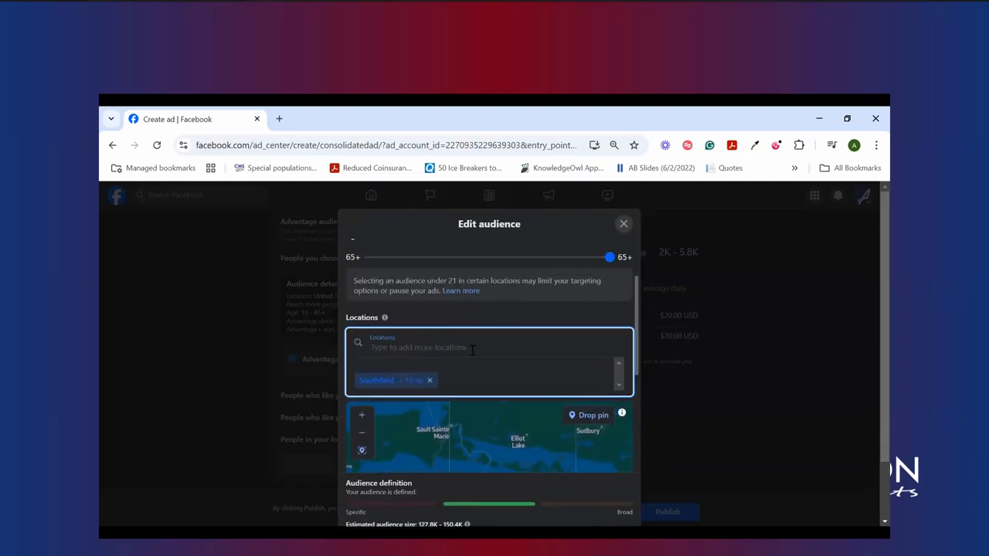
pyautogui.scroll(-3)
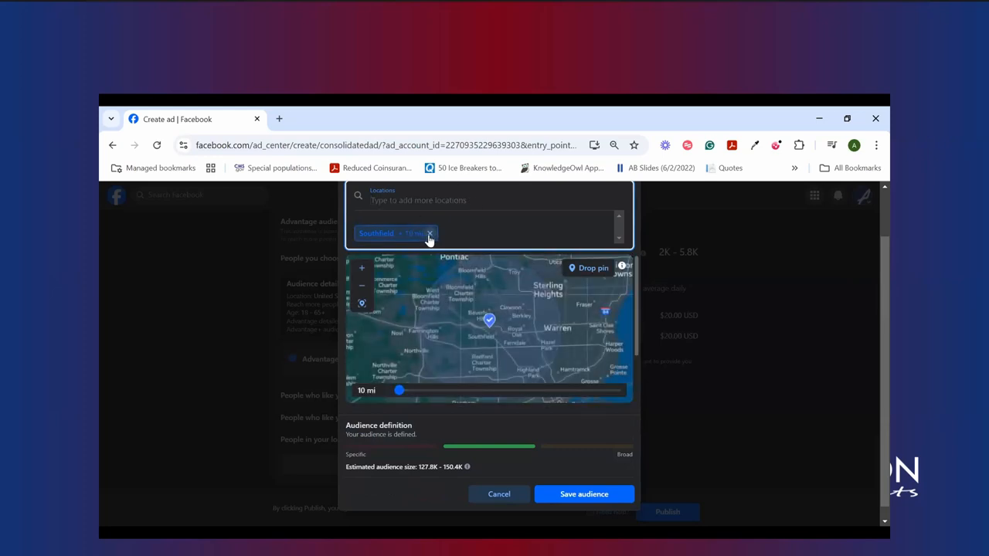
pyautogui.moveTo(399, 390); pyautogui.dragTo(414, 390)
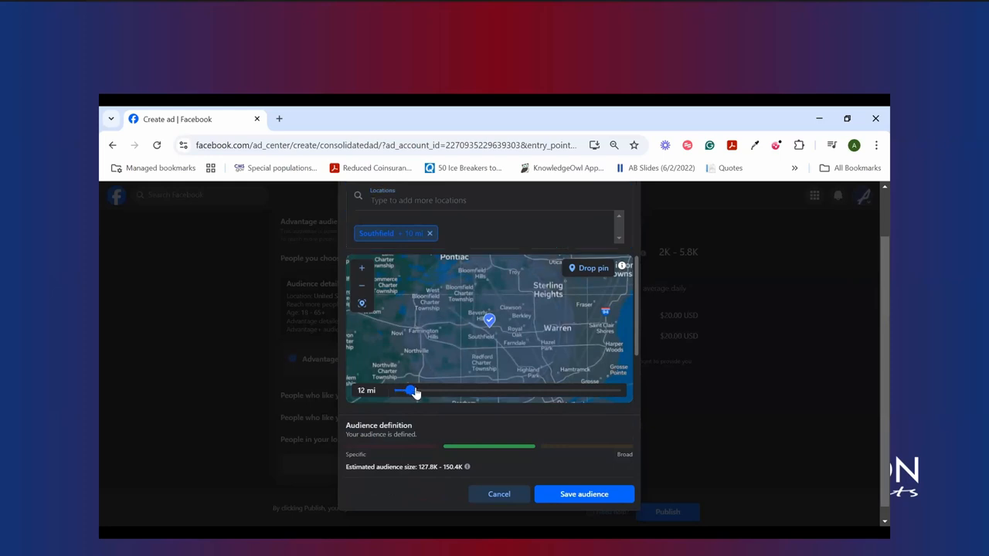
pyautogui.moveTo(411, 391); pyautogui.dragTo(399, 391)
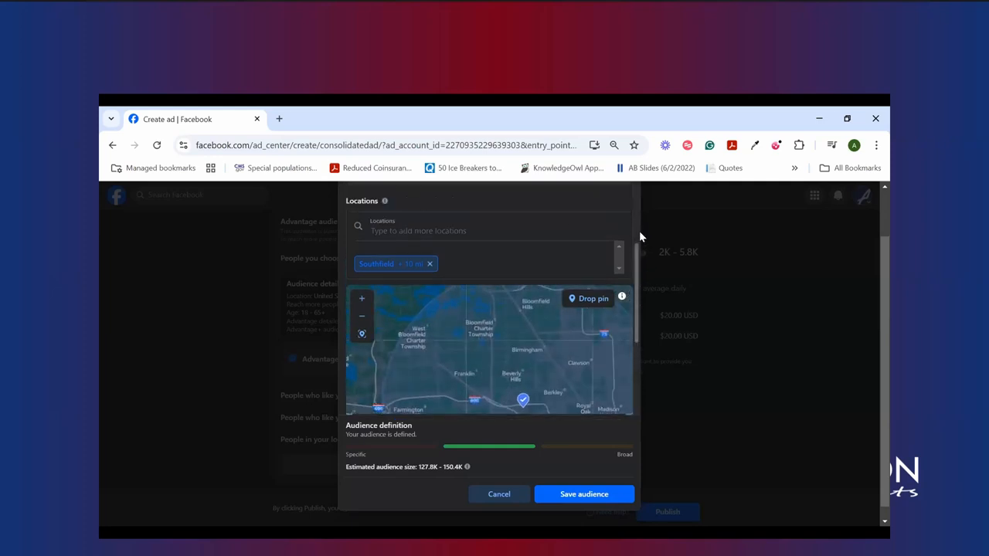
pyautogui.scroll(3)
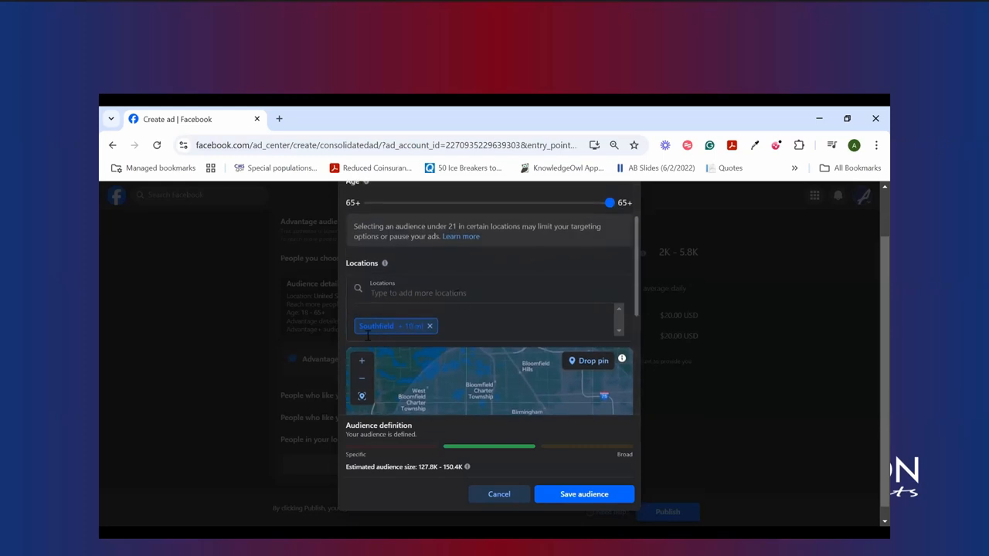
pyautogui.moveTo(653, 305)
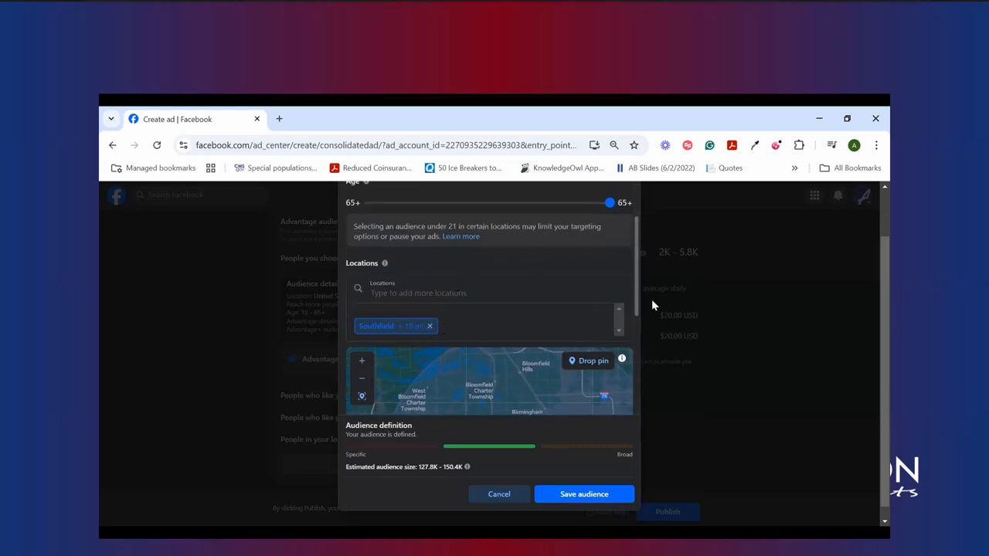
pyautogui.scroll(-3)
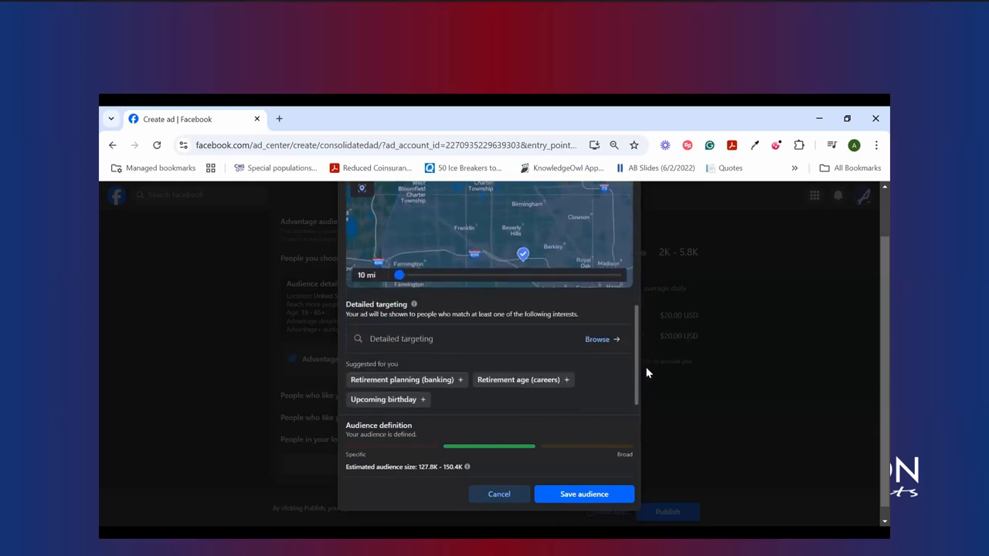
pyautogui.scroll(3)
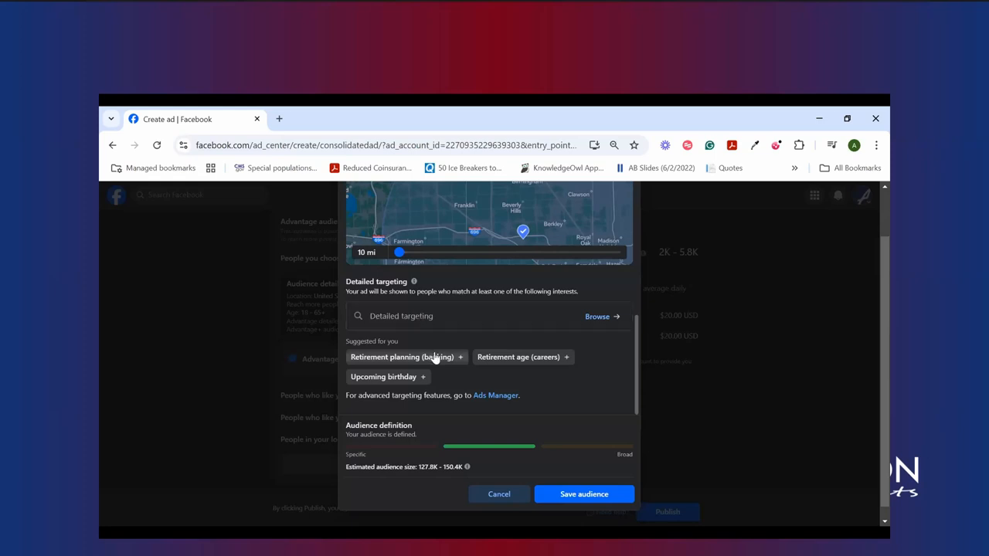
pyautogui.moveTo(464, 371)
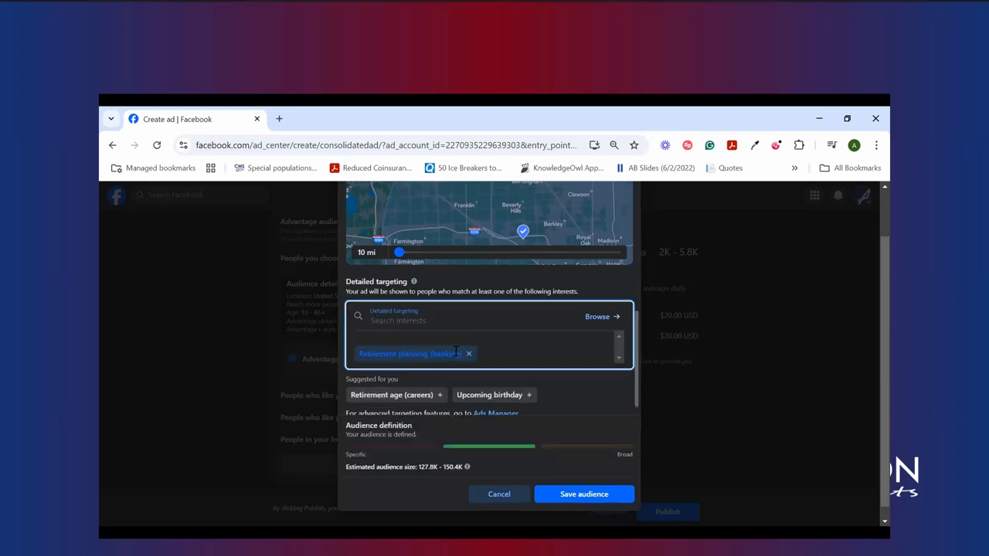
pyautogui.click(469, 354)
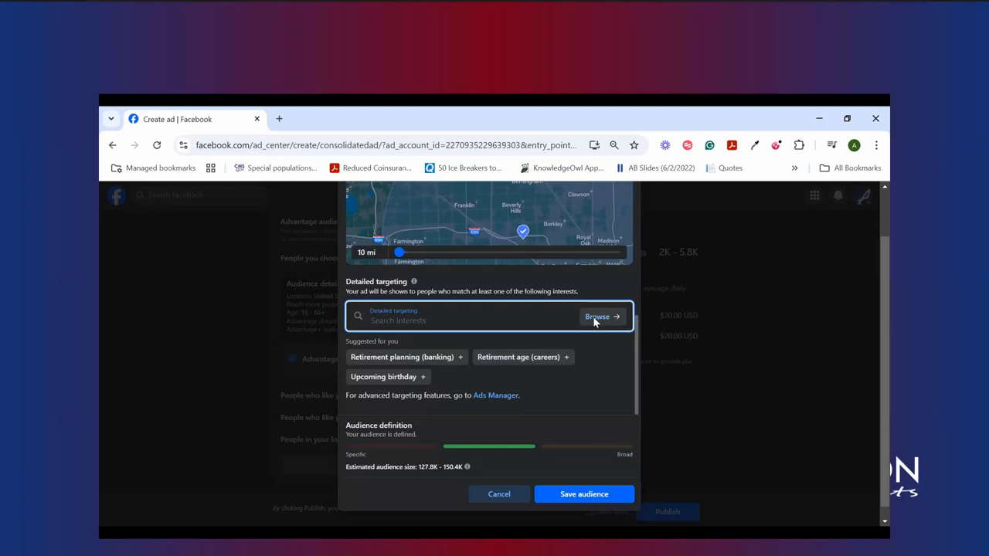
# - Browse detailed targeting and expand Demographics > Education
pyautogui.click(601, 317)
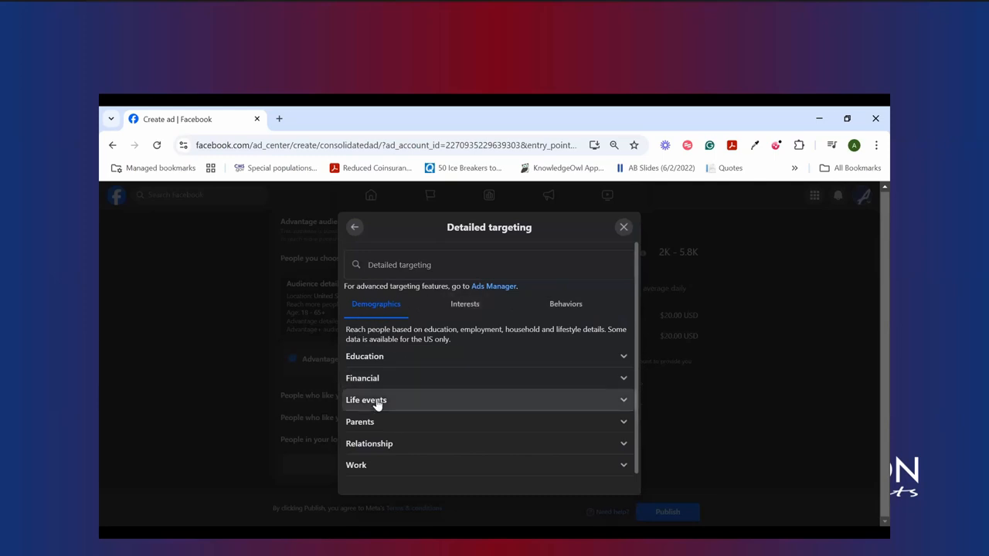
pyautogui.moveTo(595, 359)
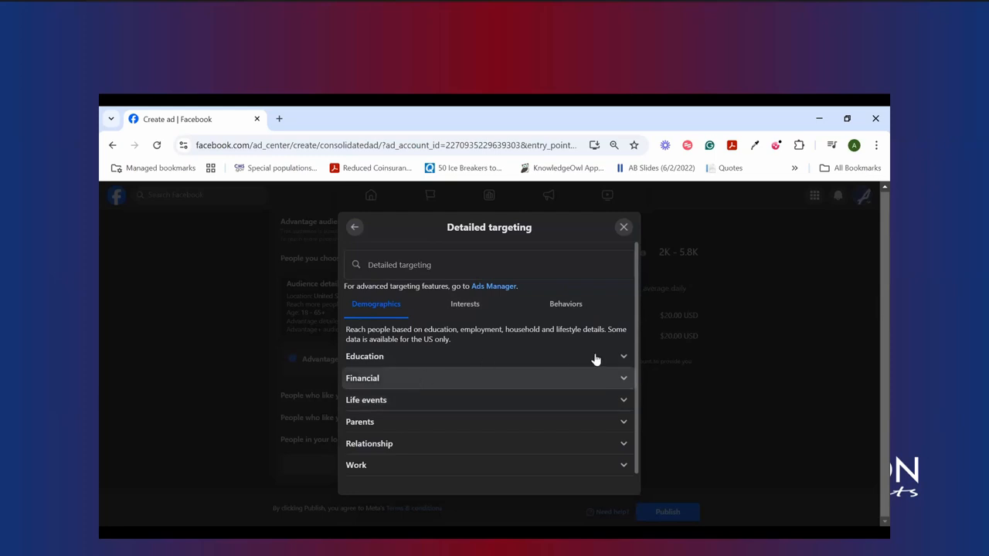
pyautogui.click(487, 357)
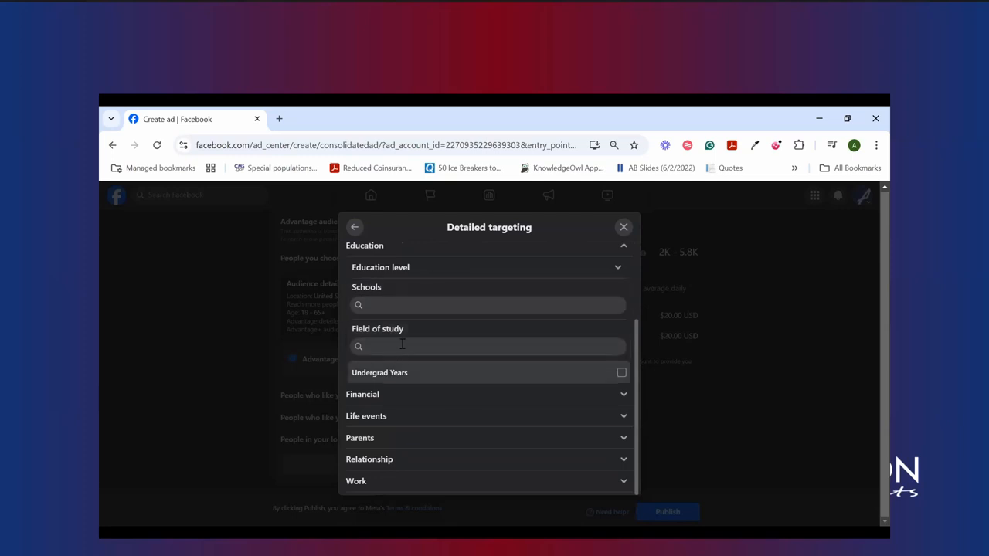
pyautogui.moveTo(410, 374)
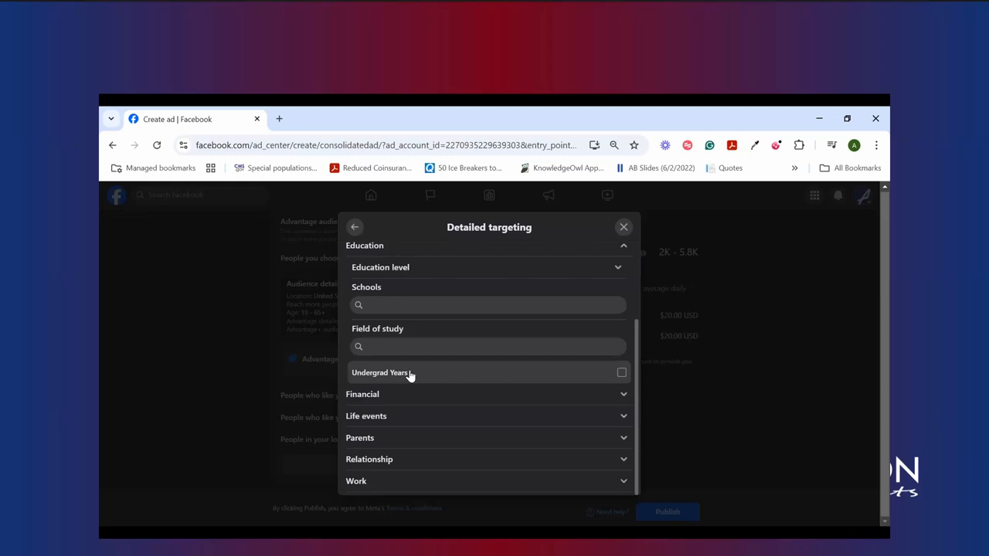
# - Expand Financial household income options, and tick then untick Upcoming birthday
pyautogui.click(487, 394)
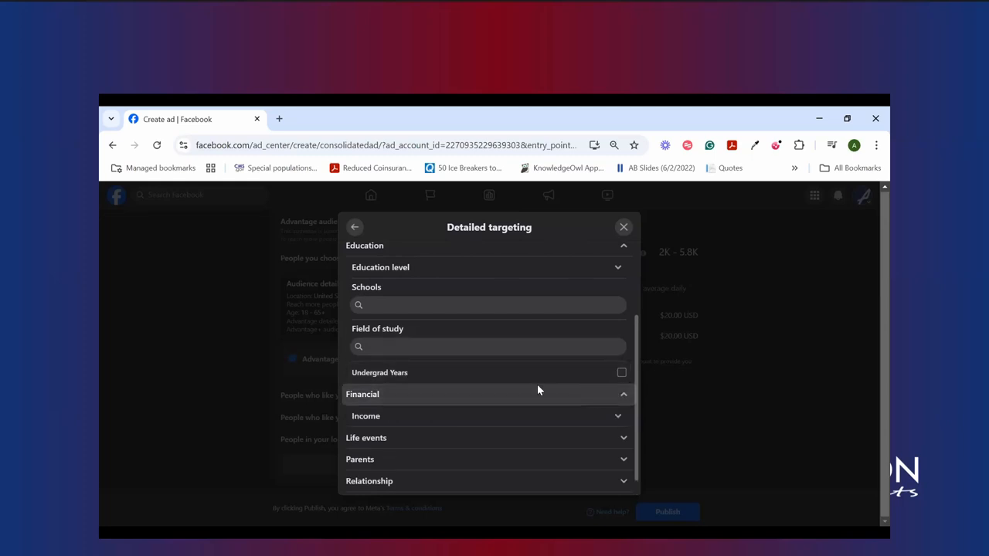
pyautogui.click(487, 416)
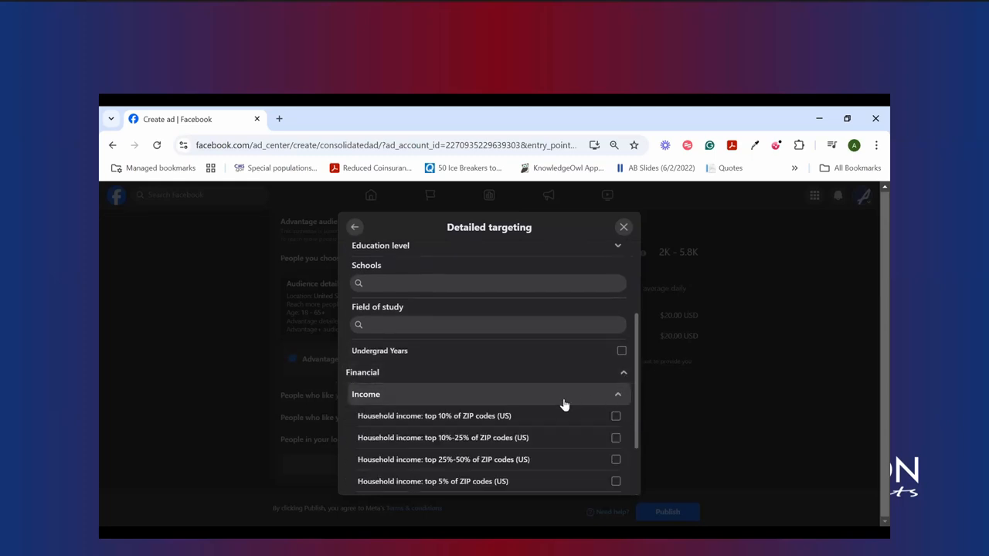
pyautogui.scroll(-3)
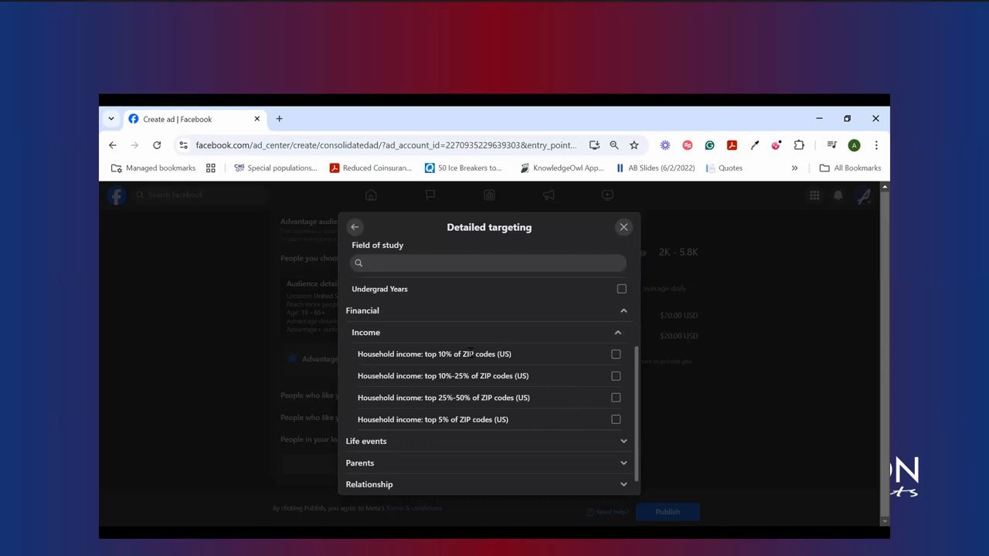
pyautogui.moveTo(514, 363)
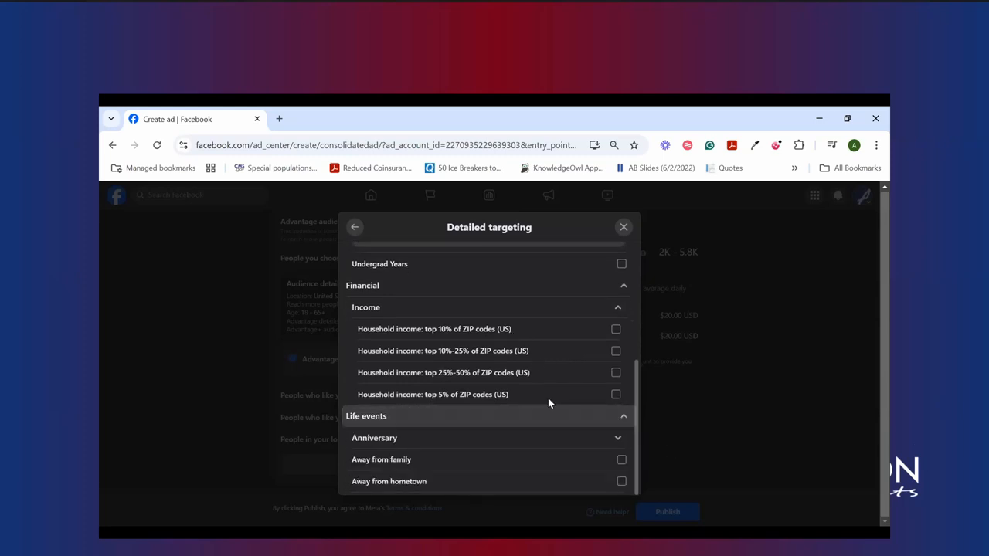
pyautogui.scroll(-3)
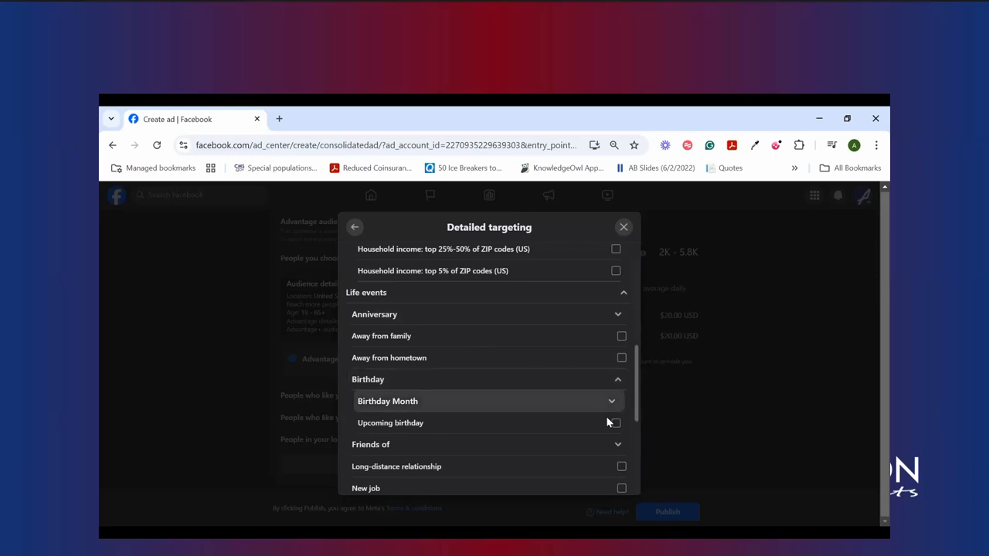
pyautogui.click(615, 423)
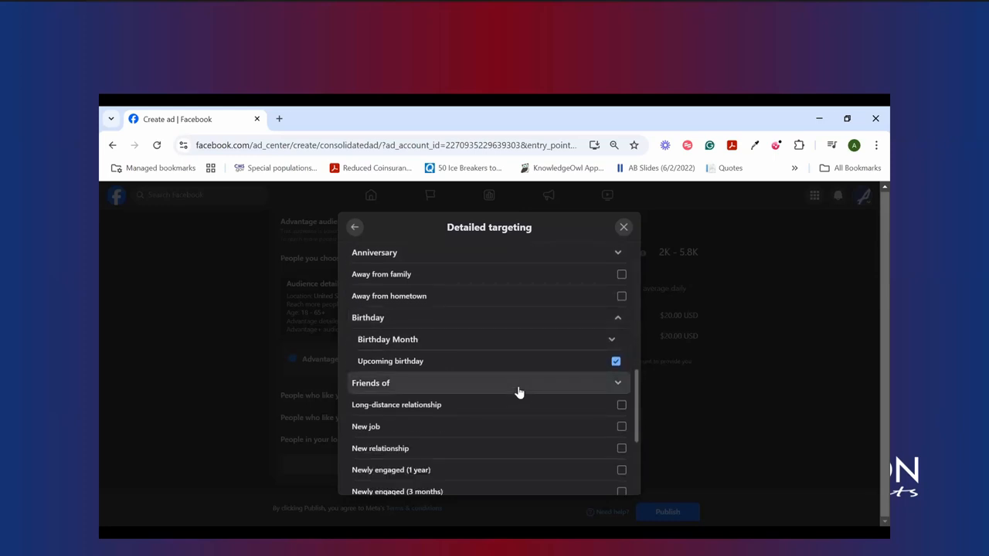
pyautogui.moveTo(572, 390)
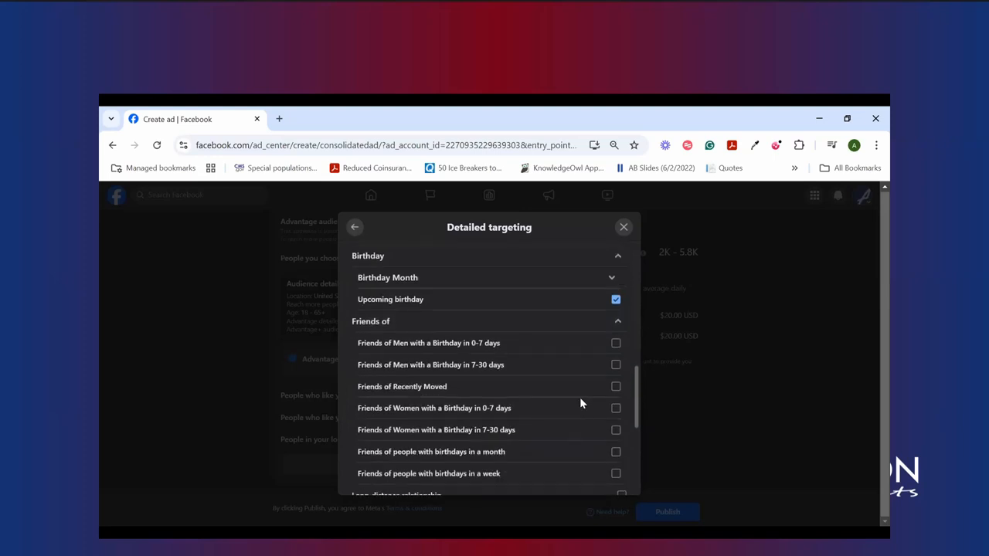
pyautogui.moveTo(628, 303)
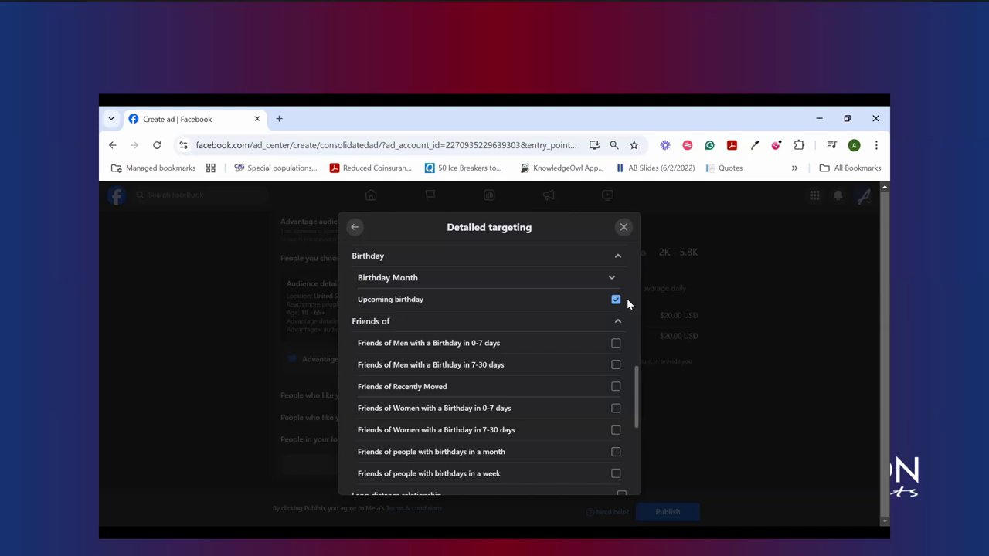
pyautogui.moveTo(616, 300)
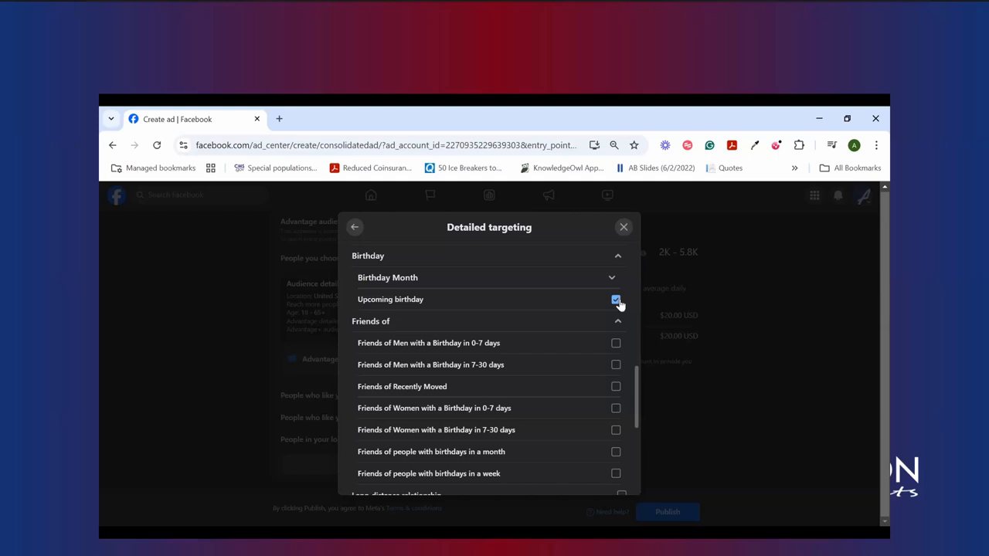
pyautogui.click(616, 299)
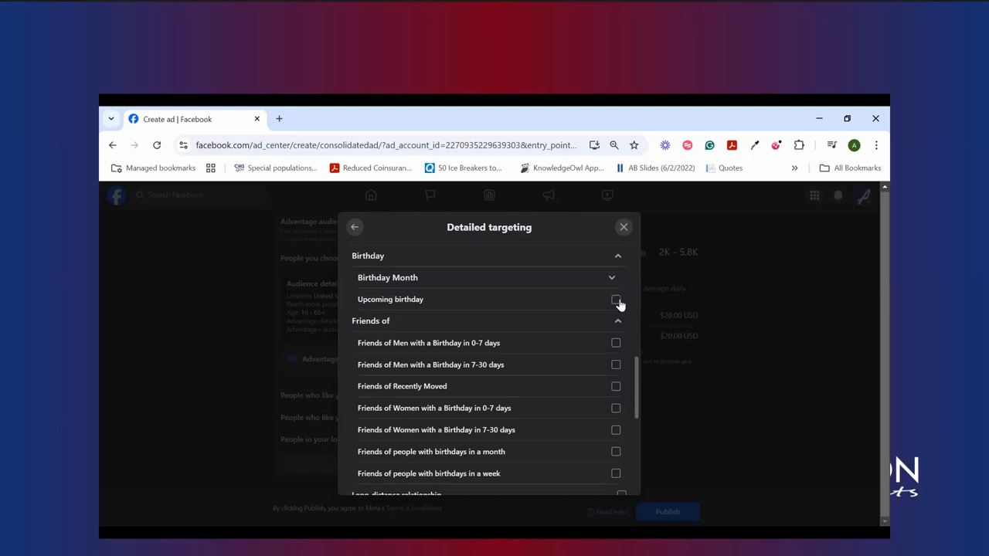
# - Tick the Recently moved life event and expand the Parents category
pyautogui.scroll(-3)
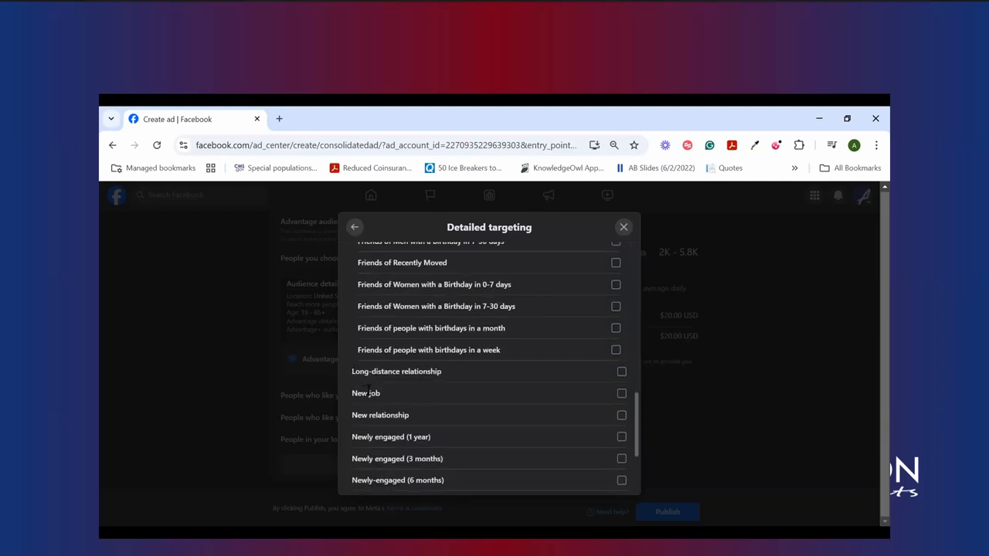
pyautogui.scroll(-3)
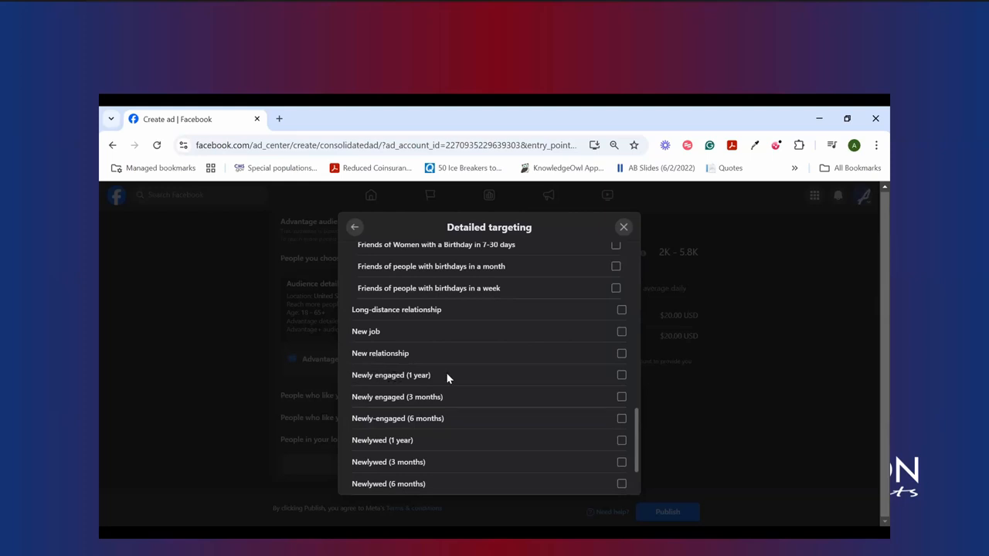
pyautogui.scroll(-3)
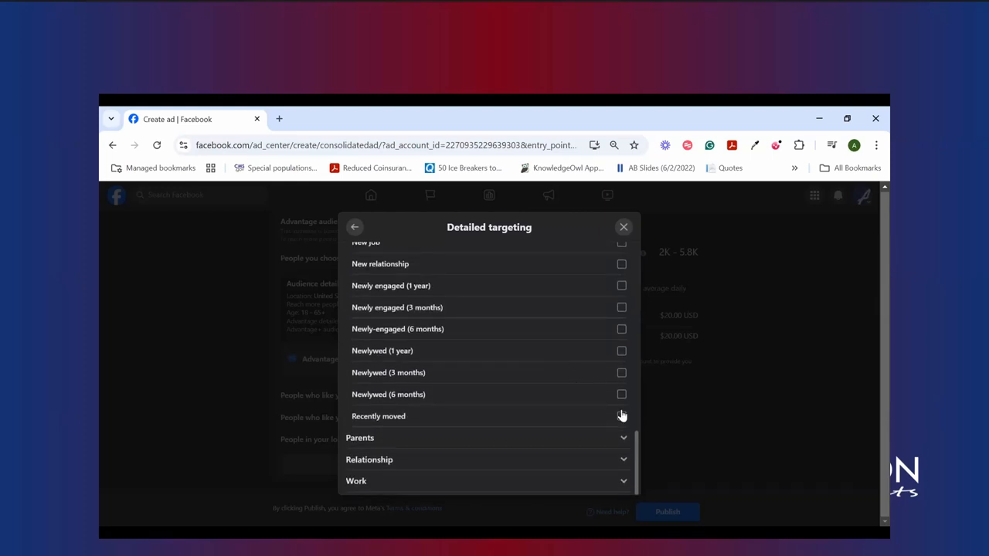
pyautogui.moveTo(623, 420)
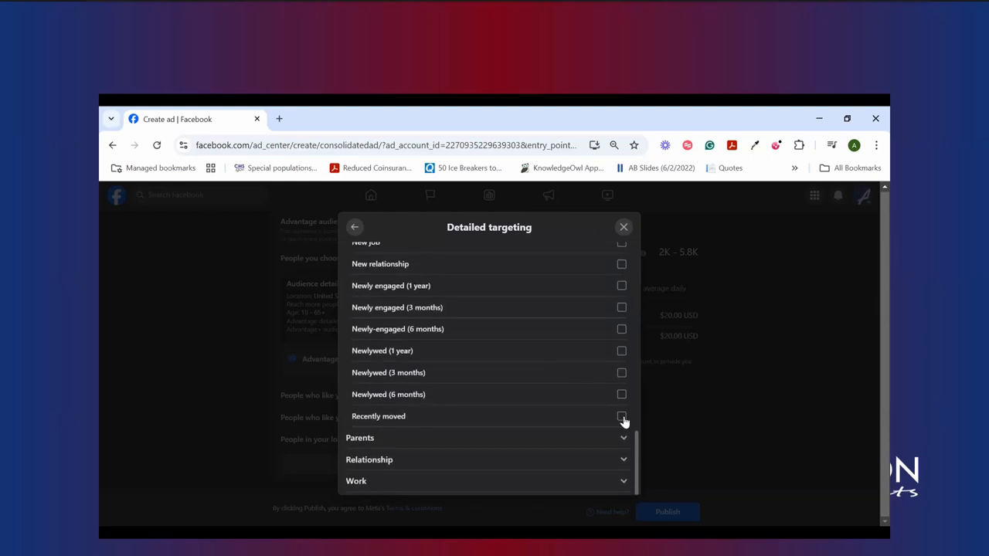
pyautogui.click(622, 415)
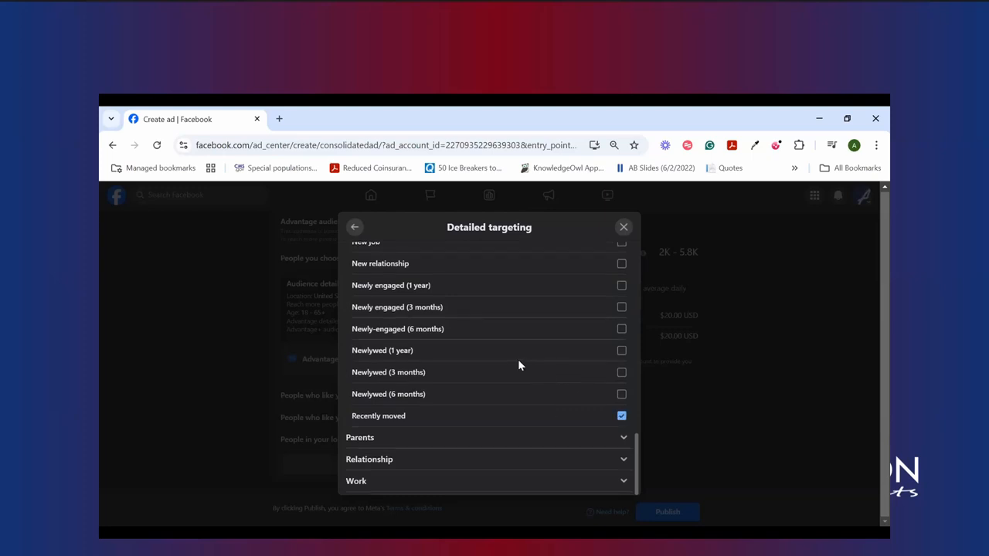
pyautogui.moveTo(522, 370)
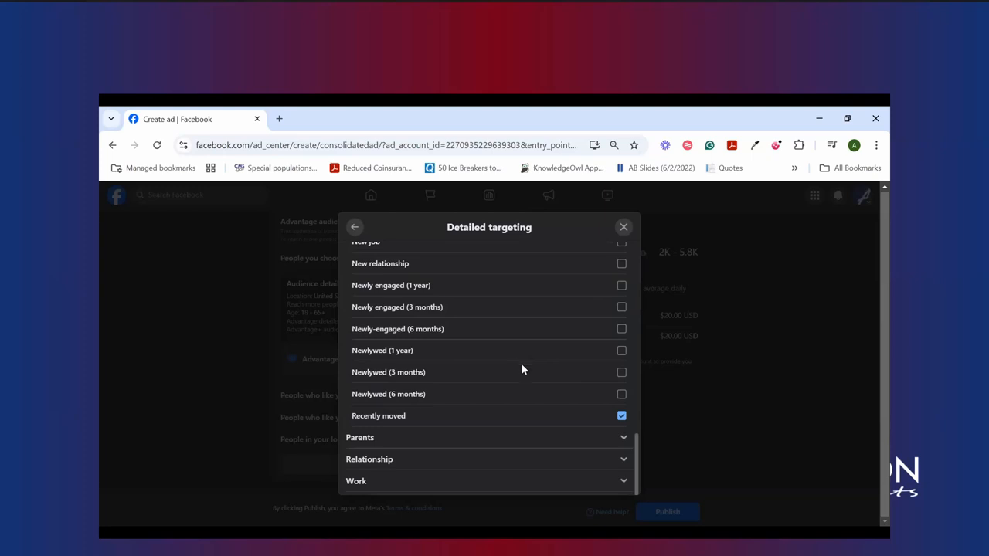
pyautogui.click(487, 437)
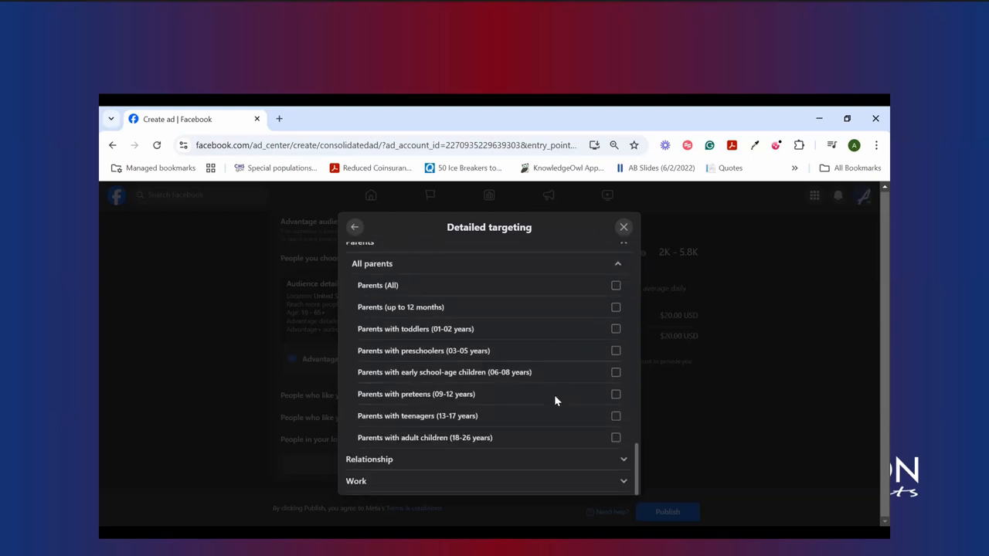
pyautogui.click(487, 459)
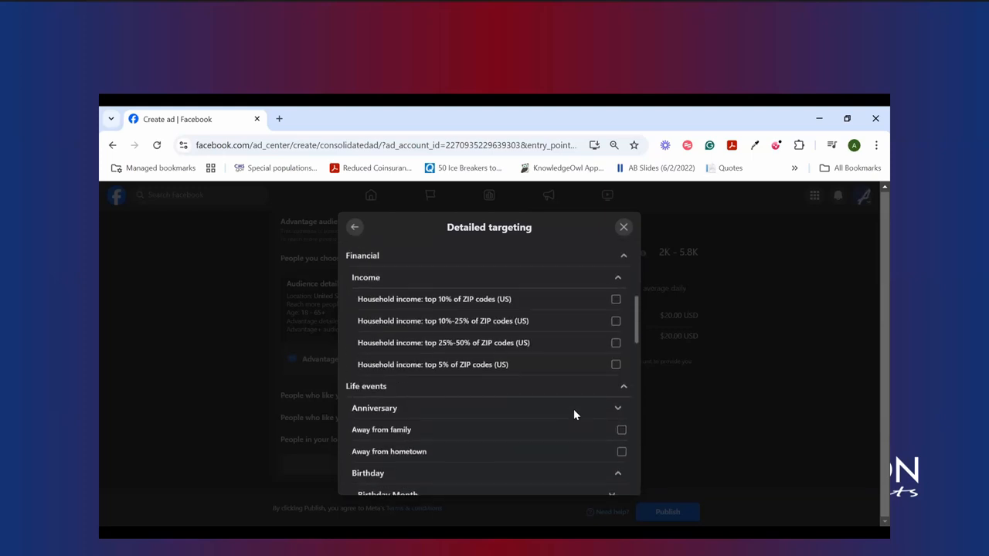
# - On the Interests tab, expand Fitness and wellness and try ticking Physical fitness
pyautogui.click(355, 226)
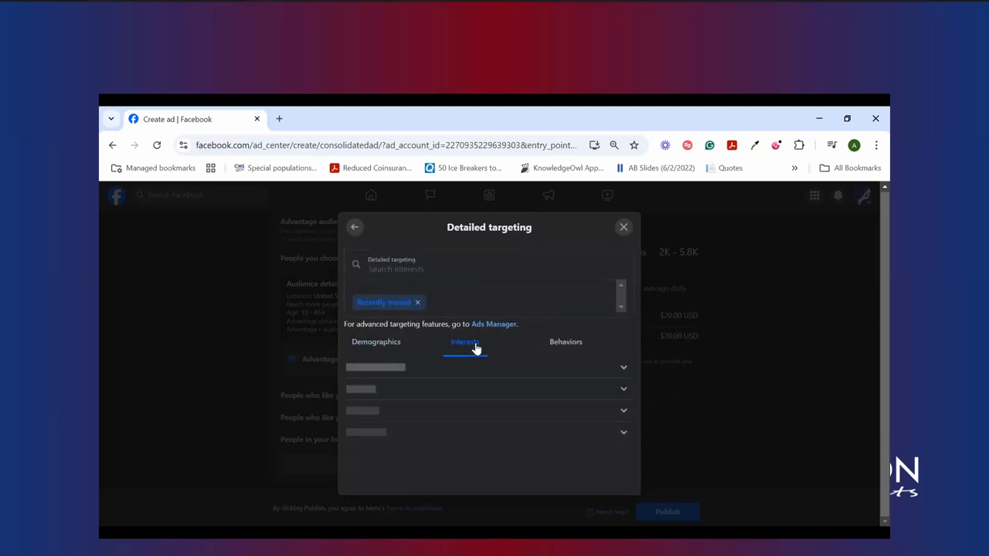
pyautogui.click(465, 343)
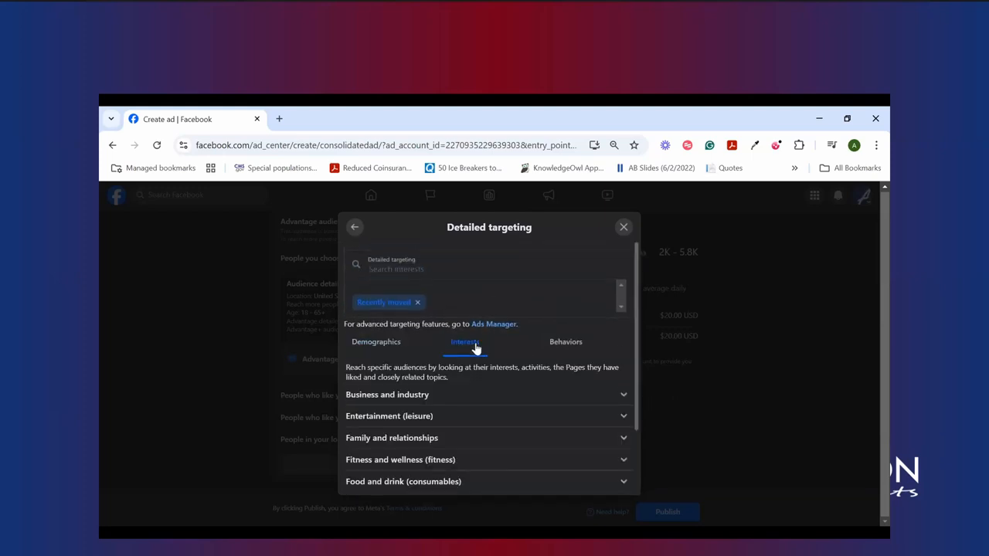
pyautogui.moveTo(509, 362)
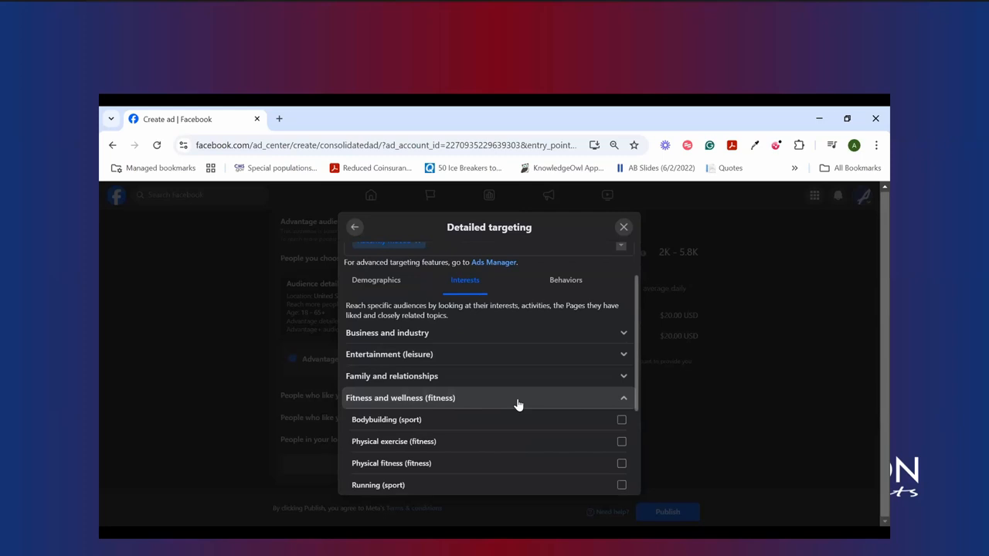
pyautogui.moveTo(535, 408)
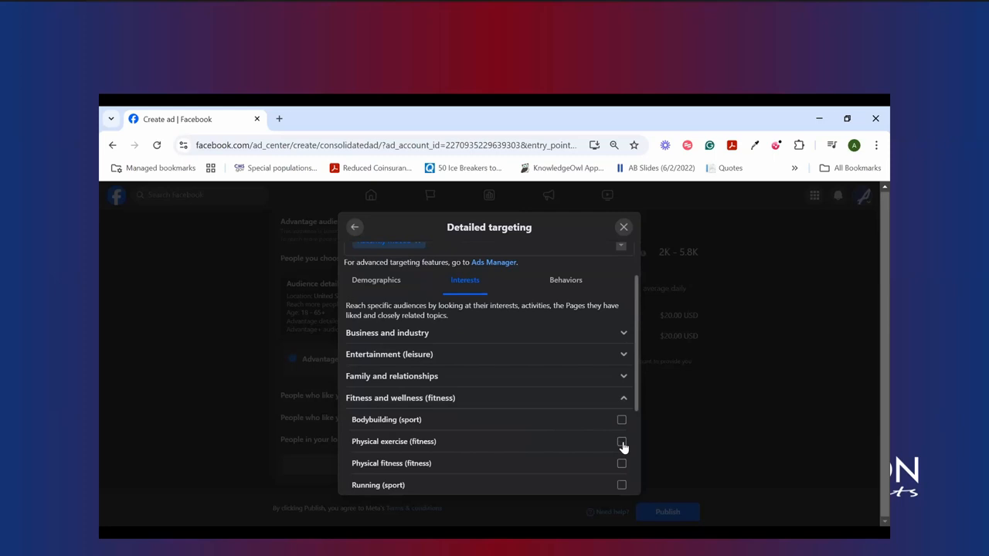
pyautogui.moveTo(616, 470)
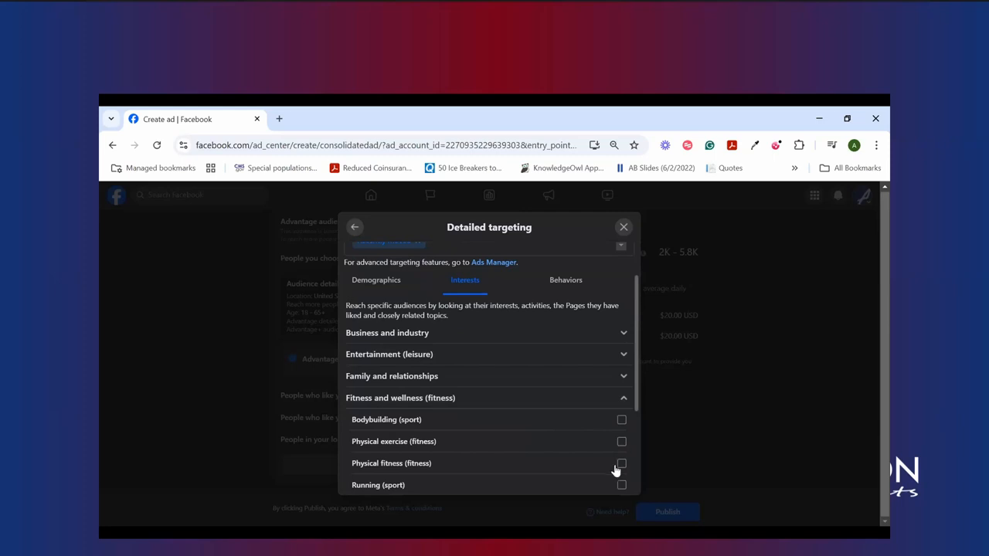
pyautogui.click(622, 462)
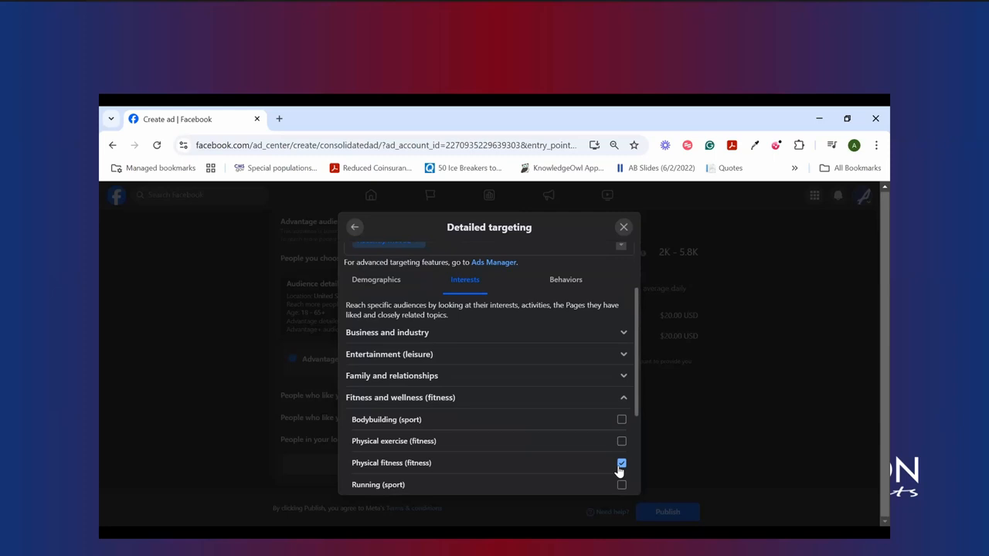
pyautogui.scroll(-3)
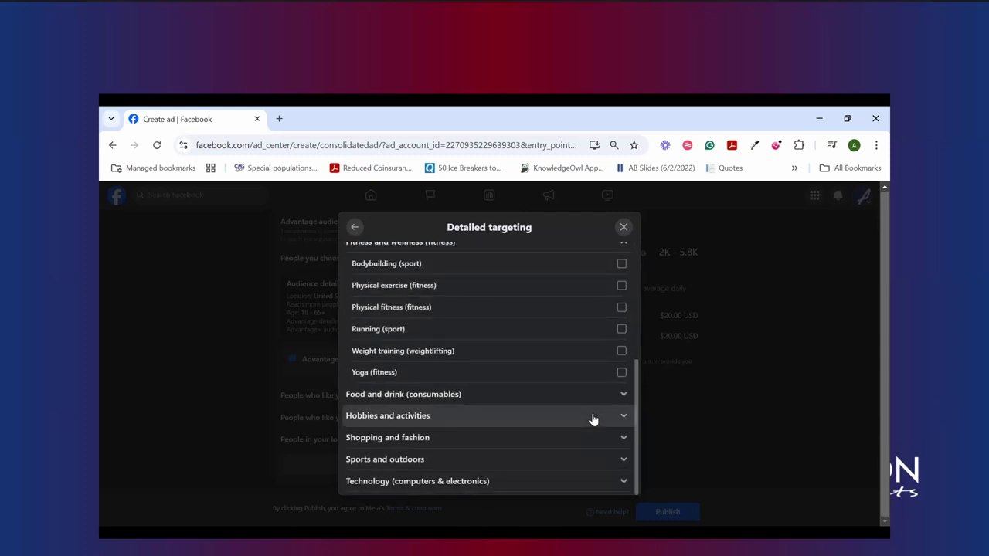
pyautogui.moveTo(468, 426)
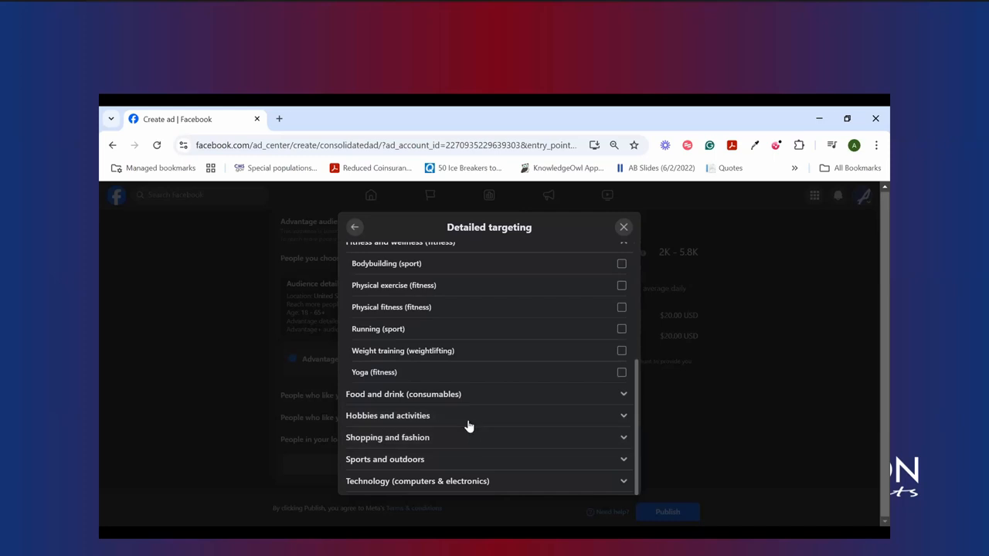
pyautogui.moveTo(478, 448)
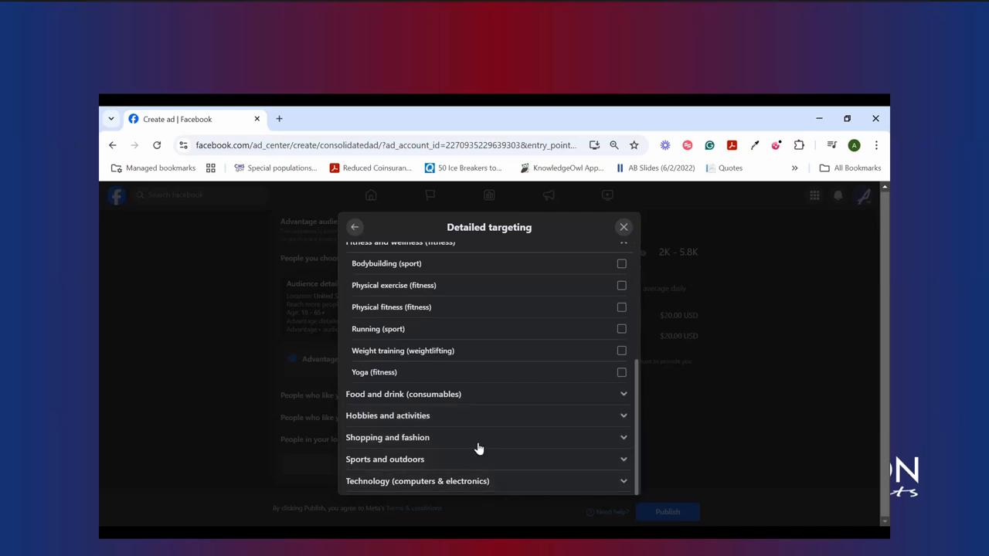
pyautogui.scroll(3)
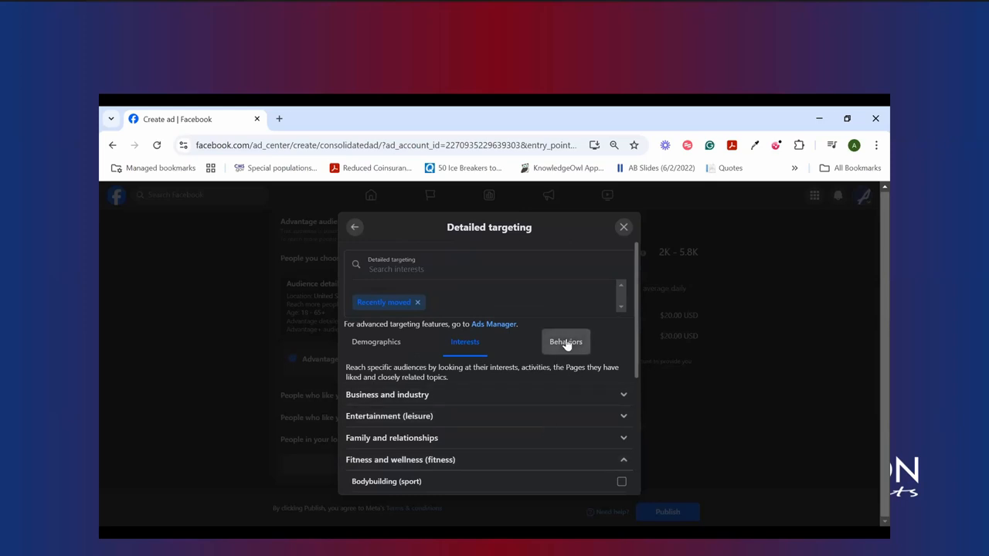
# - On the Behaviors tab, expand Anniversary and mobile devices by operating system
pyautogui.click(565, 342)
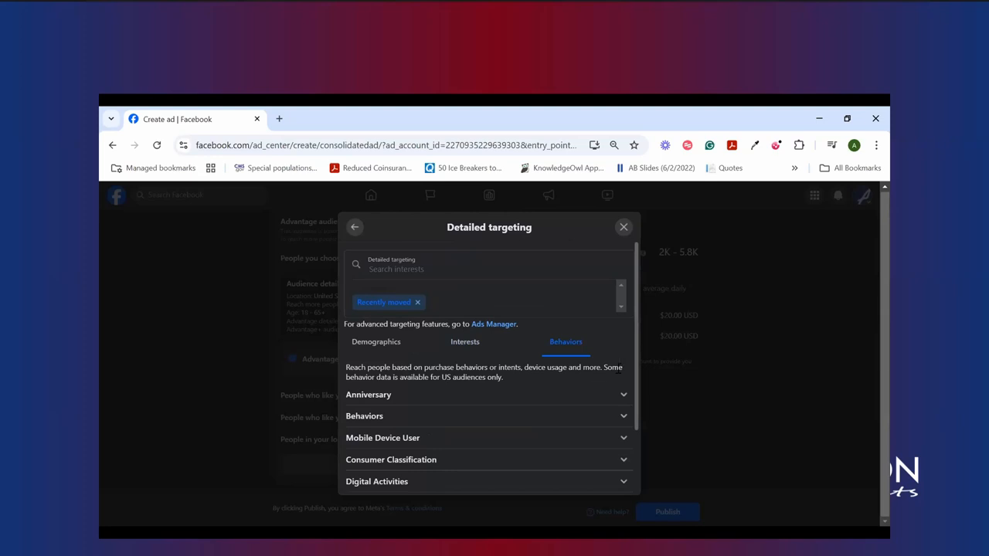
pyautogui.moveTo(603, 430)
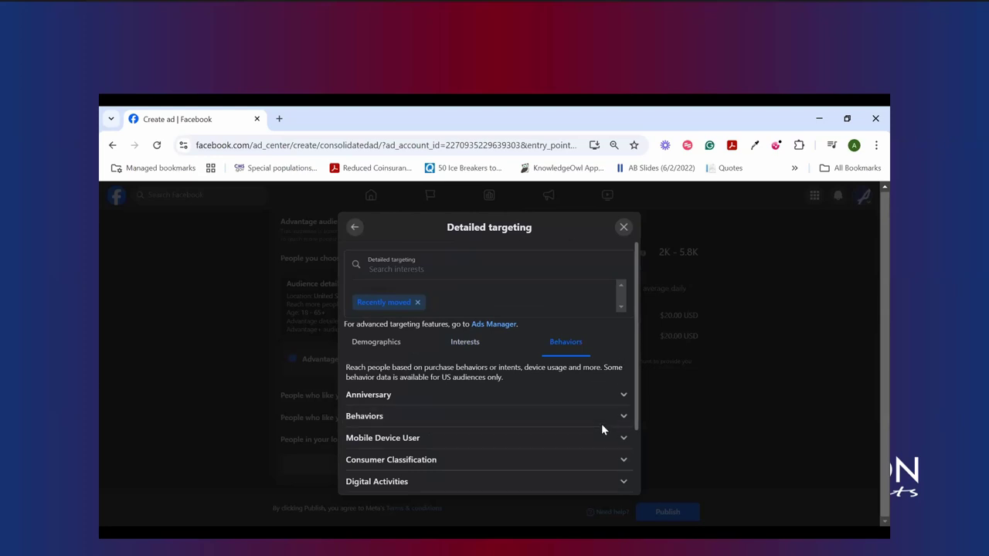
pyautogui.moveTo(557, 395)
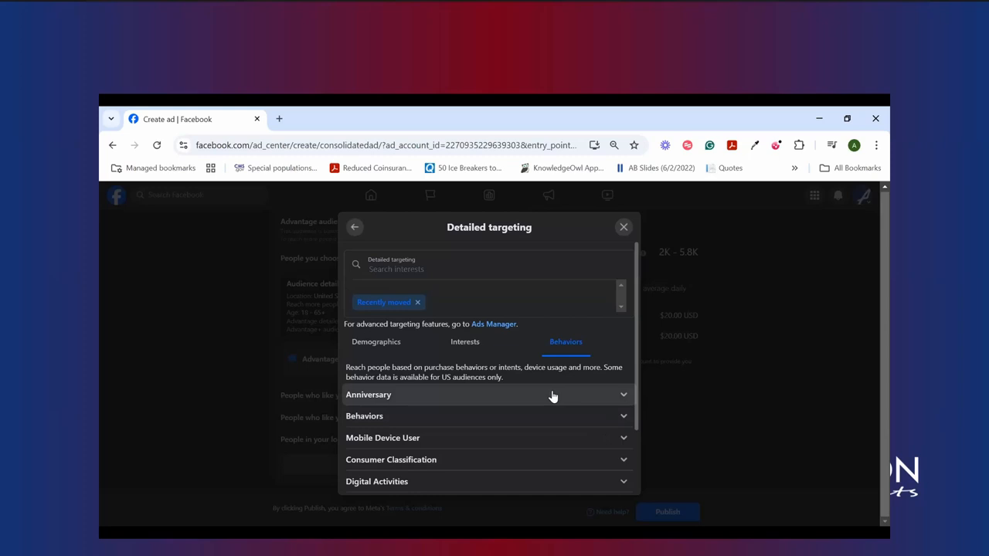
pyautogui.click(489, 395)
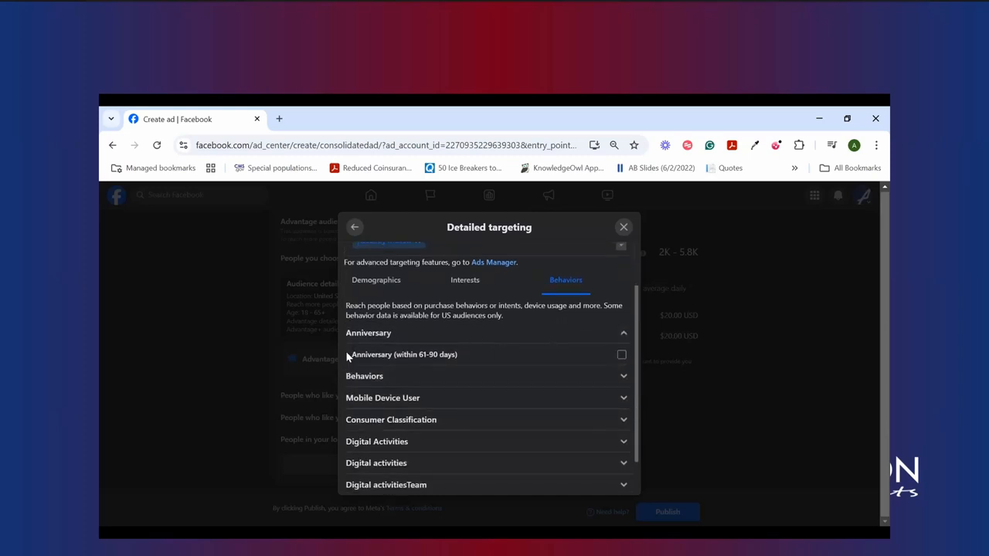
pyautogui.moveTo(456, 380)
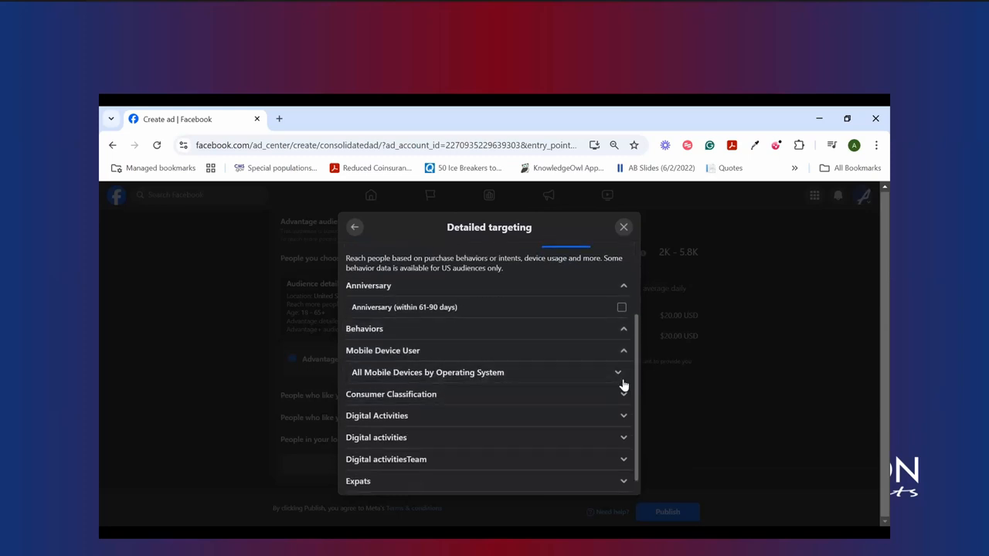
pyautogui.click(618, 373)
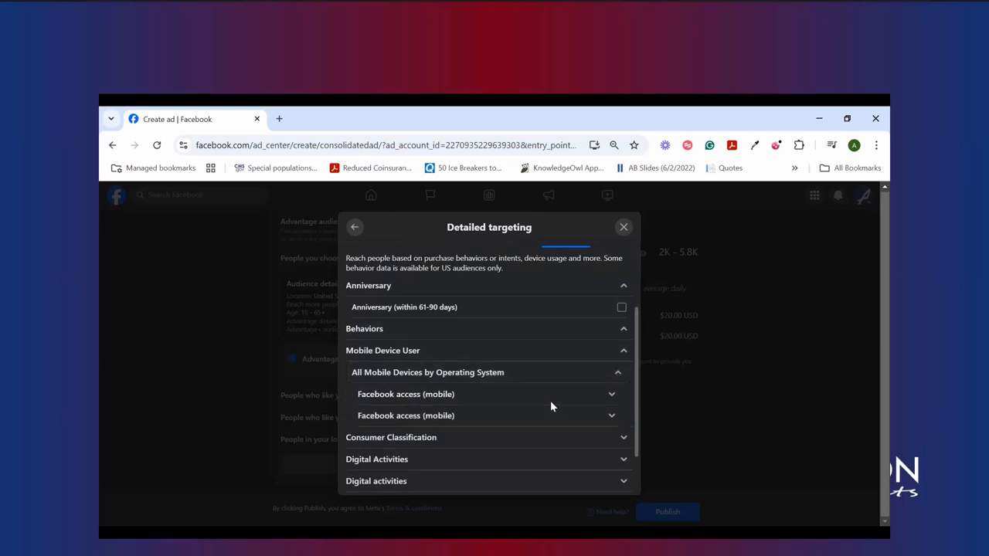
pyautogui.scroll(-3)
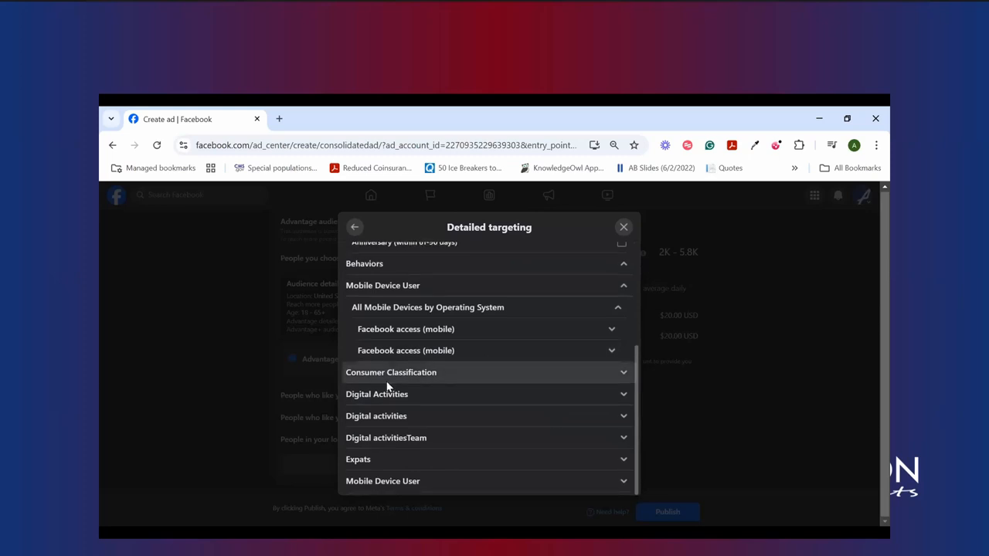
pyautogui.moveTo(403, 466)
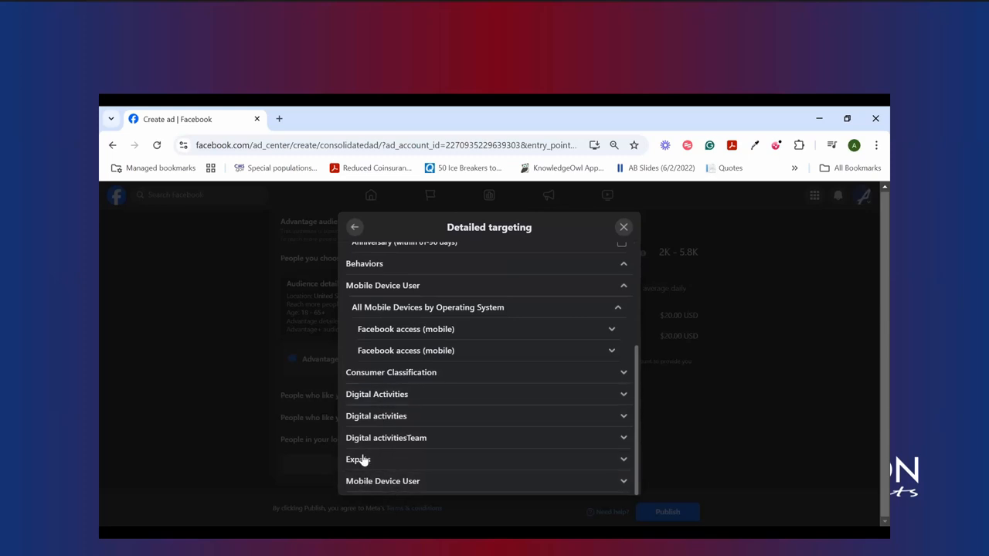
pyautogui.scroll(3)
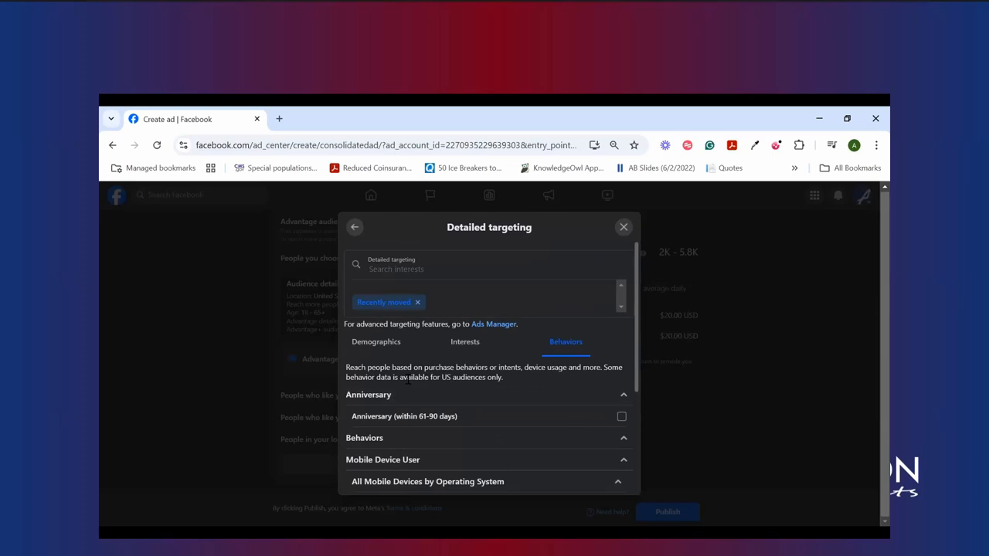
pyautogui.moveTo(371, 242)
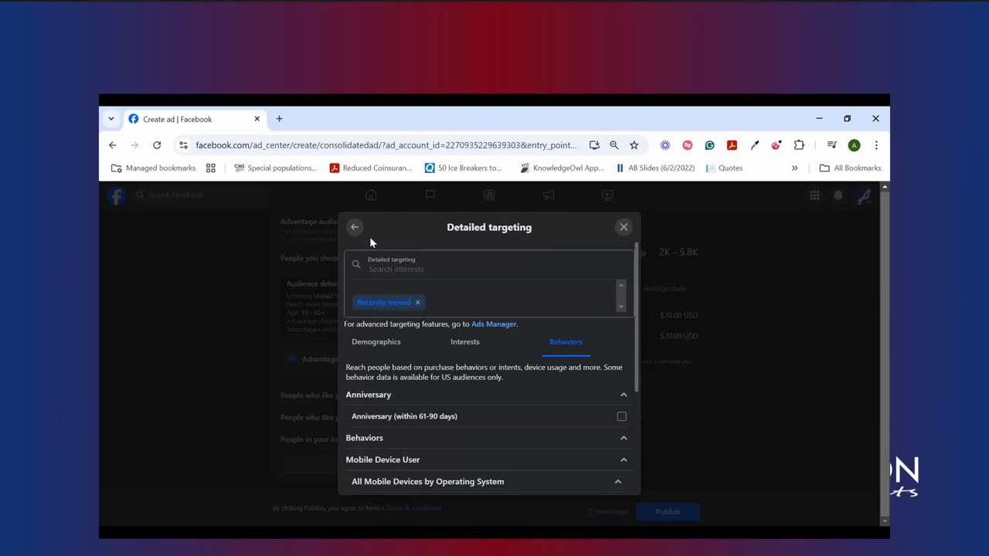
pyautogui.moveTo(355, 229)
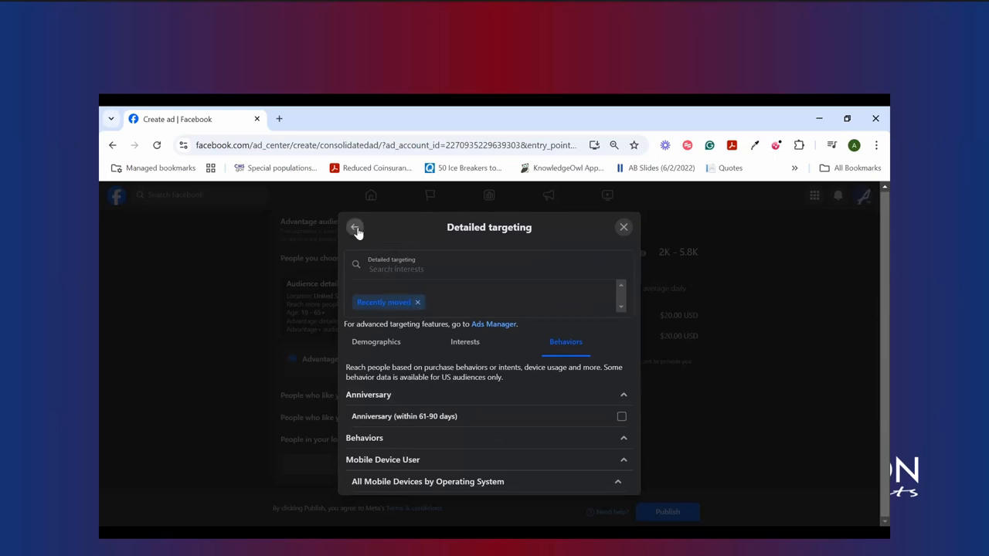
# - Remove Recently moved and add the Retirement planning (banking) suggestion
pyautogui.click(355, 227)
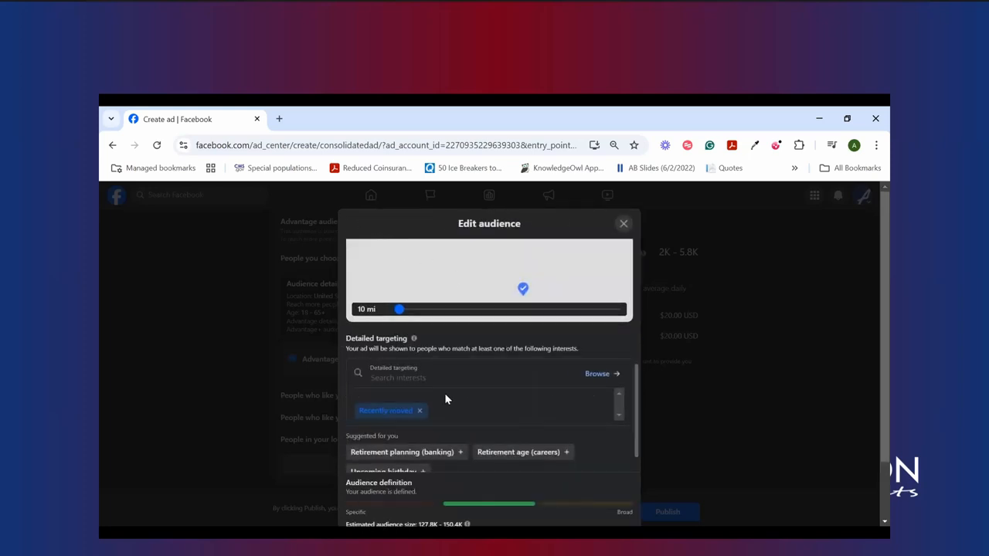
pyautogui.scroll(-3)
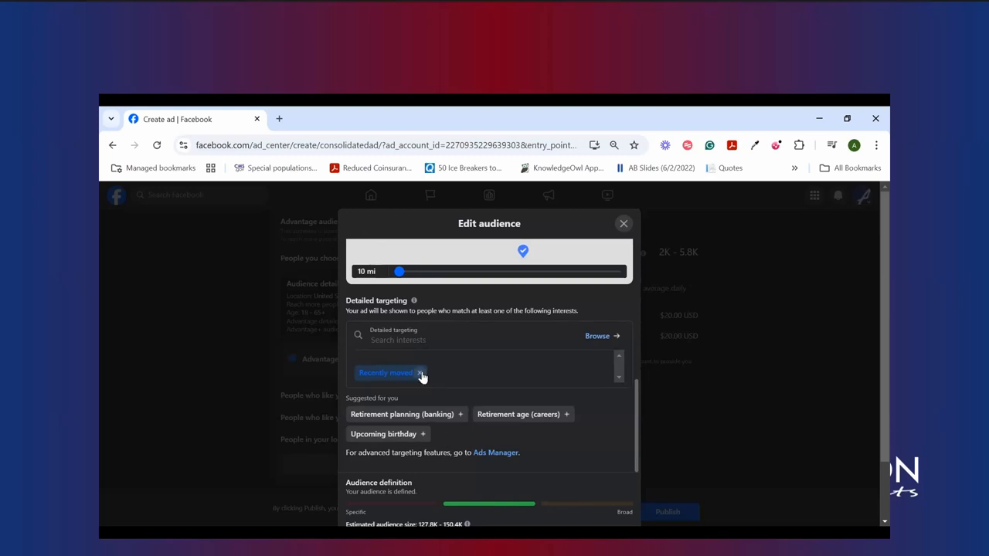
pyautogui.click(421, 373)
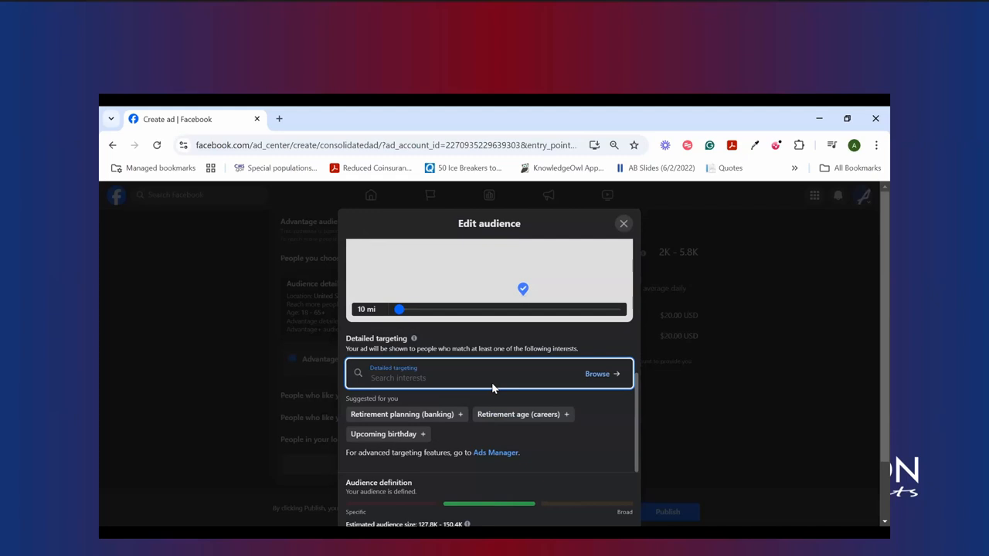
pyautogui.moveTo(567, 417)
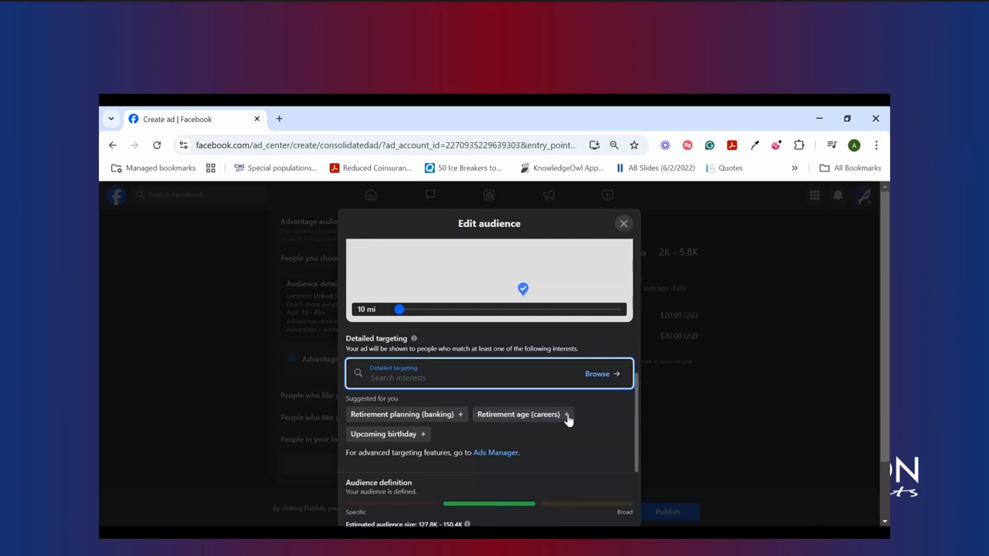
pyautogui.click(568, 415)
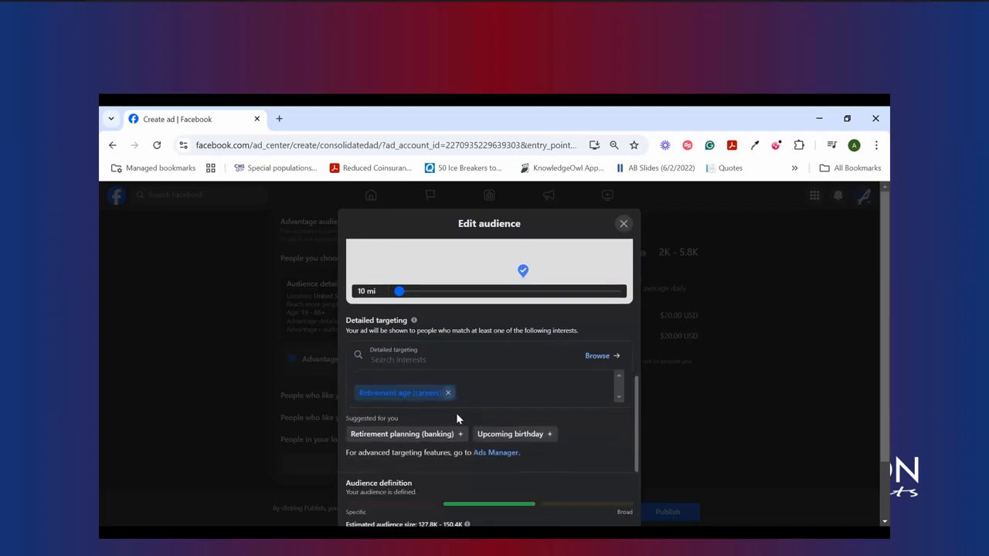
pyautogui.click(402, 434)
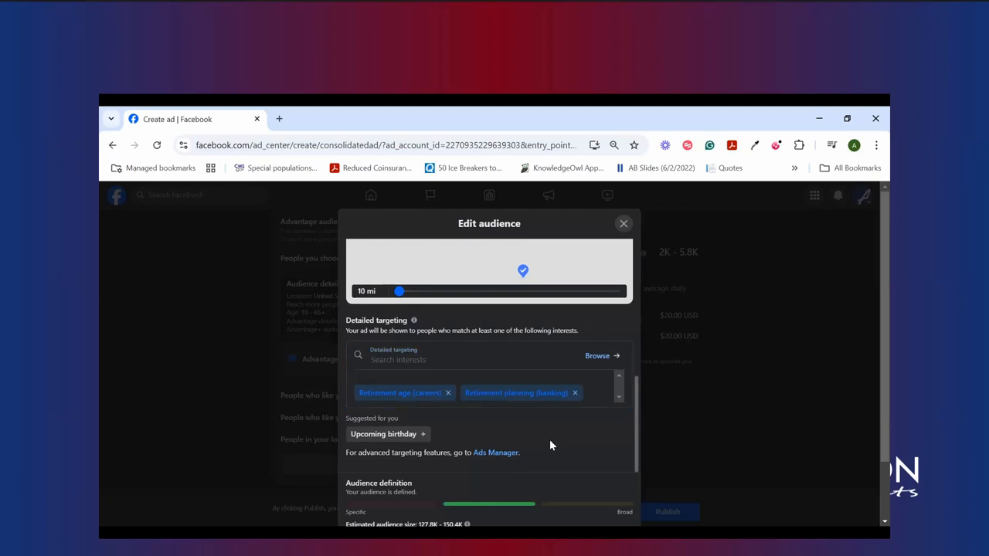
pyautogui.moveTo(768, 403)
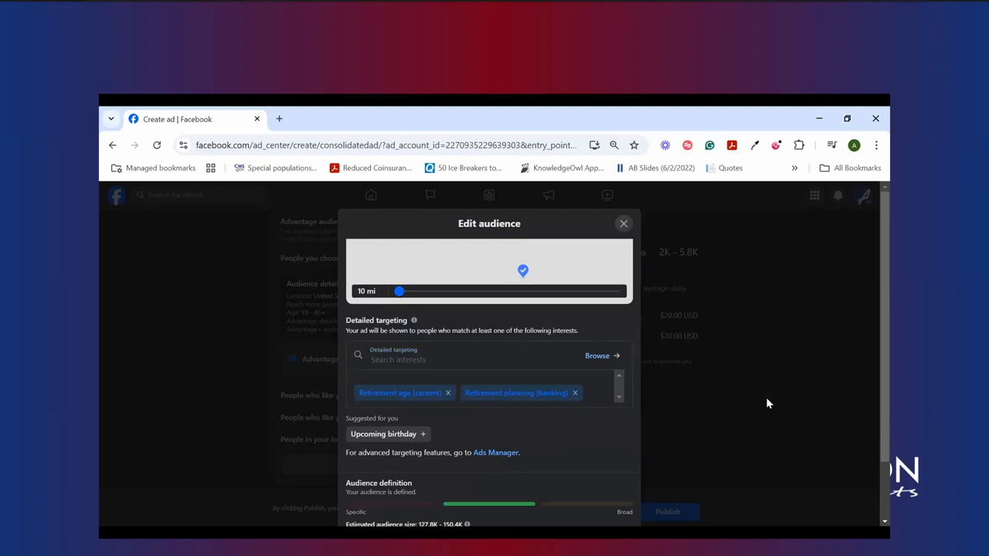
pyautogui.scroll(-3)
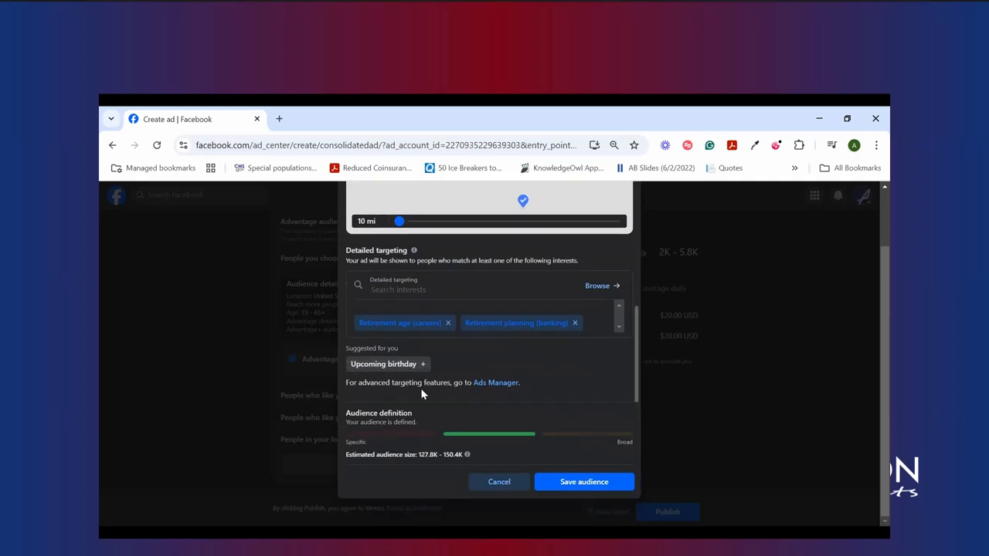
pyautogui.moveTo(373, 377)
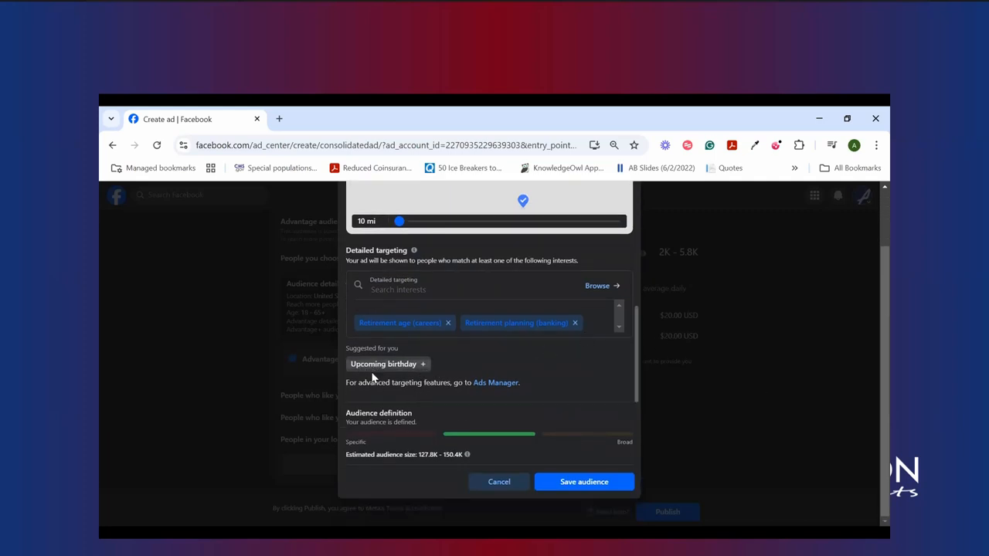
pyautogui.moveTo(413, 377)
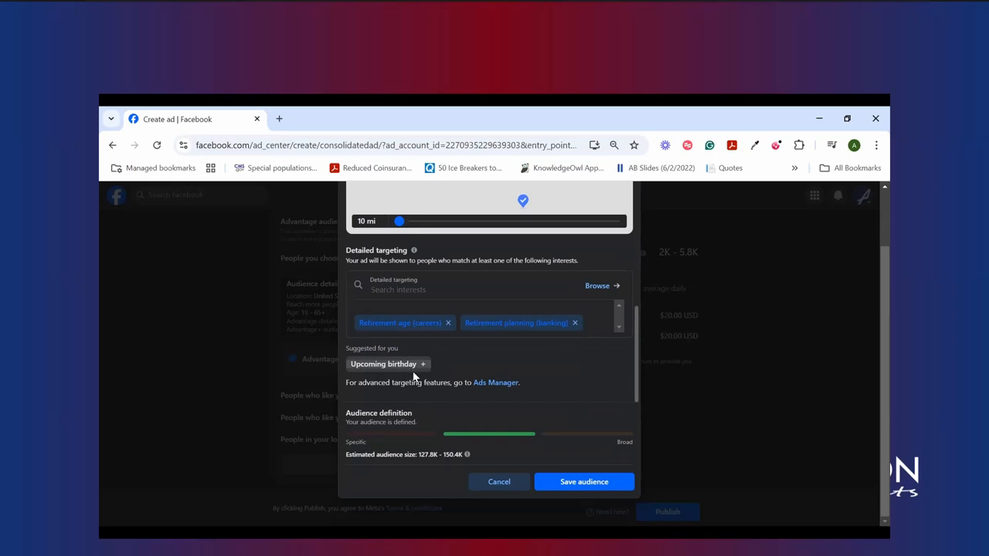
pyautogui.moveTo(390, 373)
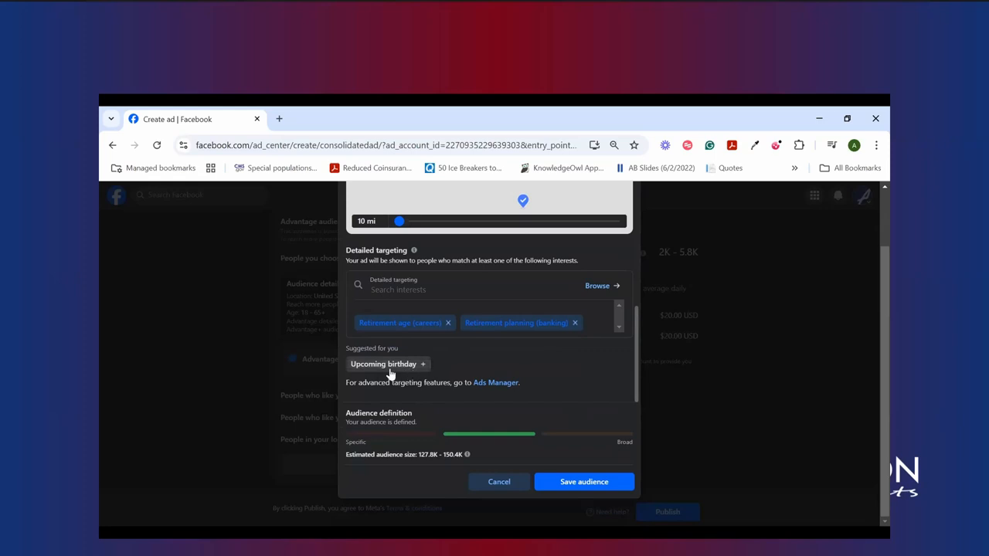
pyautogui.moveTo(485, 443)
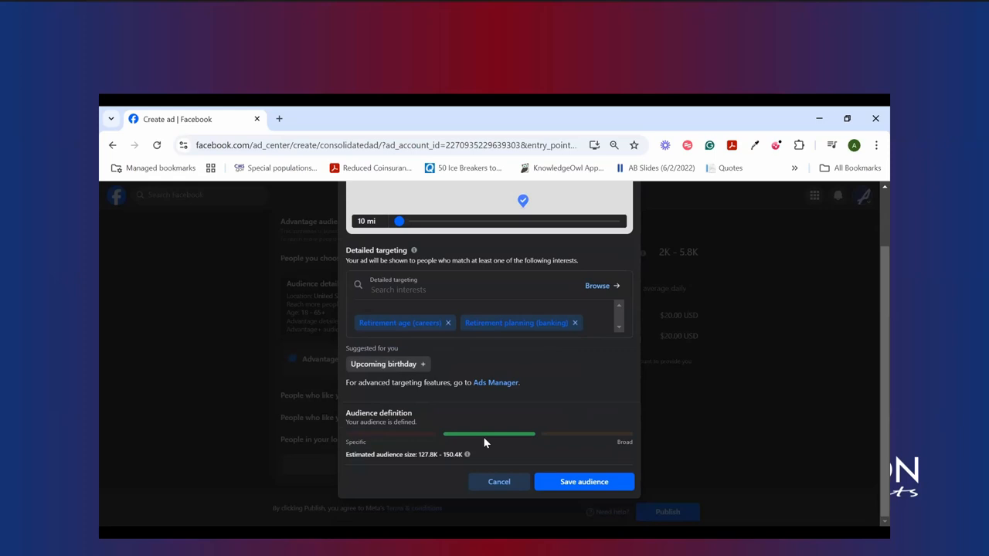
pyautogui.moveTo(424, 439)
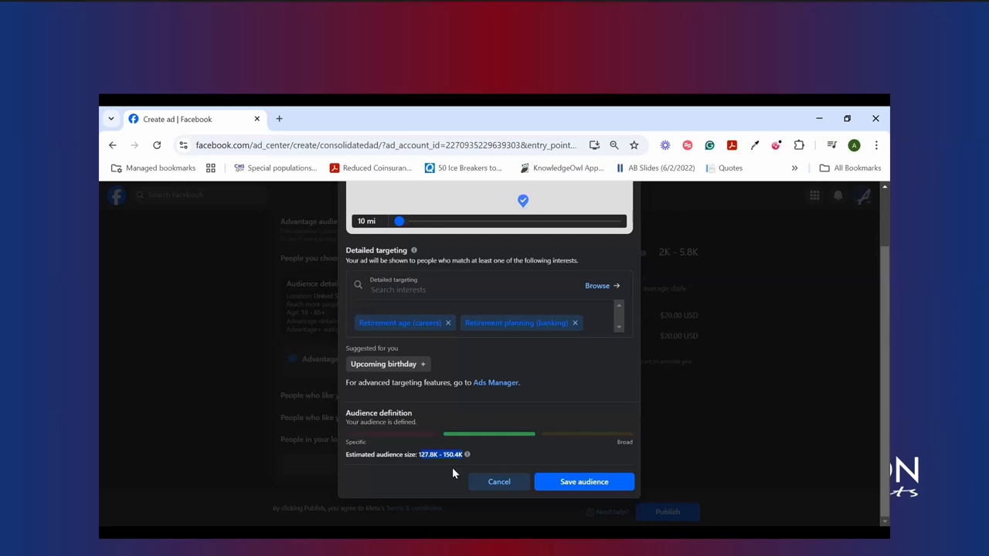
pyautogui.moveTo(537, 370)
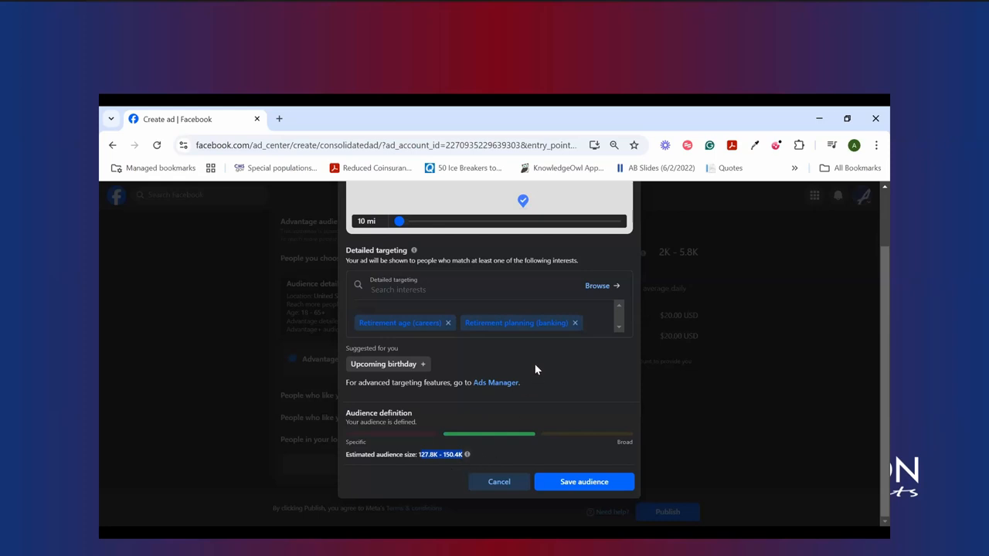
pyautogui.scroll(3)
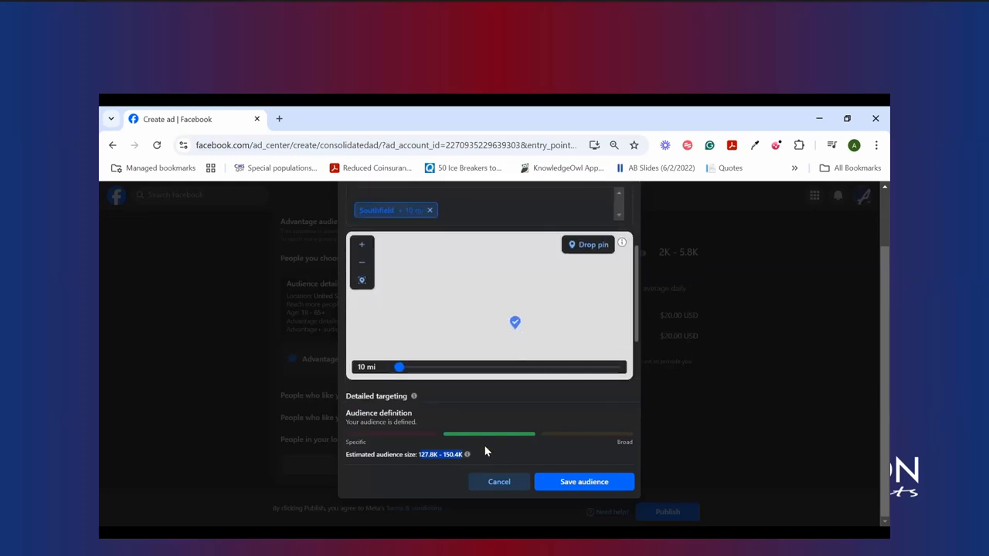
pyautogui.moveTo(584, 482)
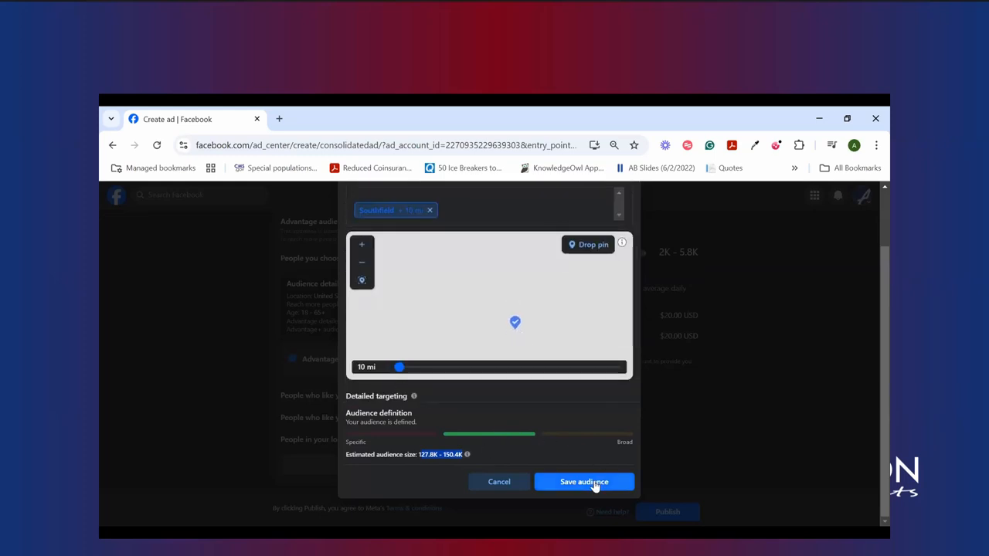
# - Save the audience and review its Southfield, 65+, retirement-interest details
pyautogui.click(584, 482)
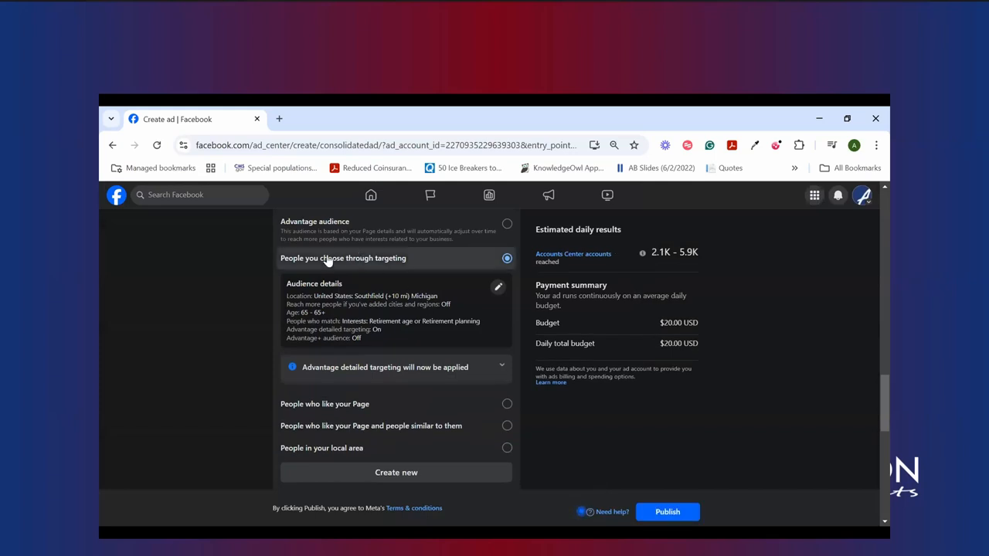
pyautogui.moveTo(276, 330)
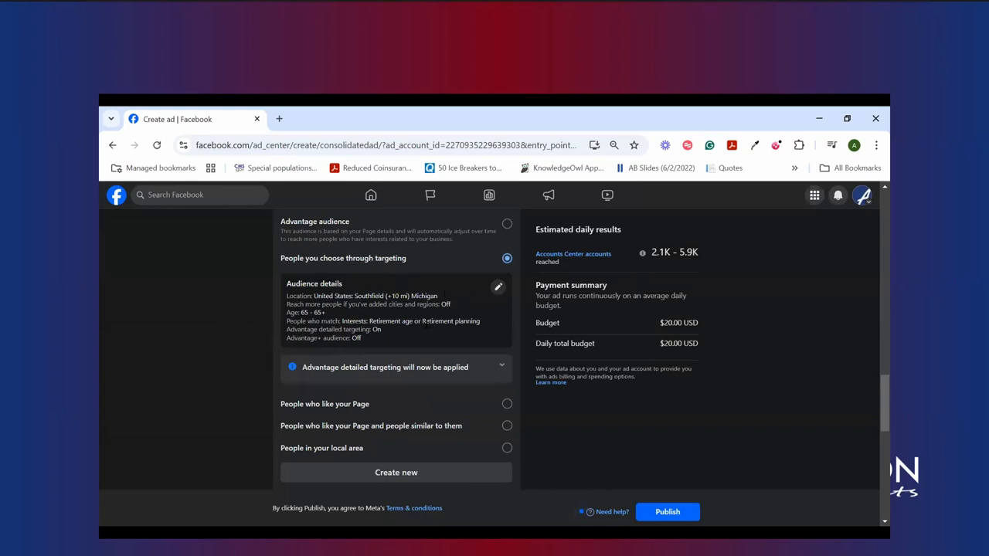
pyautogui.scroll(-3)
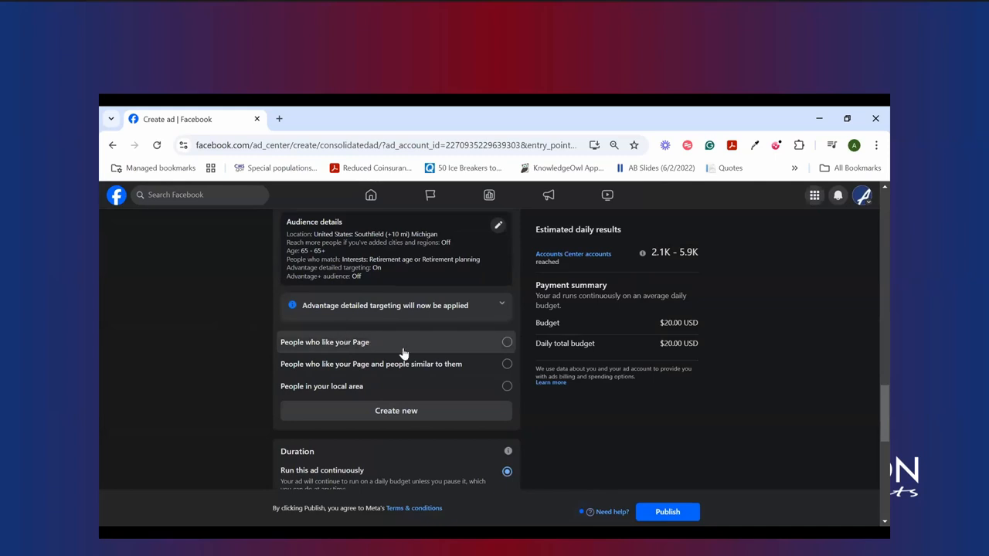
pyautogui.moveTo(351, 356)
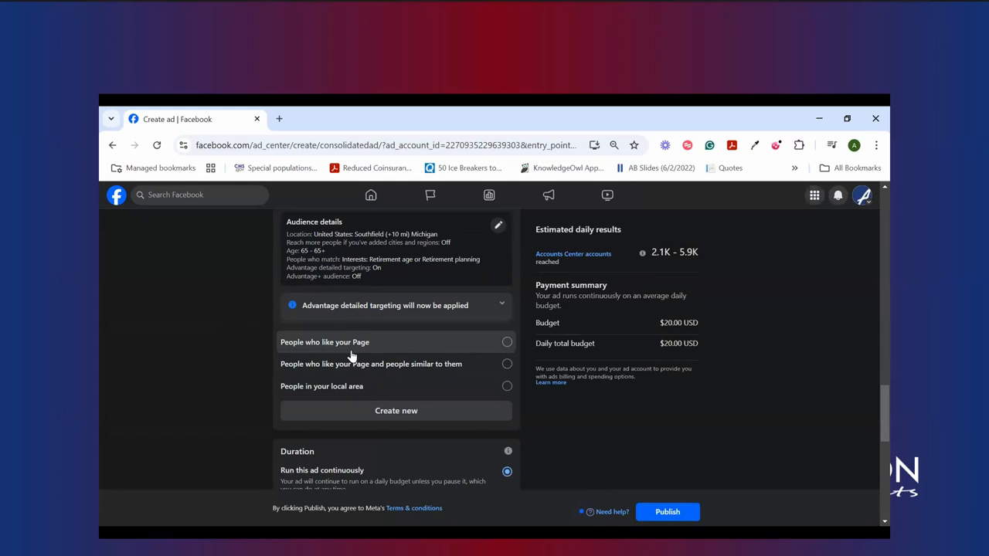
pyautogui.moveTo(357, 375)
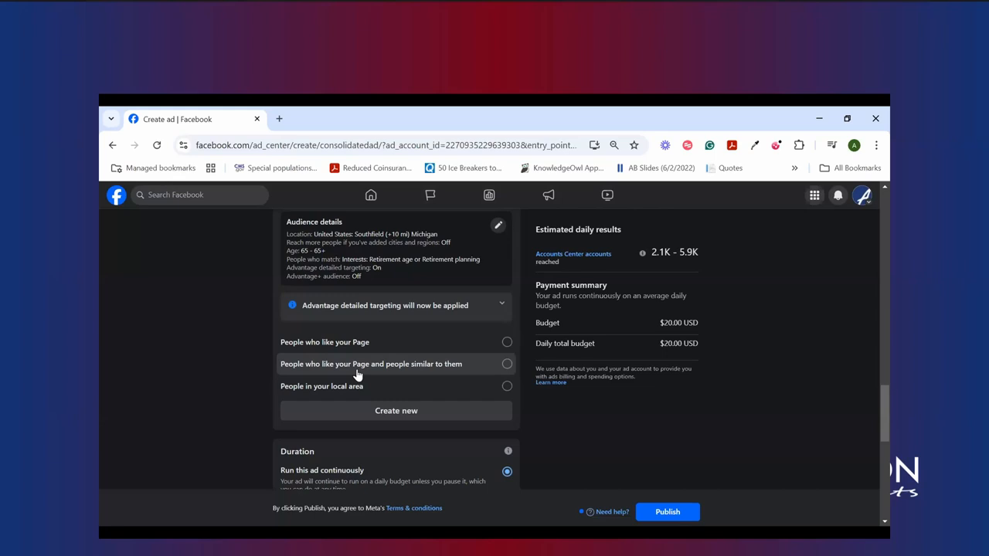
pyautogui.moveTo(354, 384)
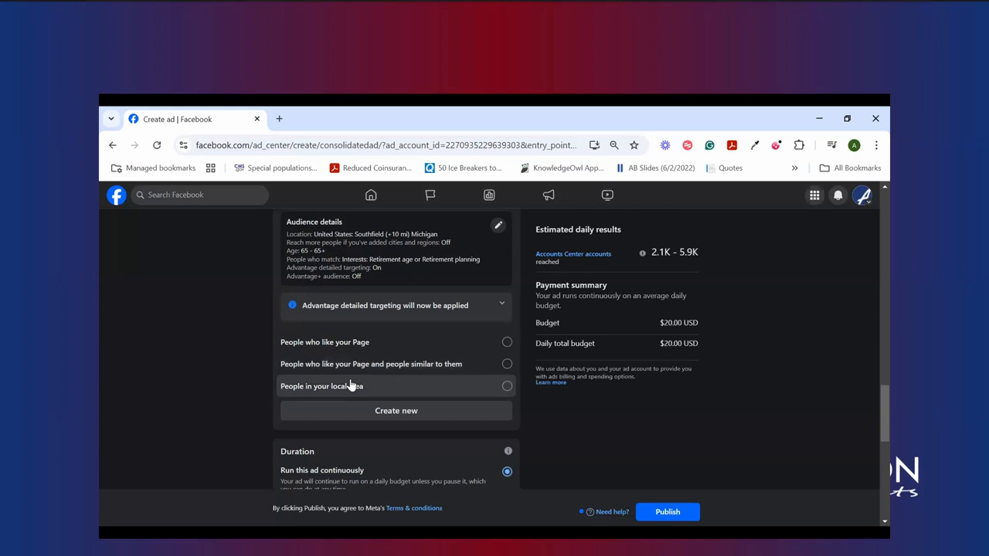
pyautogui.moveTo(244, 393)
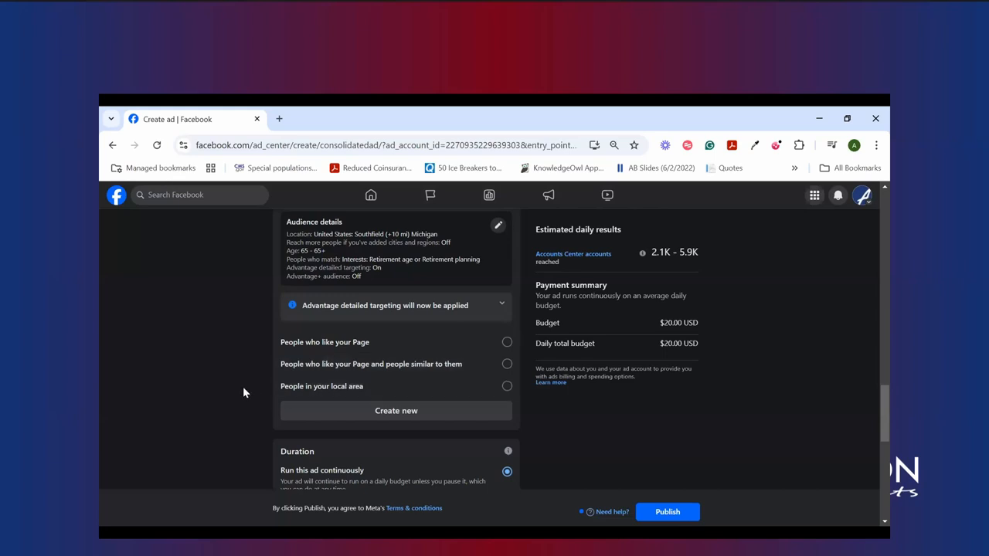
# - Give the ad a set end date of December 7, 2024
pyautogui.scroll(3)
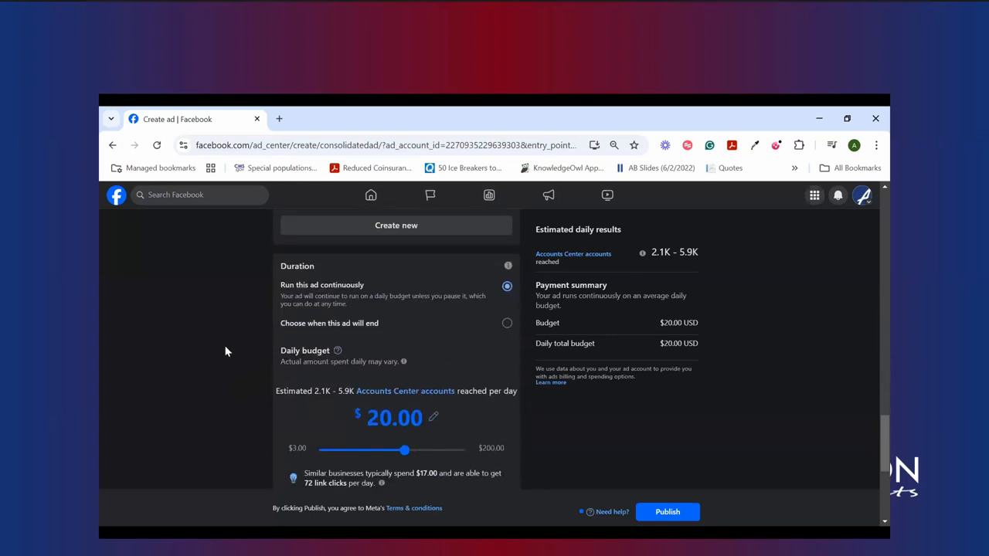
pyautogui.moveTo(323, 277)
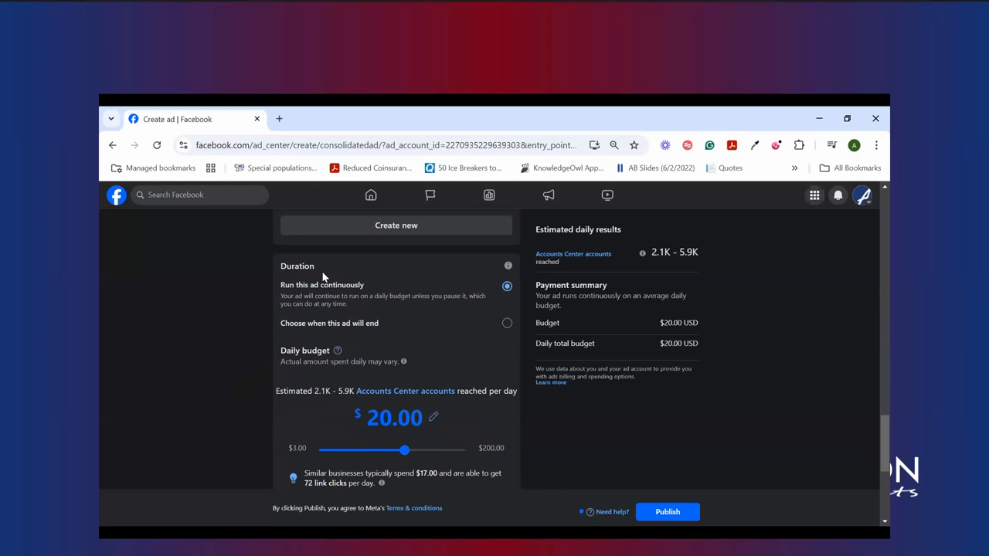
pyautogui.moveTo(367, 145)
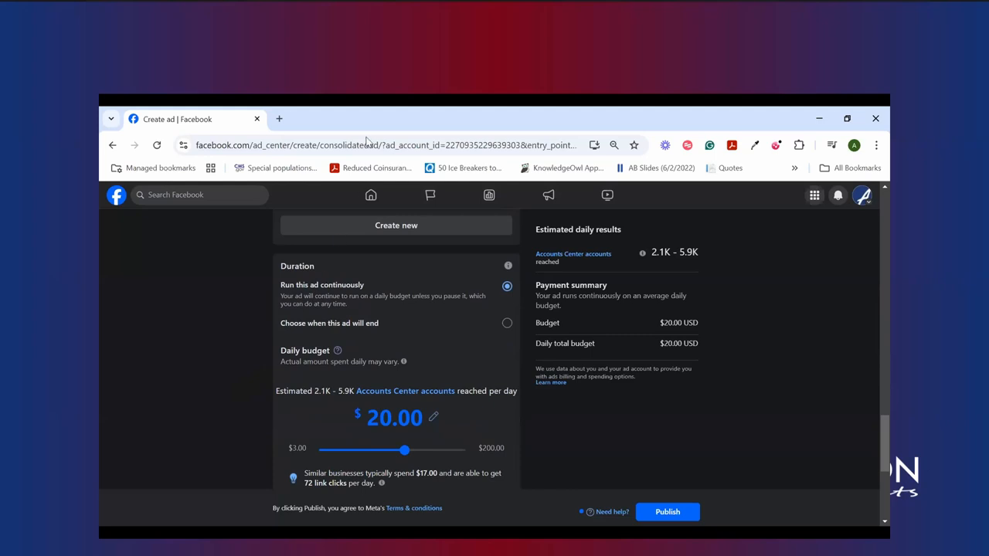
pyautogui.moveTo(501, 318)
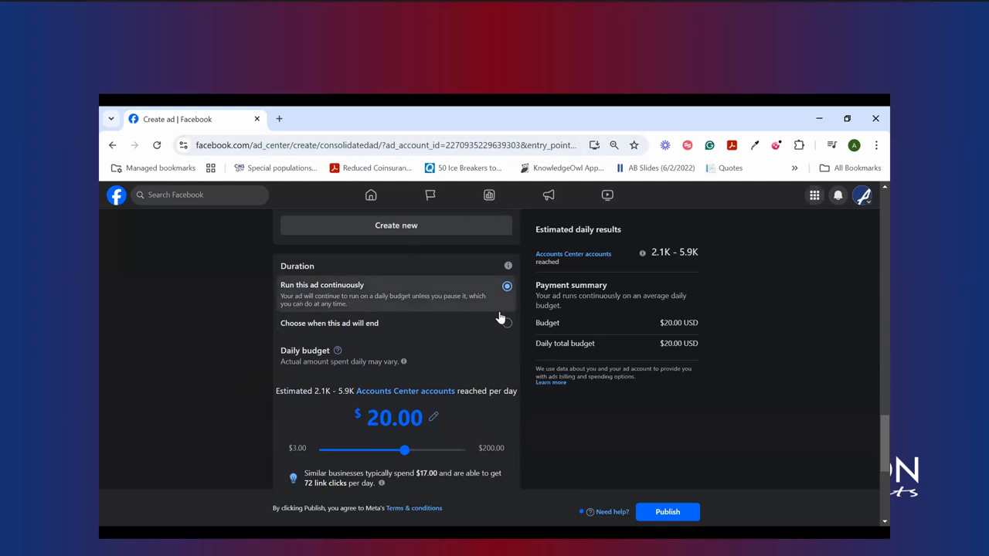
pyautogui.click(507, 323)
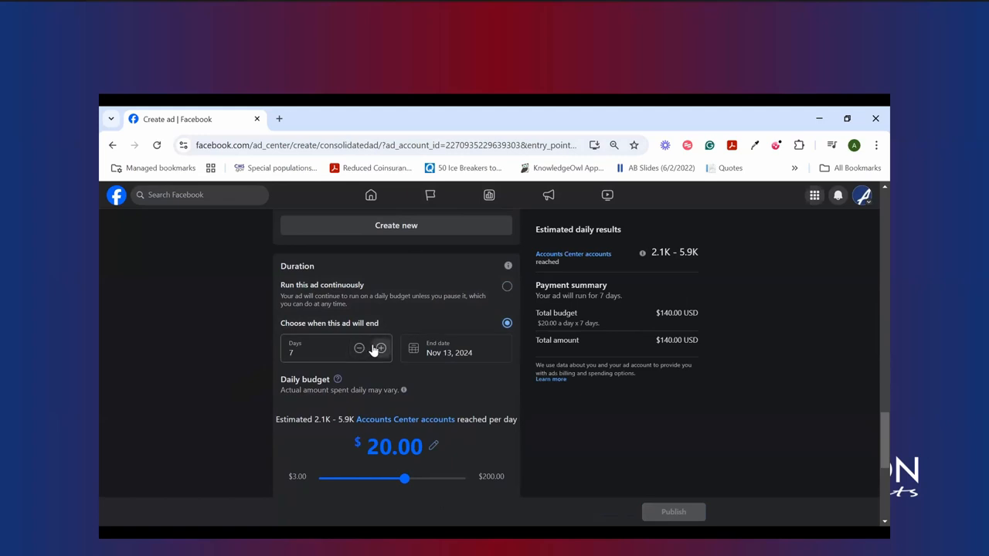
pyautogui.click(324, 352)
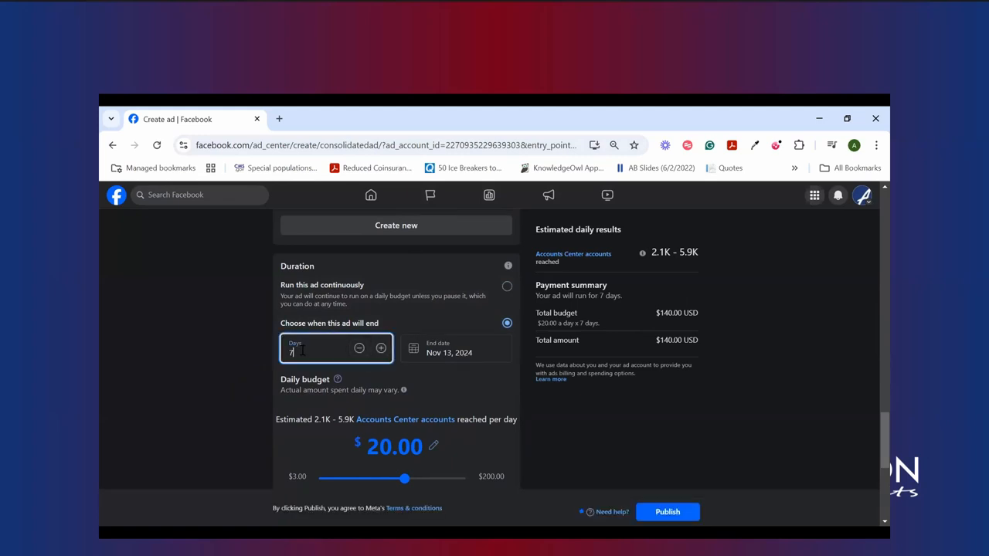
pyautogui.click(456, 348)
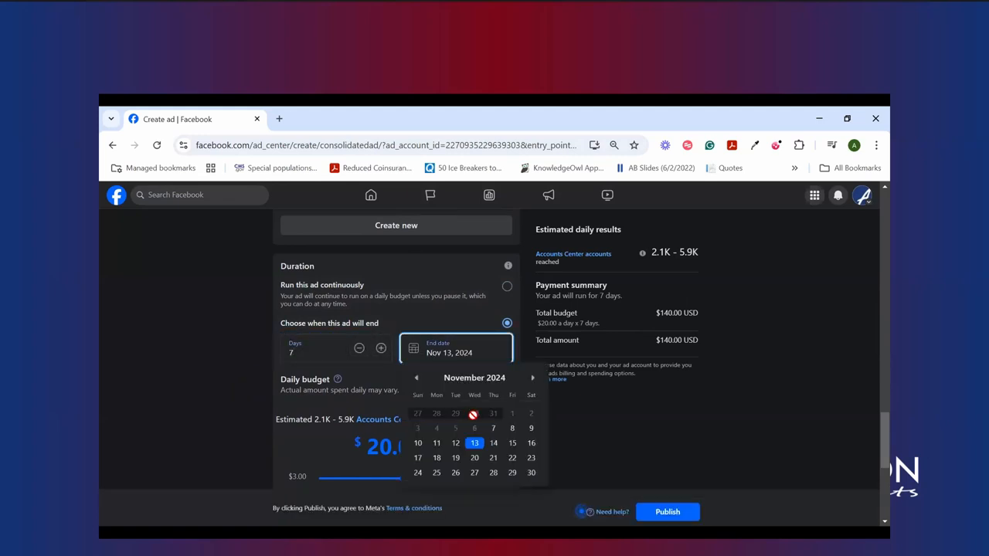
pyautogui.click(532, 378)
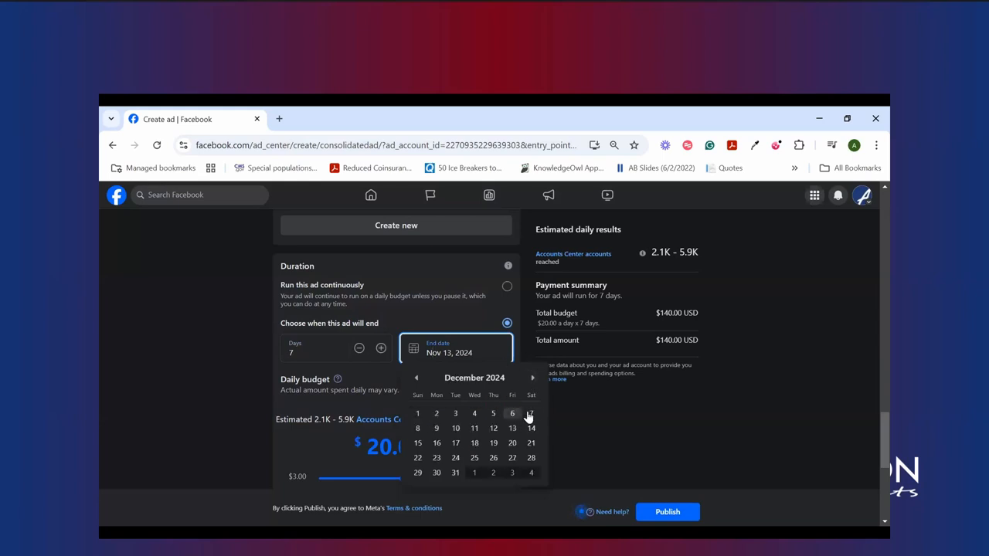
pyautogui.click(531, 414)
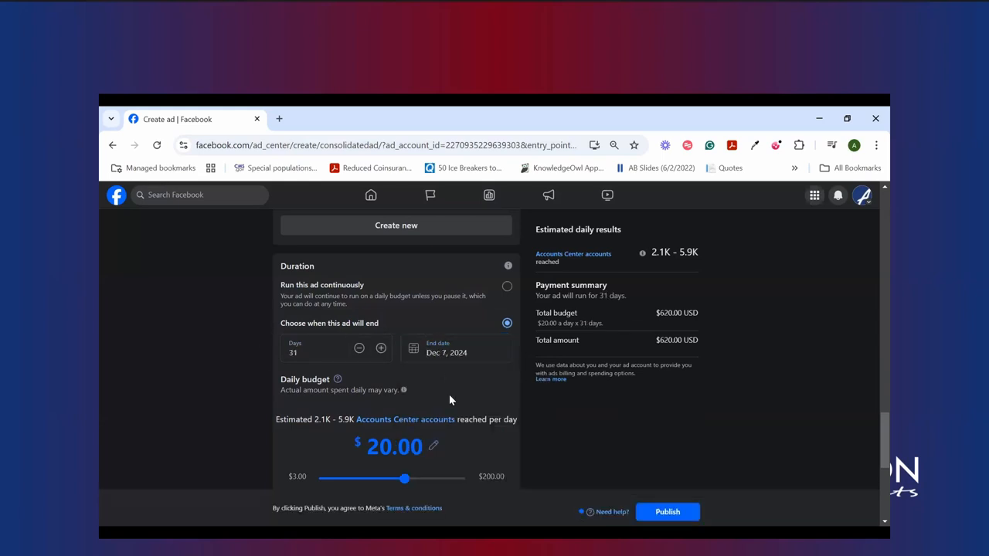
pyautogui.moveTo(429, 390)
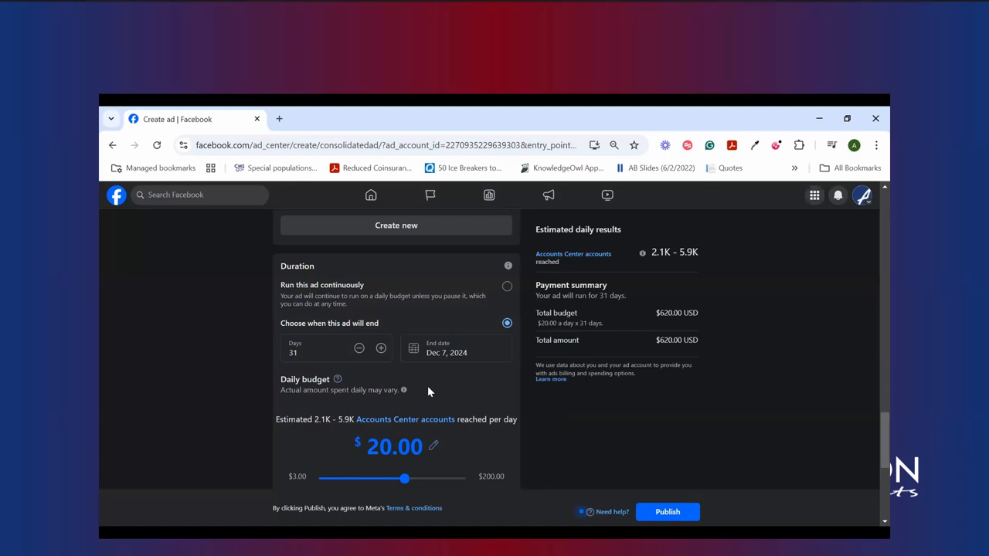
pyautogui.moveTo(423, 373)
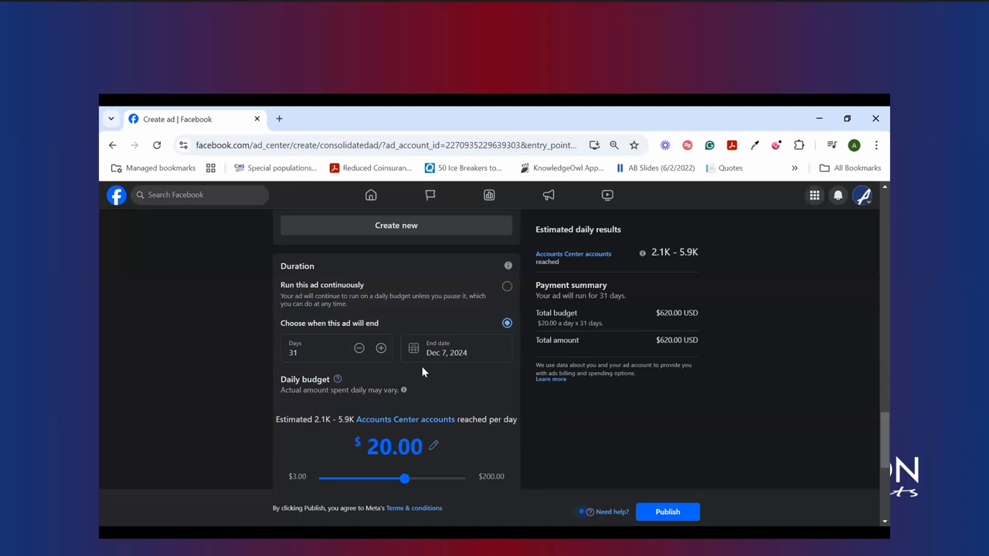
pyautogui.scroll(-3)
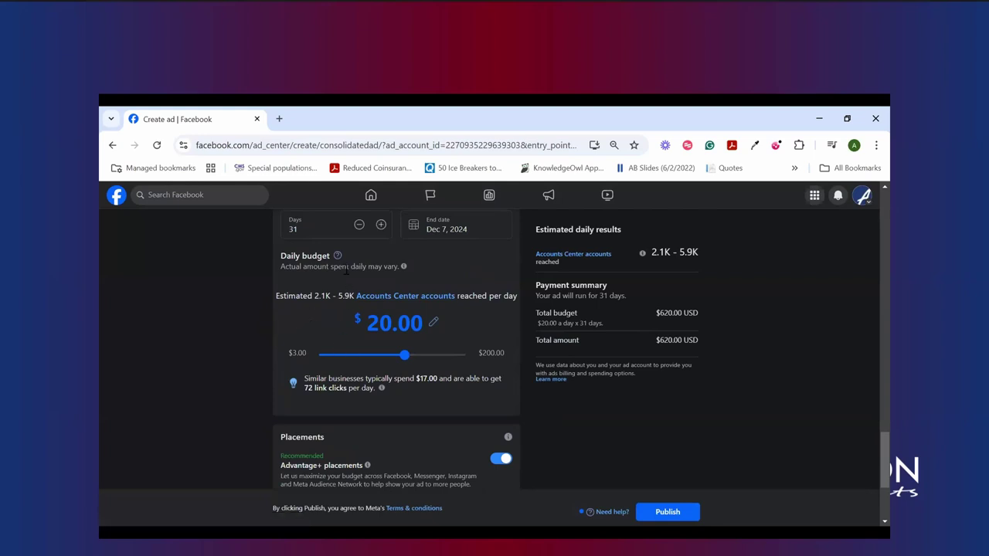
pyautogui.moveTo(353, 311)
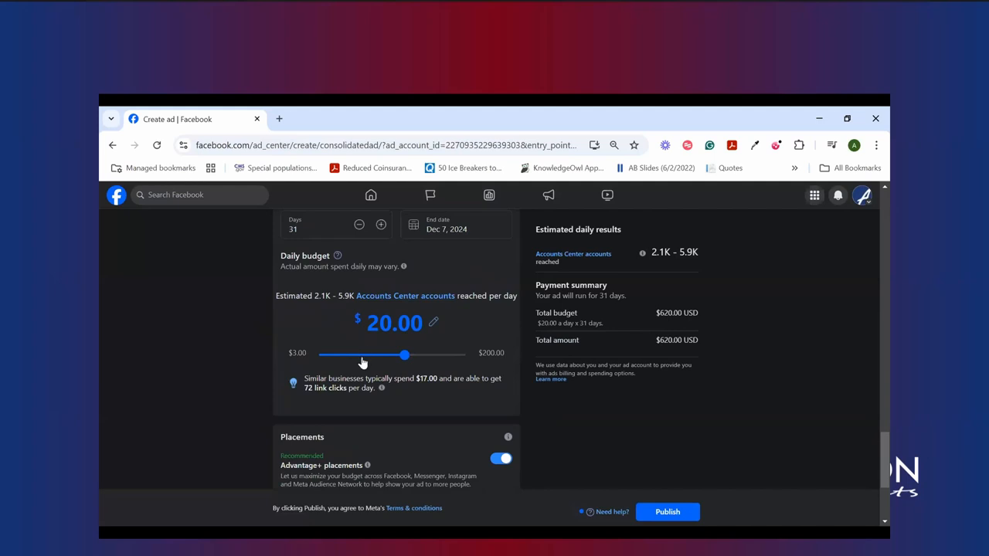
pyautogui.moveTo(395, 336)
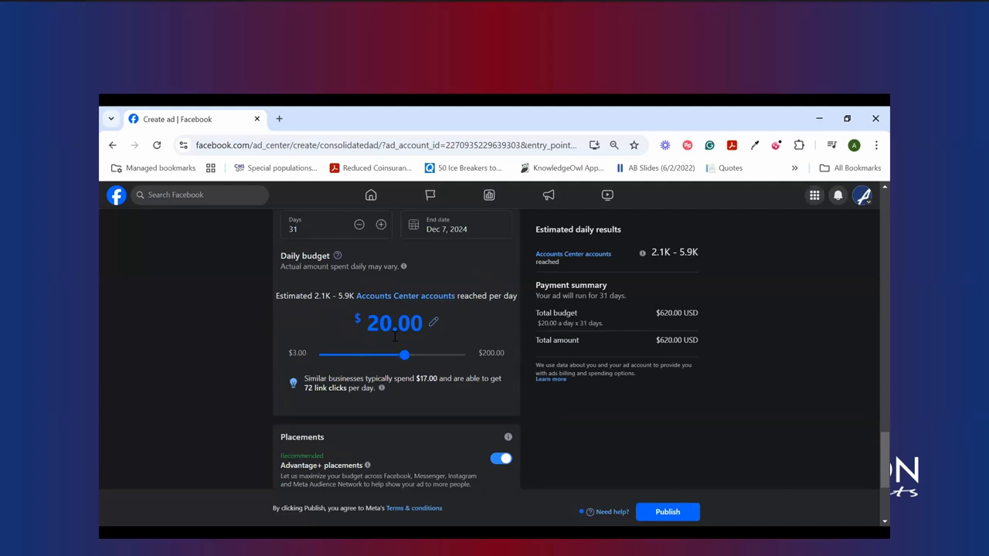
pyautogui.moveTo(390, 394)
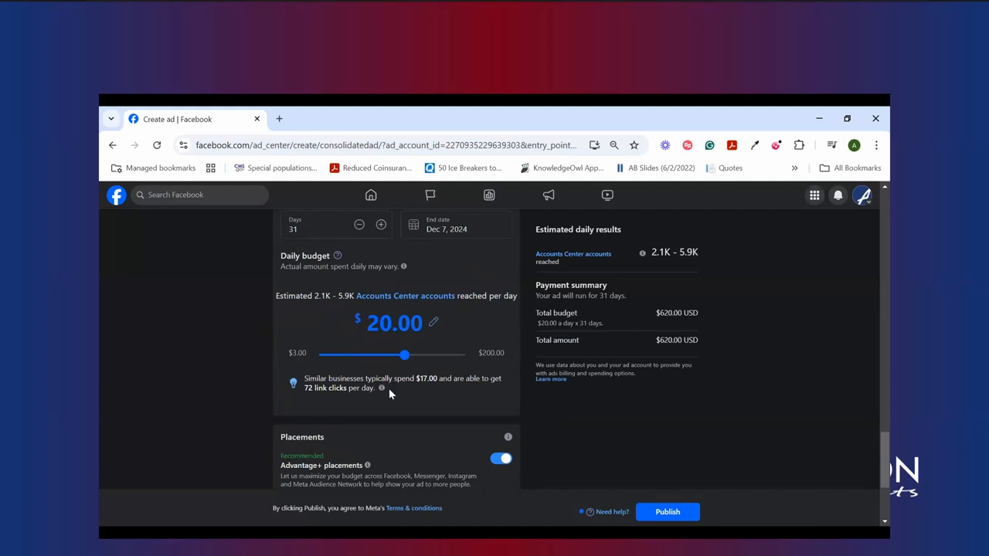
pyautogui.moveTo(308, 290)
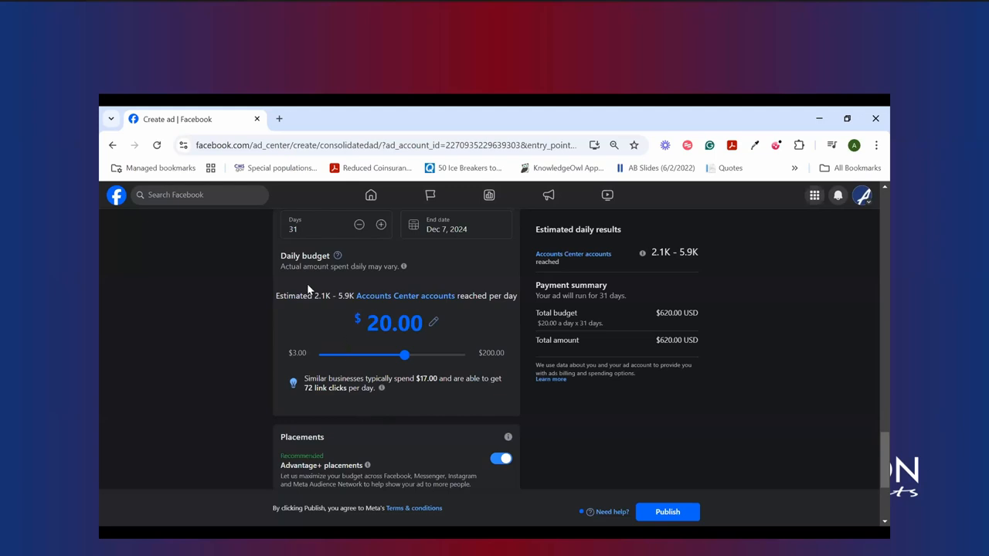
pyautogui.moveTo(421, 345)
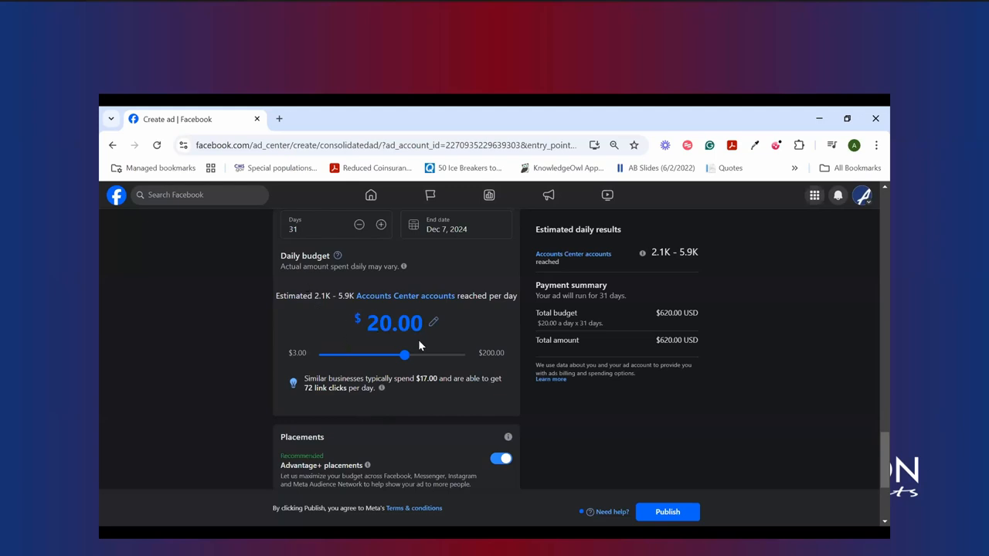
pyautogui.moveTo(346, 314)
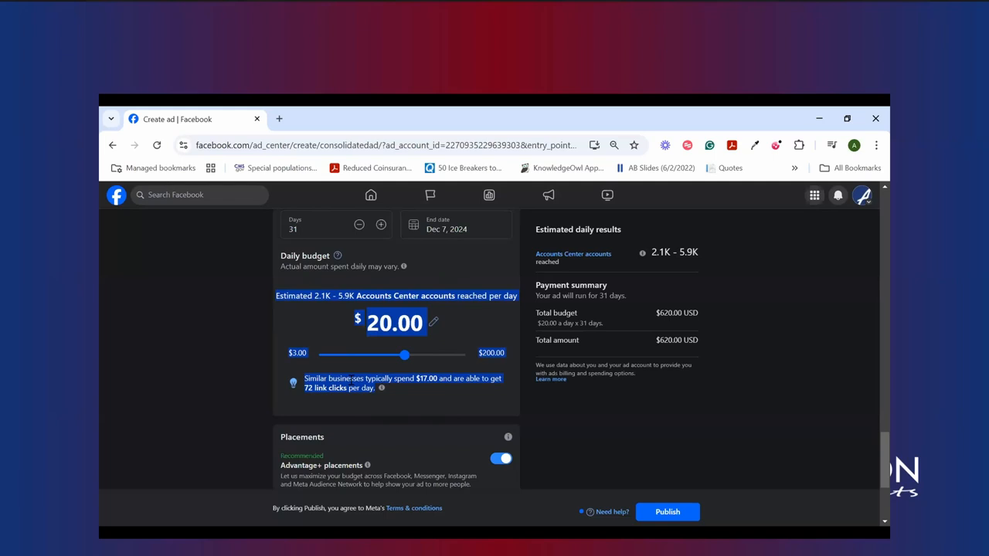
pyautogui.moveTo(365, 351)
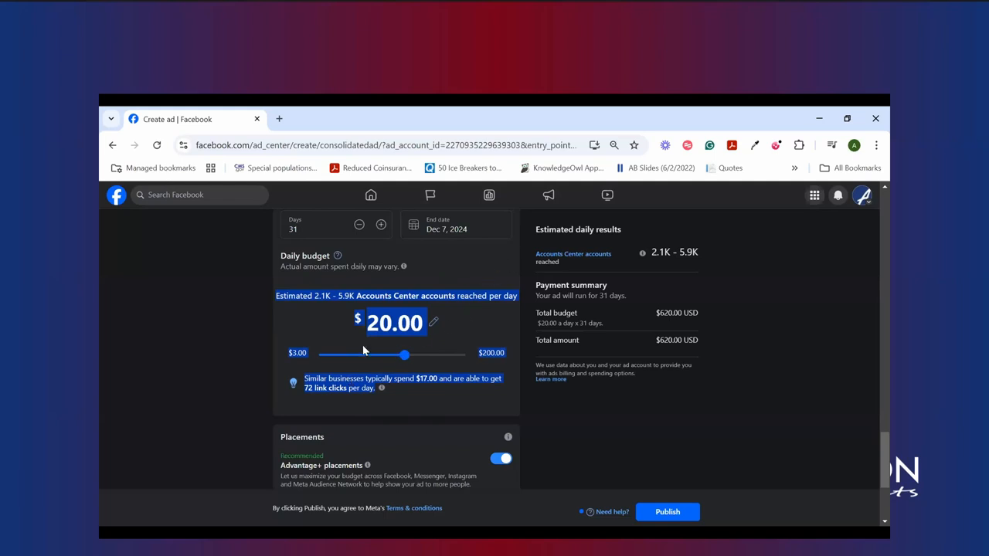
# - Compare daily budgets of $16, $5, $200 and $100, then settle on $5 ($155 total)
pyautogui.moveTo(405, 354); pyautogui.dragTo(384, 354)
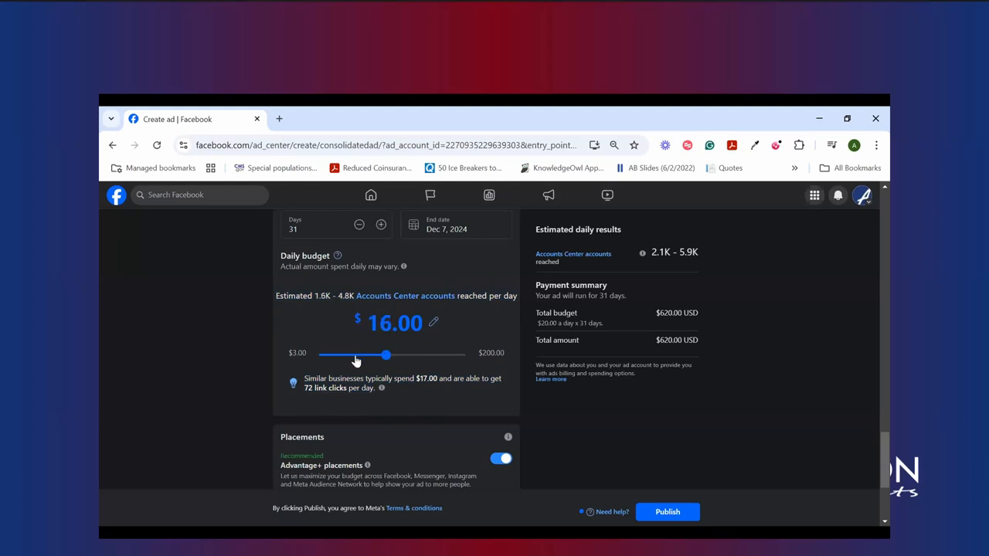
pyautogui.moveTo(385, 354); pyautogui.dragTo(334, 354)
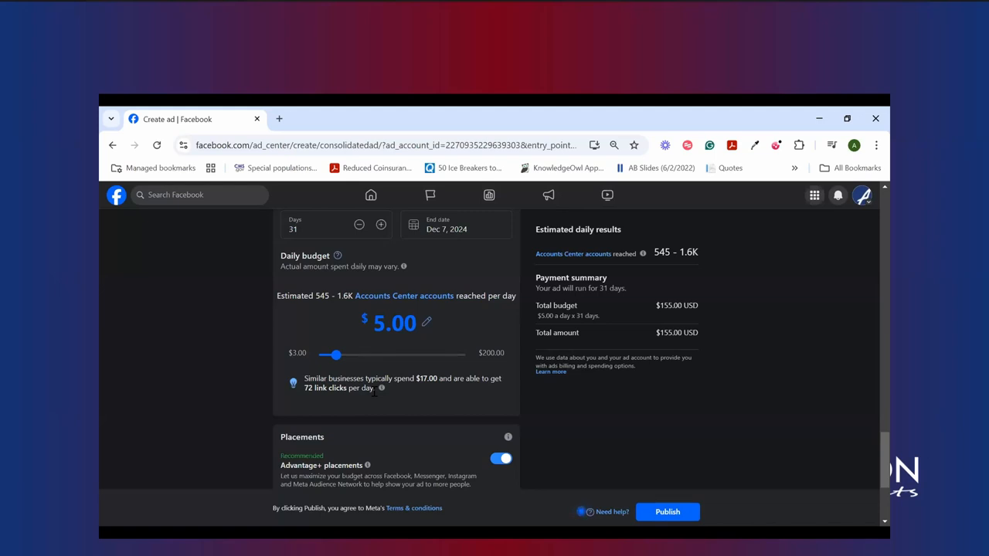
pyautogui.moveTo(335, 354); pyautogui.dragTo(461, 364)
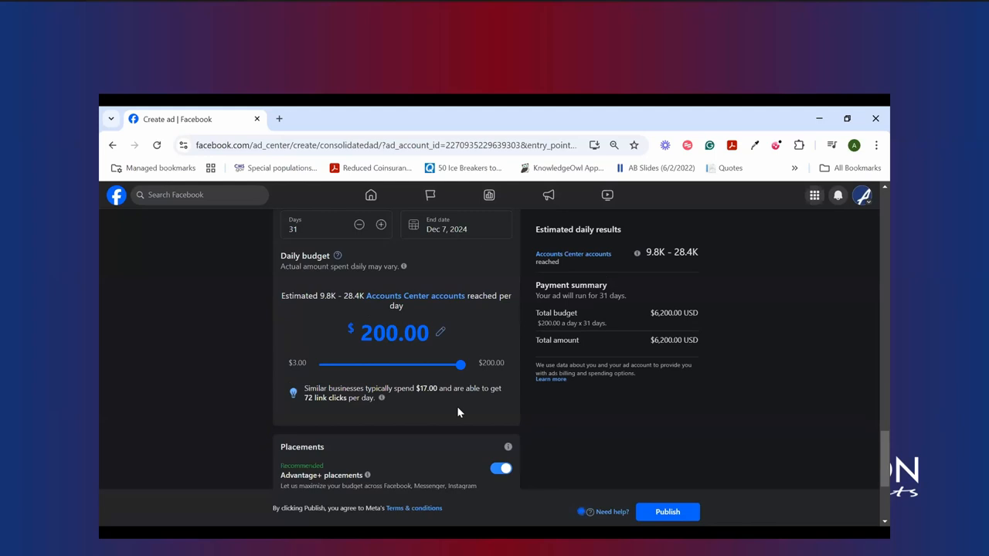
pyautogui.moveTo(380, 307)
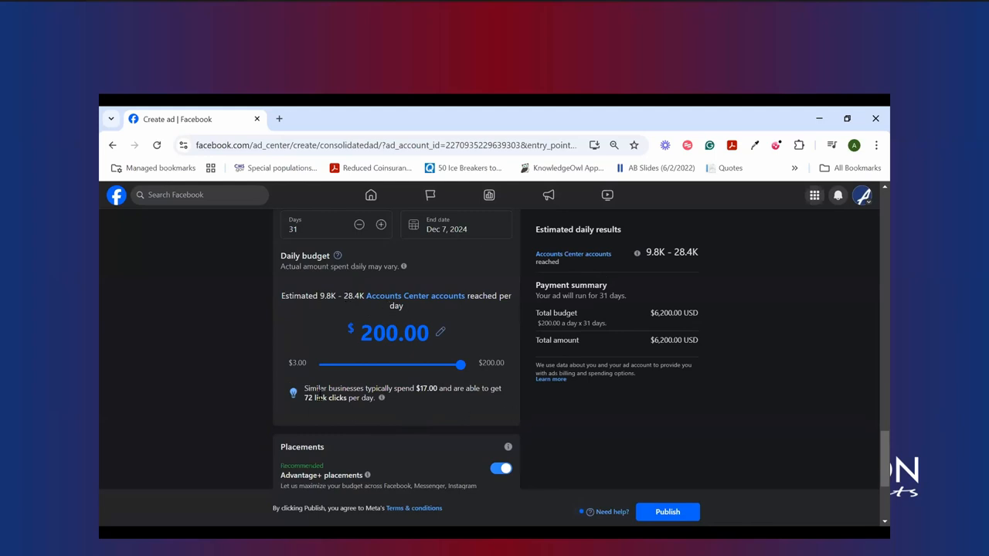
pyautogui.moveTo(432, 404)
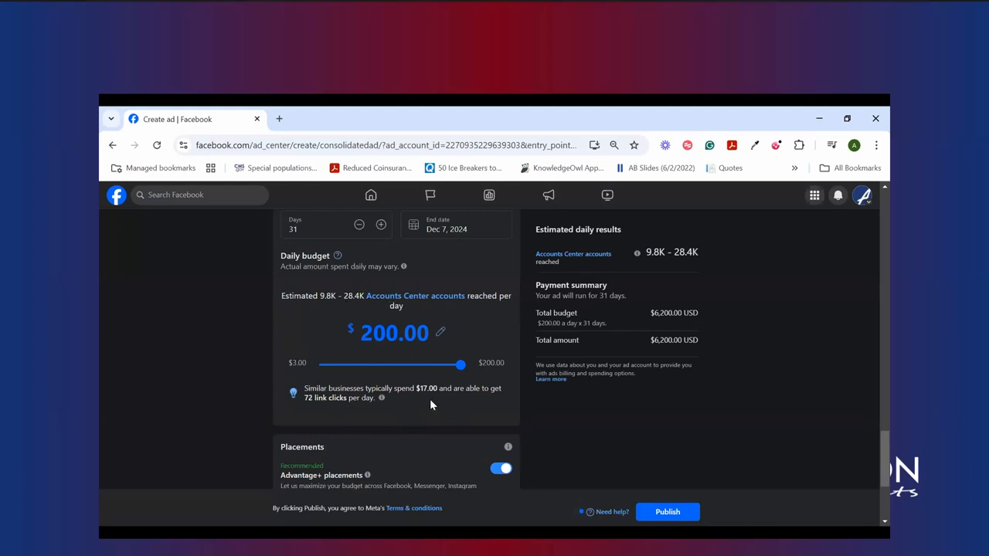
pyautogui.moveTo(653, 323)
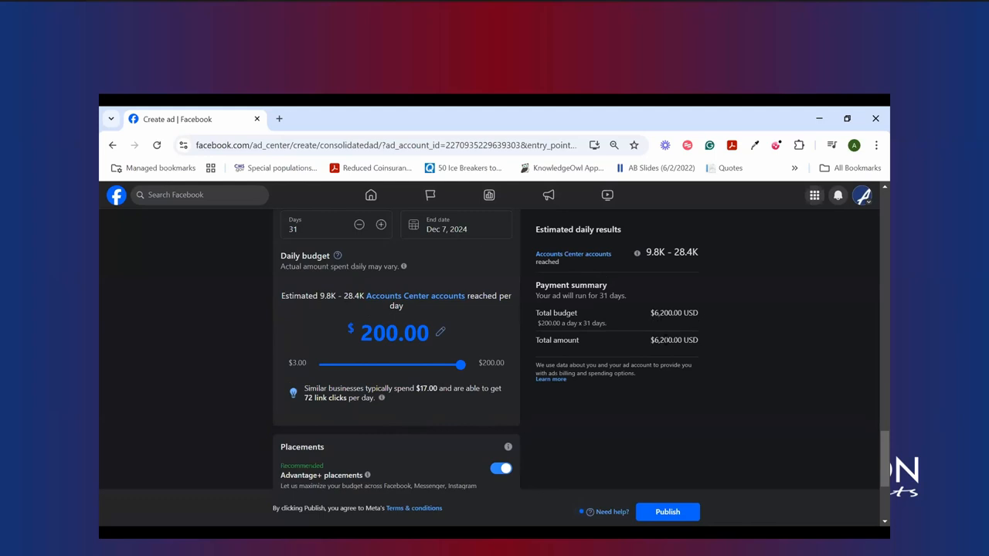
pyautogui.moveTo(461, 365); pyautogui.dragTo(454, 364)
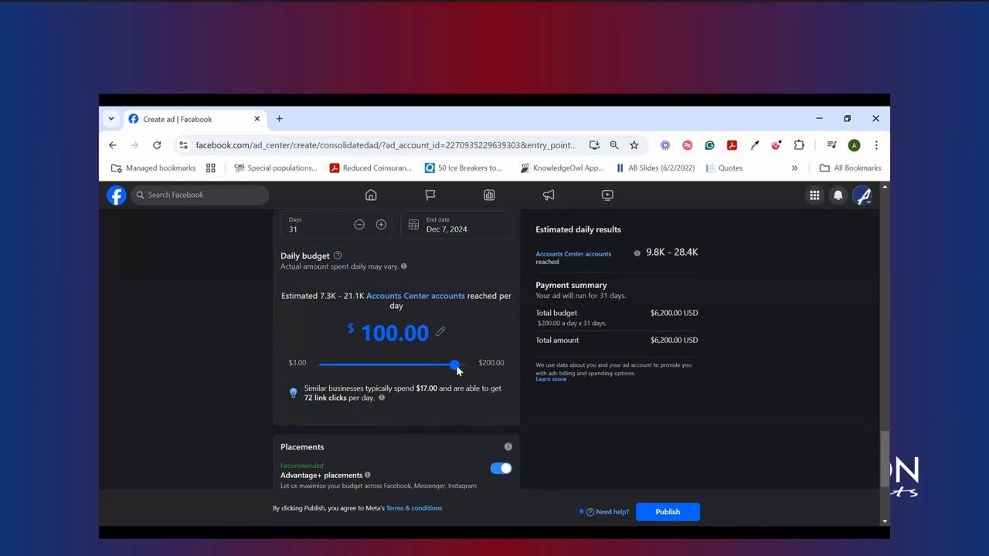
pyautogui.moveTo(455, 364); pyautogui.dragTo(335, 354)
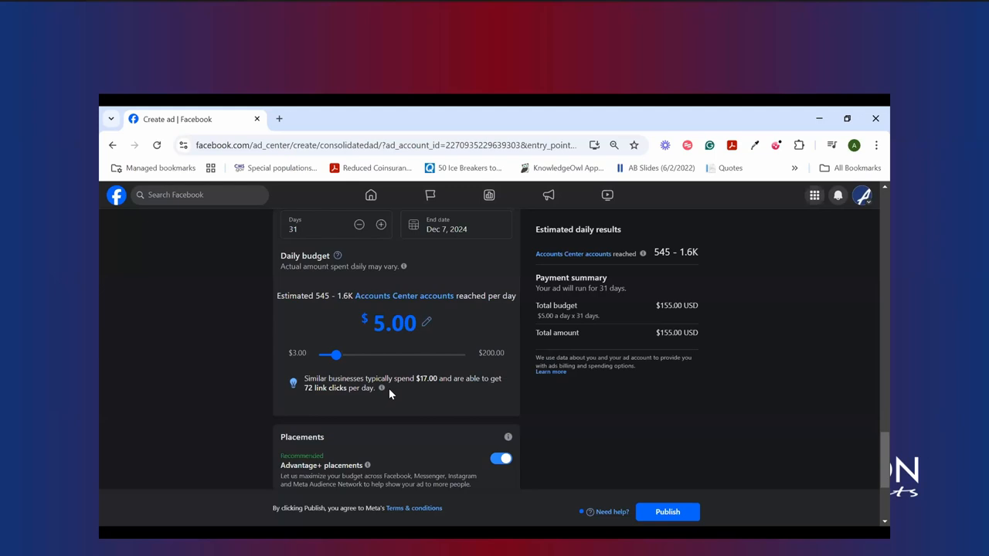
pyautogui.scroll(3)
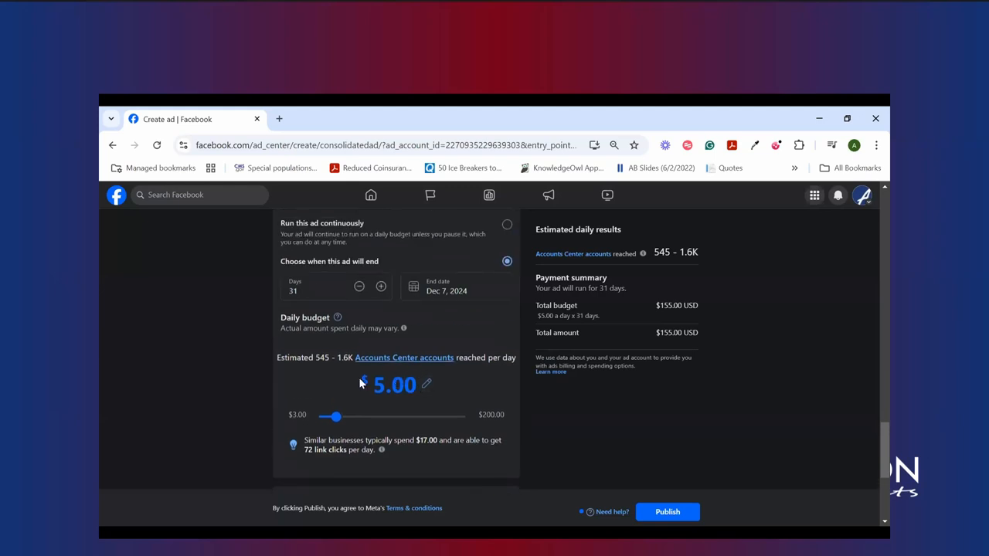
# - Change the end date to Nov 13, 2024 and raise the daily budget to $20
pyautogui.click(456, 287)
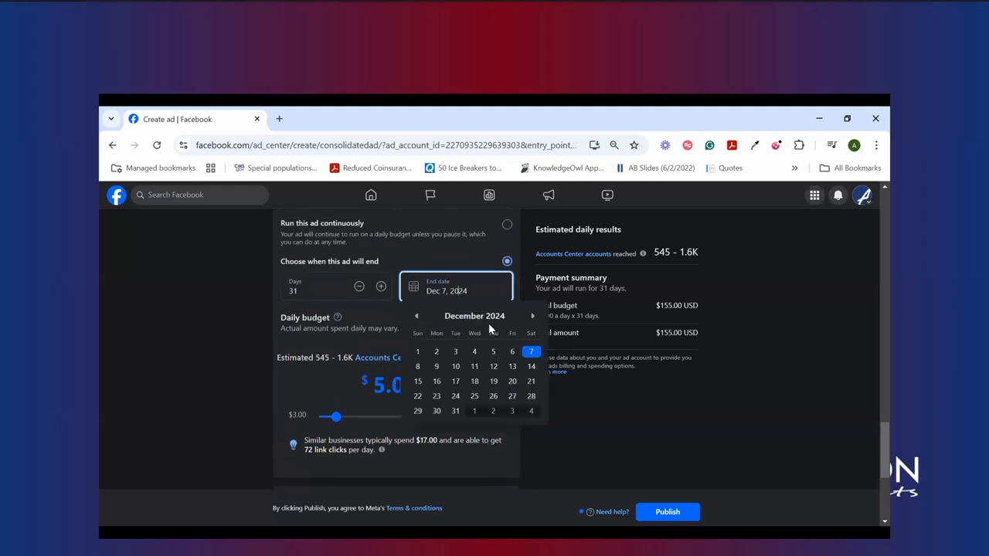
pyautogui.click(416, 316)
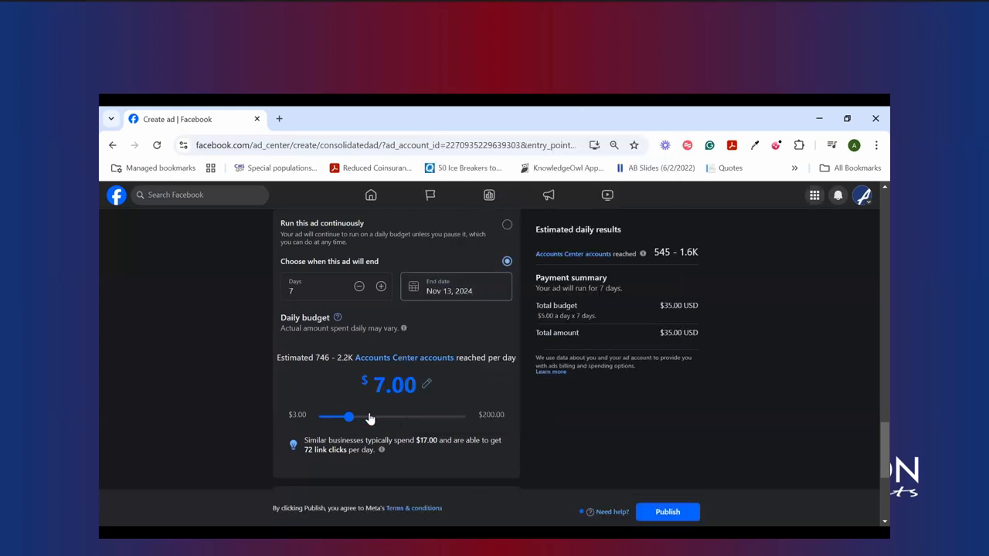
pyautogui.moveTo(349, 417); pyautogui.dragTo(406, 417)
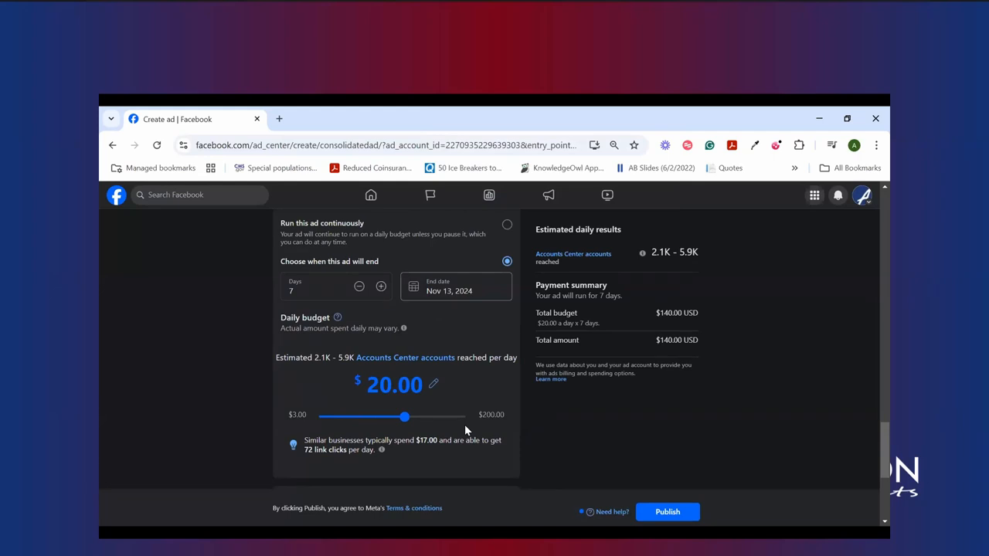
pyautogui.moveTo(395, 298)
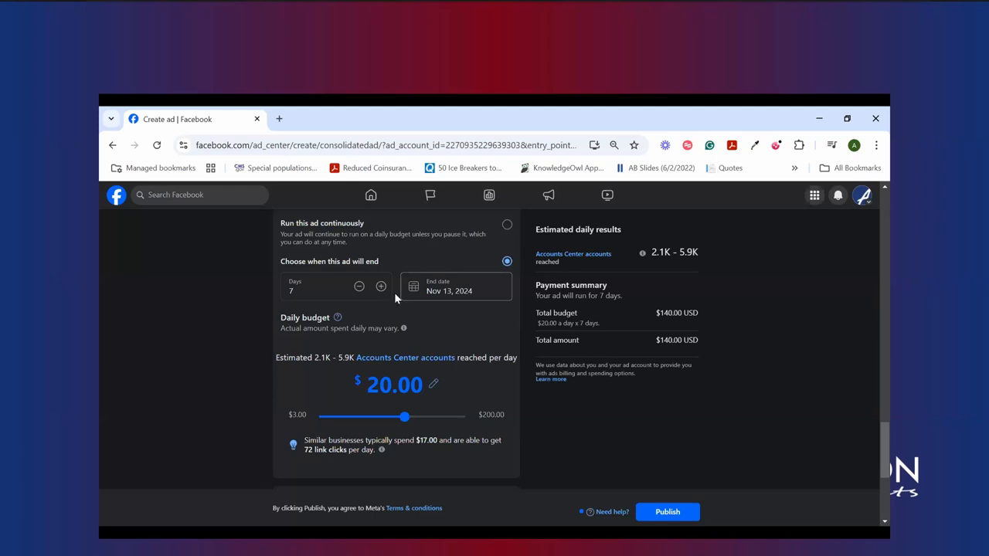
# - Restore the Dec 7, 2024 end date and bring the daily budget back down to $5
pyautogui.click(455, 287)
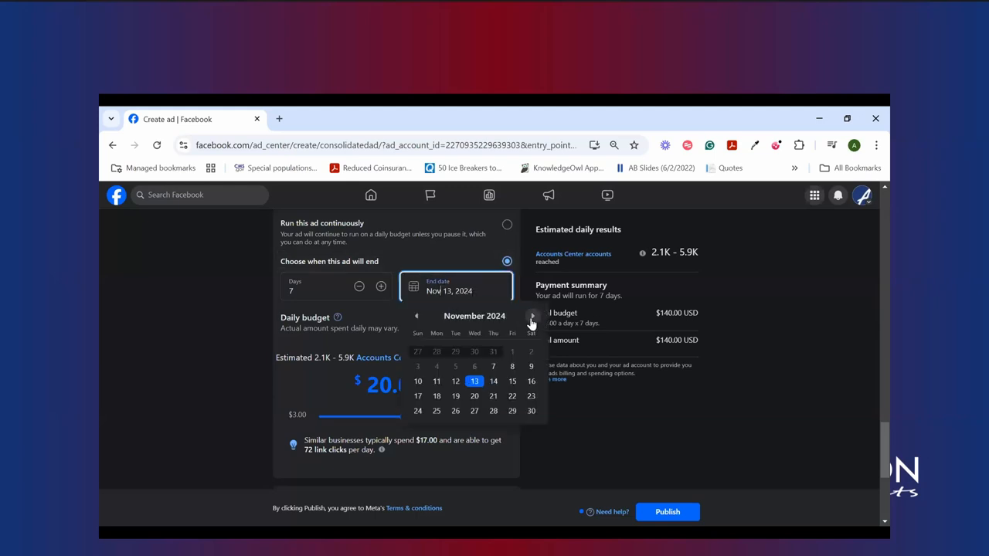
pyautogui.click(531, 316)
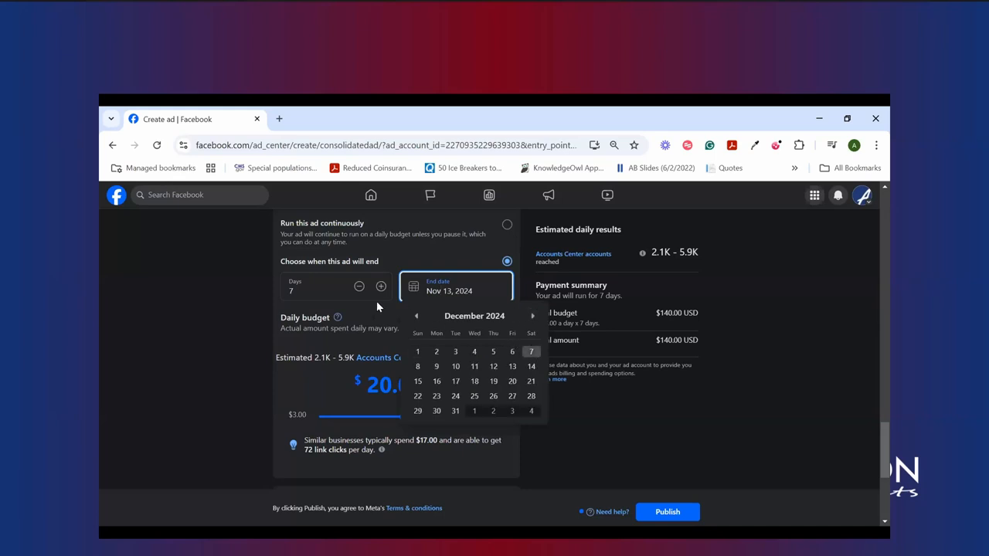
pyautogui.click(512, 352)
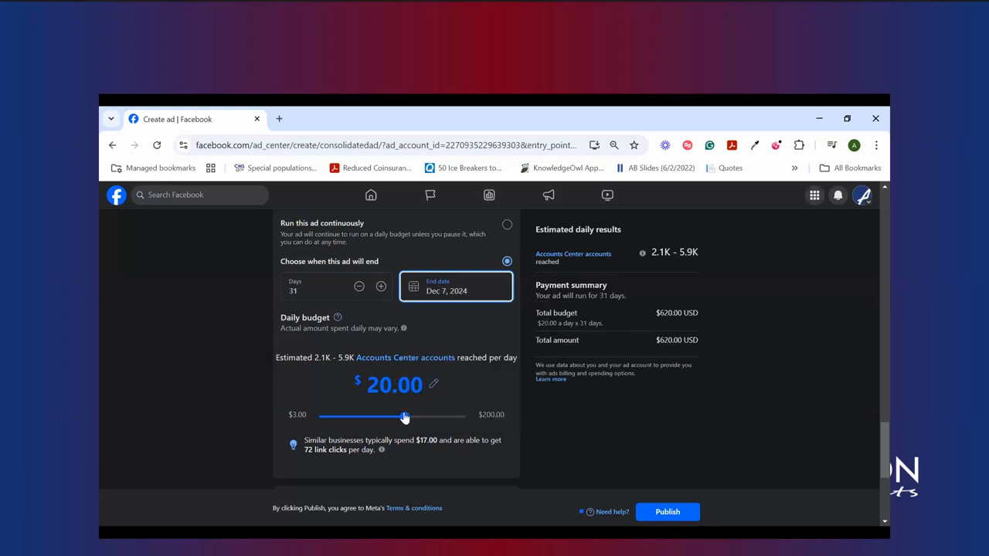
pyautogui.moveTo(405, 417); pyautogui.dragTo(332, 417)
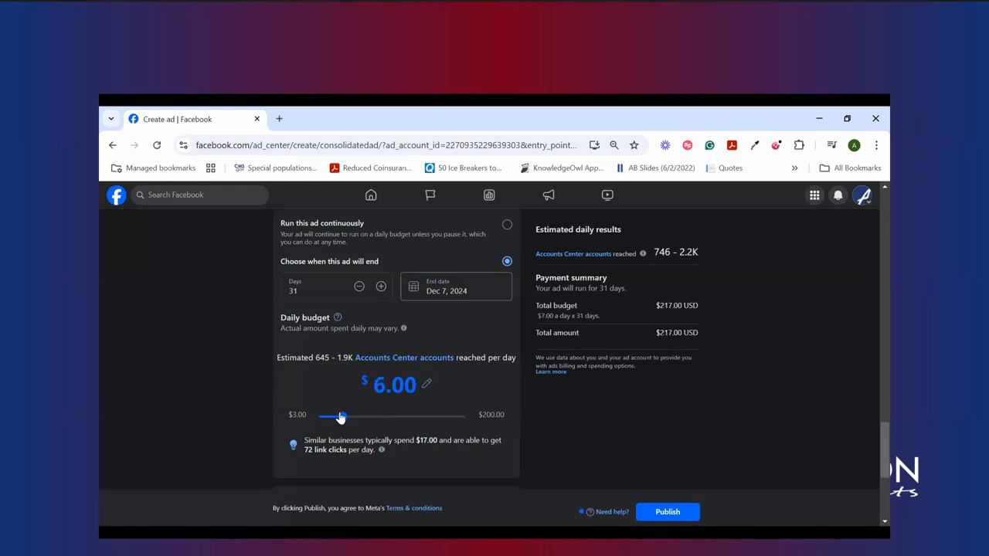
pyautogui.moveTo(340, 417); pyautogui.dragTo(332, 417)
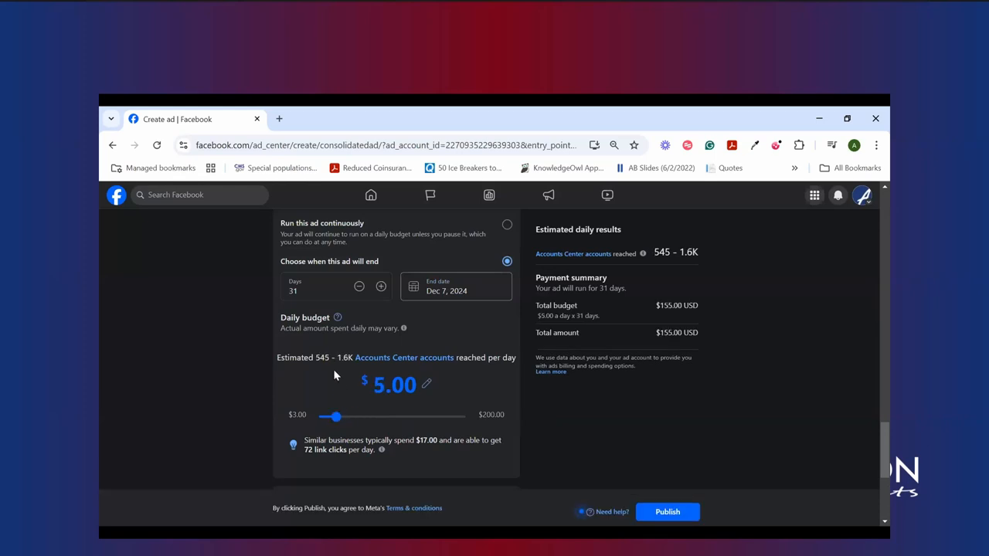
pyautogui.moveTo(321, 377)
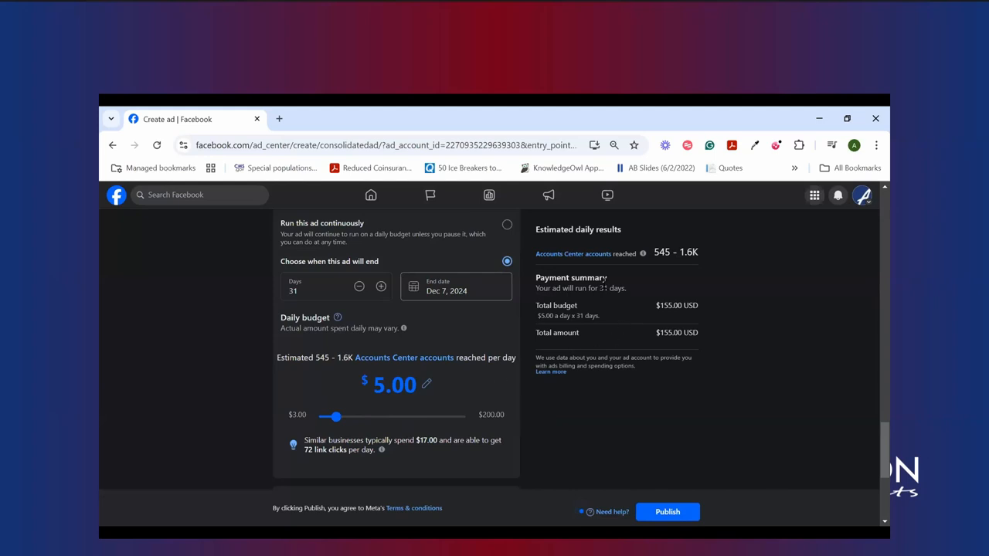
pyautogui.moveTo(632, 326)
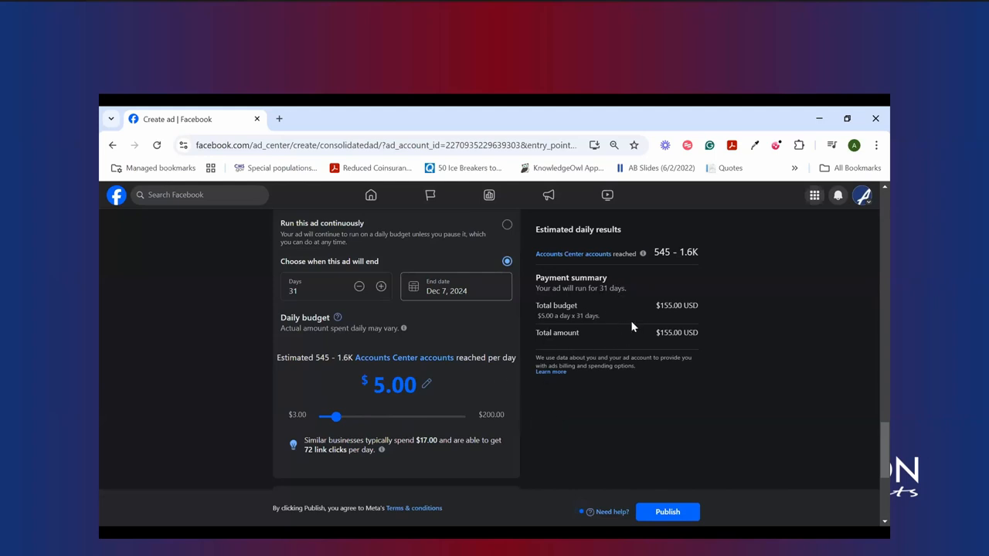
pyautogui.moveTo(601, 330)
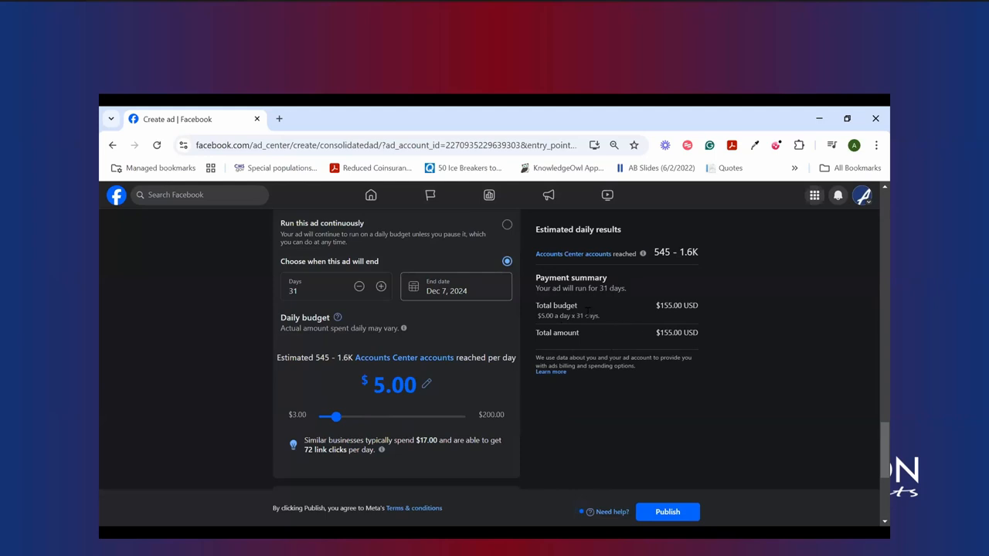
pyautogui.moveTo(476, 351)
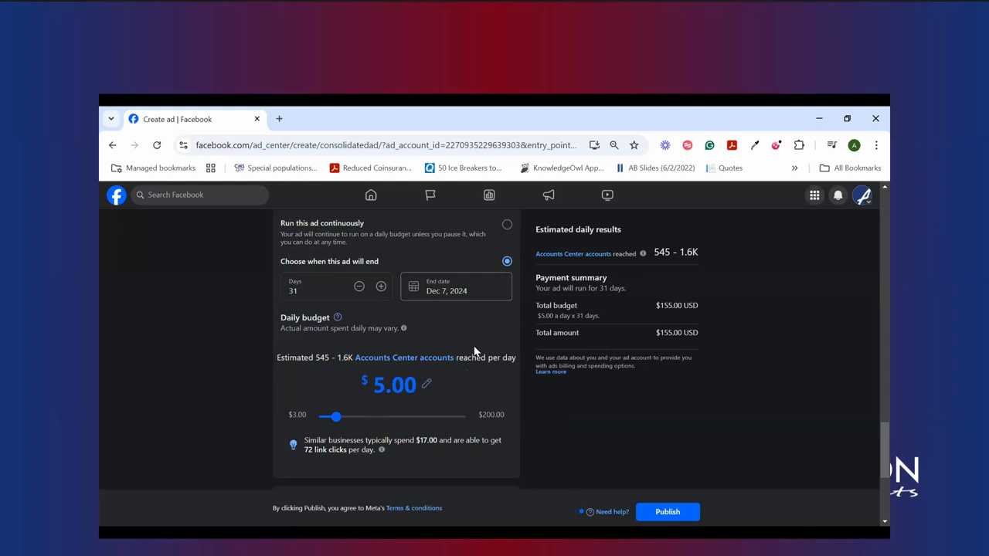
pyautogui.scroll(-3)
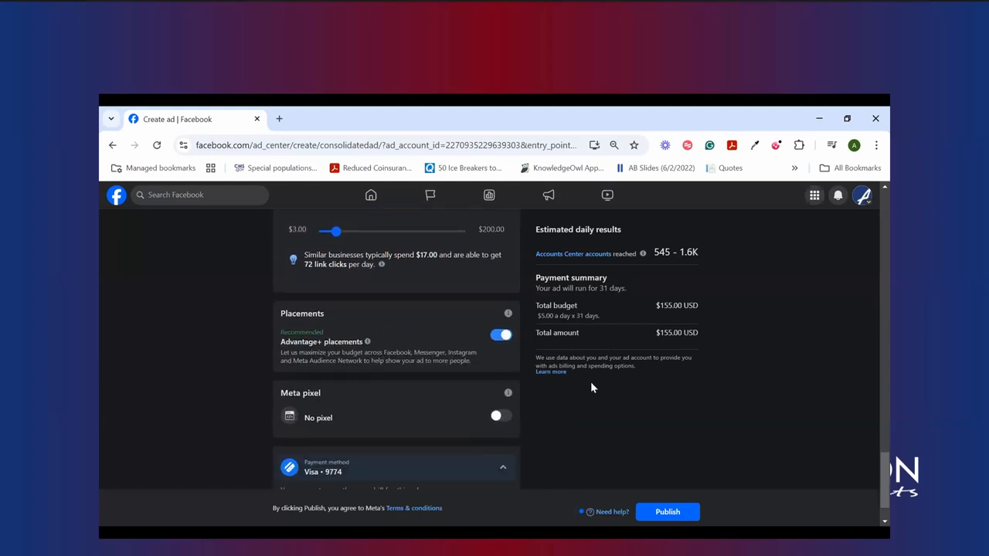
pyautogui.scroll(-3)
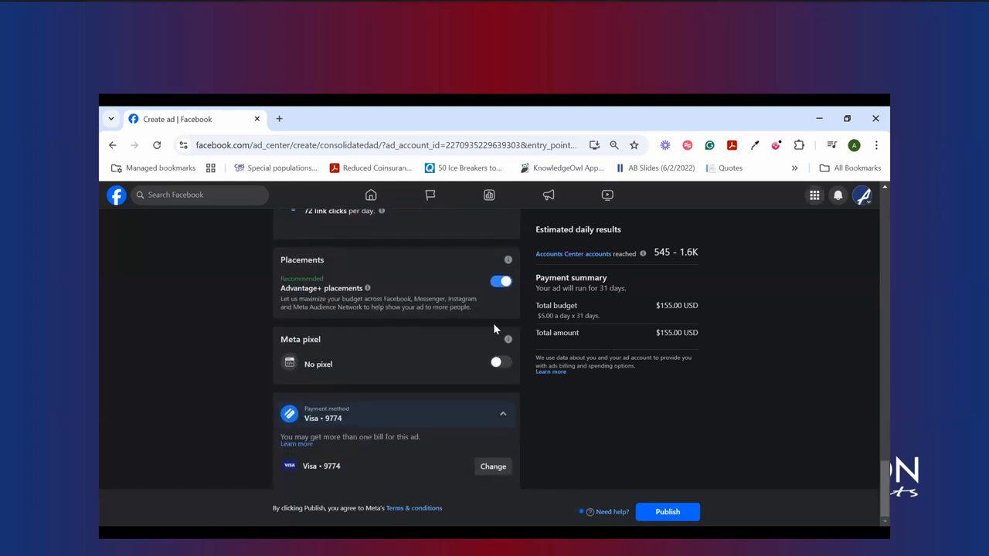
pyautogui.scroll(3)
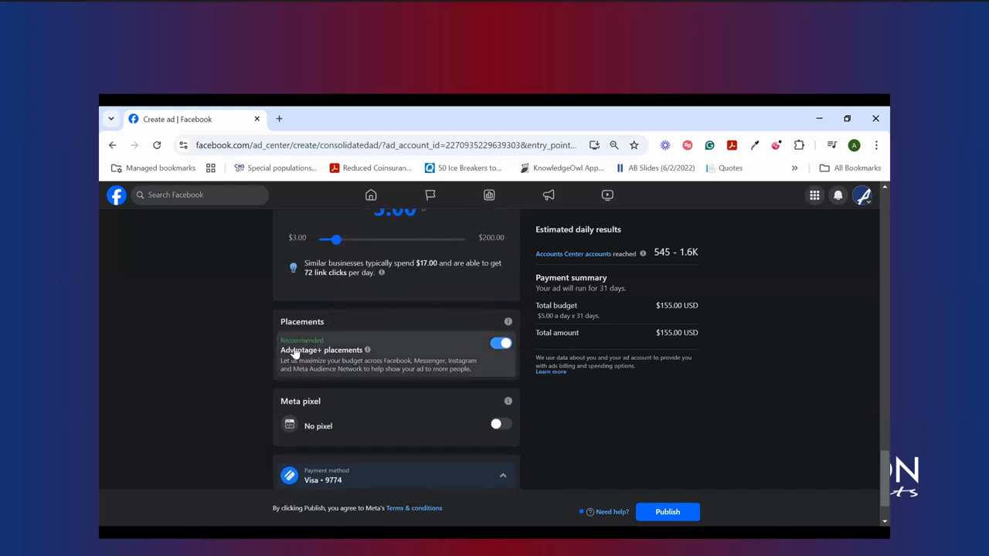
pyautogui.moveTo(392, 345)
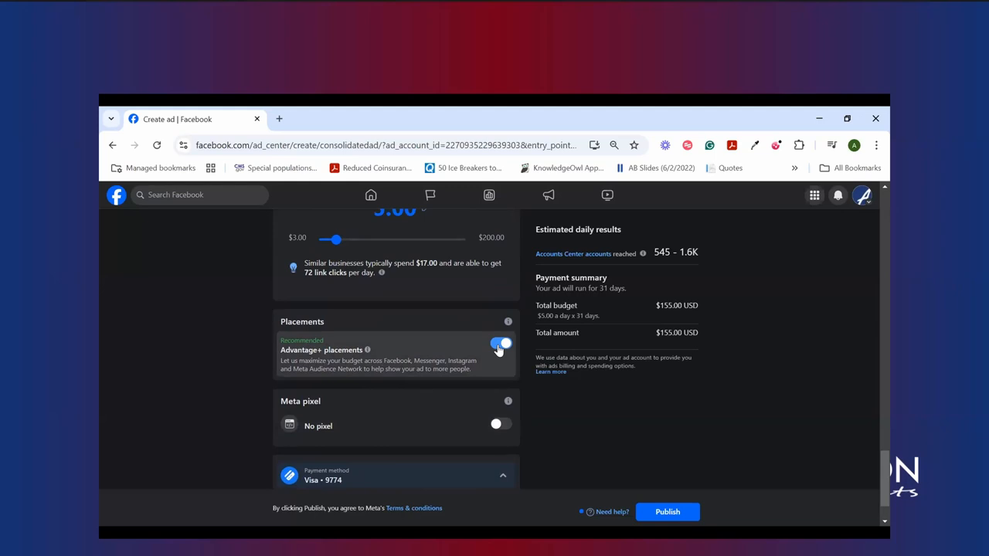
pyautogui.click(501, 344)
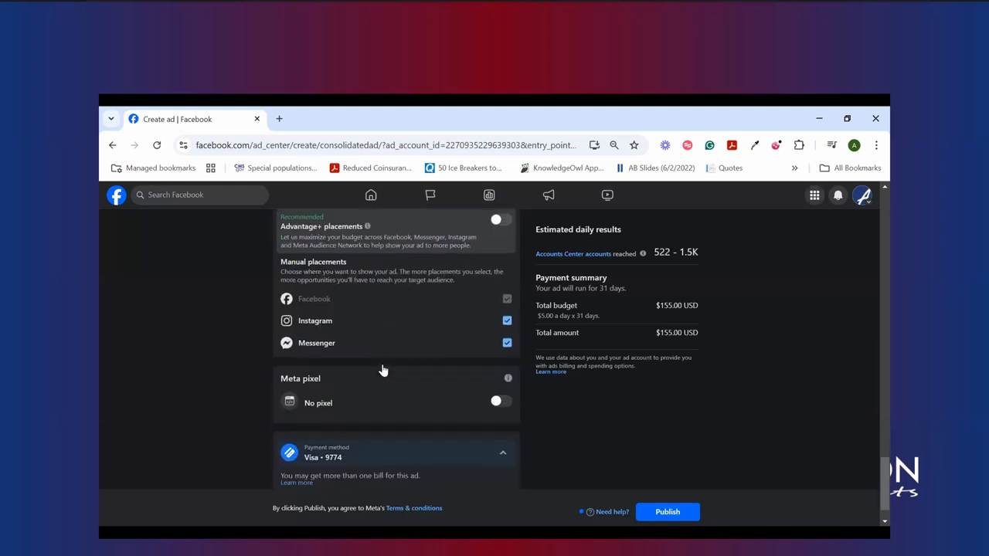
pyautogui.scroll(3)
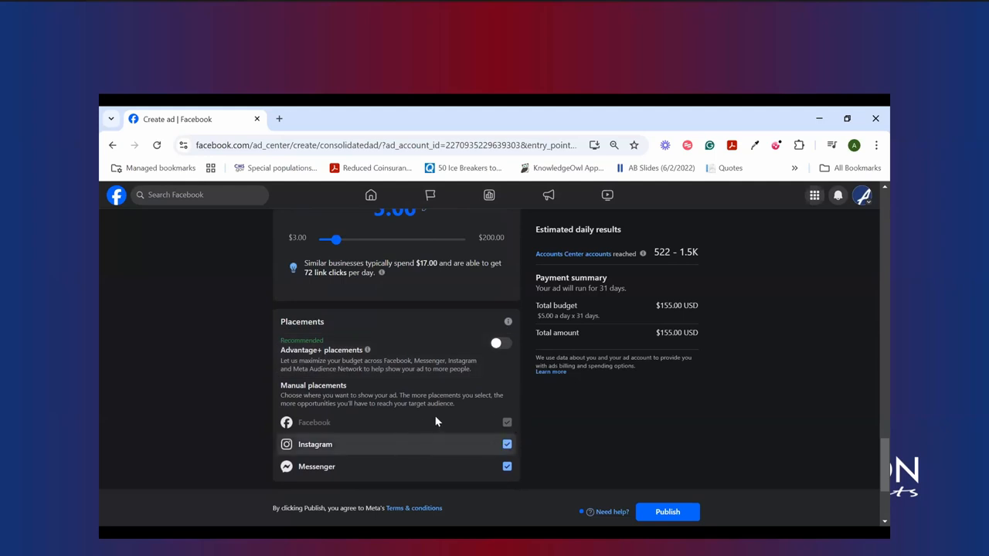
pyautogui.moveTo(507, 445)
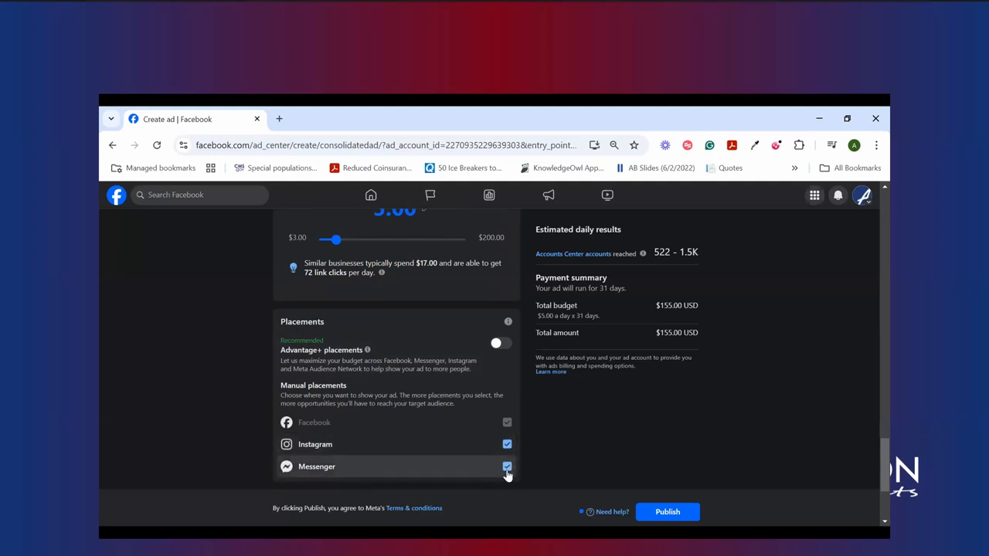
pyautogui.click(501, 343)
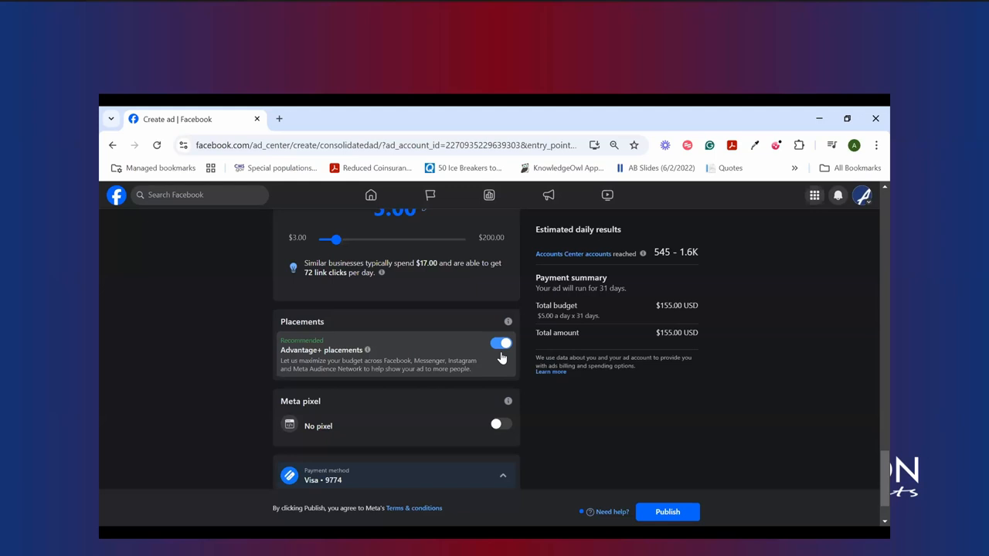
pyautogui.moveTo(402, 422)
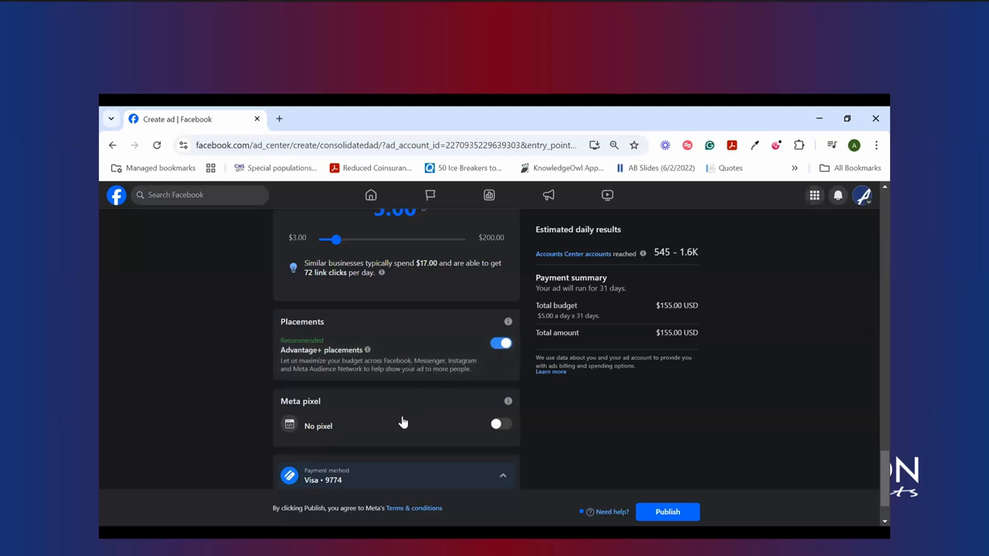
pyautogui.moveTo(410, 402)
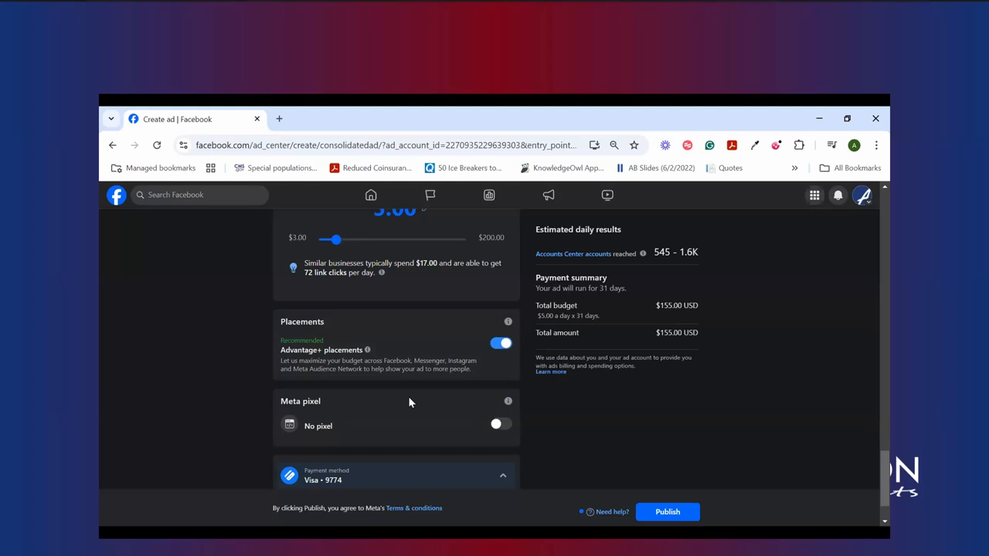
pyautogui.moveTo(417, 409)
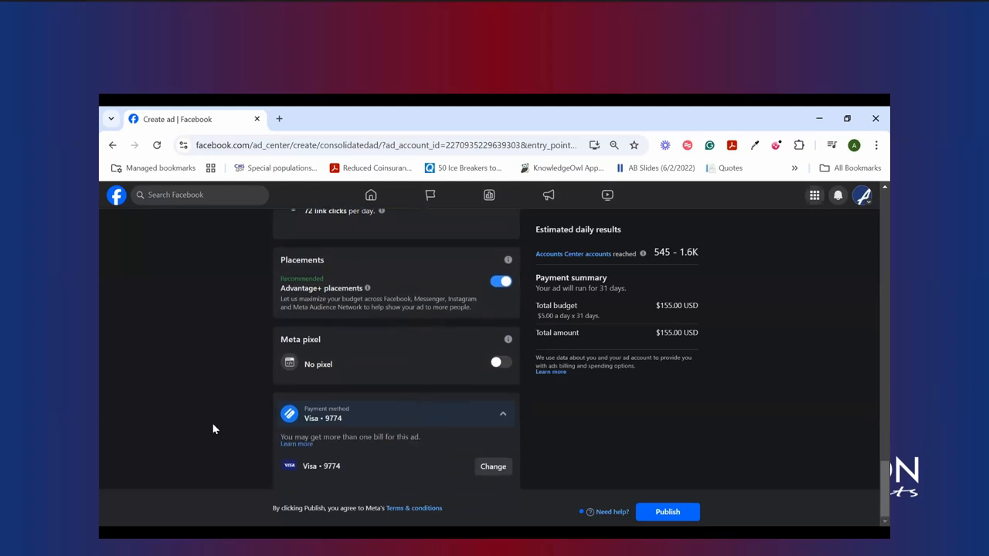
pyautogui.moveTo(249, 445)
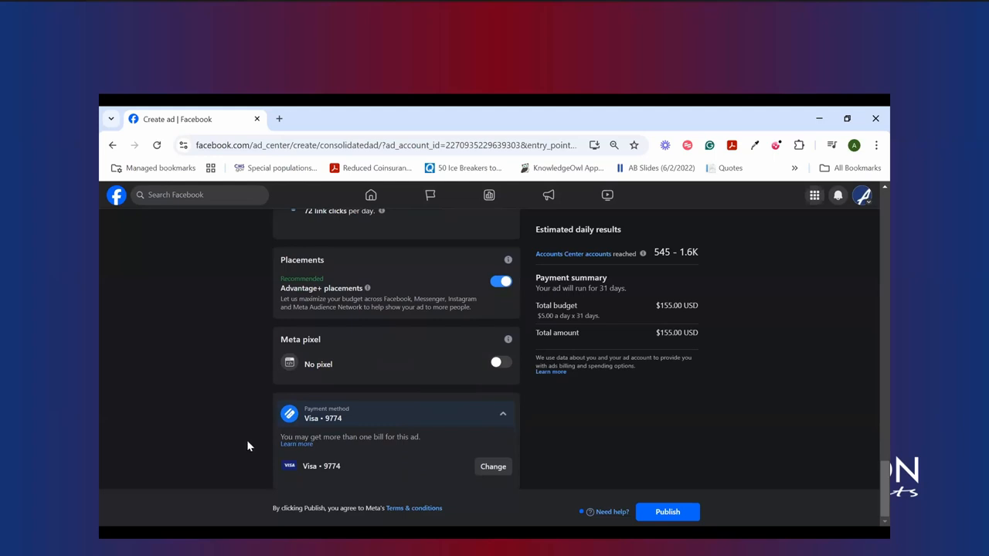
pyautogui.moveTo(328, 433)
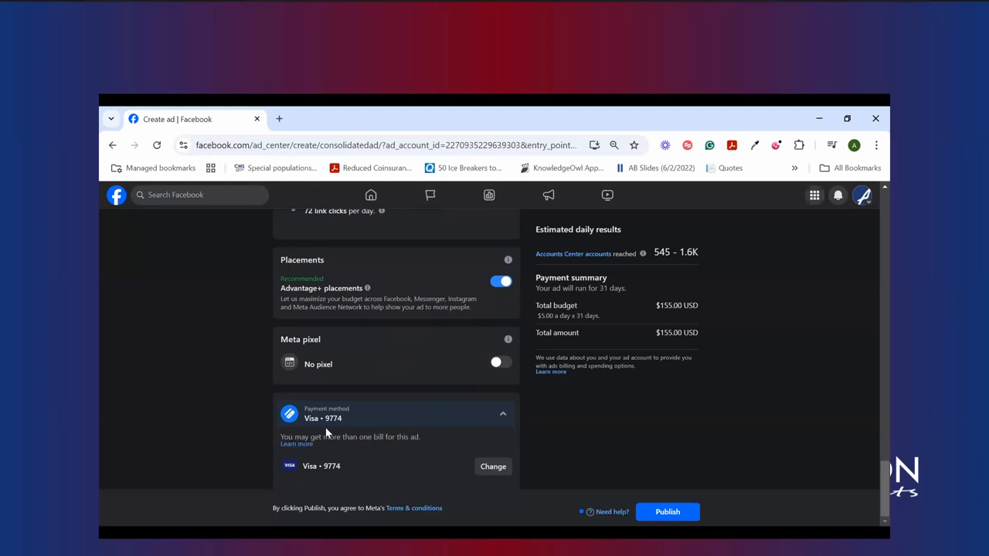
pyautogui.scroll(3)
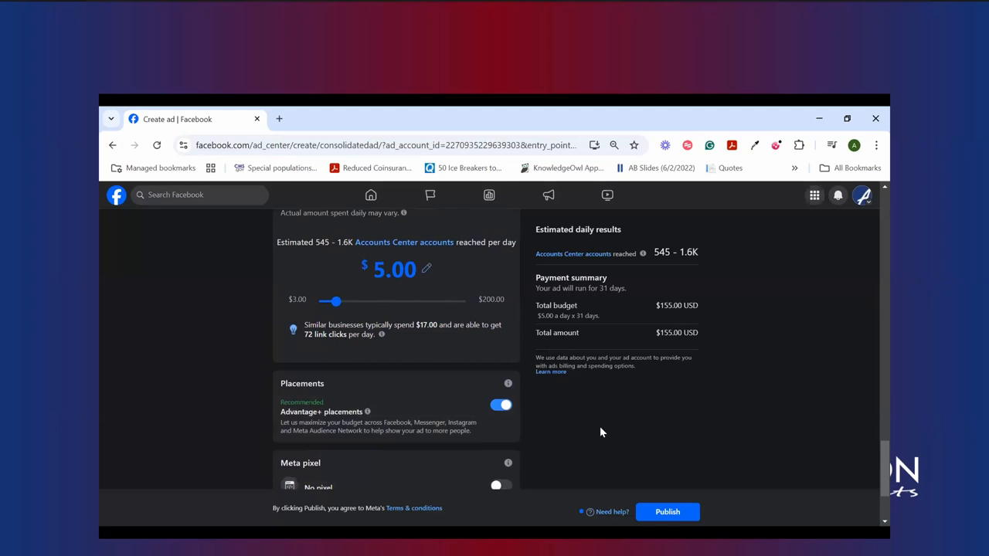
pyautogui.moveTo(485, 433)
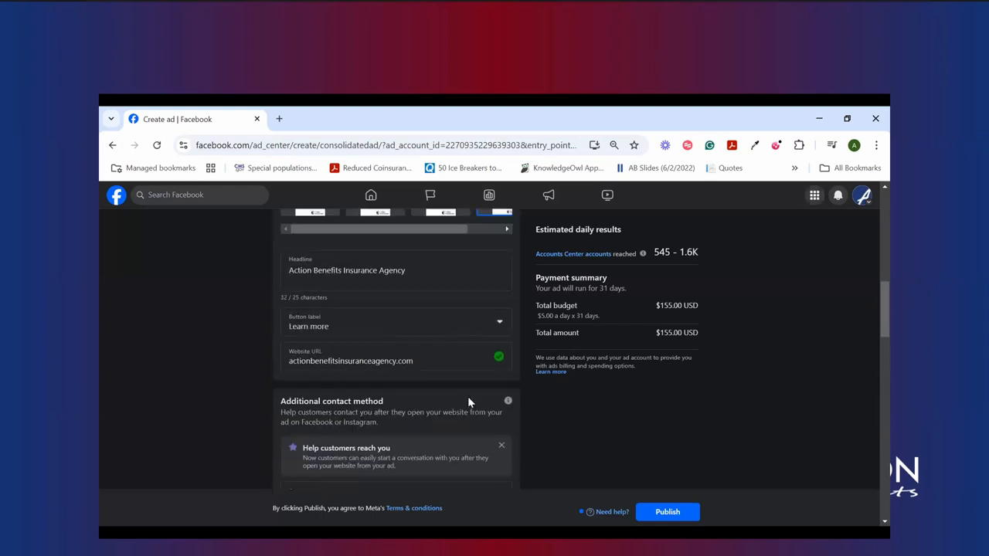
pyautogui.scroll(3)
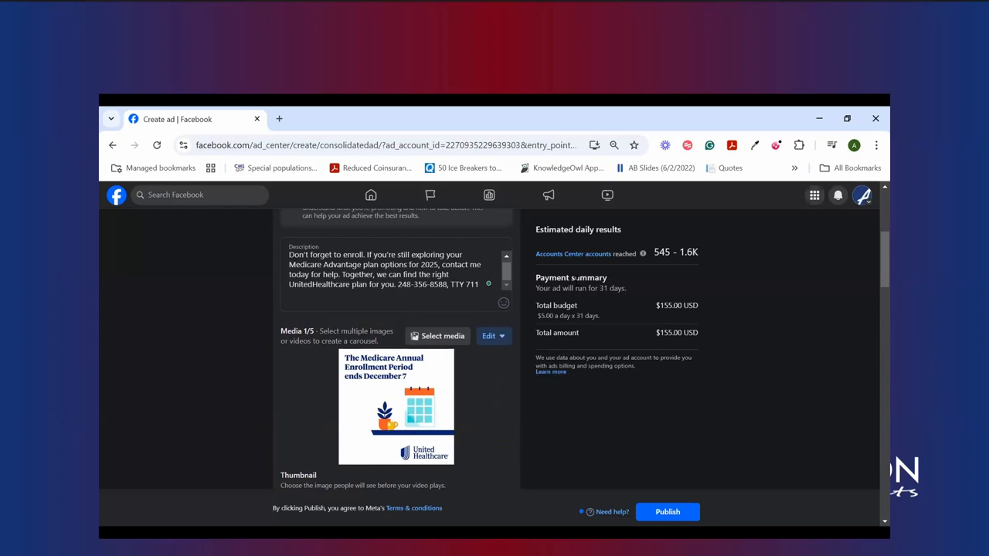
pyautogui.scroll(3)
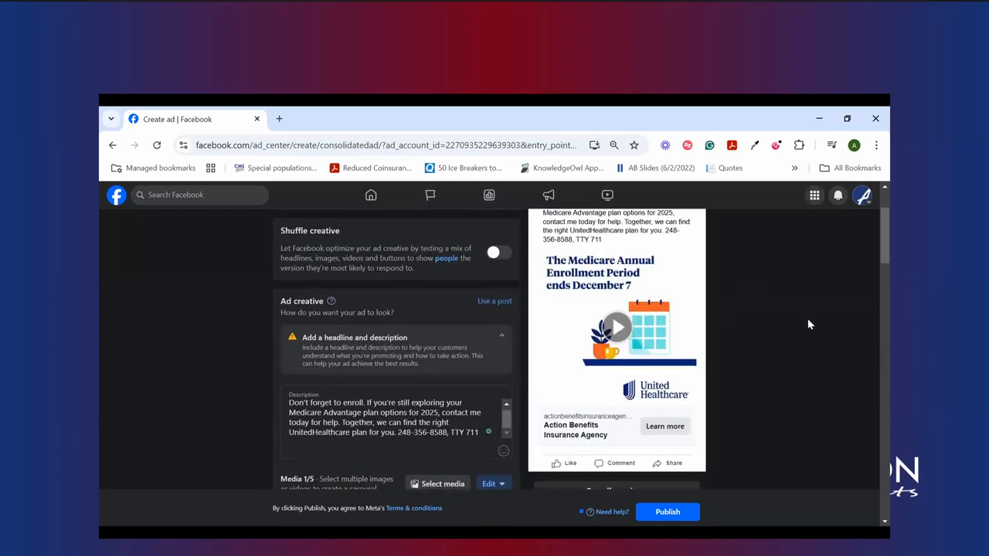
pyautogui.scroll(-3)
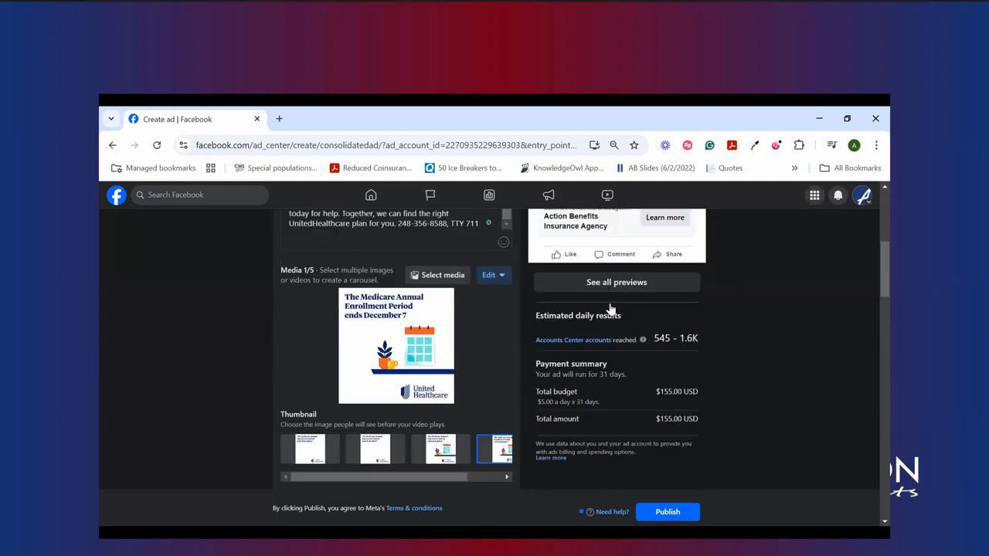
pyautogui.scroll(3)
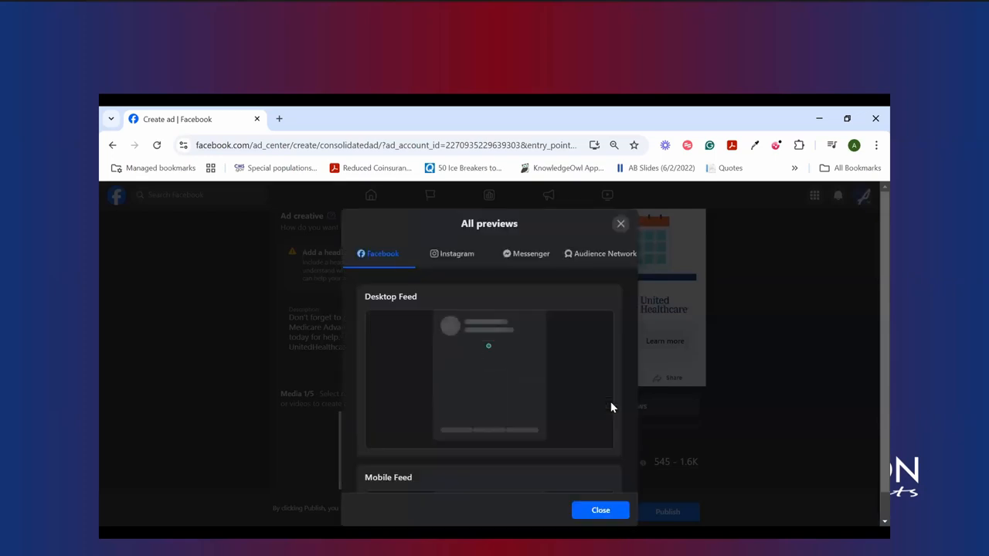
pyautogui.moveTo(533, 389)
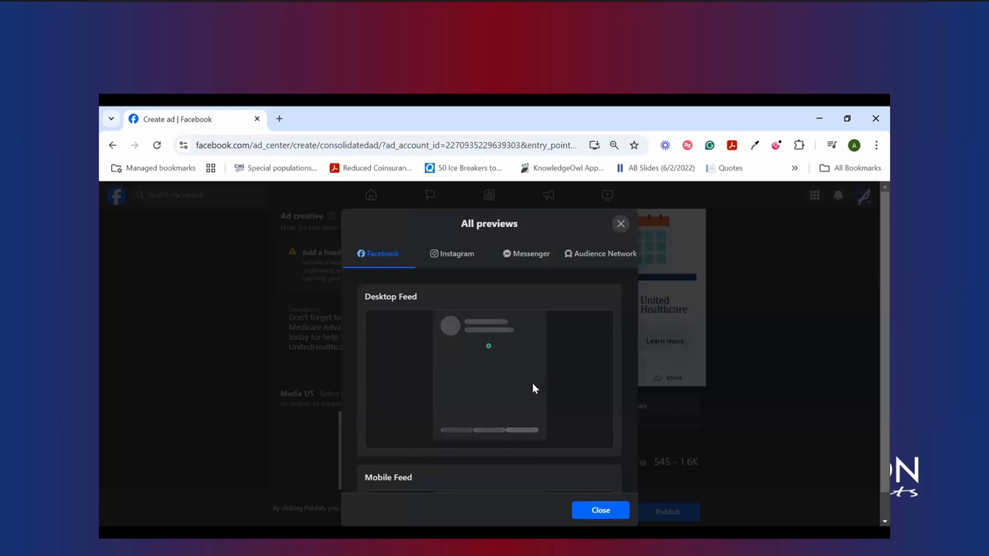
pyautogui.moveTo(511, 389)
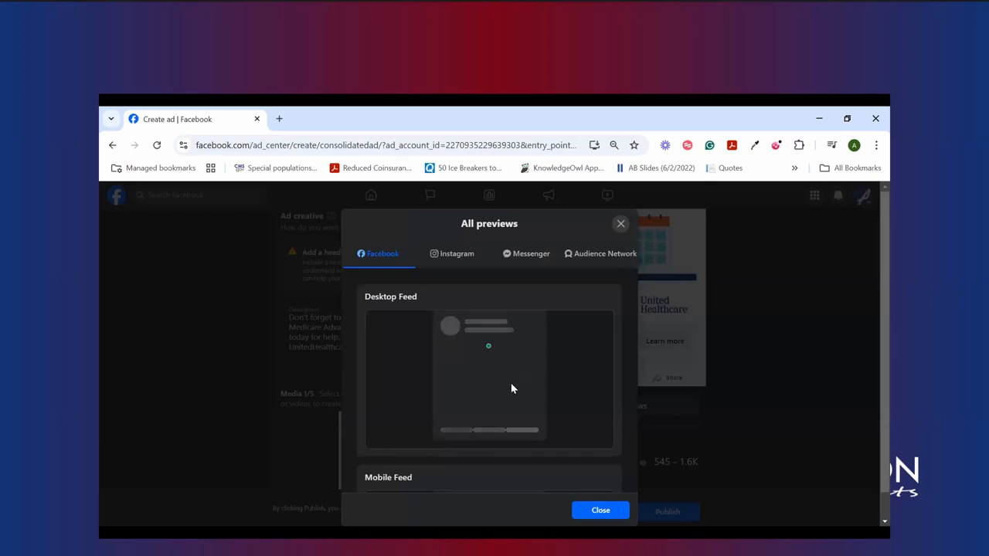
pyautogui.scroll(-3)
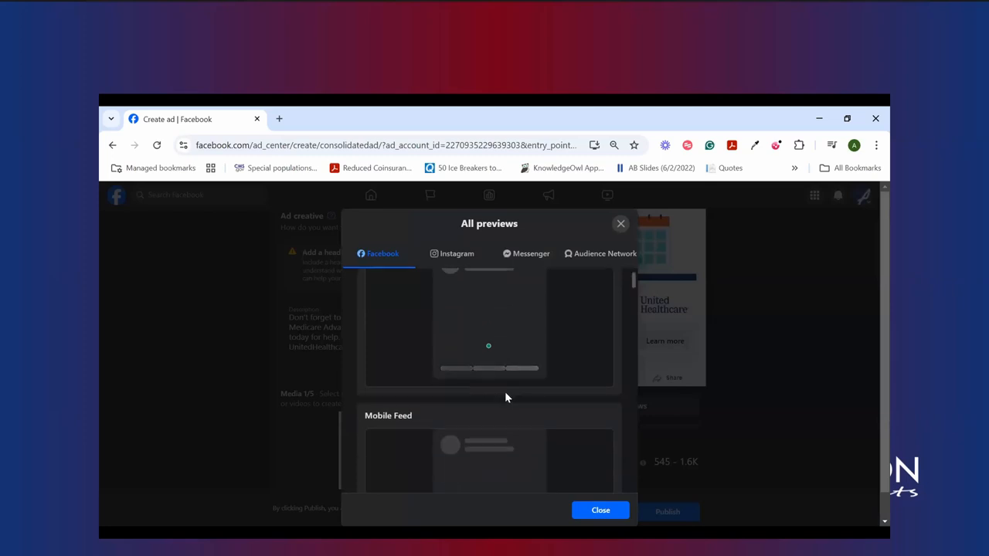
pyautogui.scroll(-3)
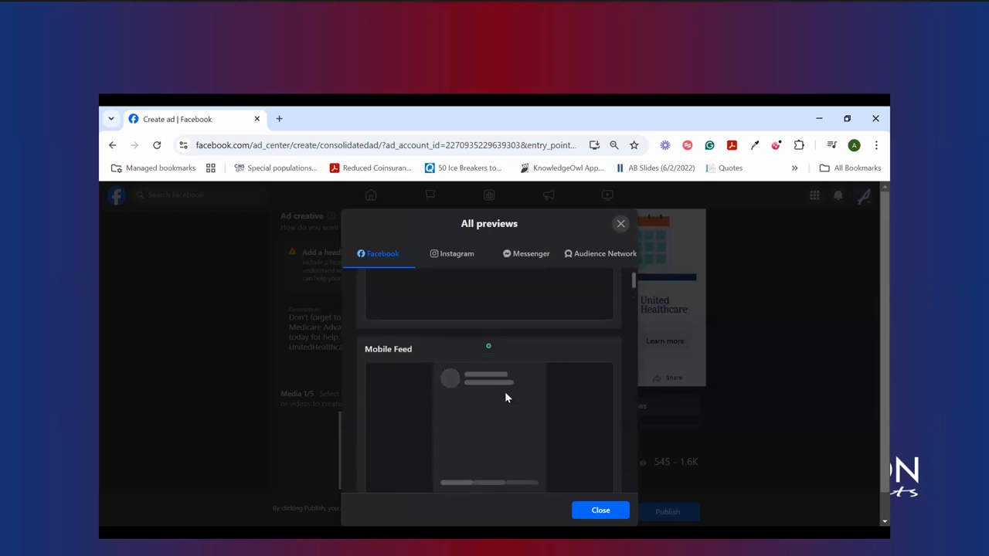
pyautogui.scroll(3)
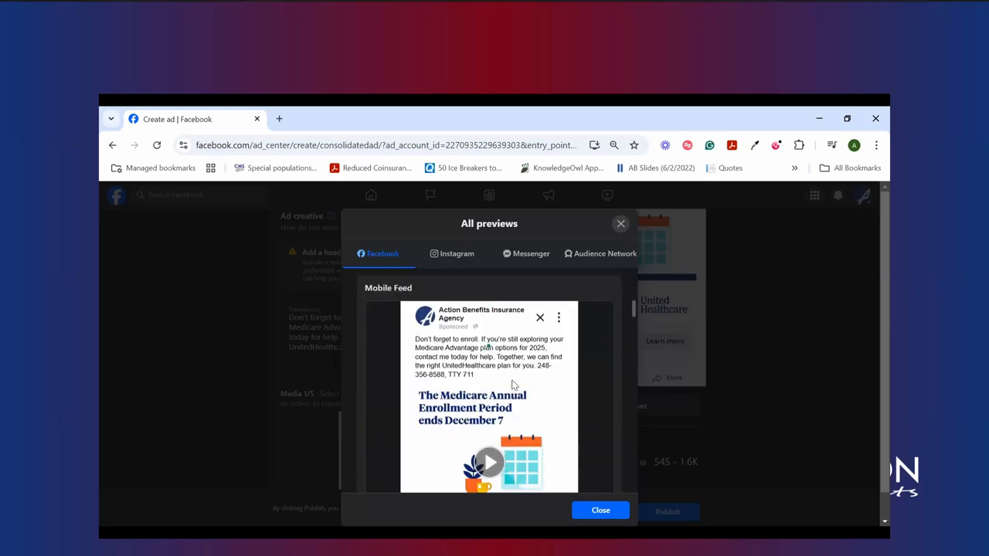
pyautogui.scroll(-3)
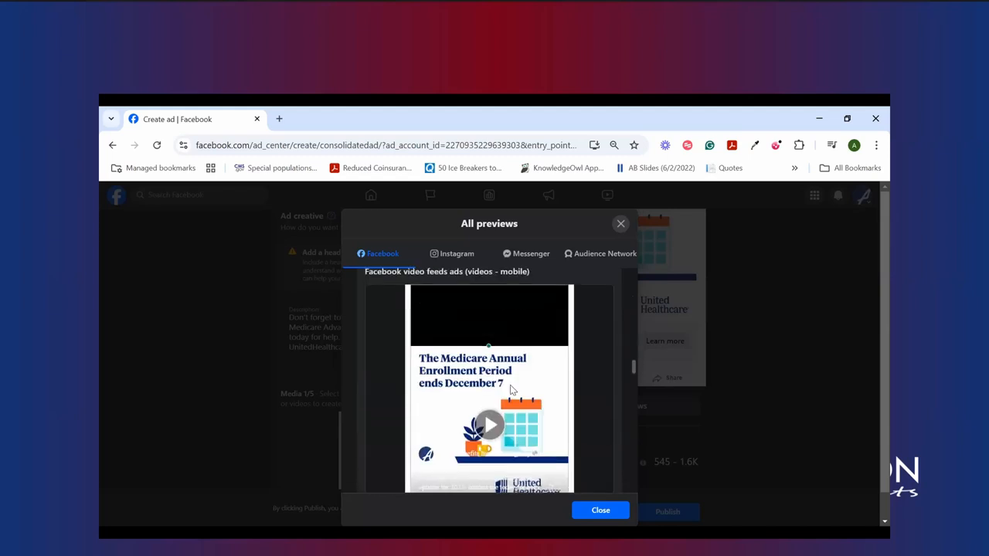
pyautogui.scroll(-3)
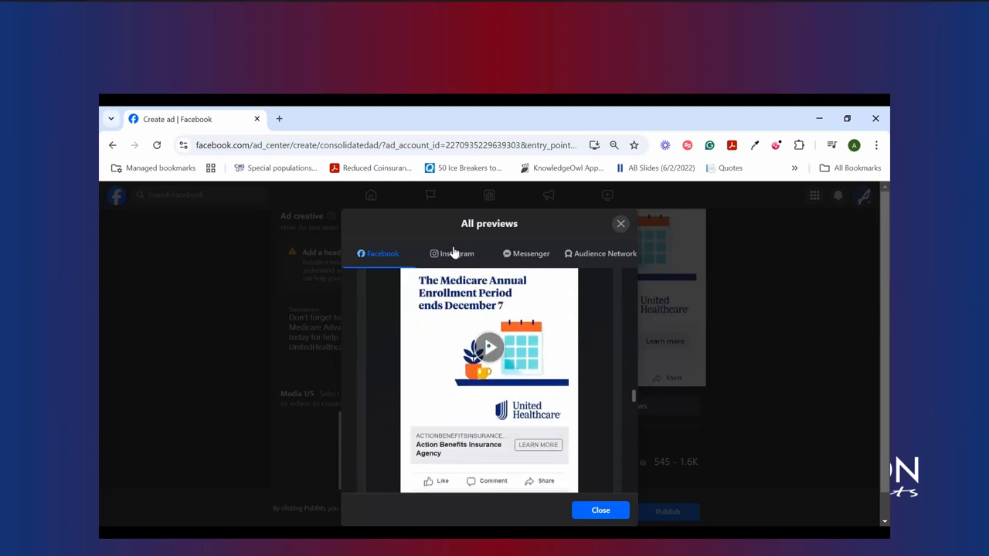
pyautogui.click(452, 254)
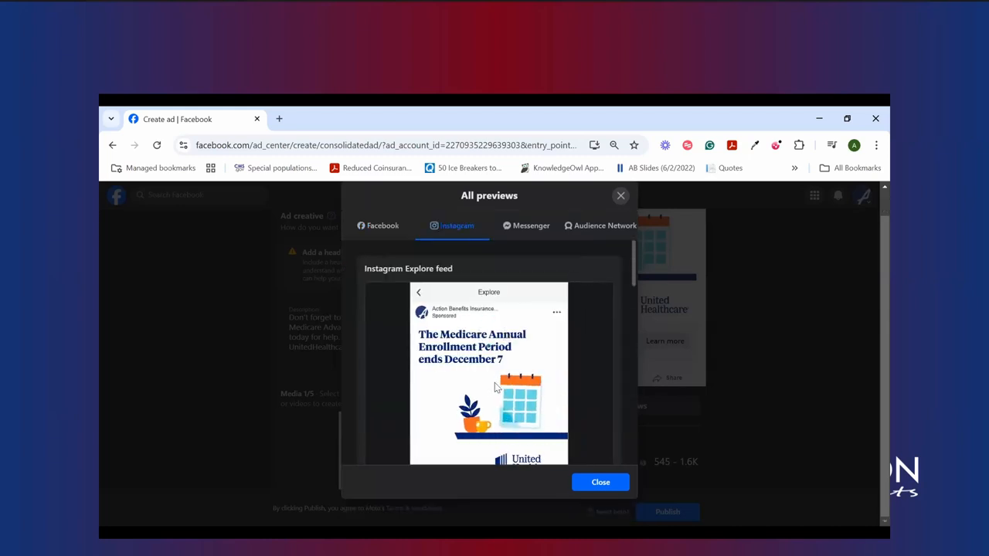
pyautogui.scroll(-3)
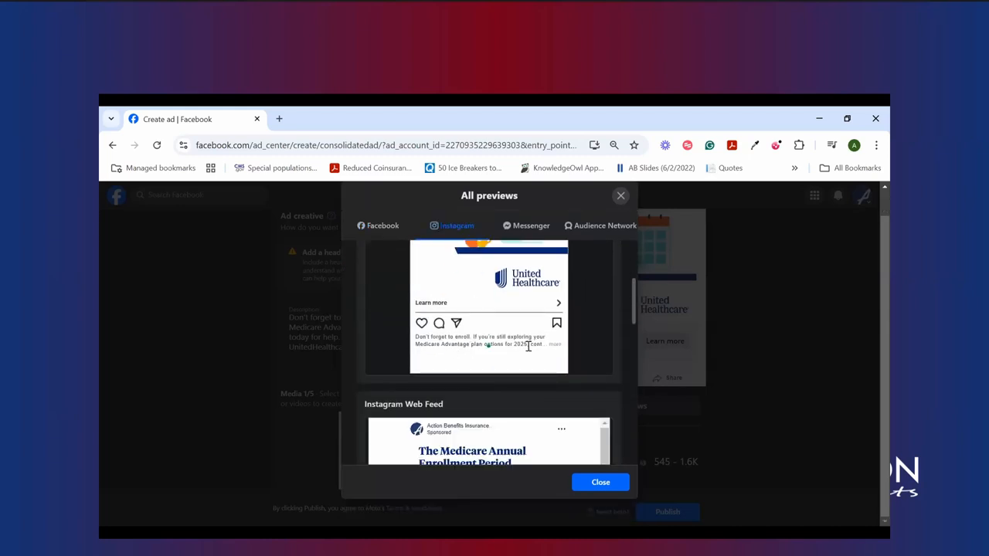
pyautogui.scroll(-3)
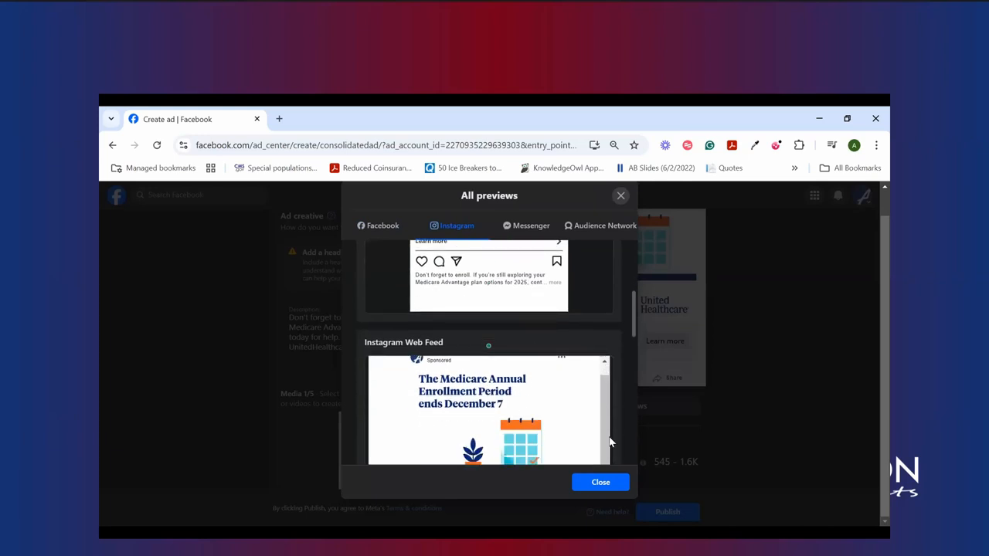
pyautogui.click(600, 482)
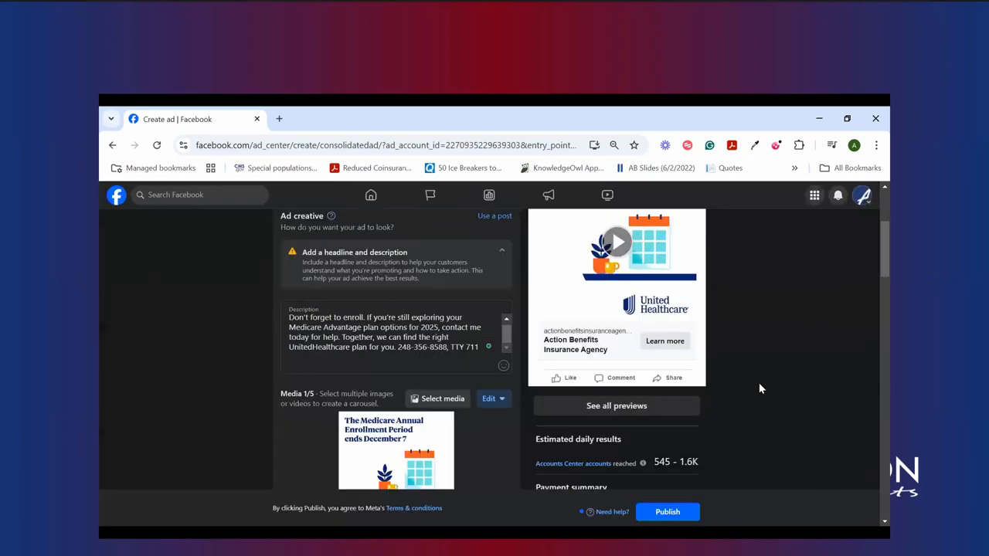